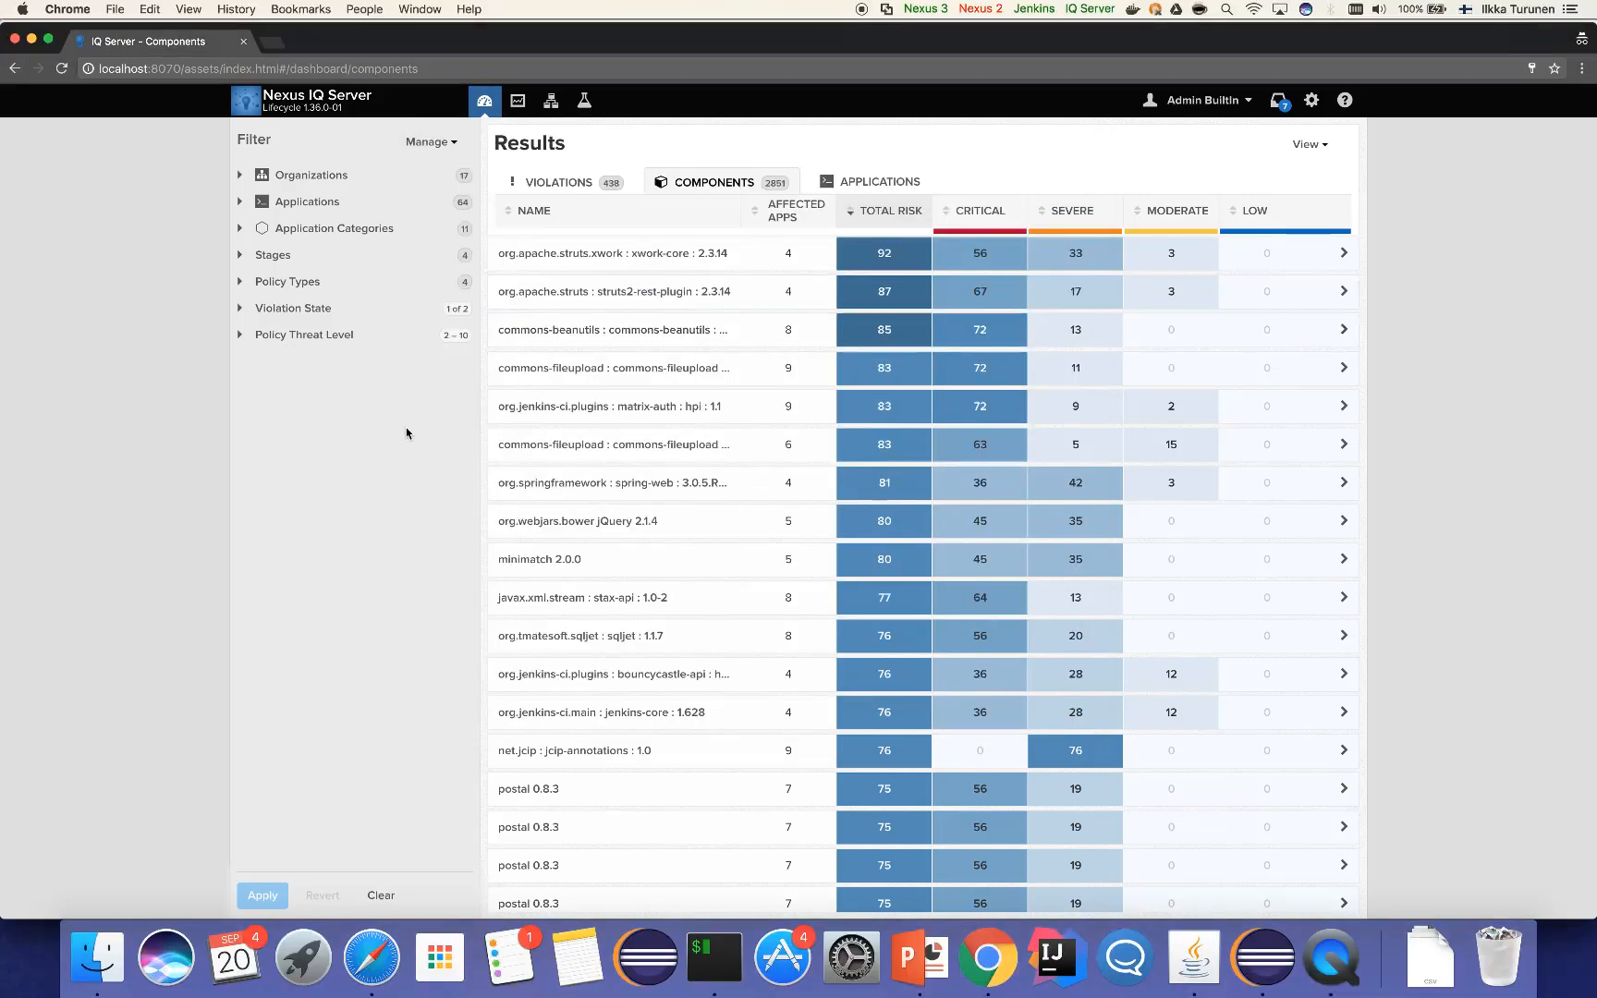
# Open the Bank X Payments : Struts core application's latest (3m) build report
pyautogui.scroll(-3)
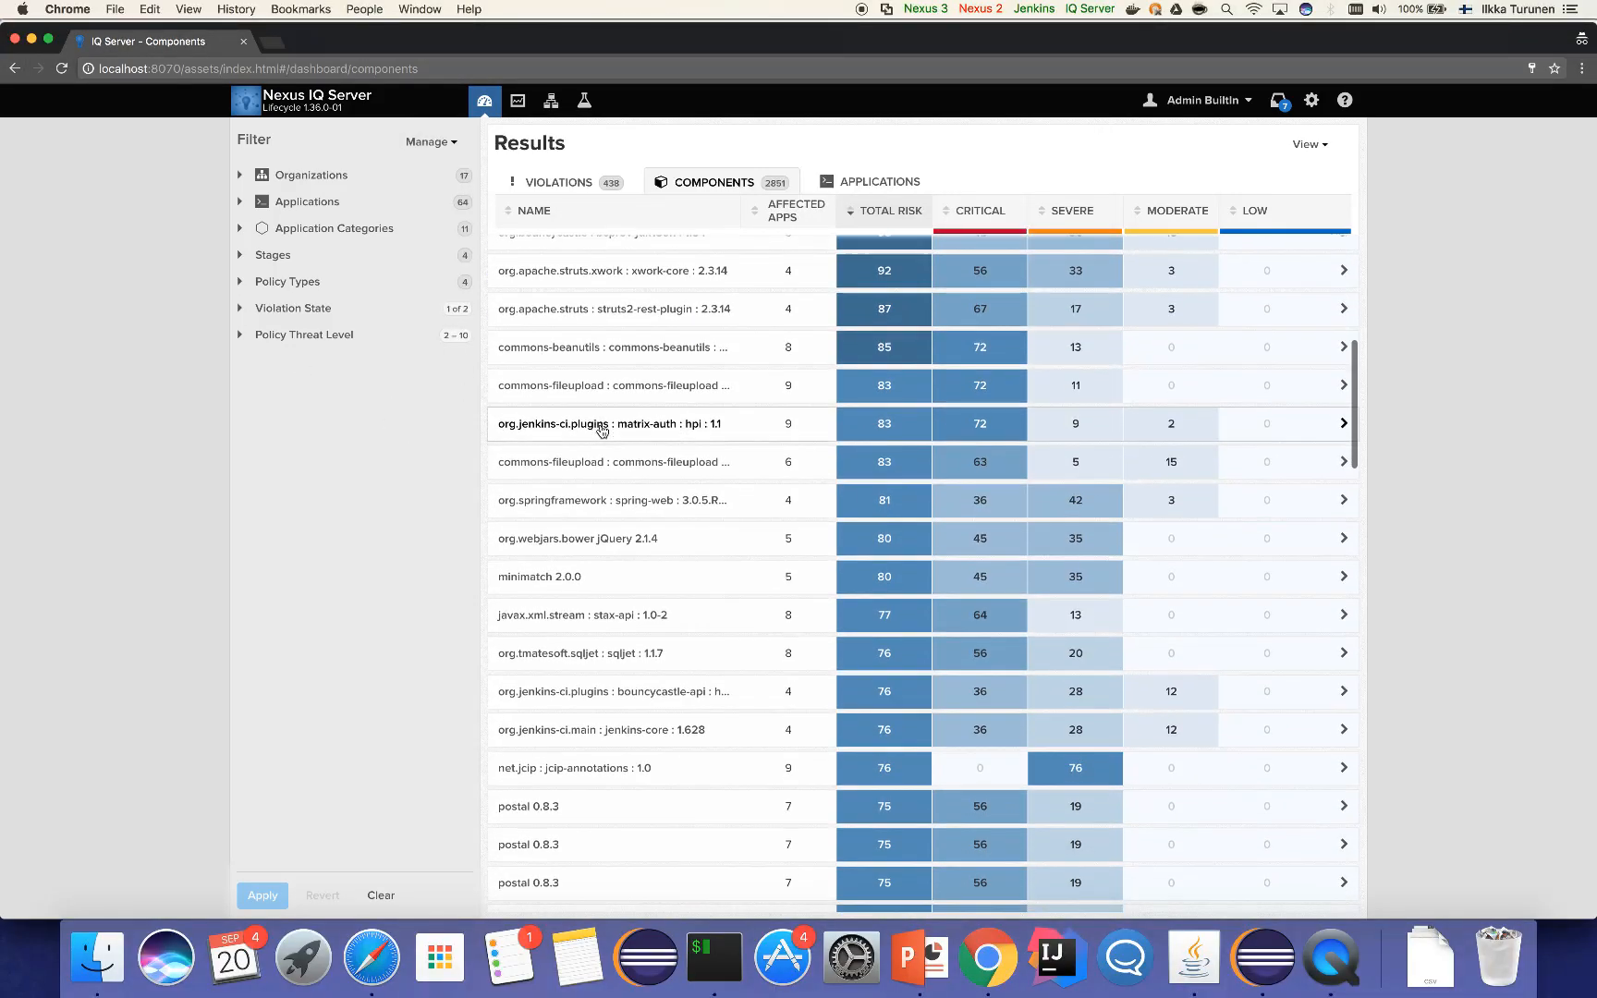
pyautogui.scroll(-3)
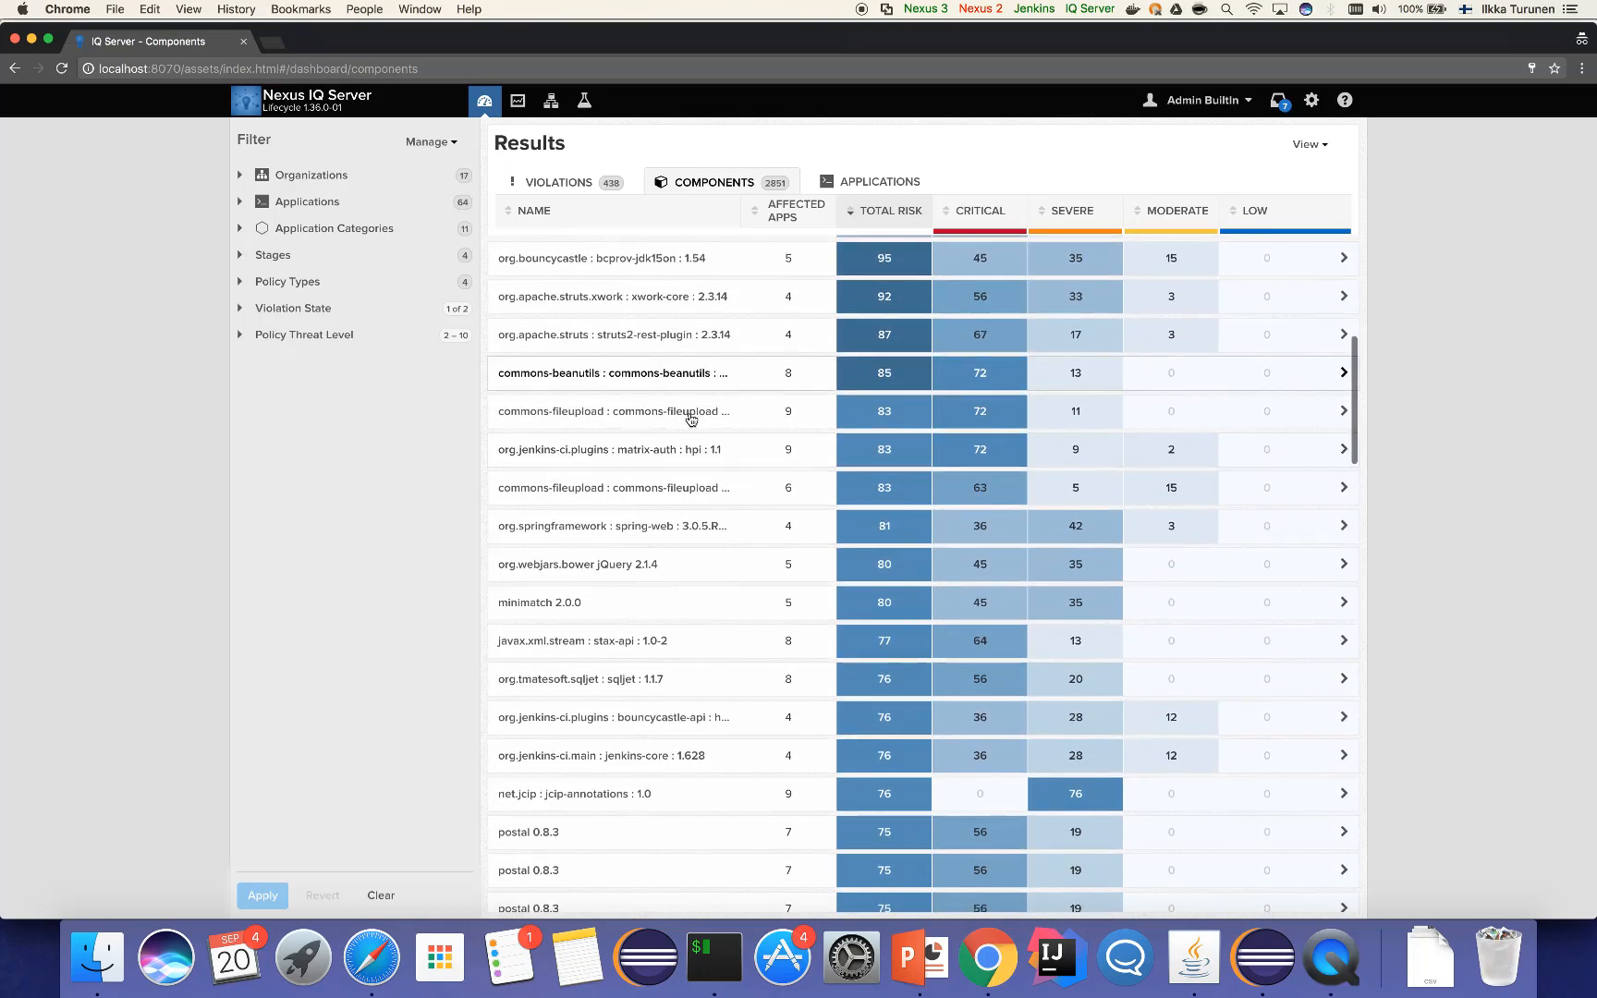
pyautogui.scroll(-3)
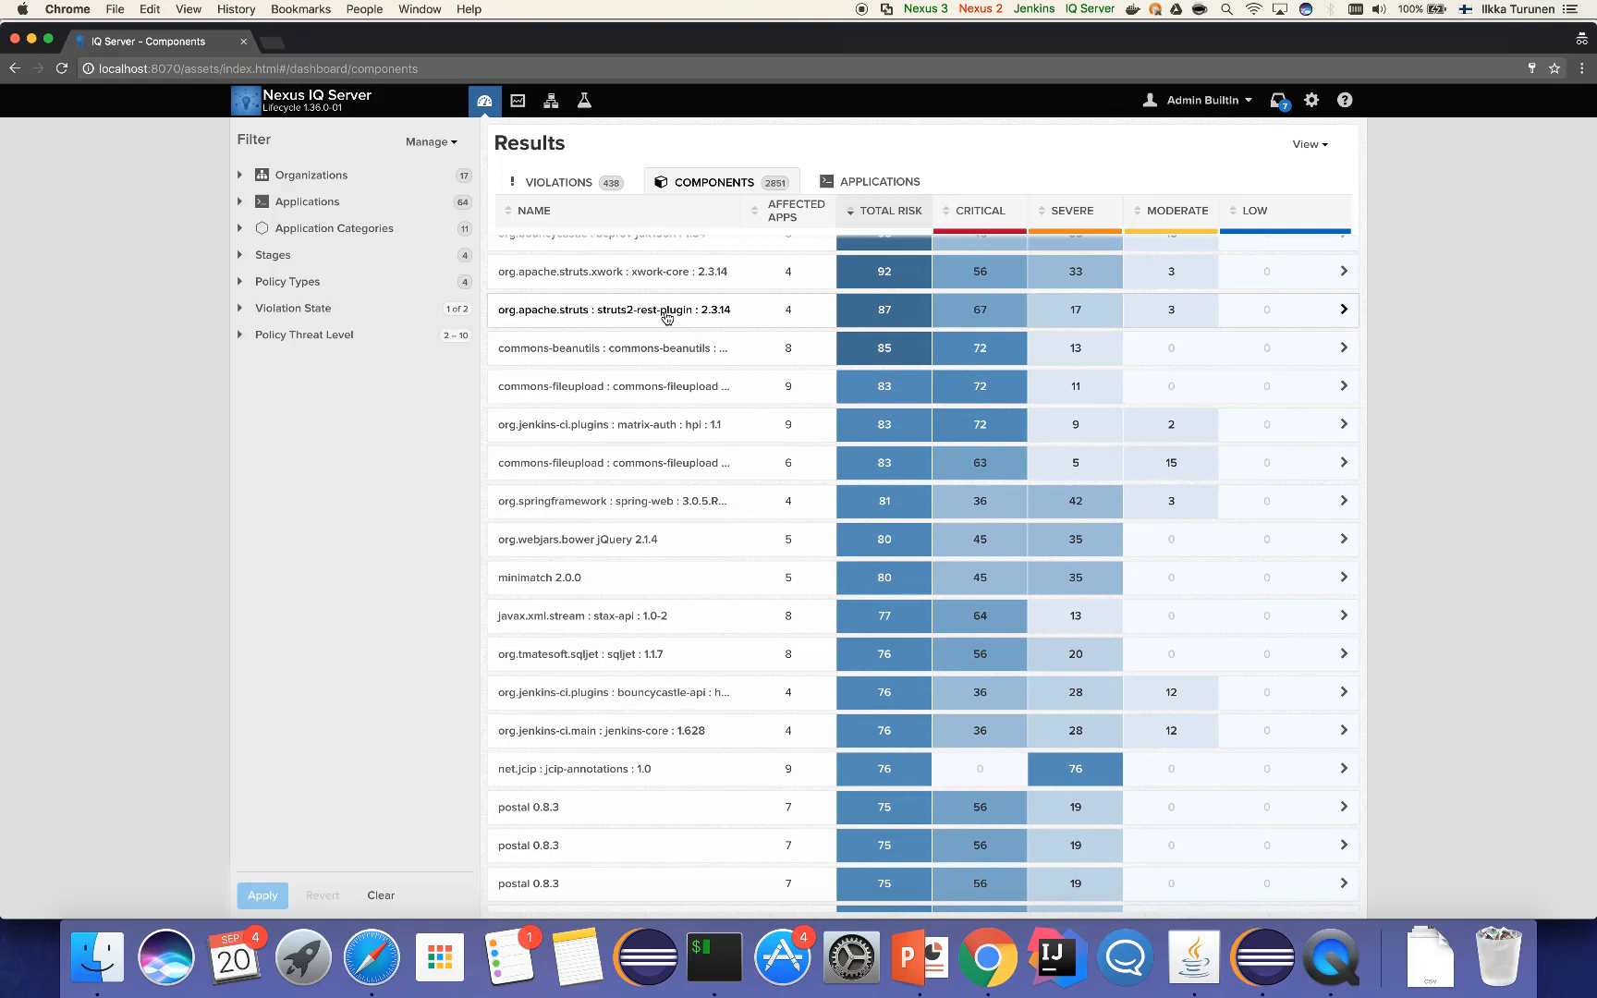
pyautogui.moveTo(699, 318)
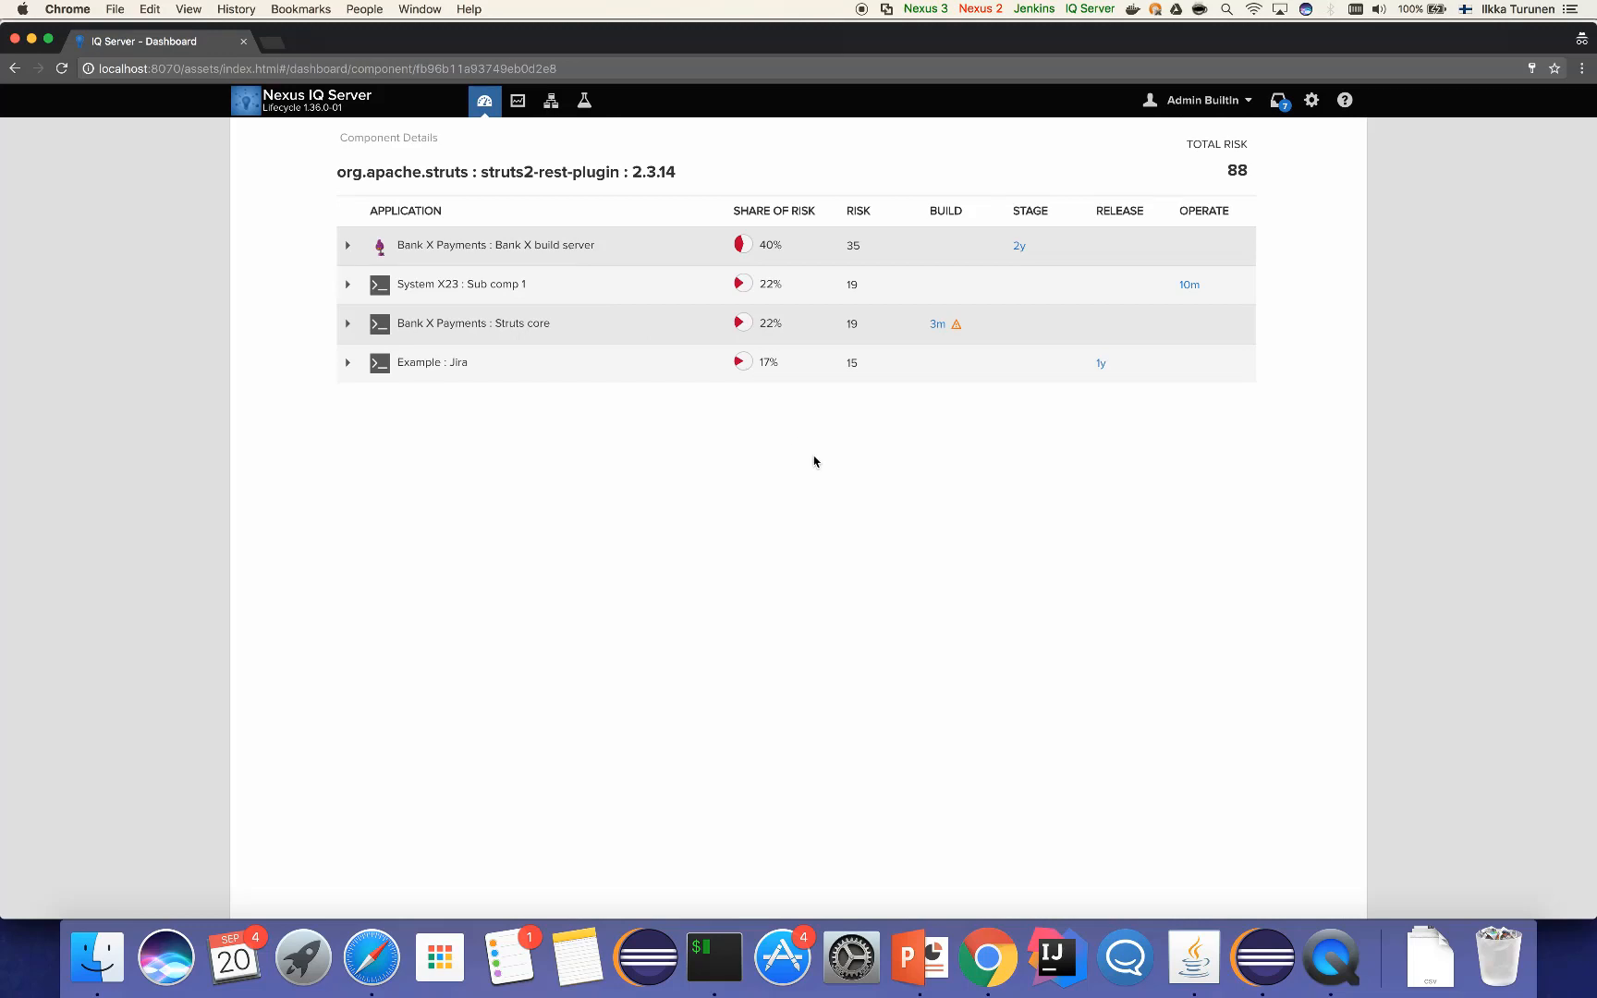
pyautogui.moveTo(854, 488)
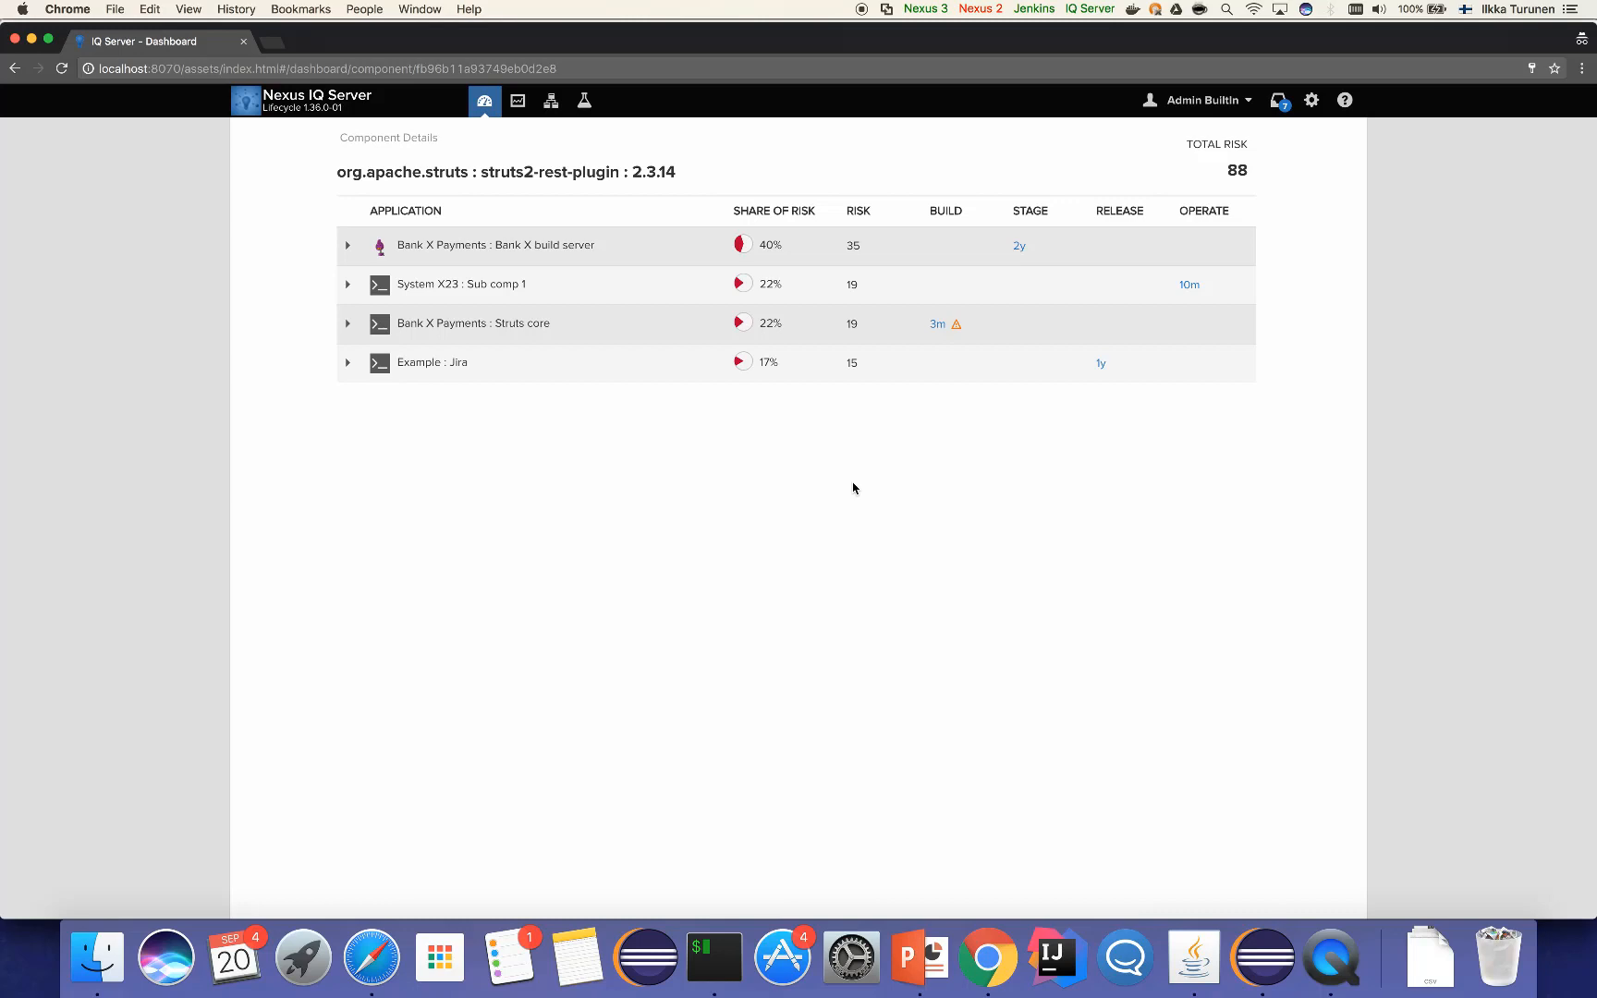
pyautogui.moveTo(971, 373)
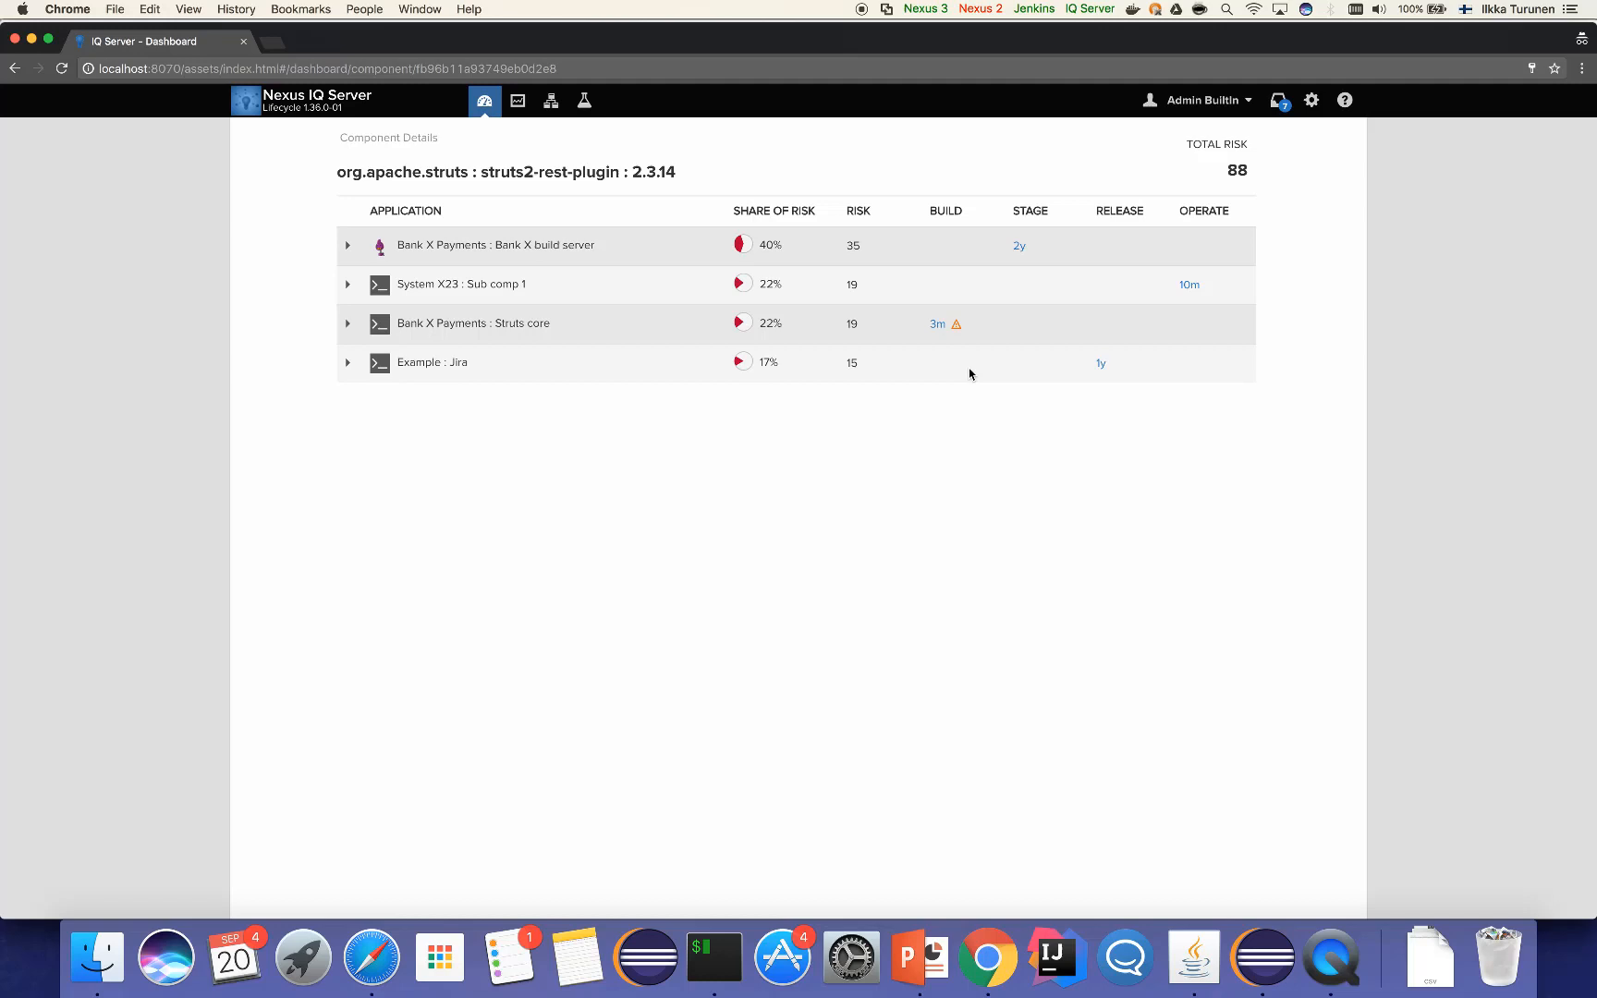
pyautogui.moveTo(937, 329)
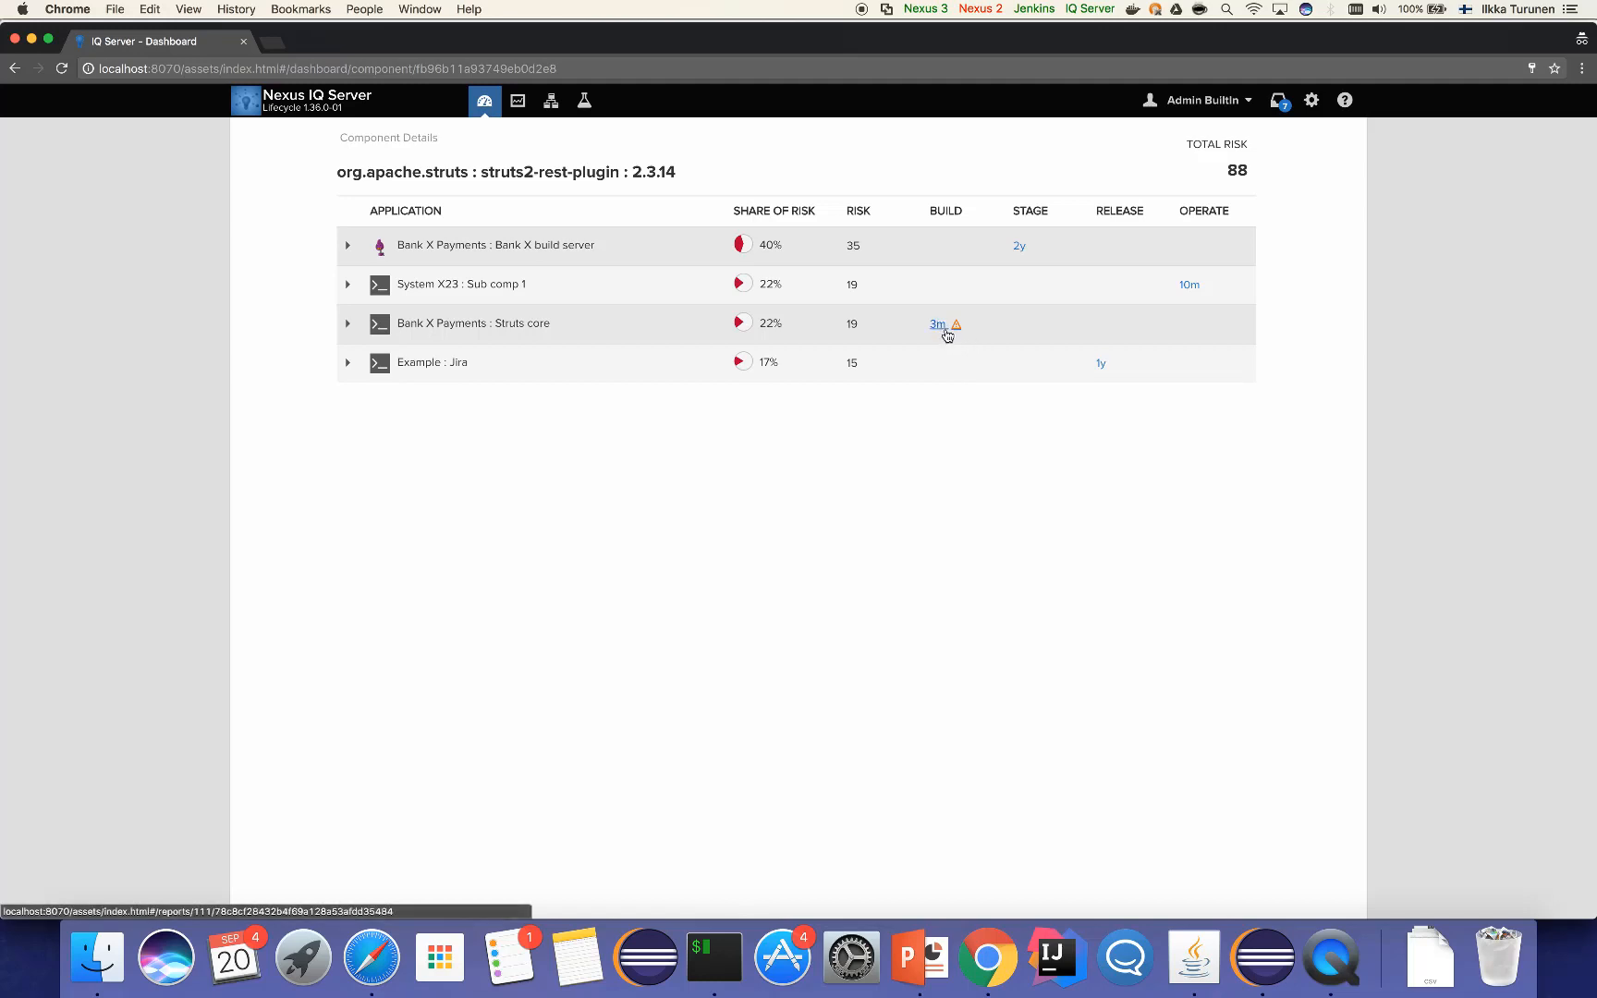
pyautogui.moveTo(969, 337)
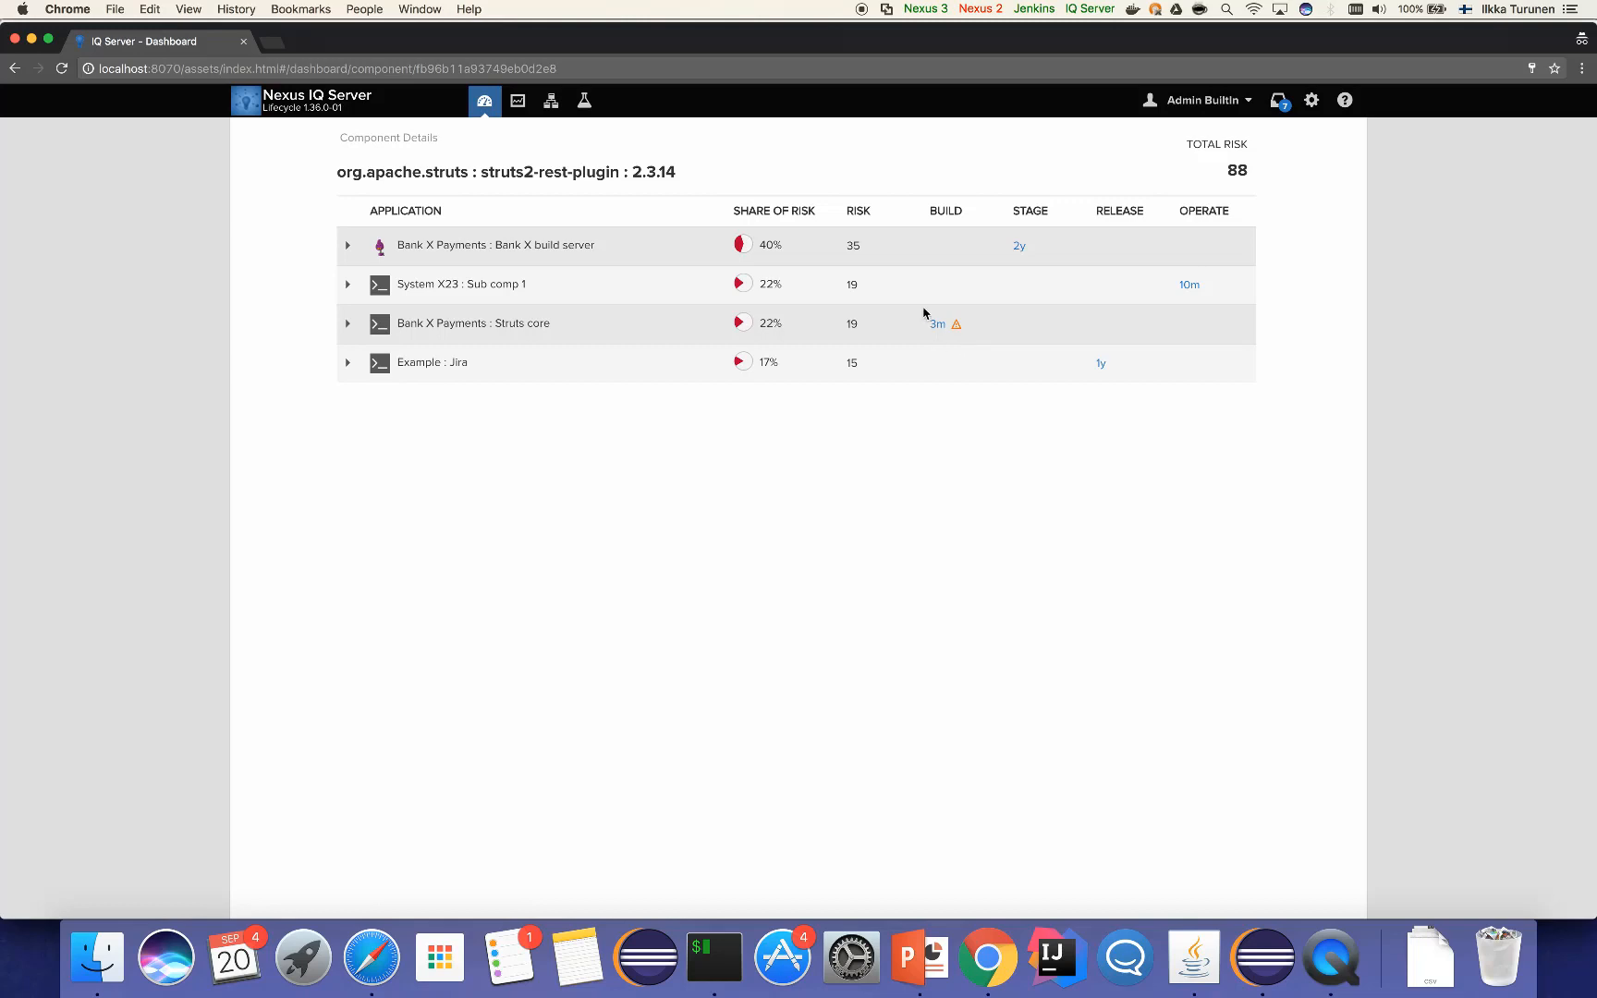
pyautogui.moveTo(961, 340)
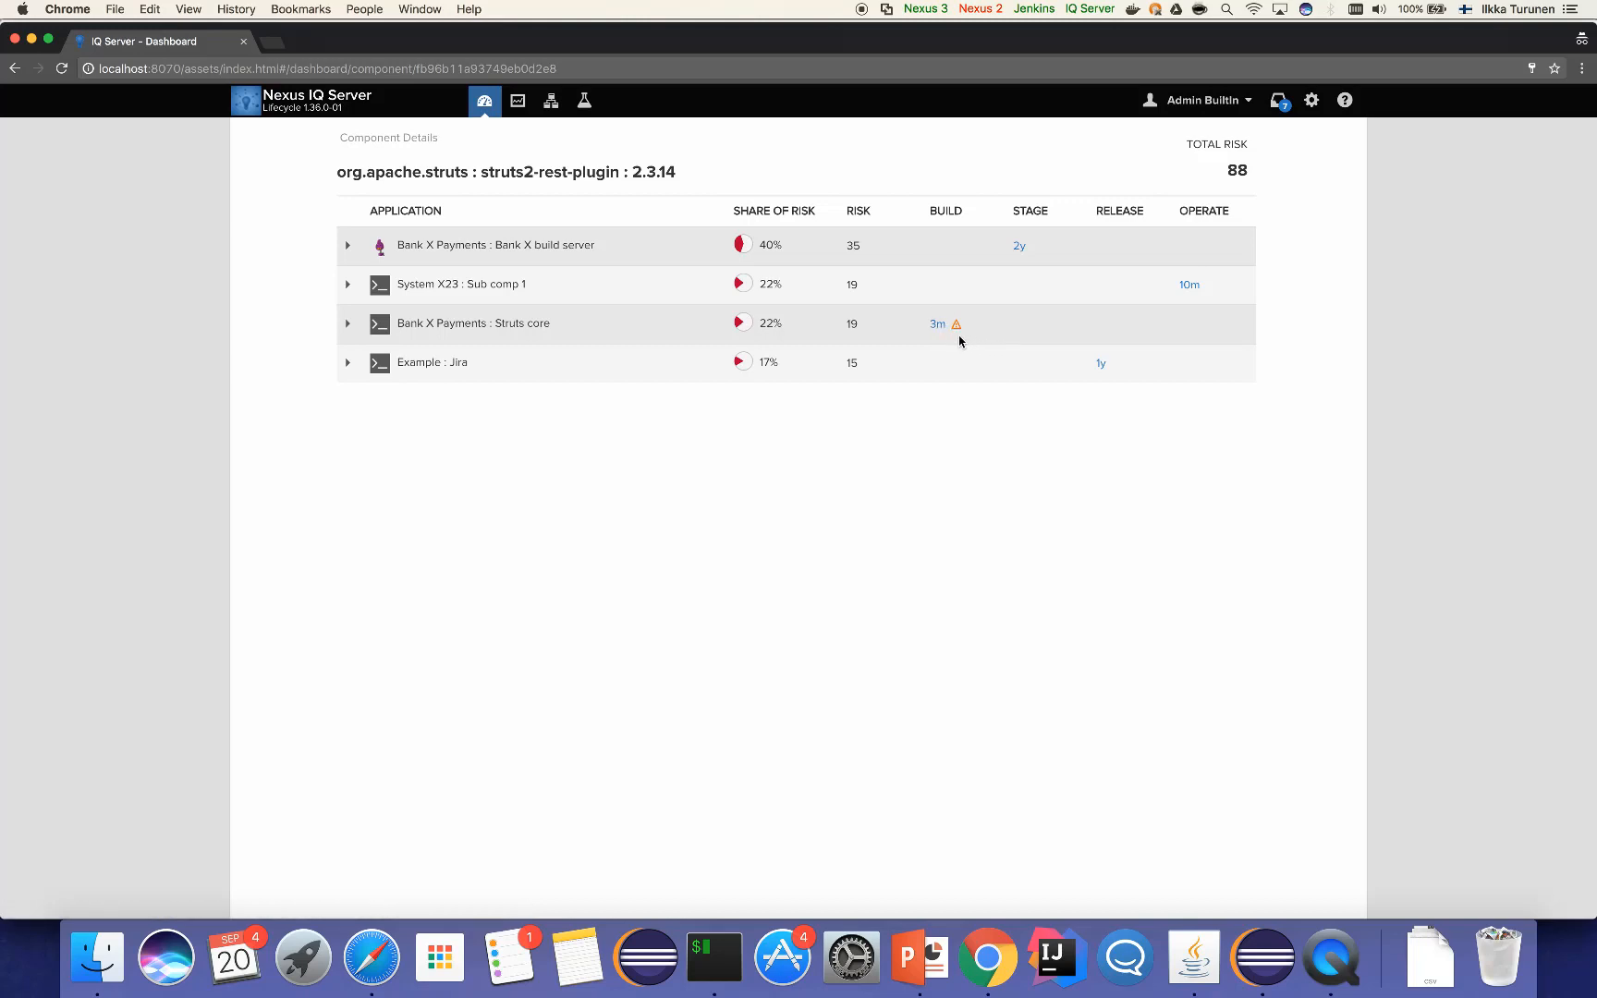
pyautogui.click(936, 323)
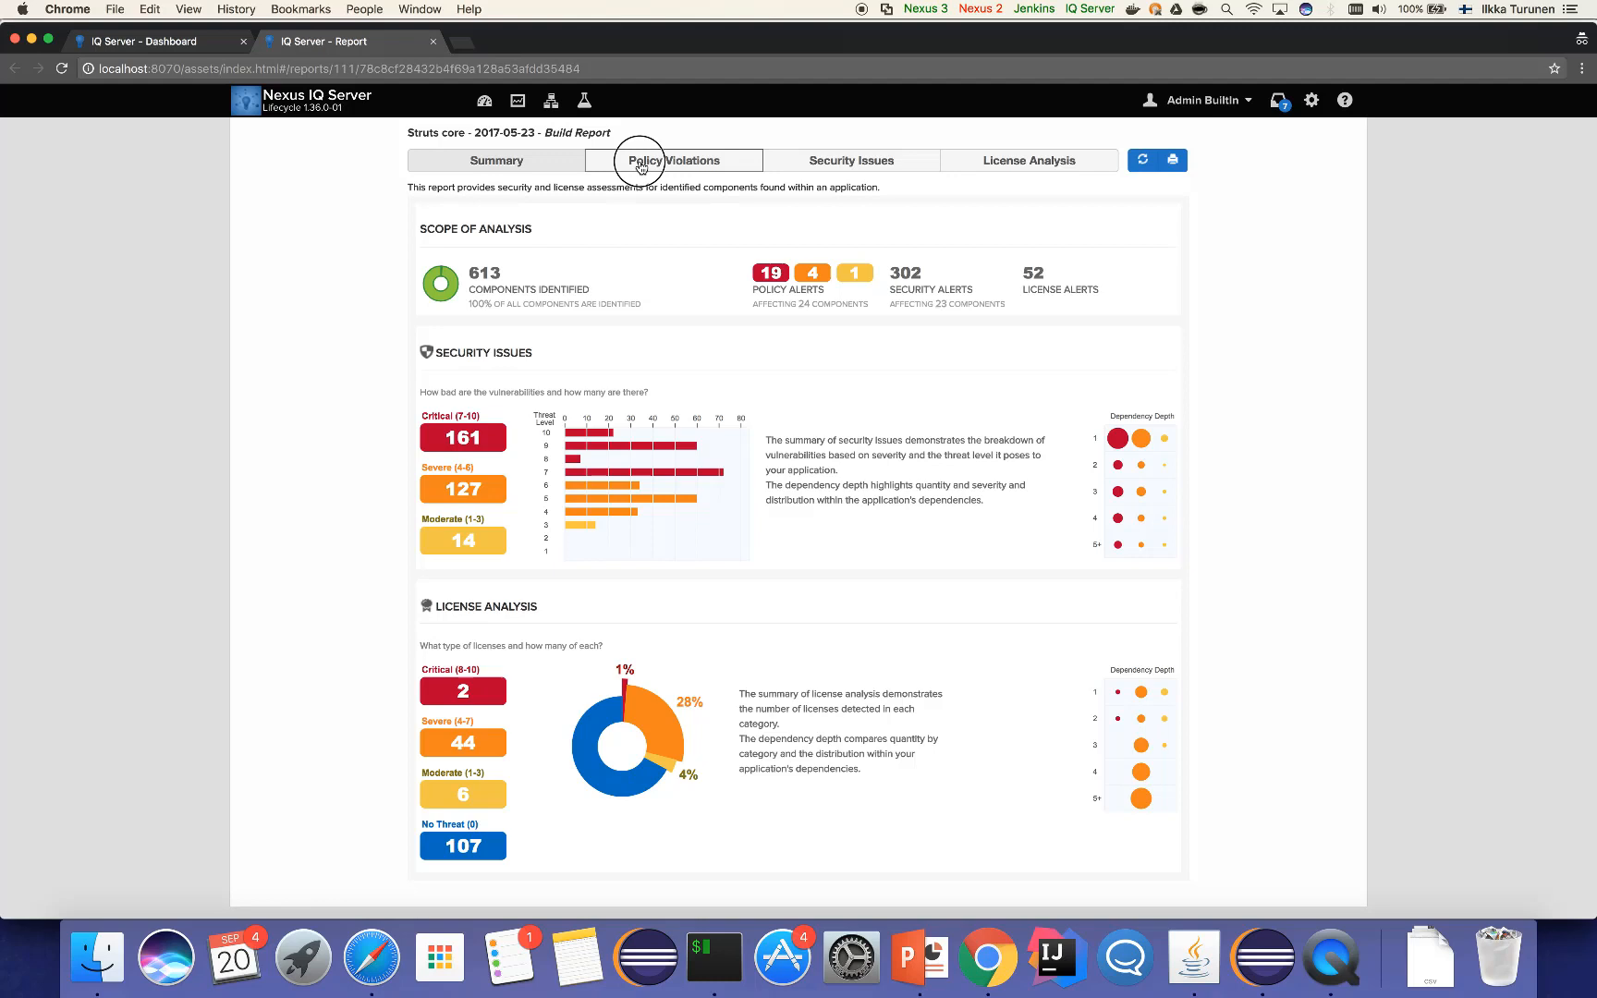
# Show struts2-rest-plugin 2.3.14's vulnerabilities from the report's Policy Violations list
pyautogui.click(639, 160)
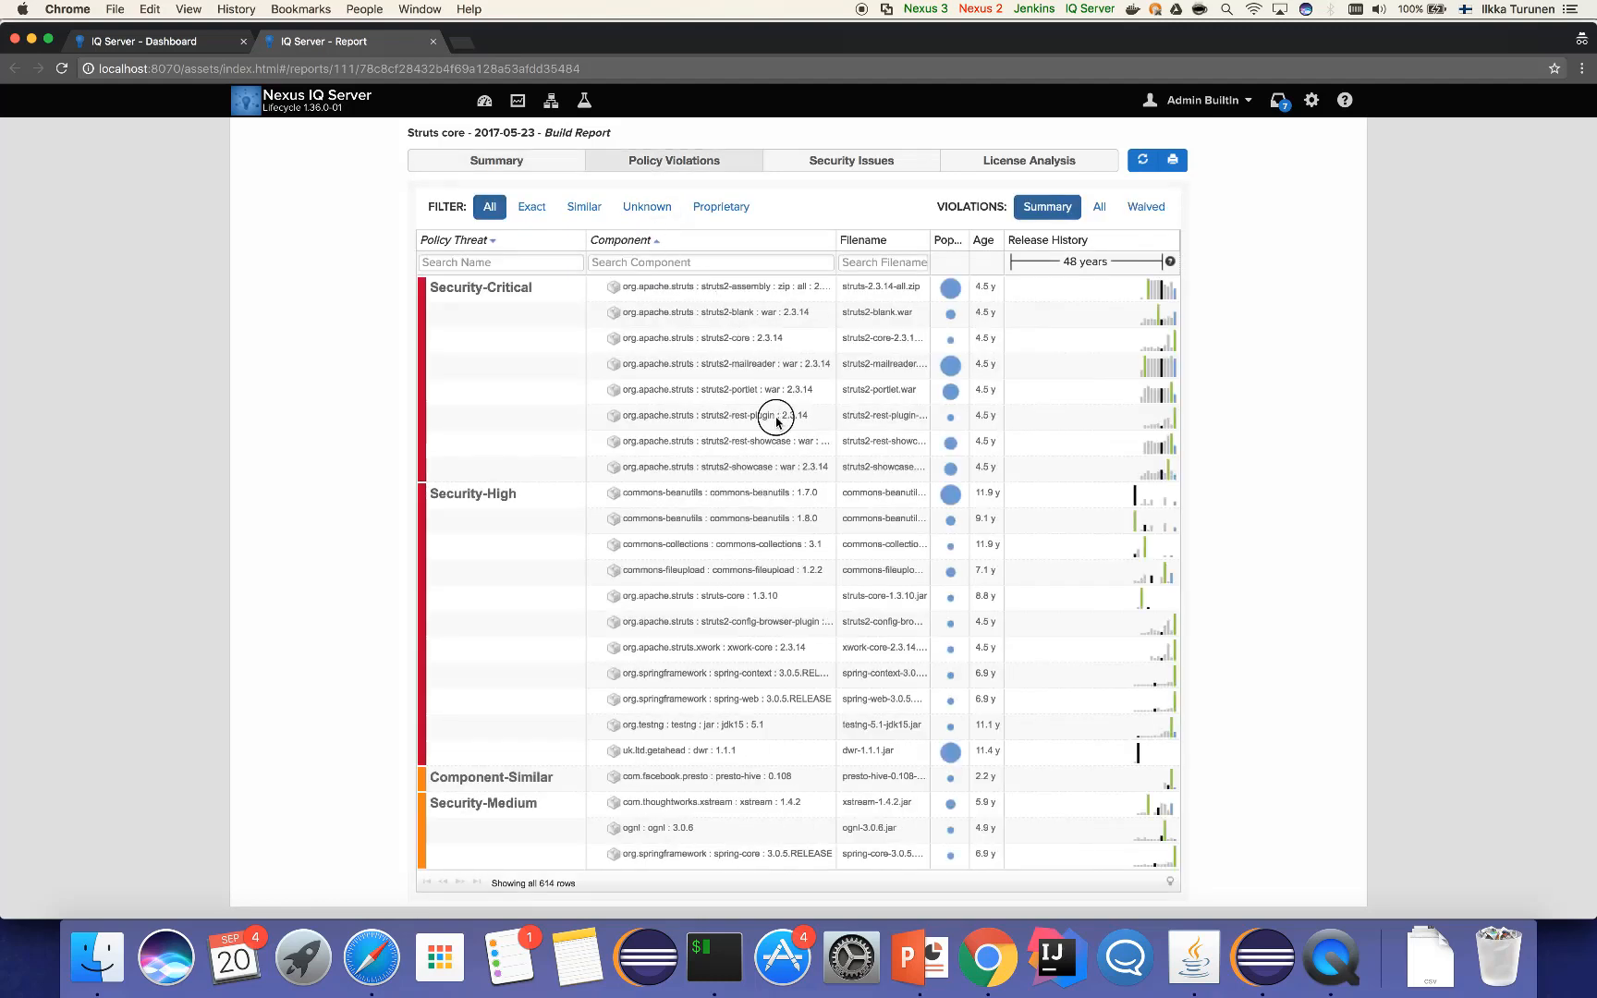
pyautogui.click(777, 416)
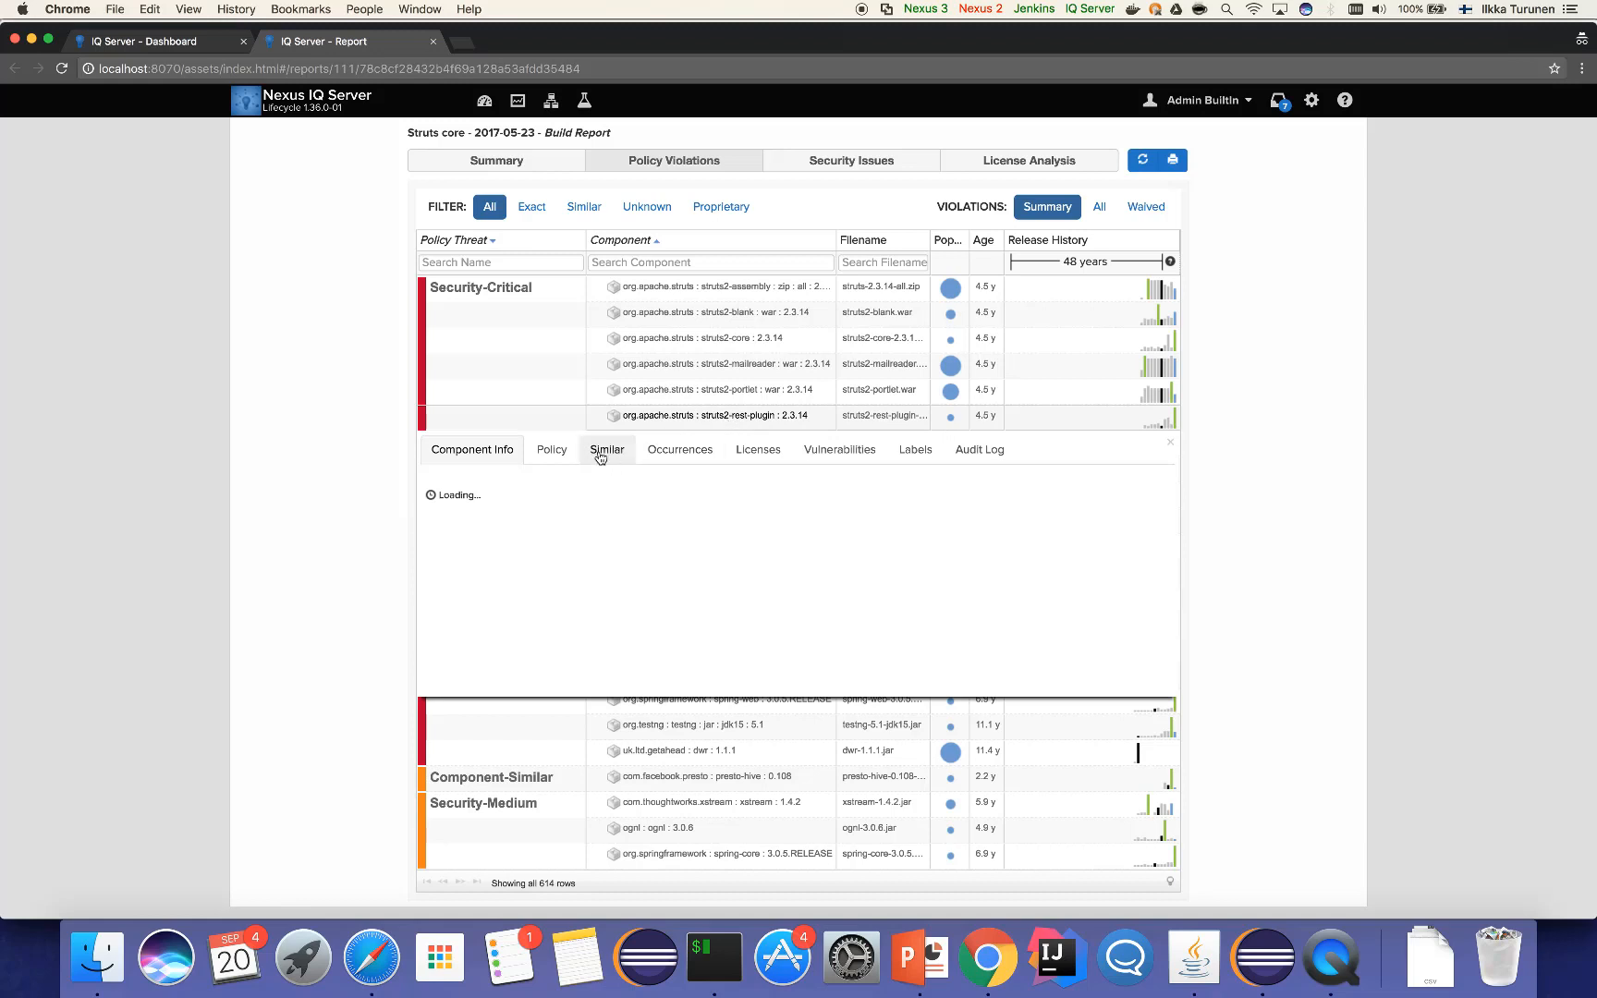
pyautogui.click(471, 449)
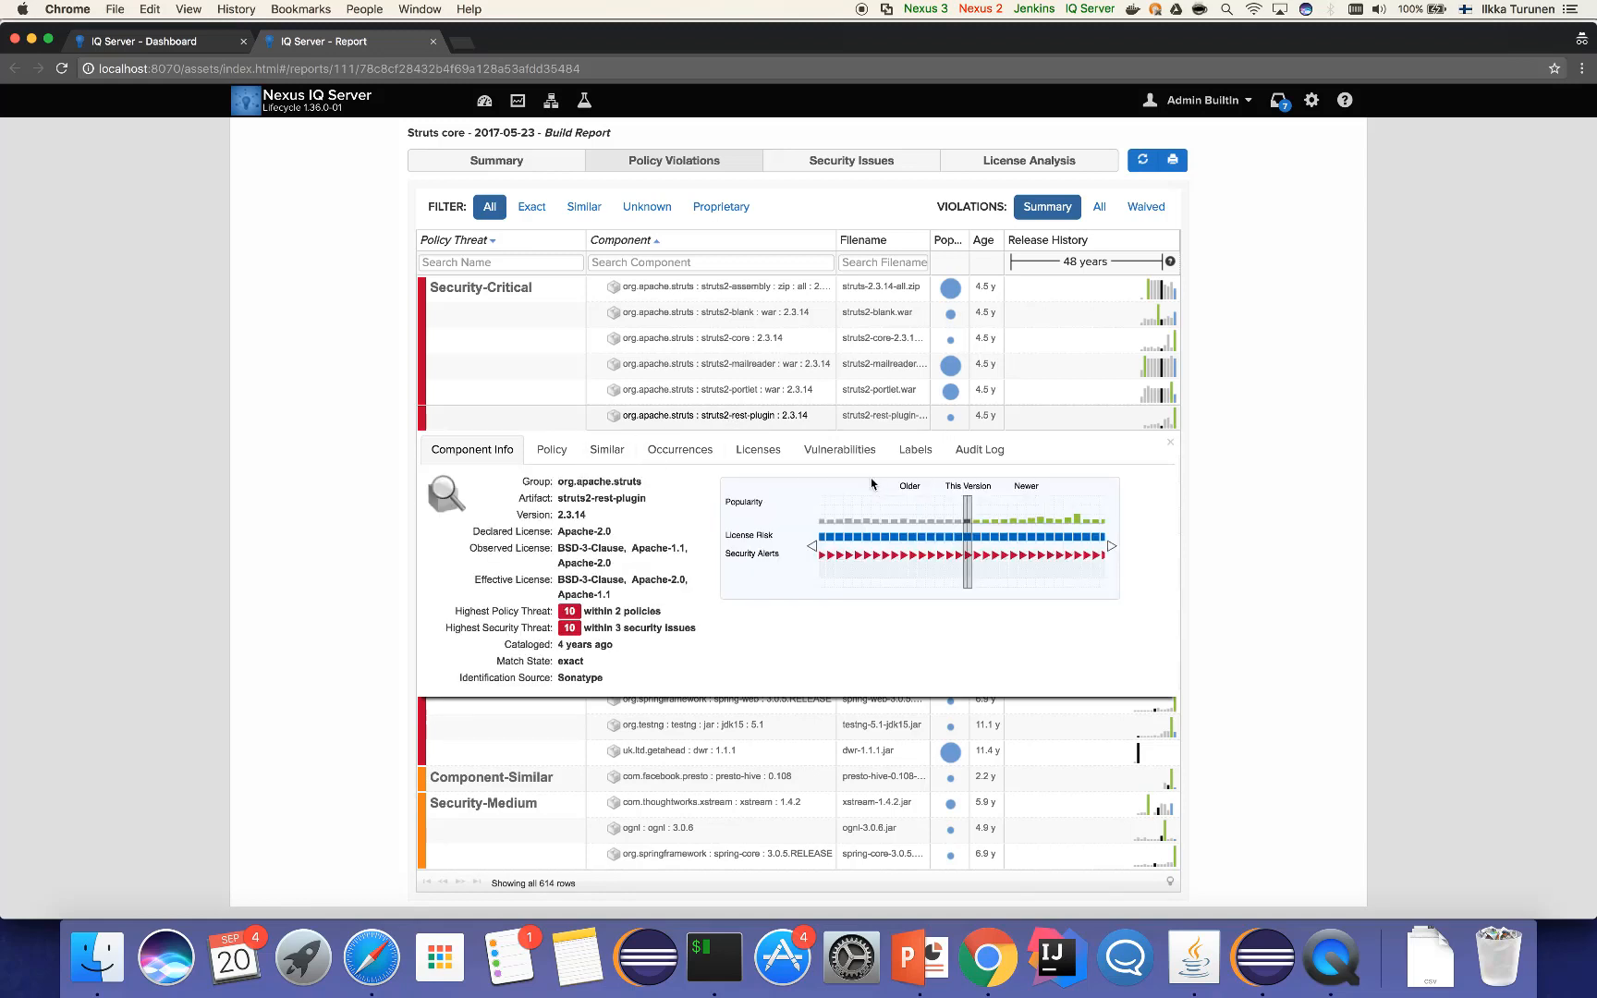
pyautogui.click(839, 449)
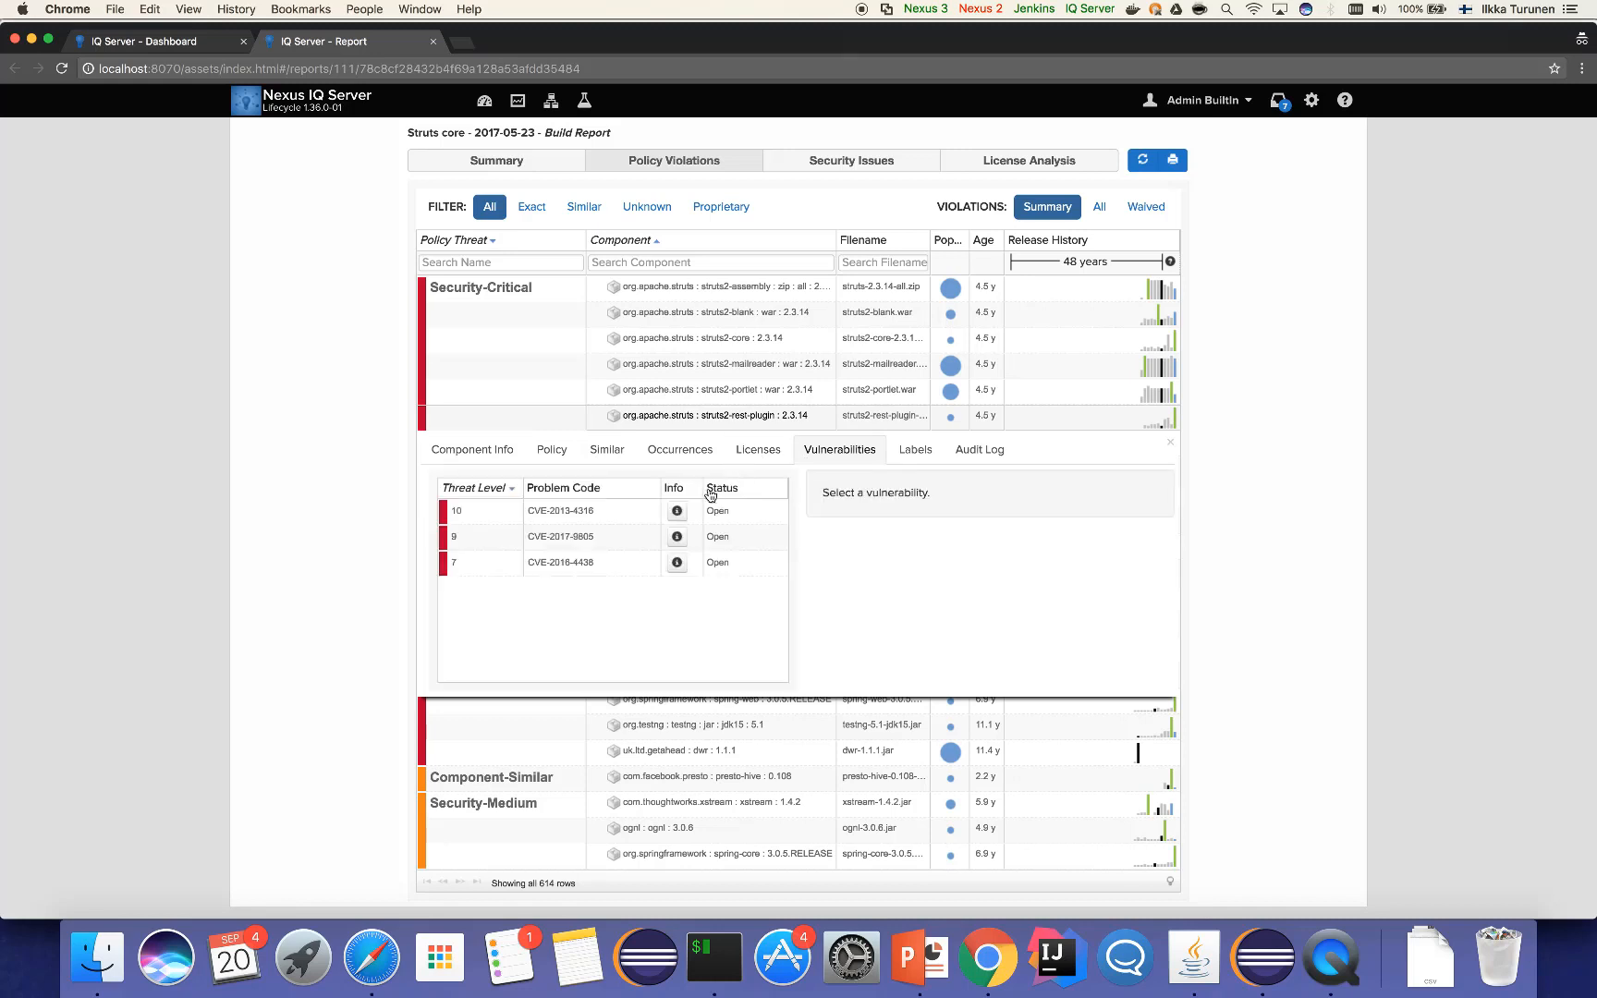
pyautogui.click(675, 536)
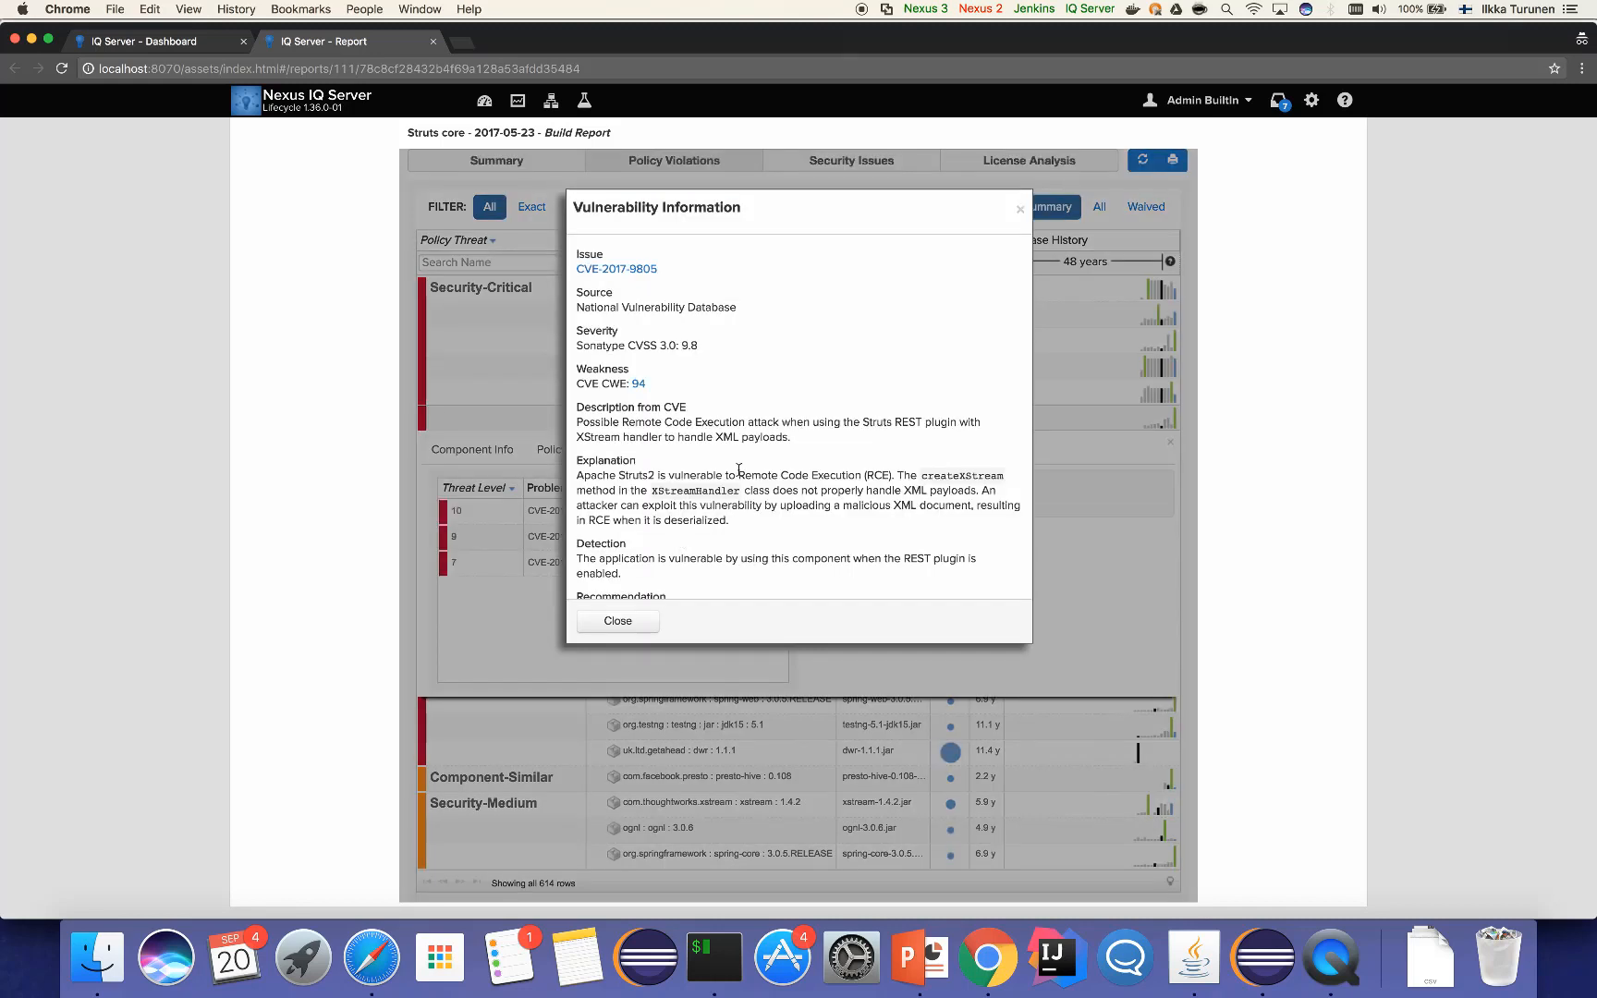
pyautogui.scroll(-3)
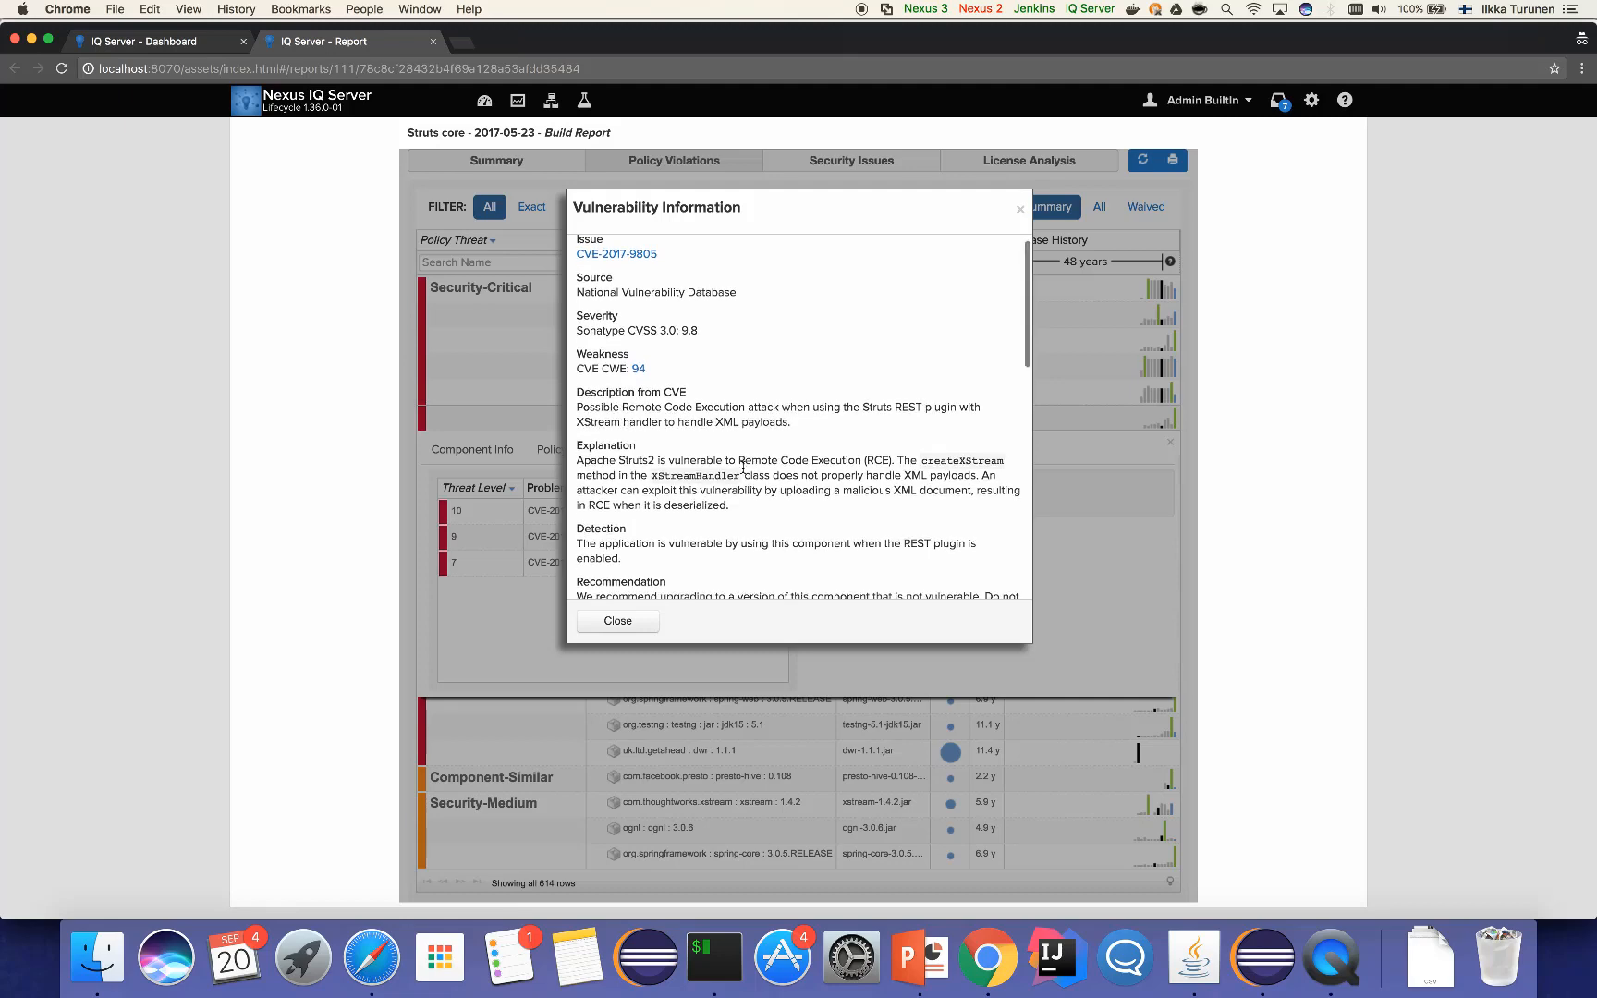
pyautogui.scroll(-3)
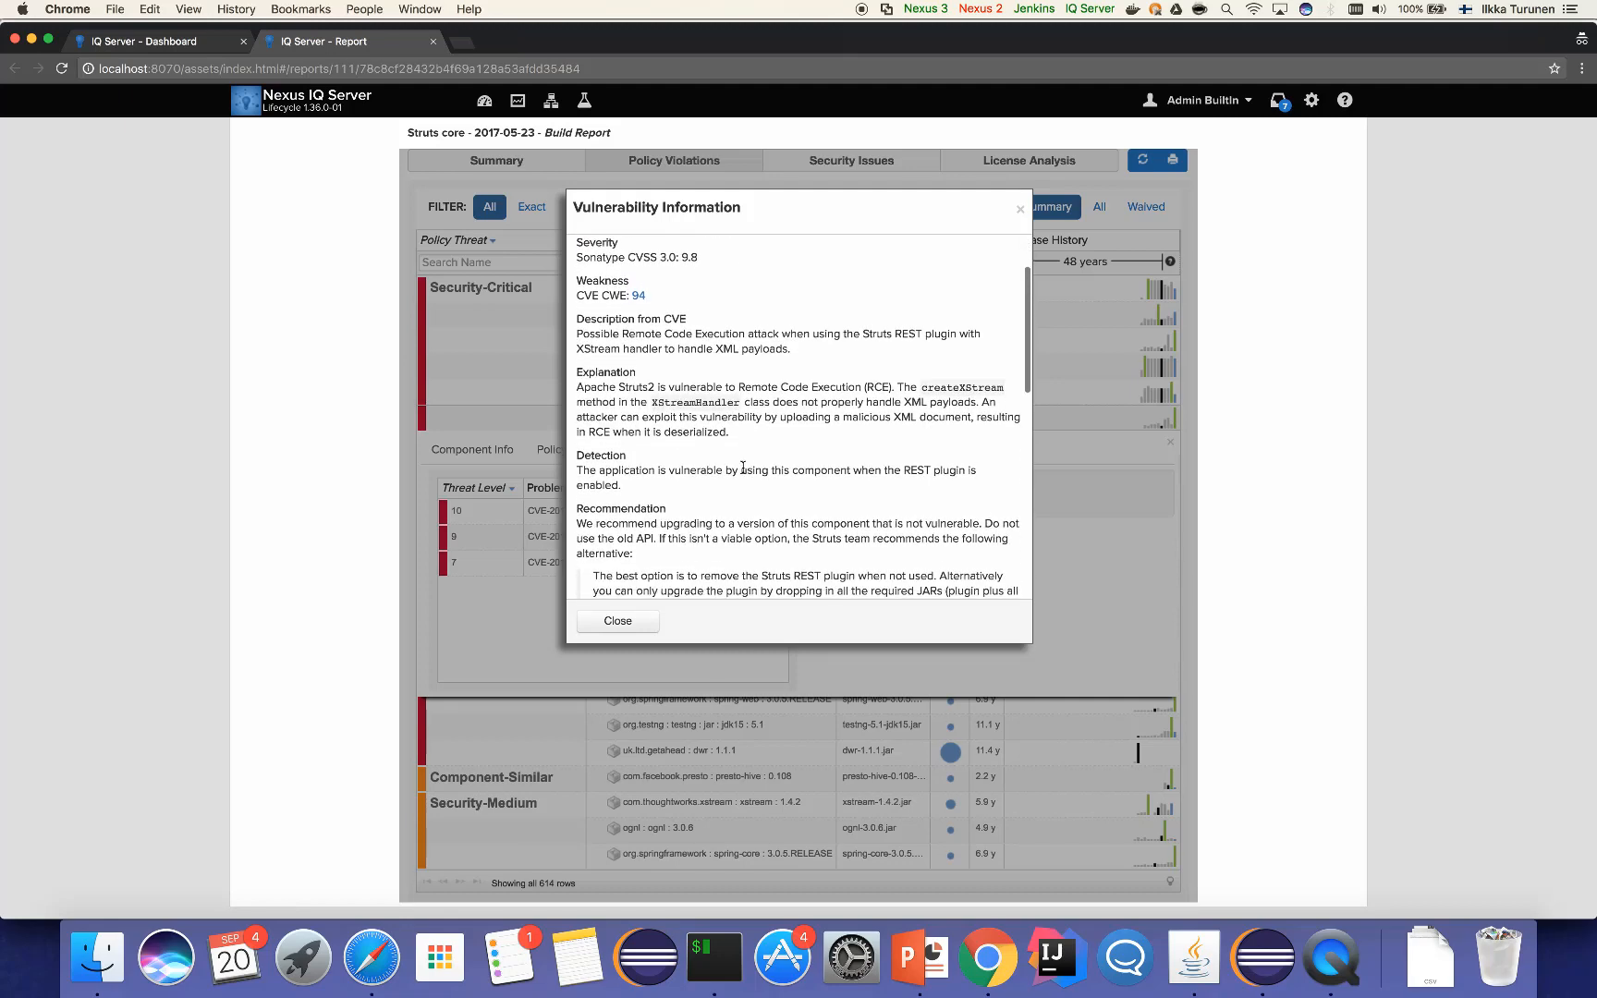
pyautogui.scroll(-3)
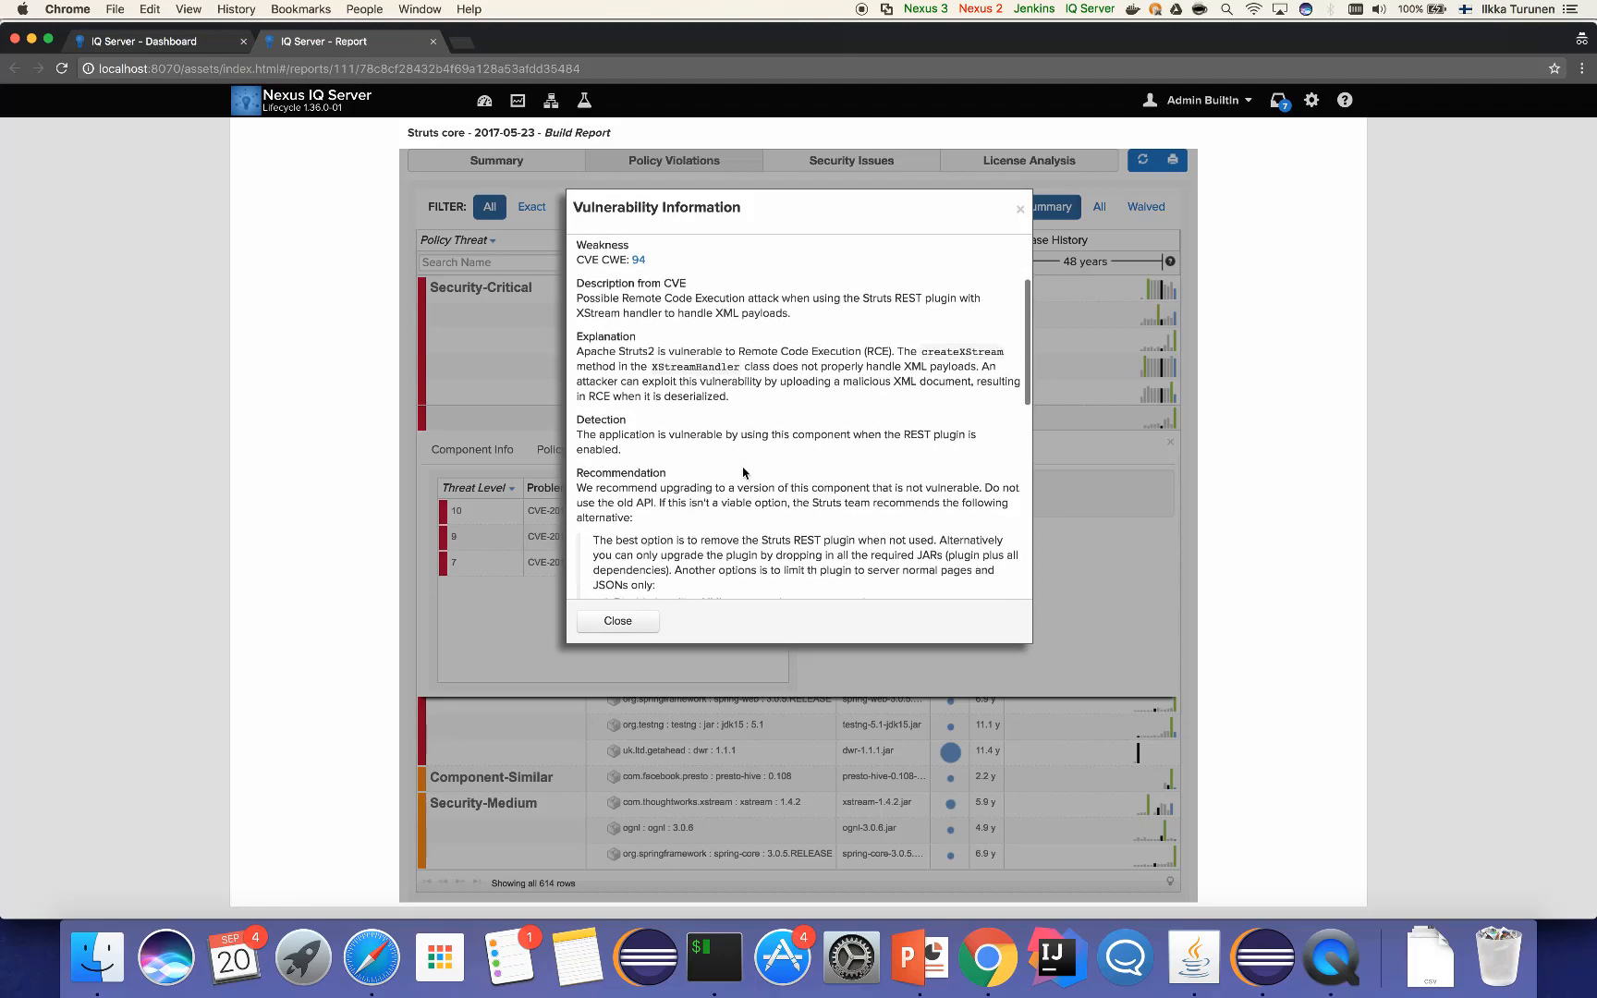
pyautogui.scroll(-3)
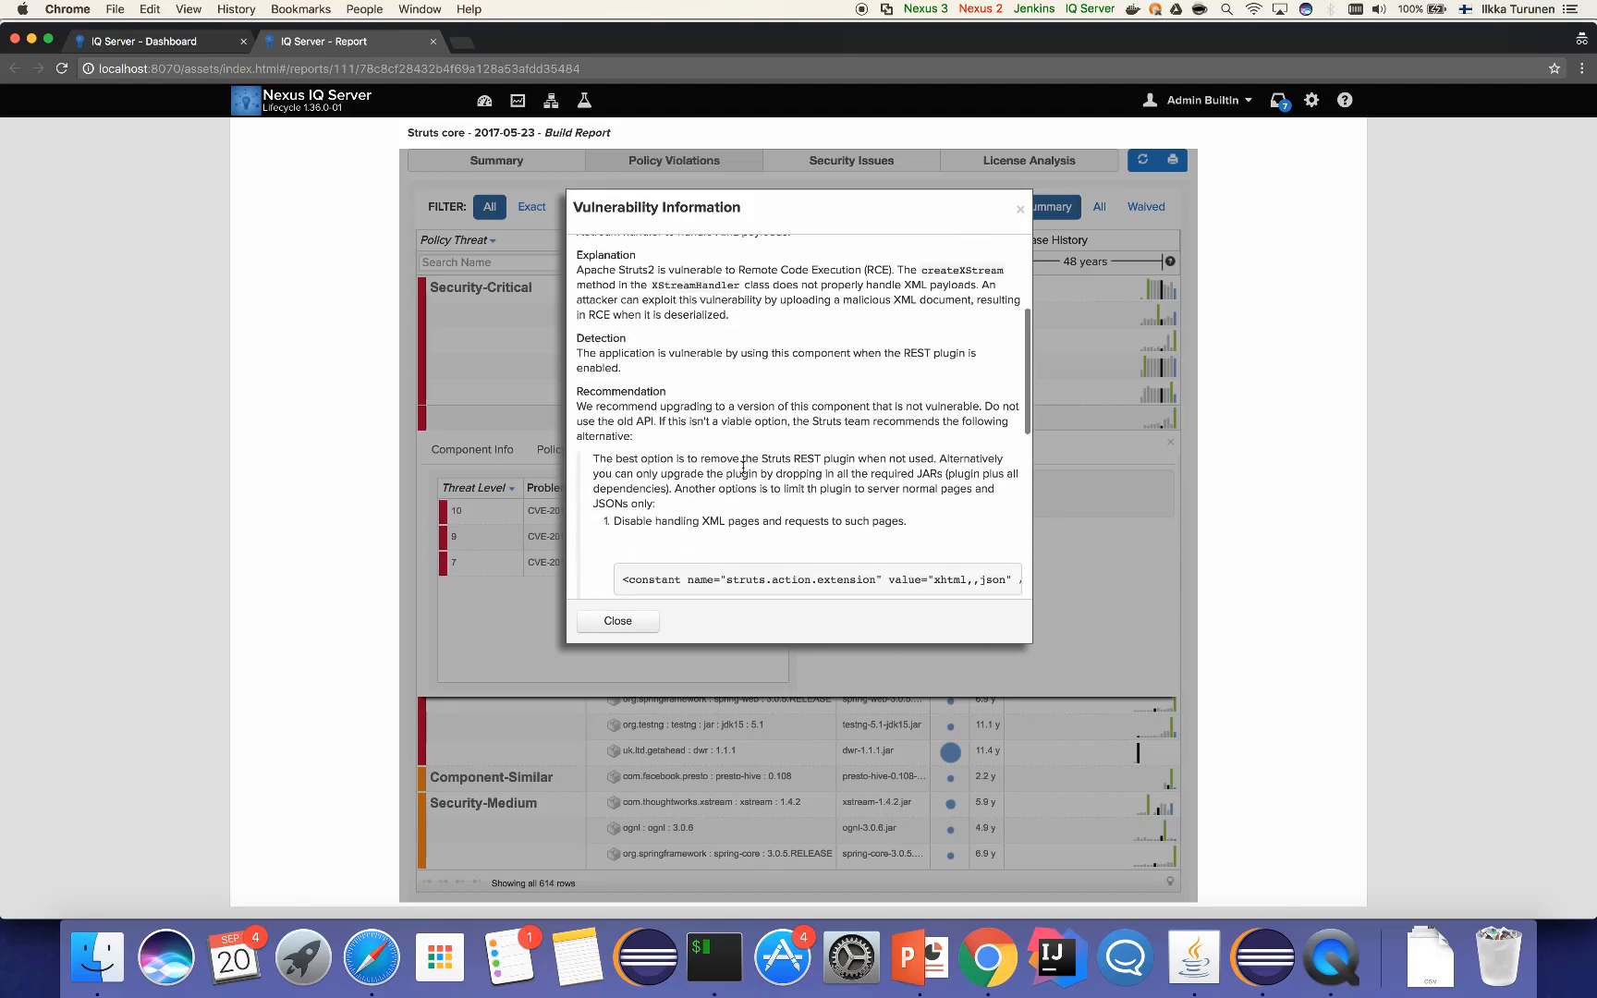
pyautogui.scroll(-3)
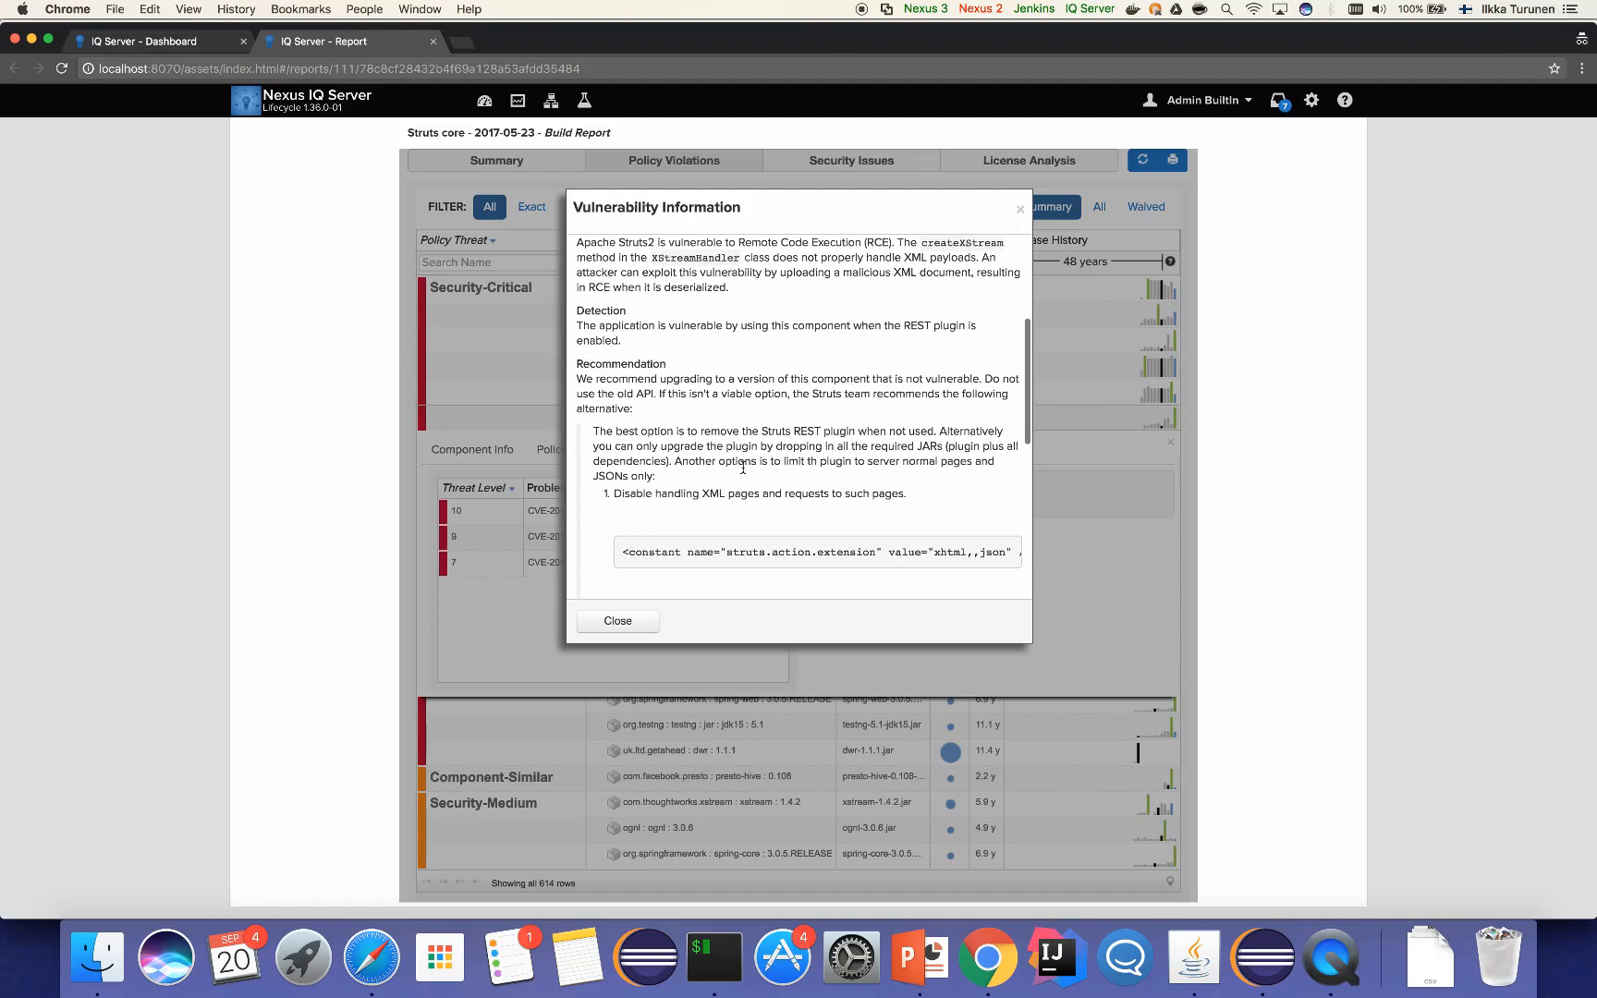
pyautogui.scroll(-3)
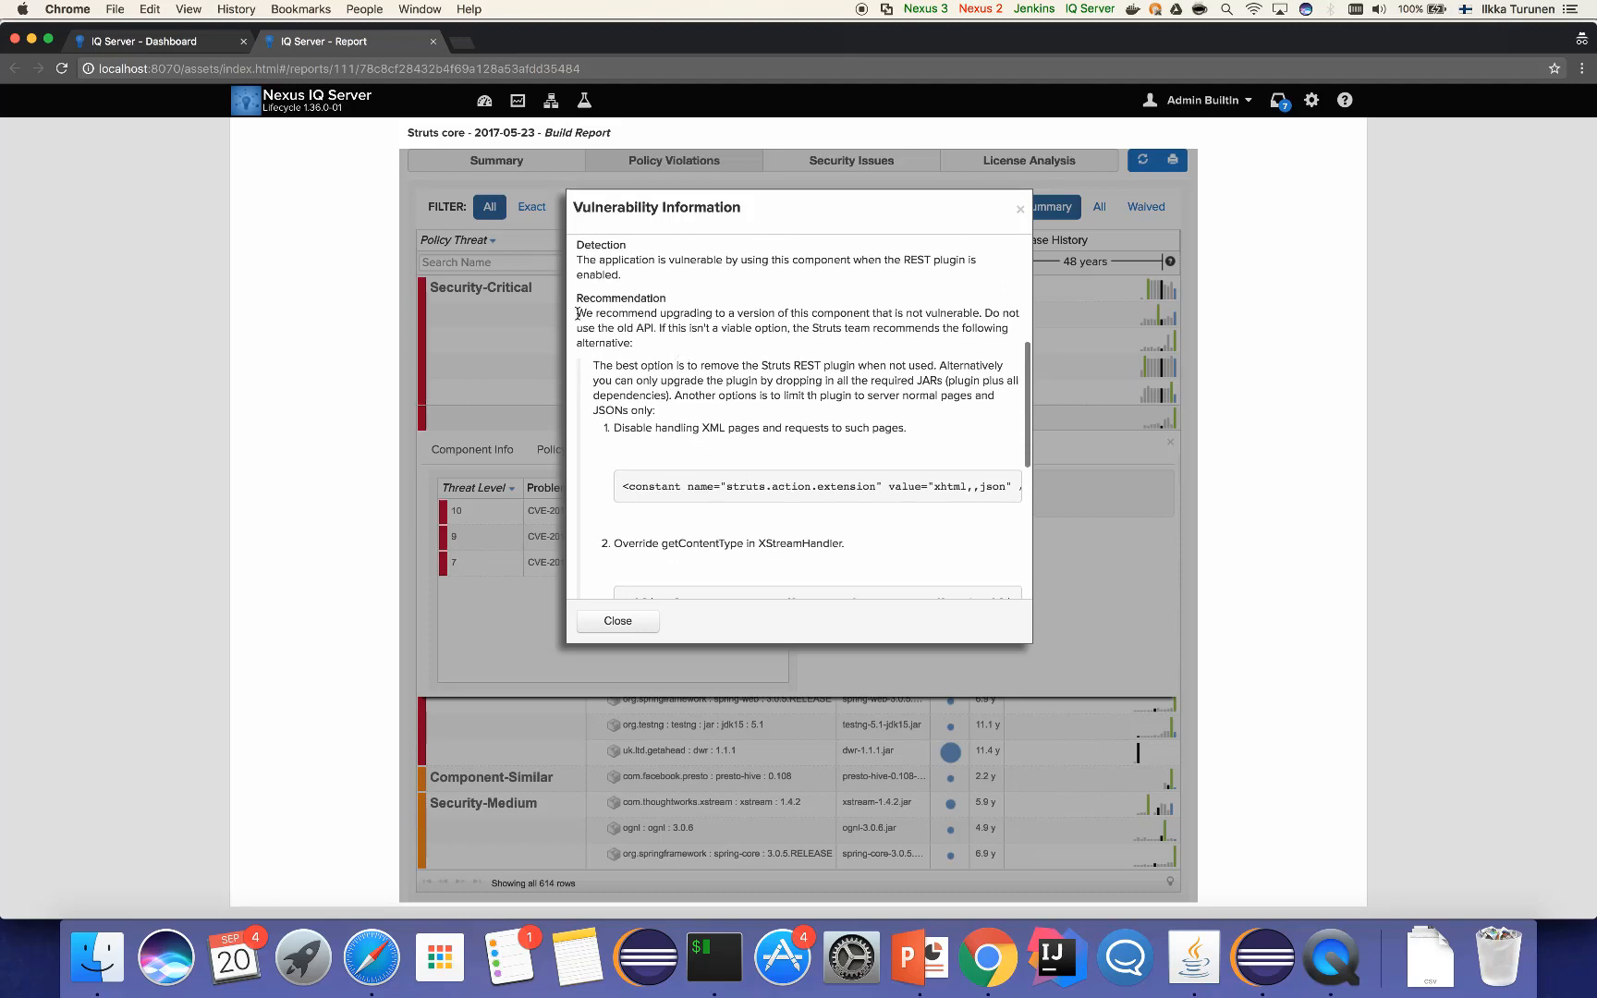
pyautogui.moveTo(576, 312); pyautogui.dragTo(688, 327)
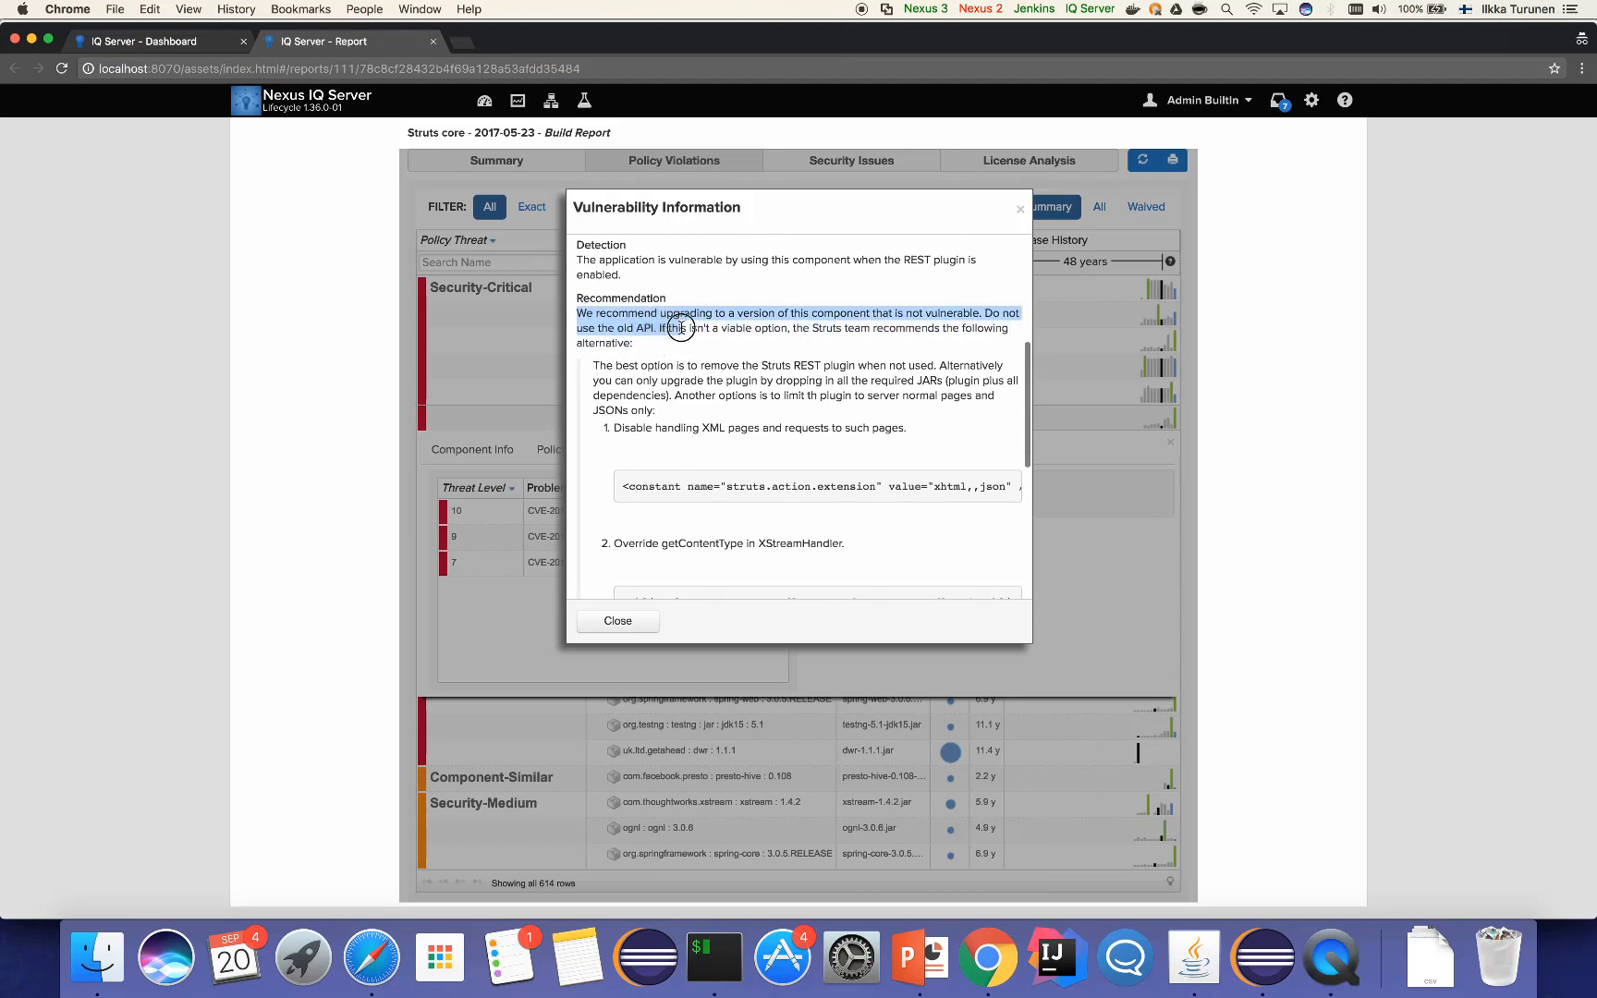
pyautogui.moveTo(682, 327); pyautogui.dragTo(835, 312)
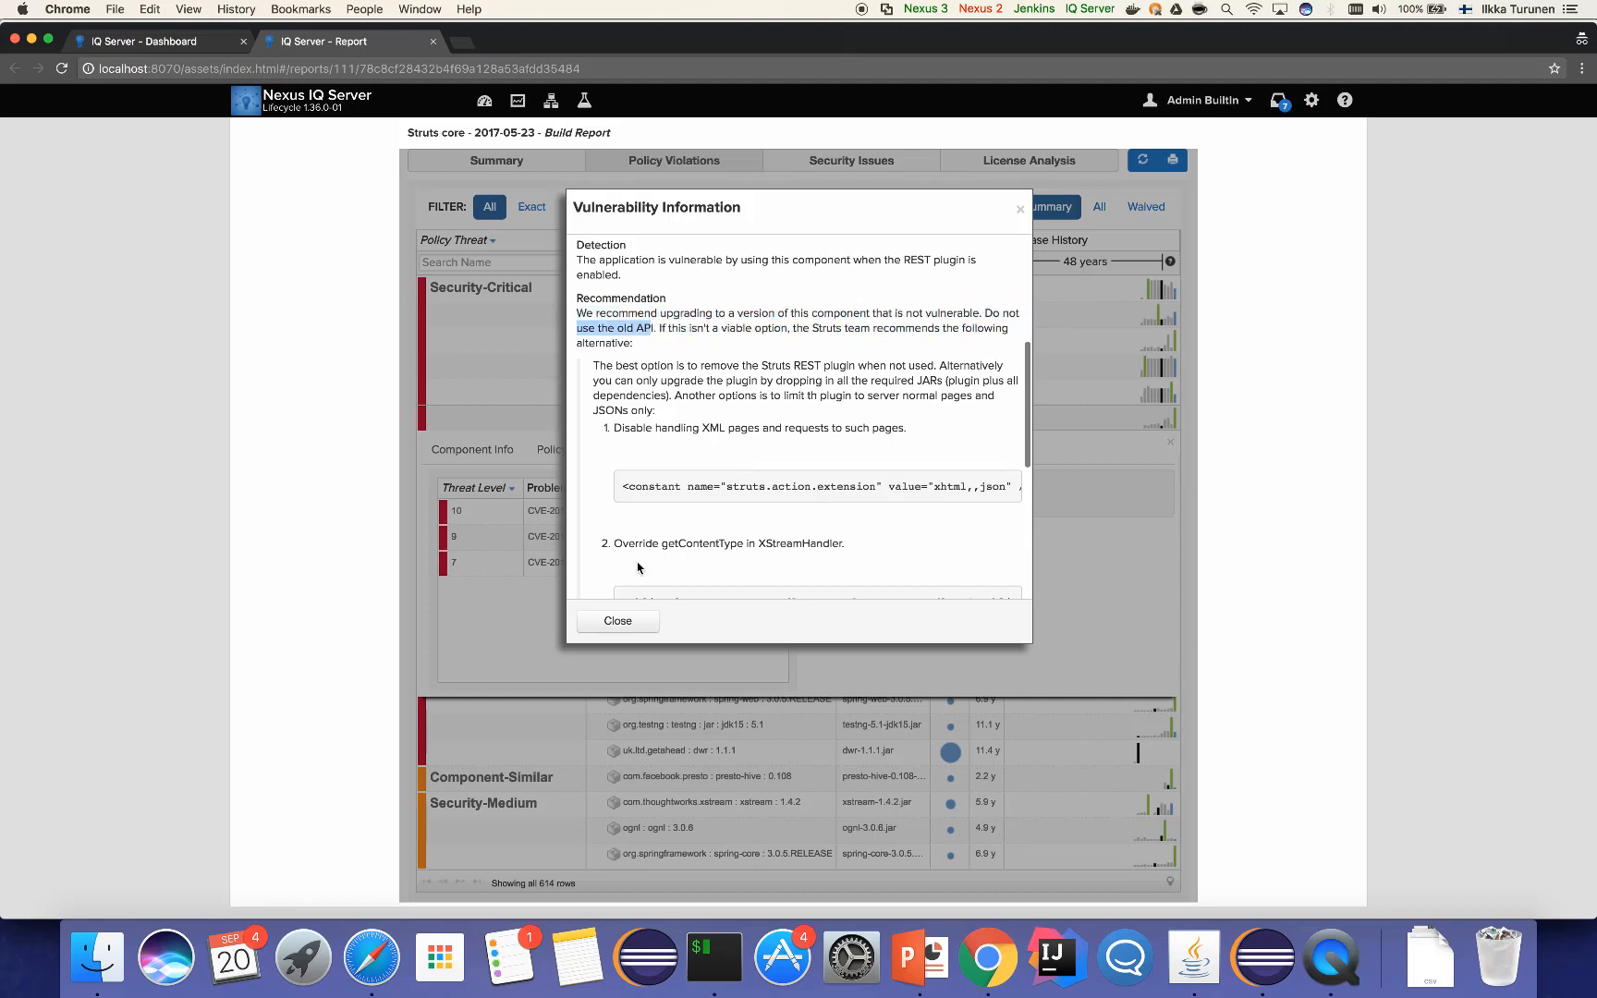
pyautogui.click(617, 621)
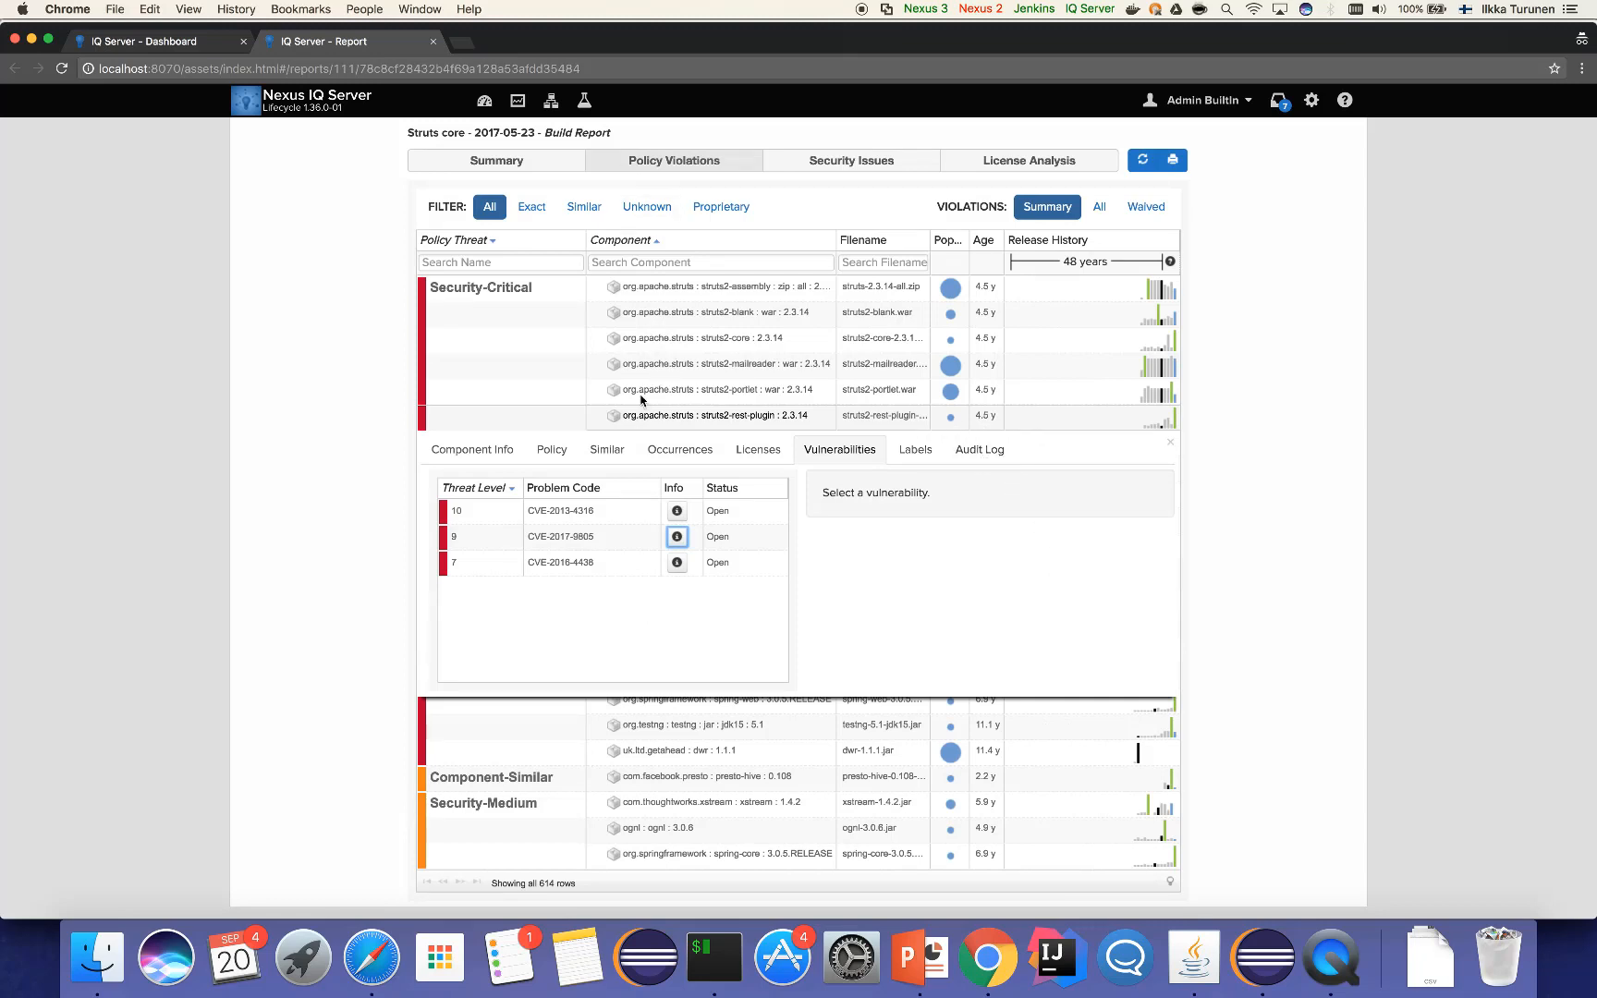
pyautogui.moveTo(1241, 908)
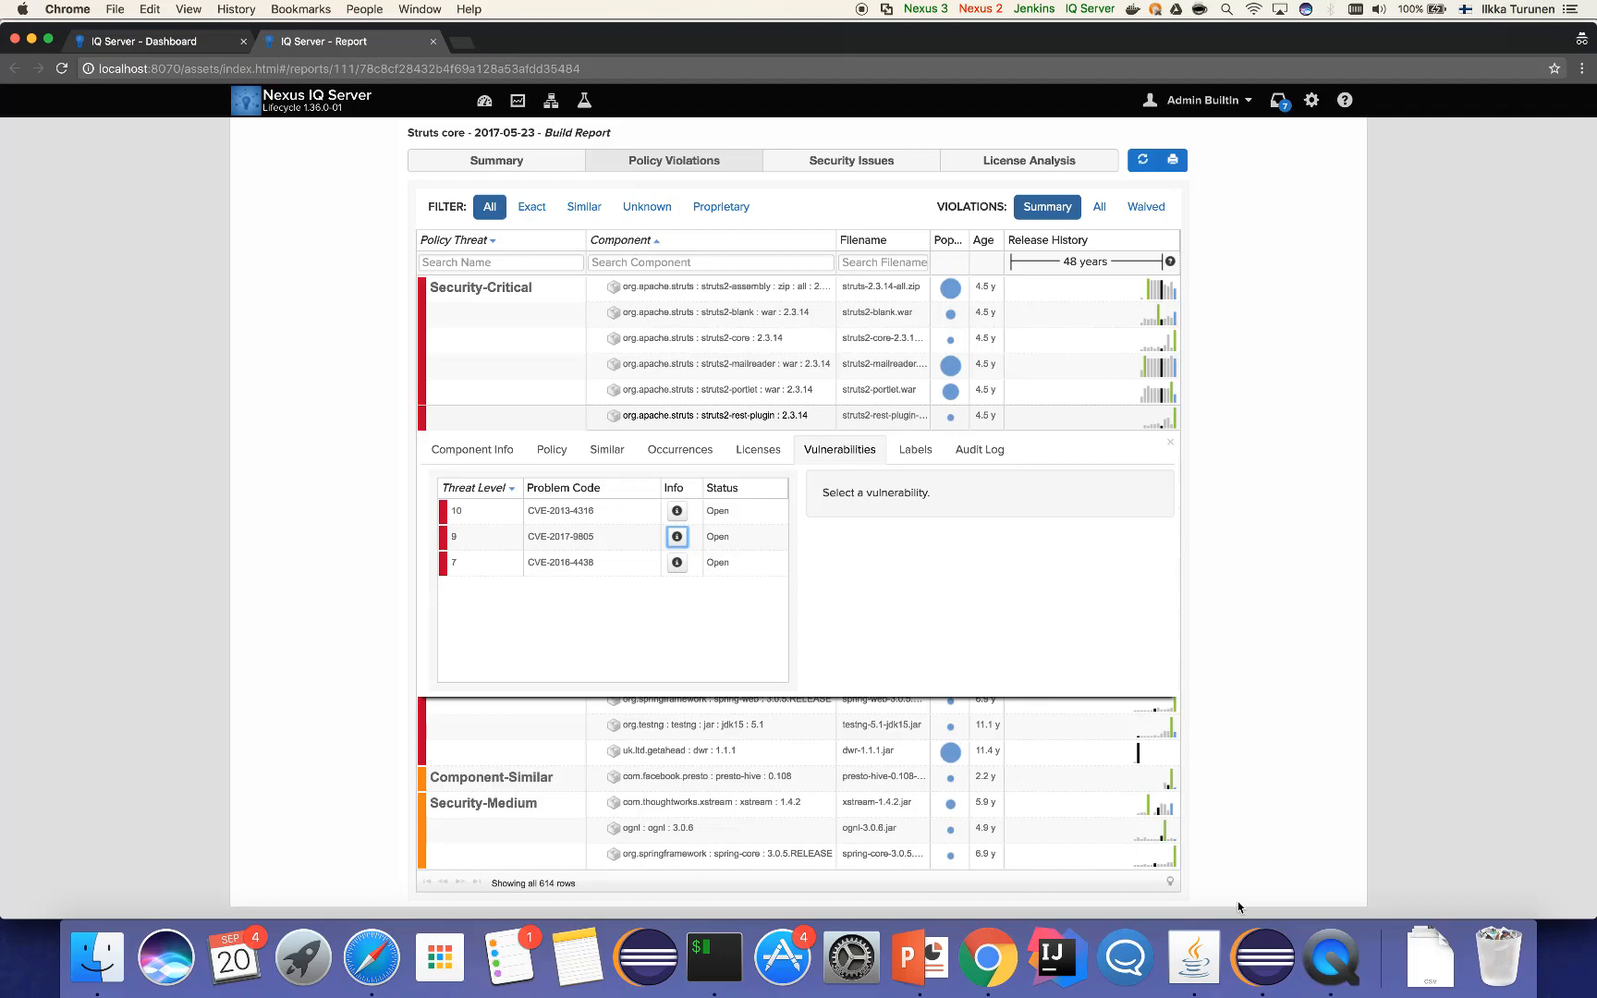
pyautogui.moveTo(1262, 958)
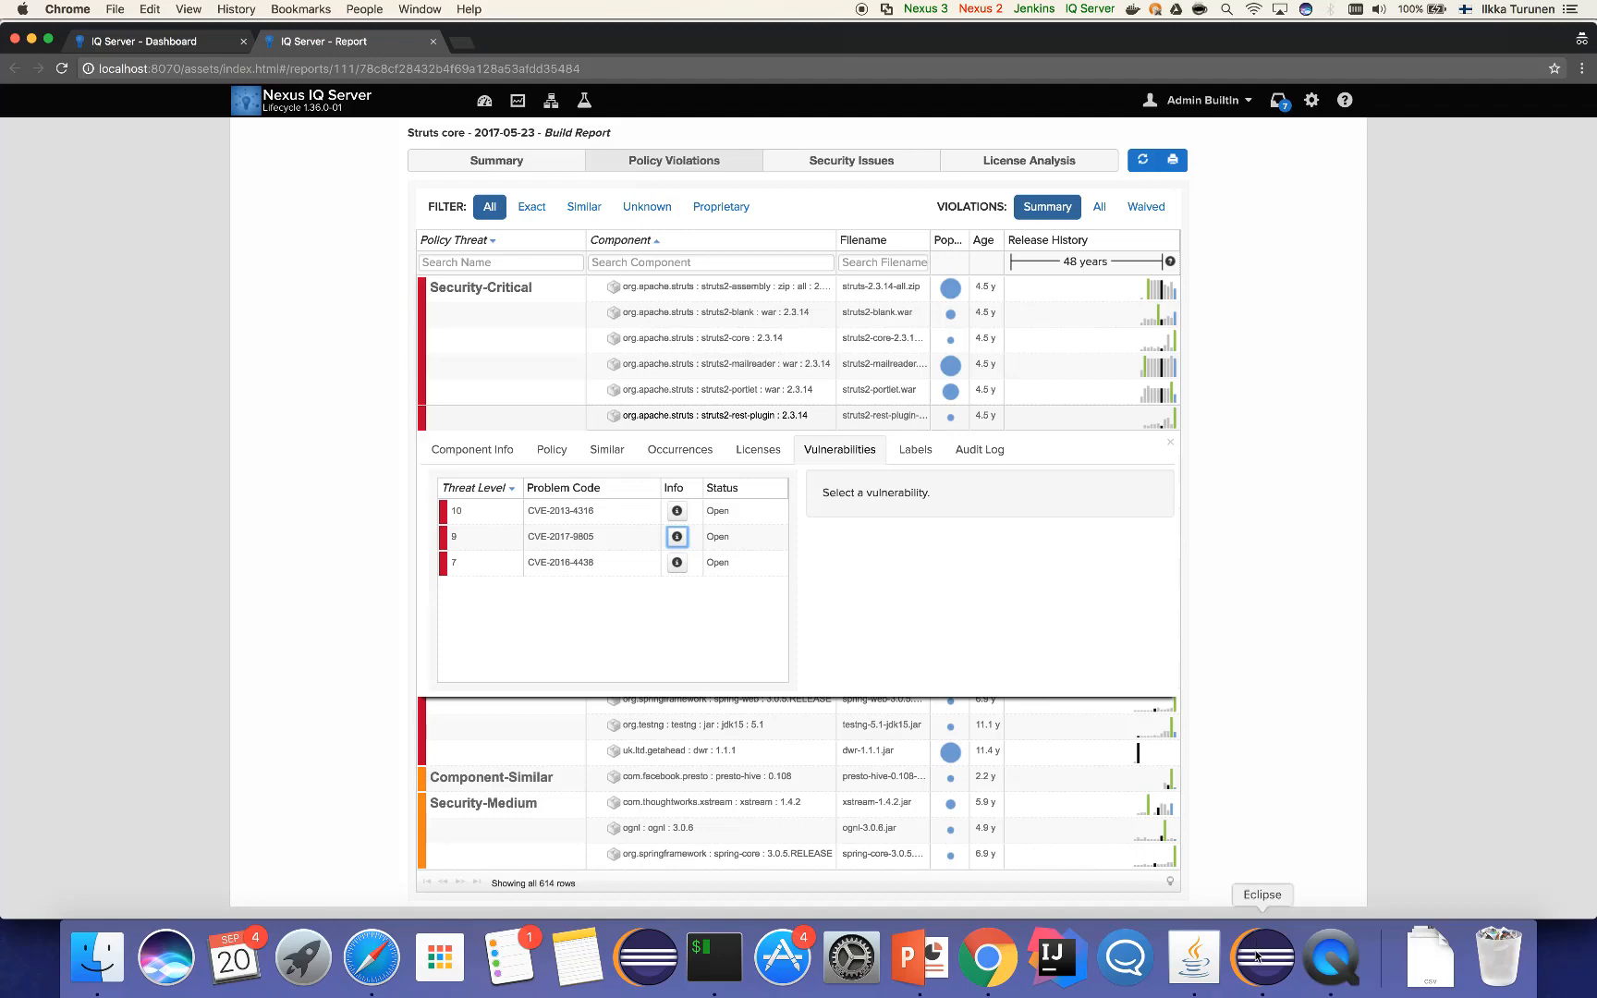
# Bring the Eclipse workspace to the front from the Dock
pyautogui.click(1261, 958)
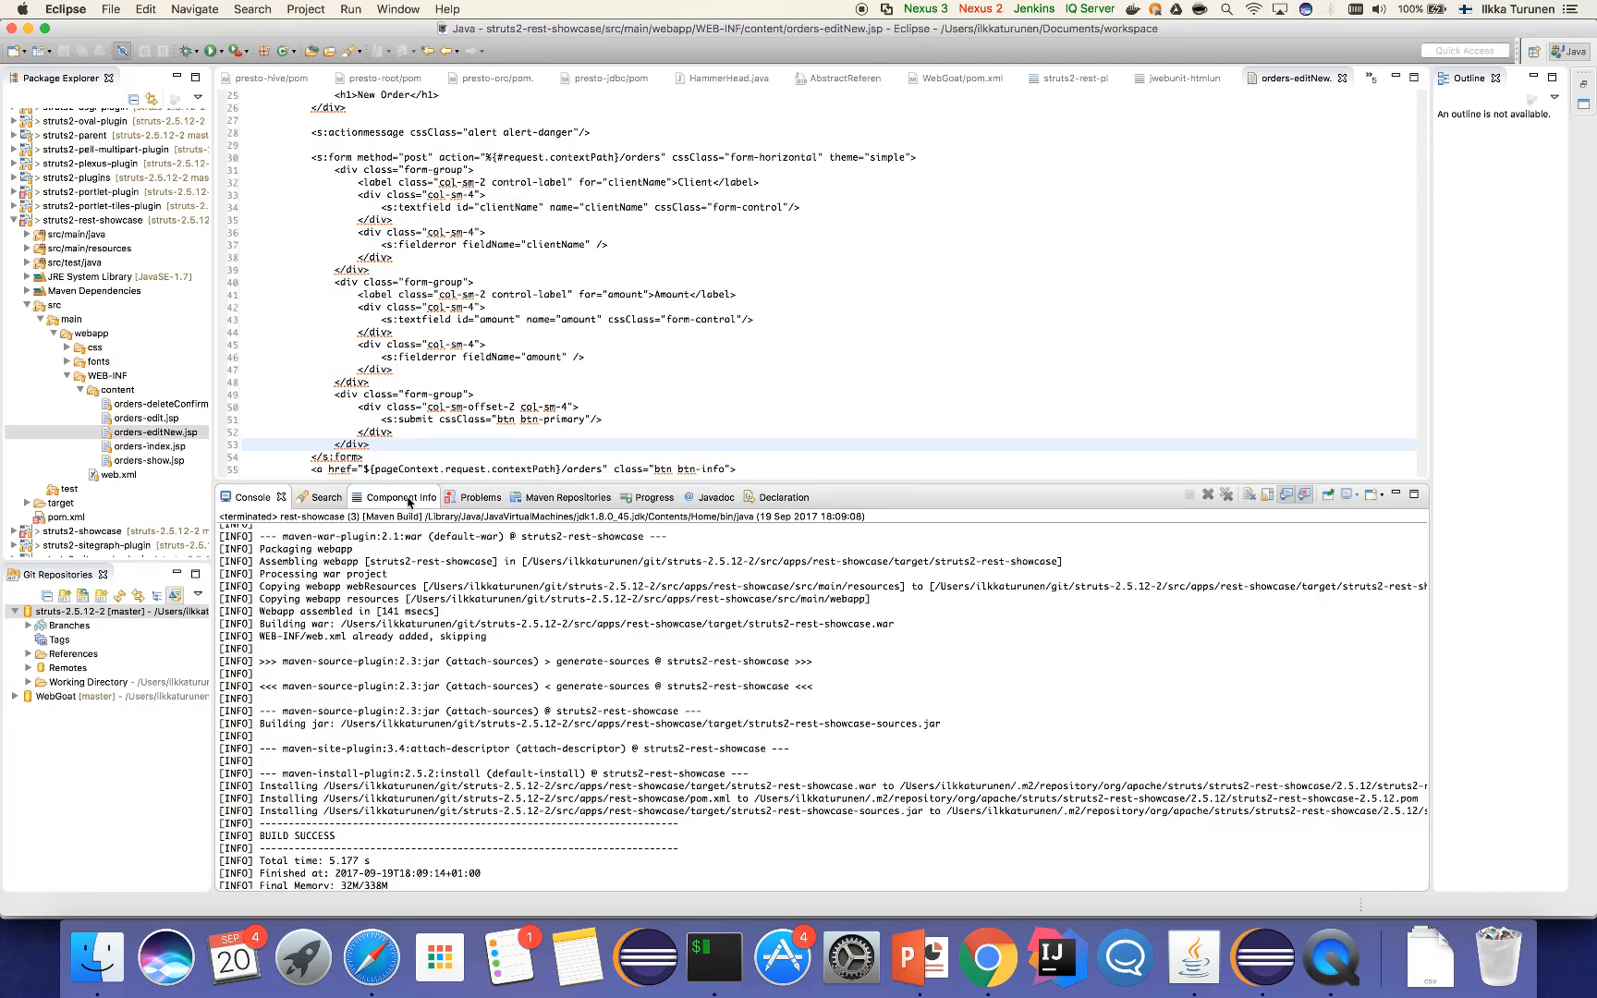
# Compare struts2-rest-plugin 2.5.12's threats with 2.5.13 in Component Info, then bring up iTerm
pyautogui.click(392, 497)
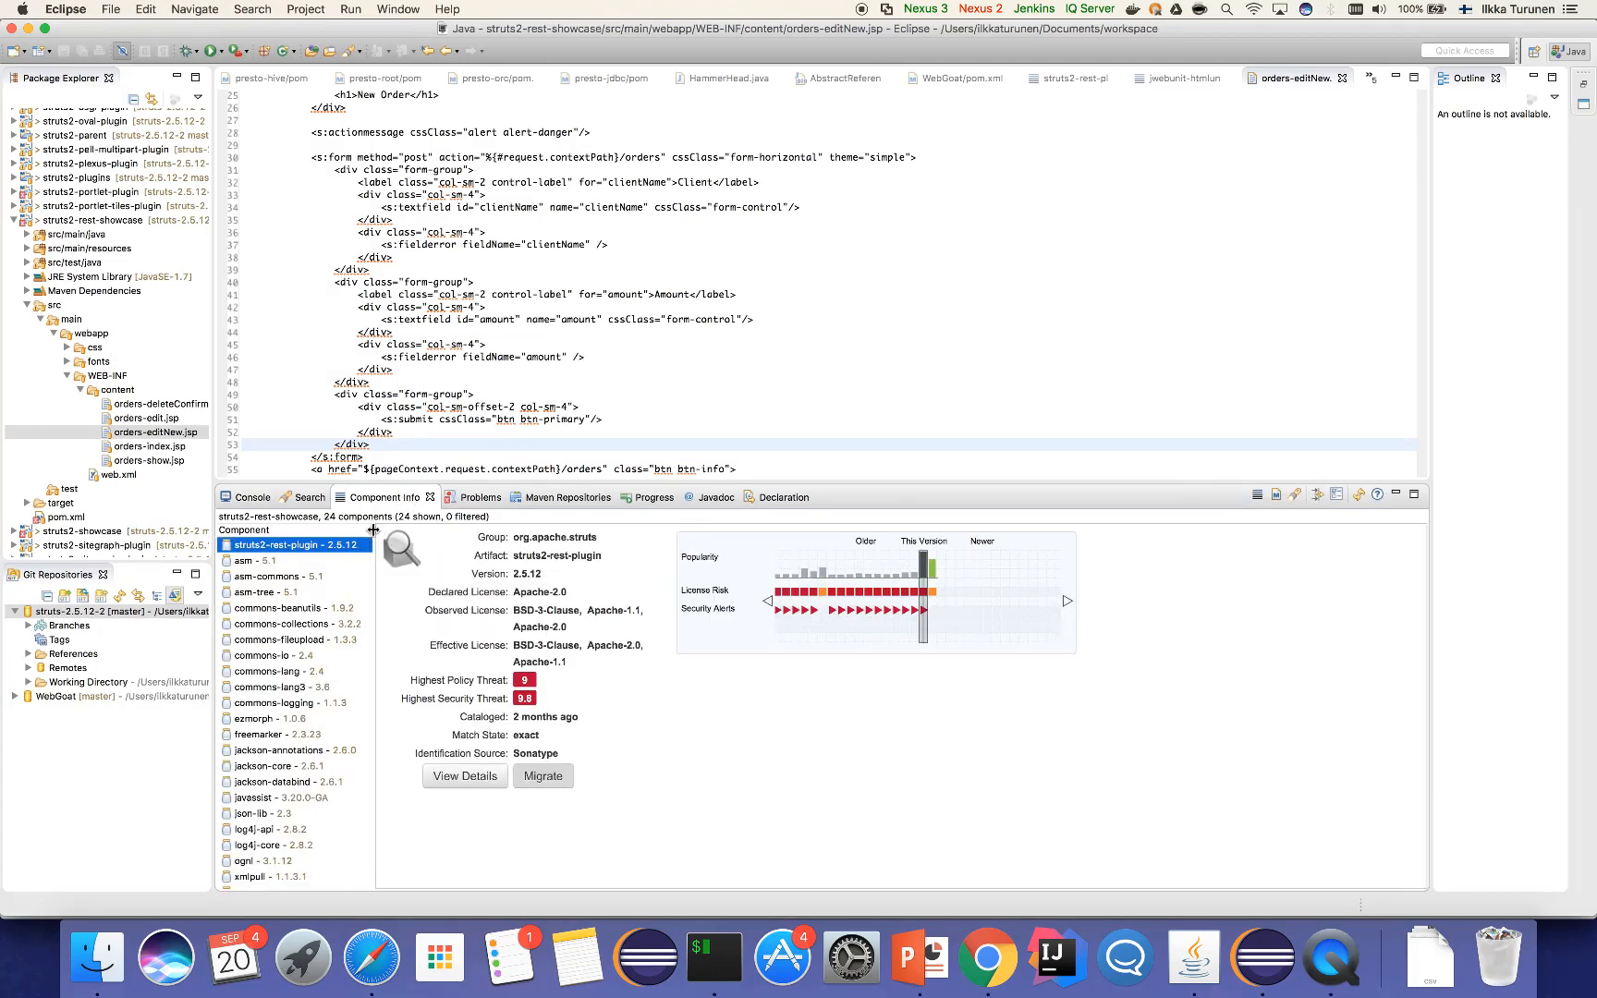
pyautogui.moveTo(371, 543)
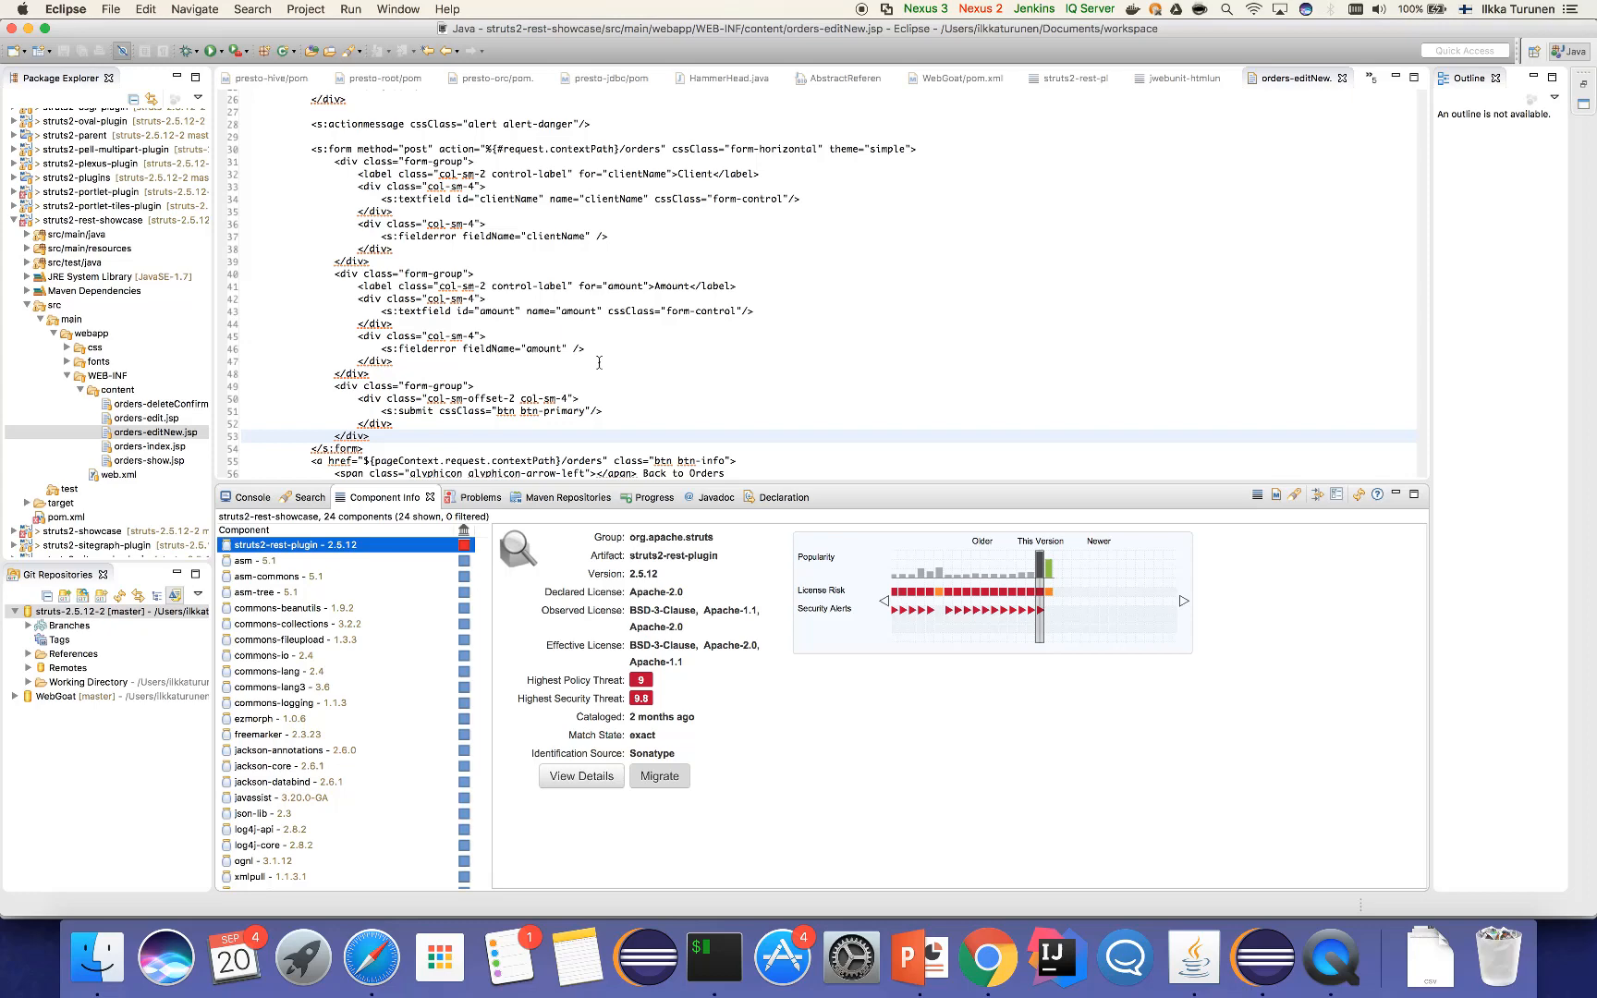
pyautogui.scroll(-3)
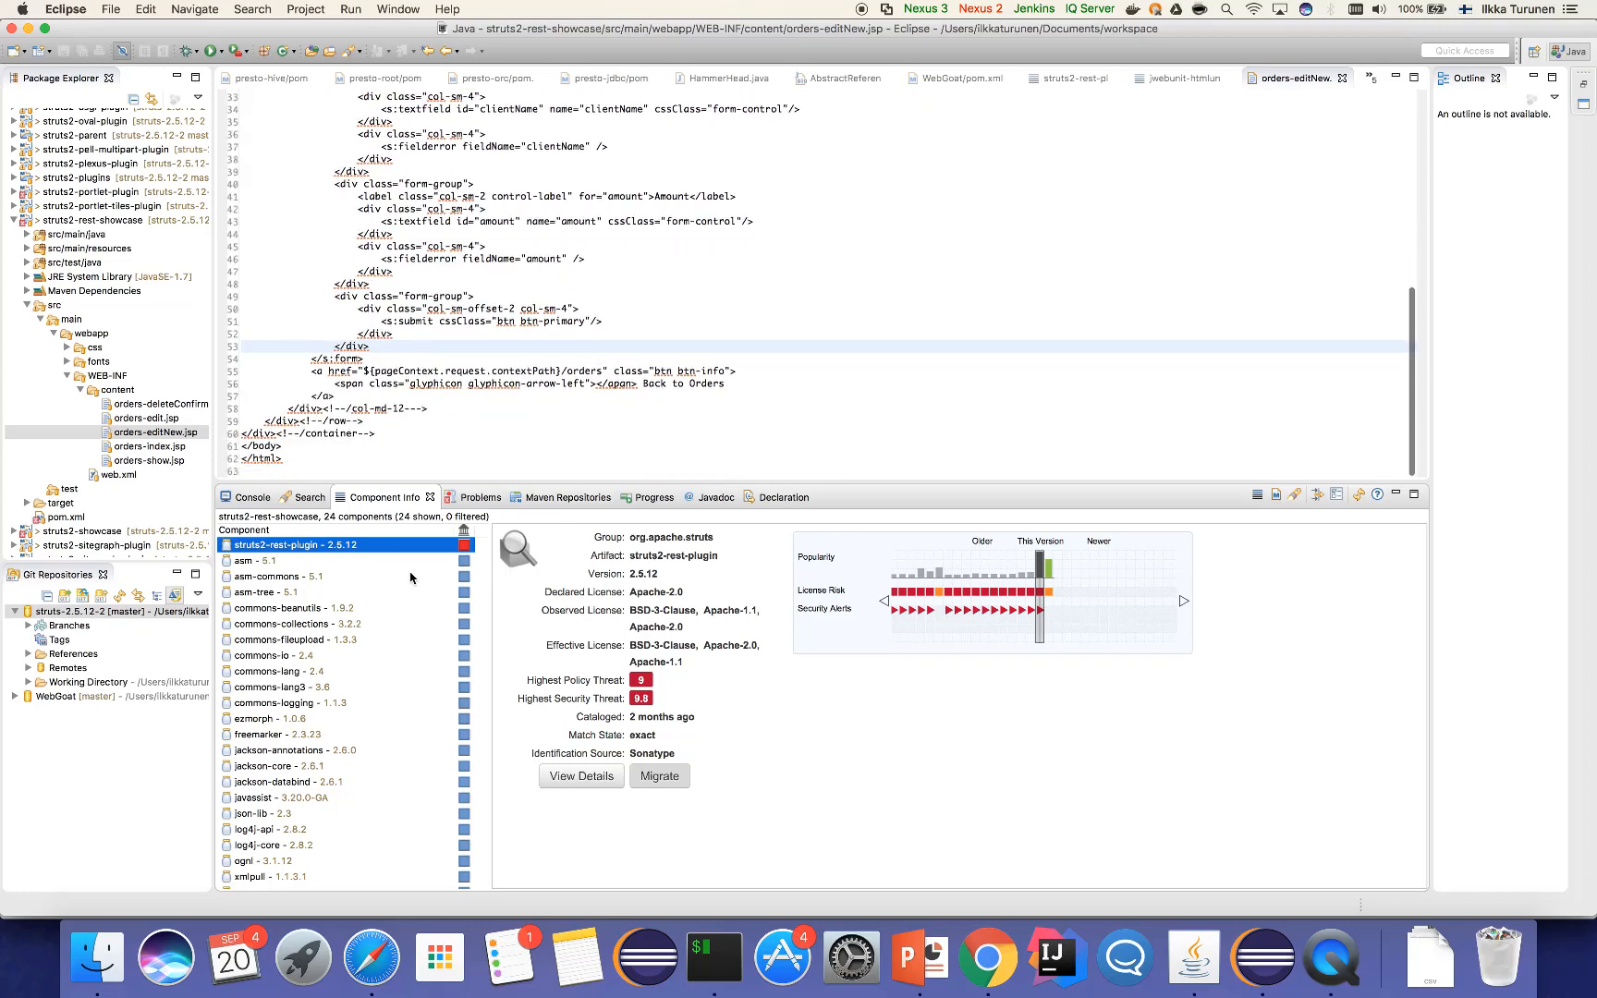
pyautogui.click(264, 560)
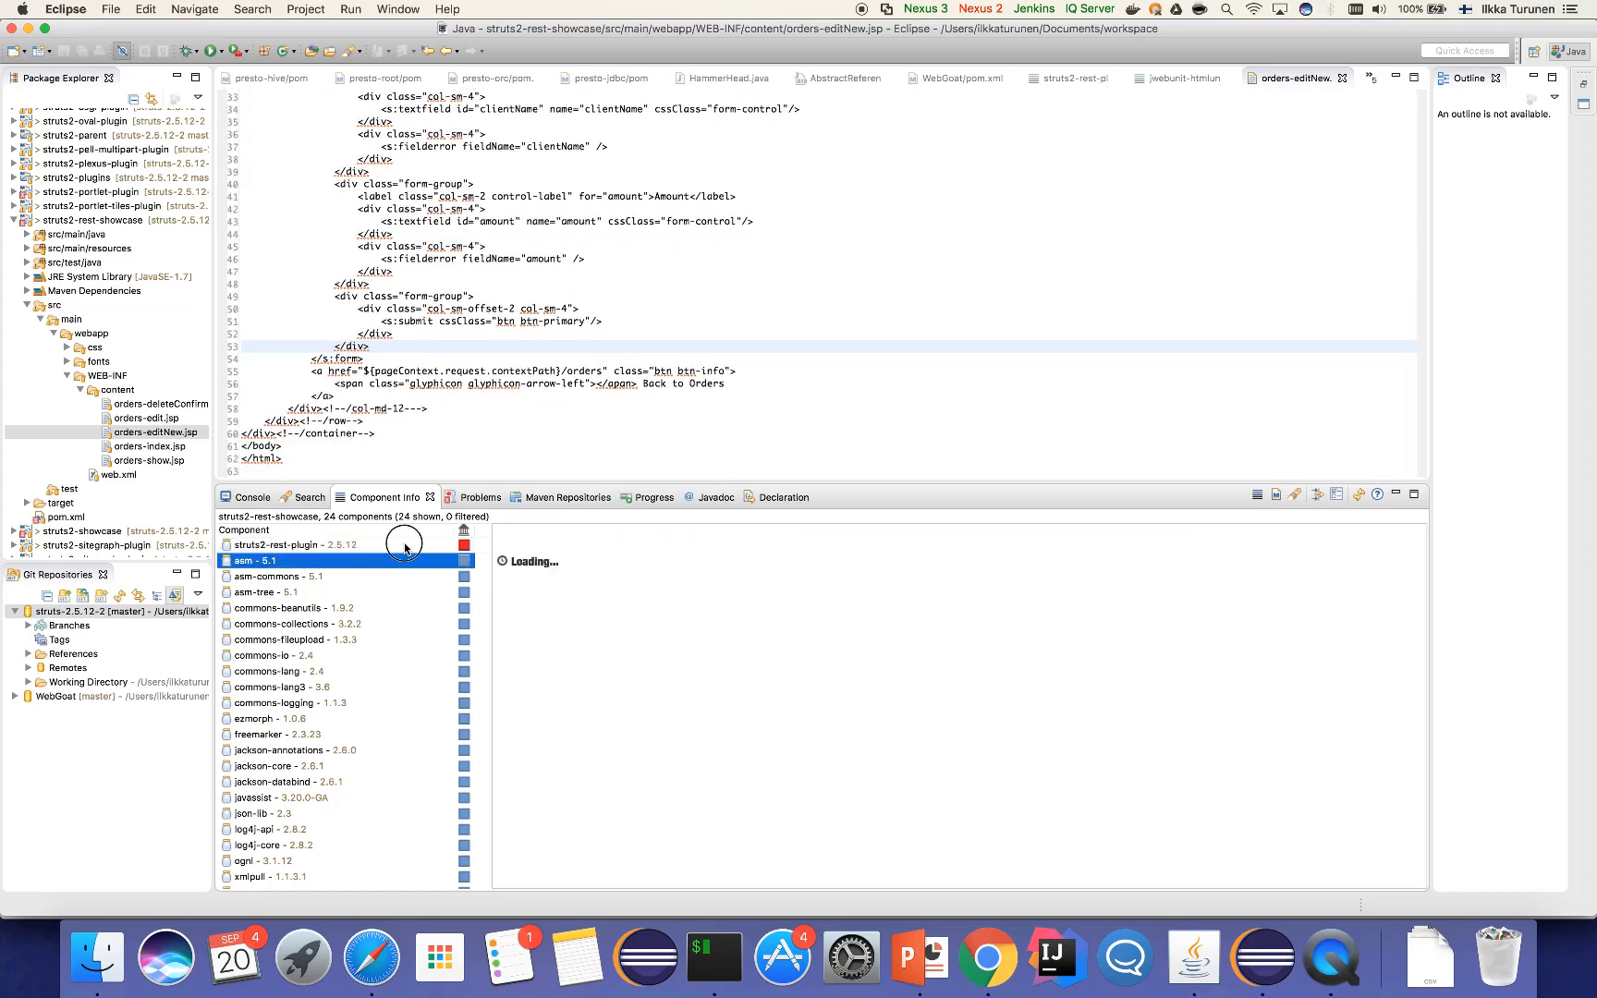
pyautogui.click(286, 545)
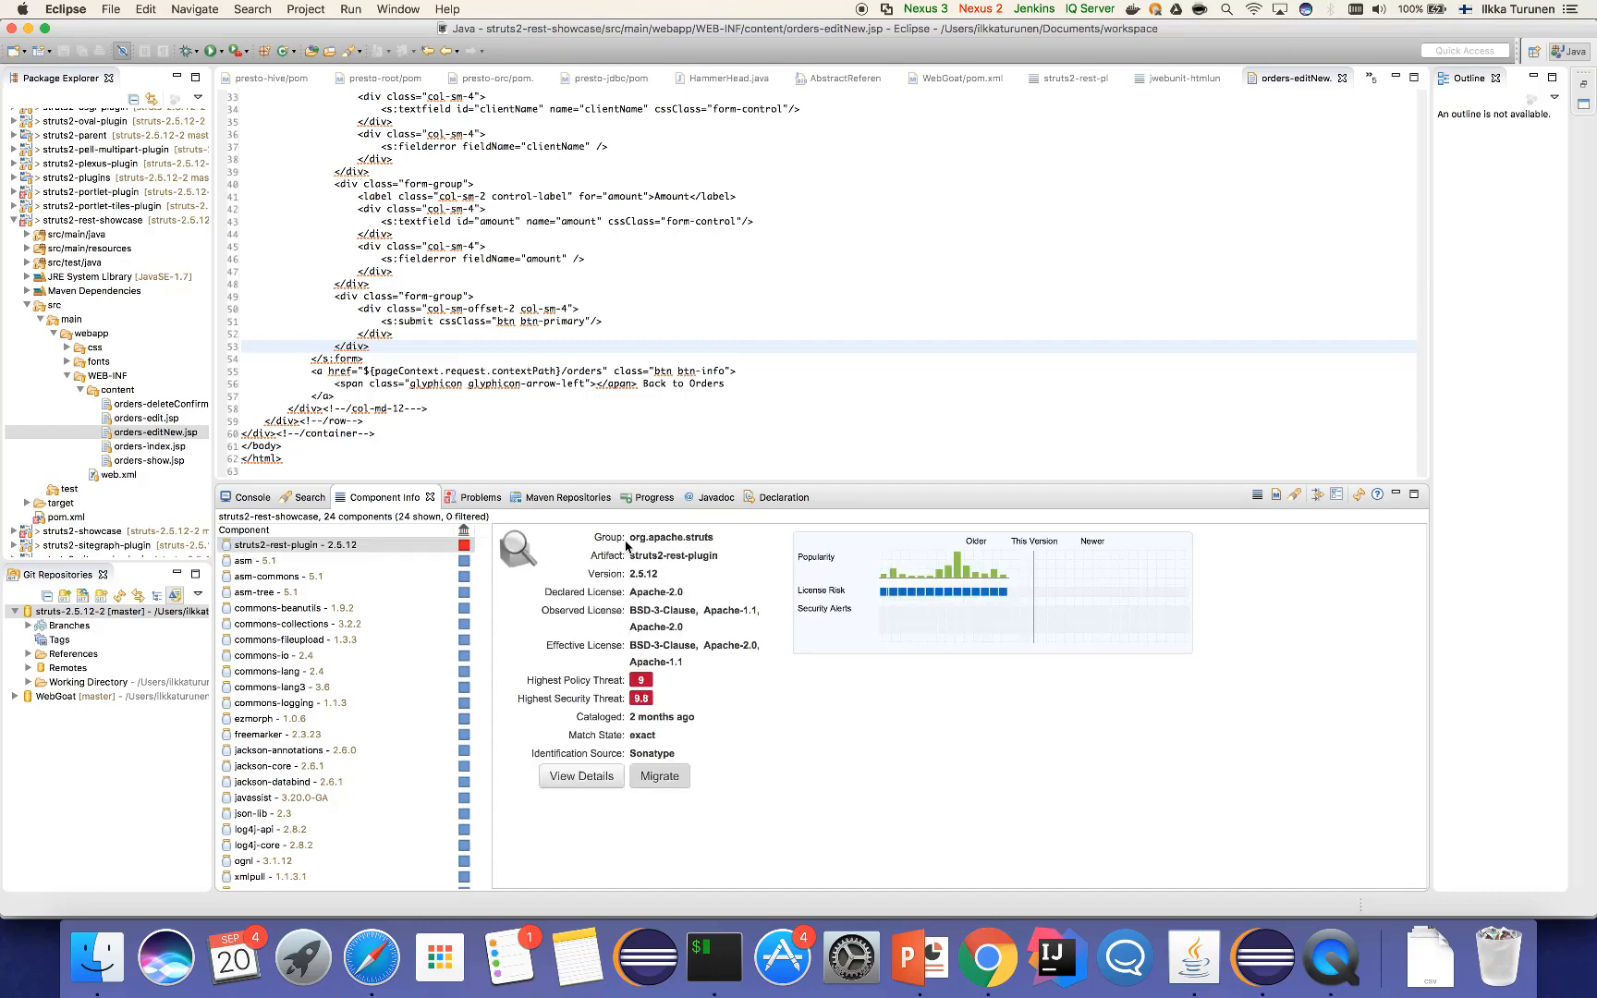
pyautogui.click(286, 545)
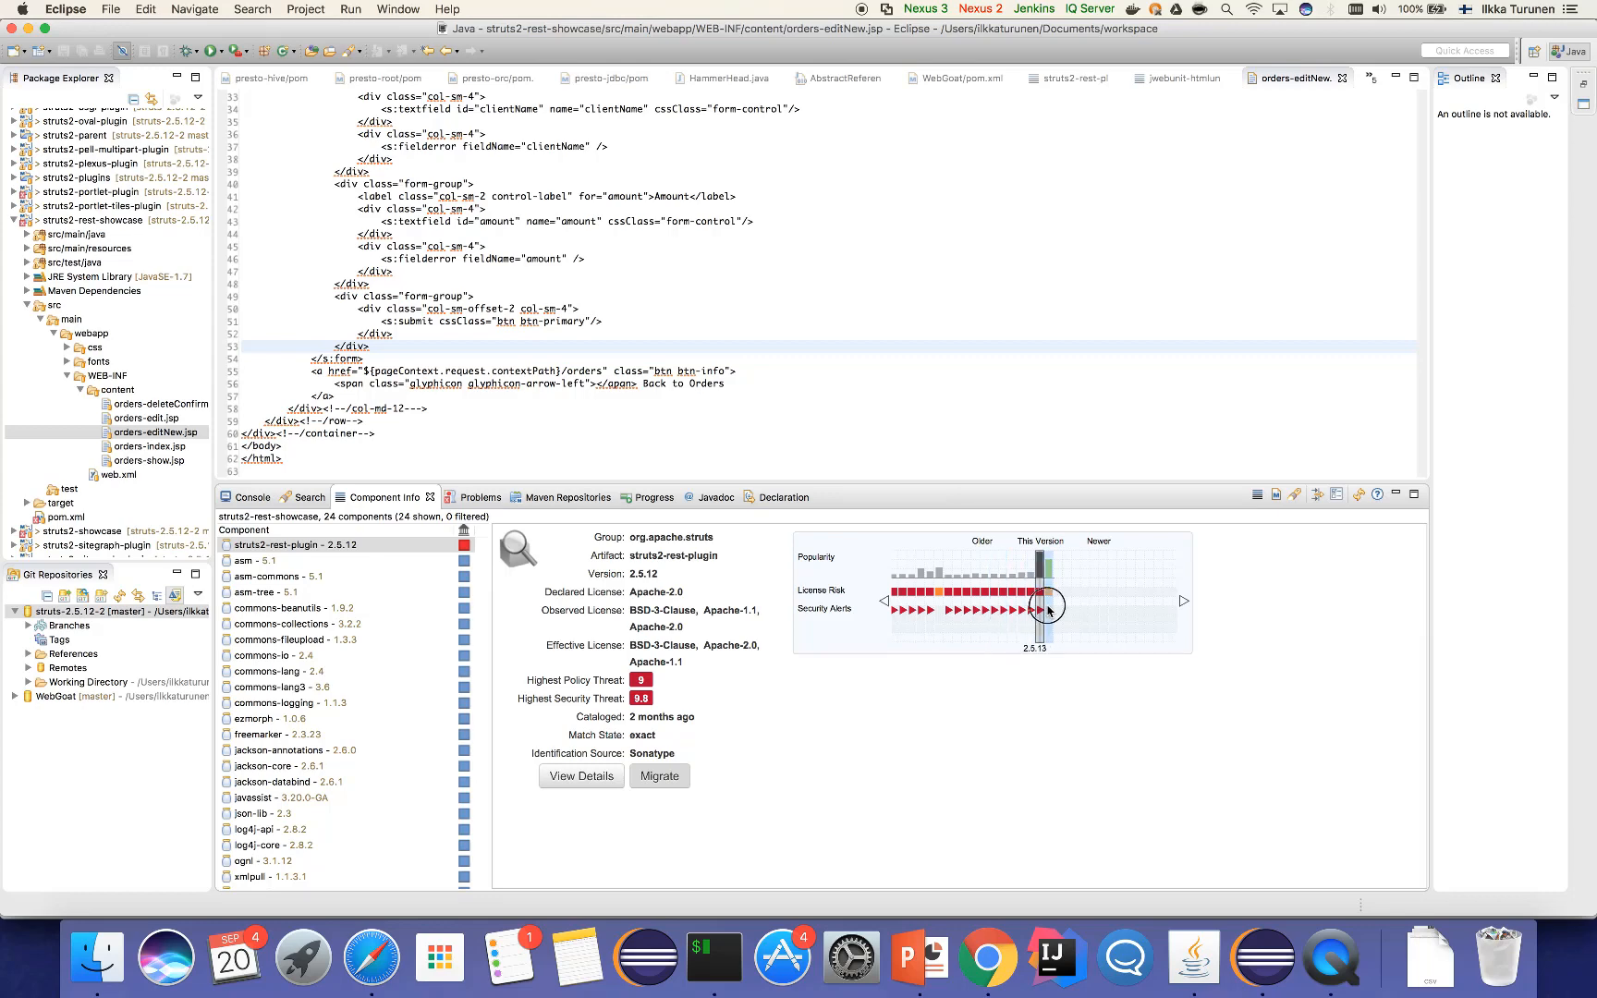
pyautogui.click(1045, 610)
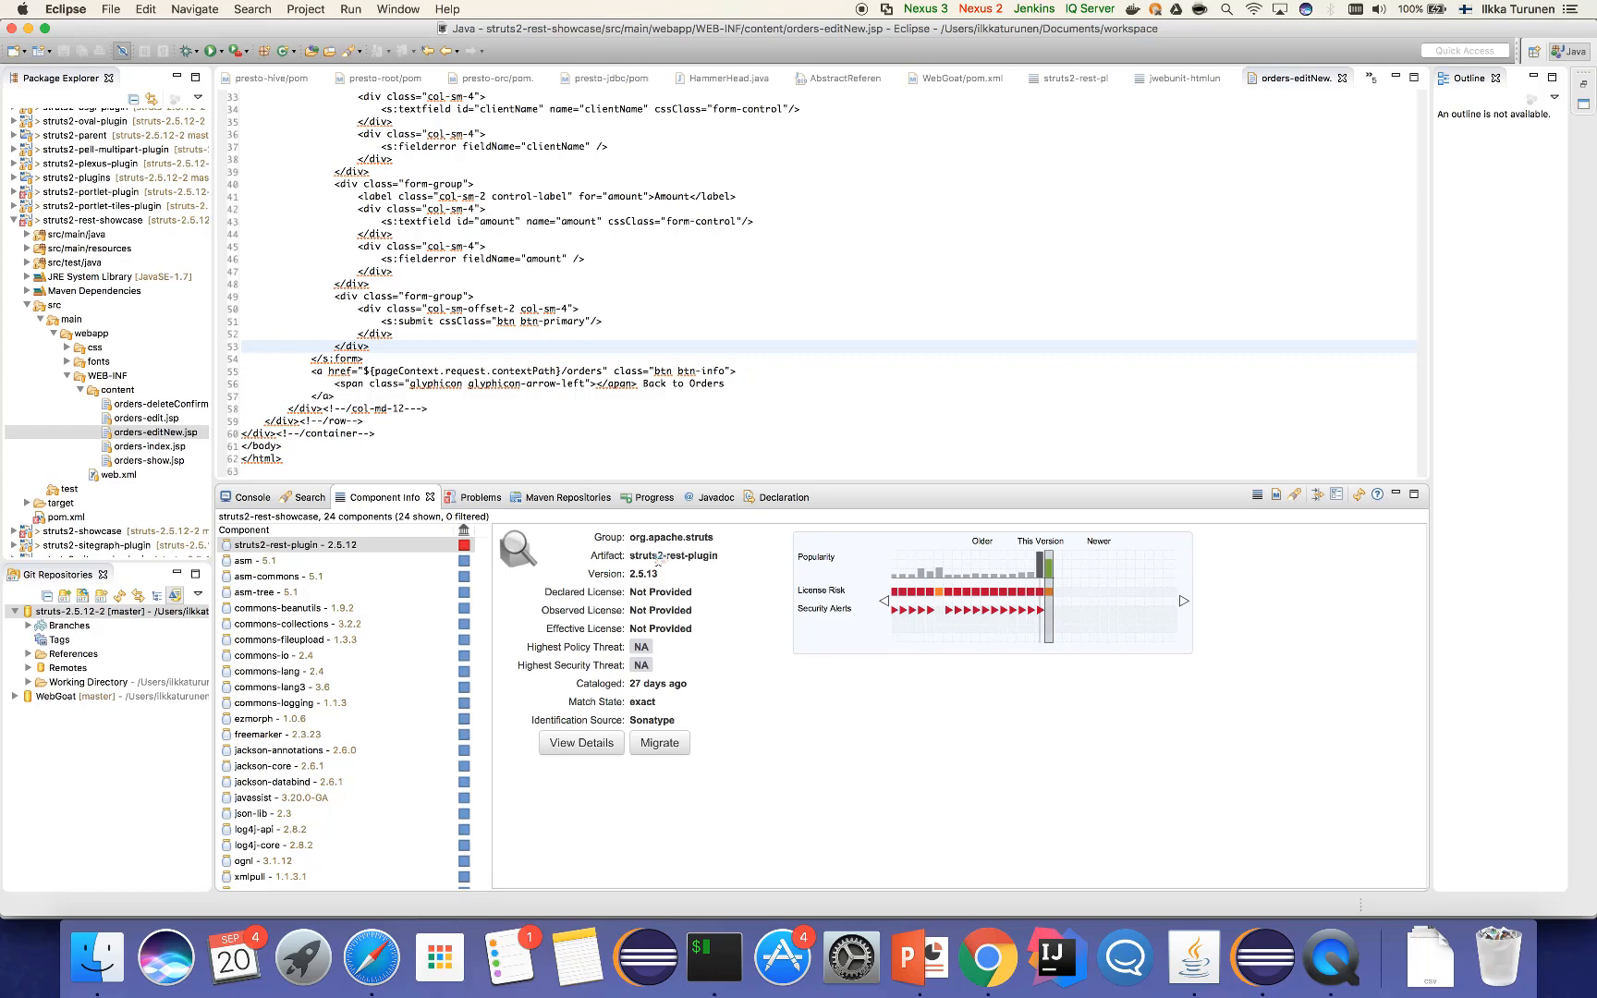
pyautogui.moveTo(752, 582)
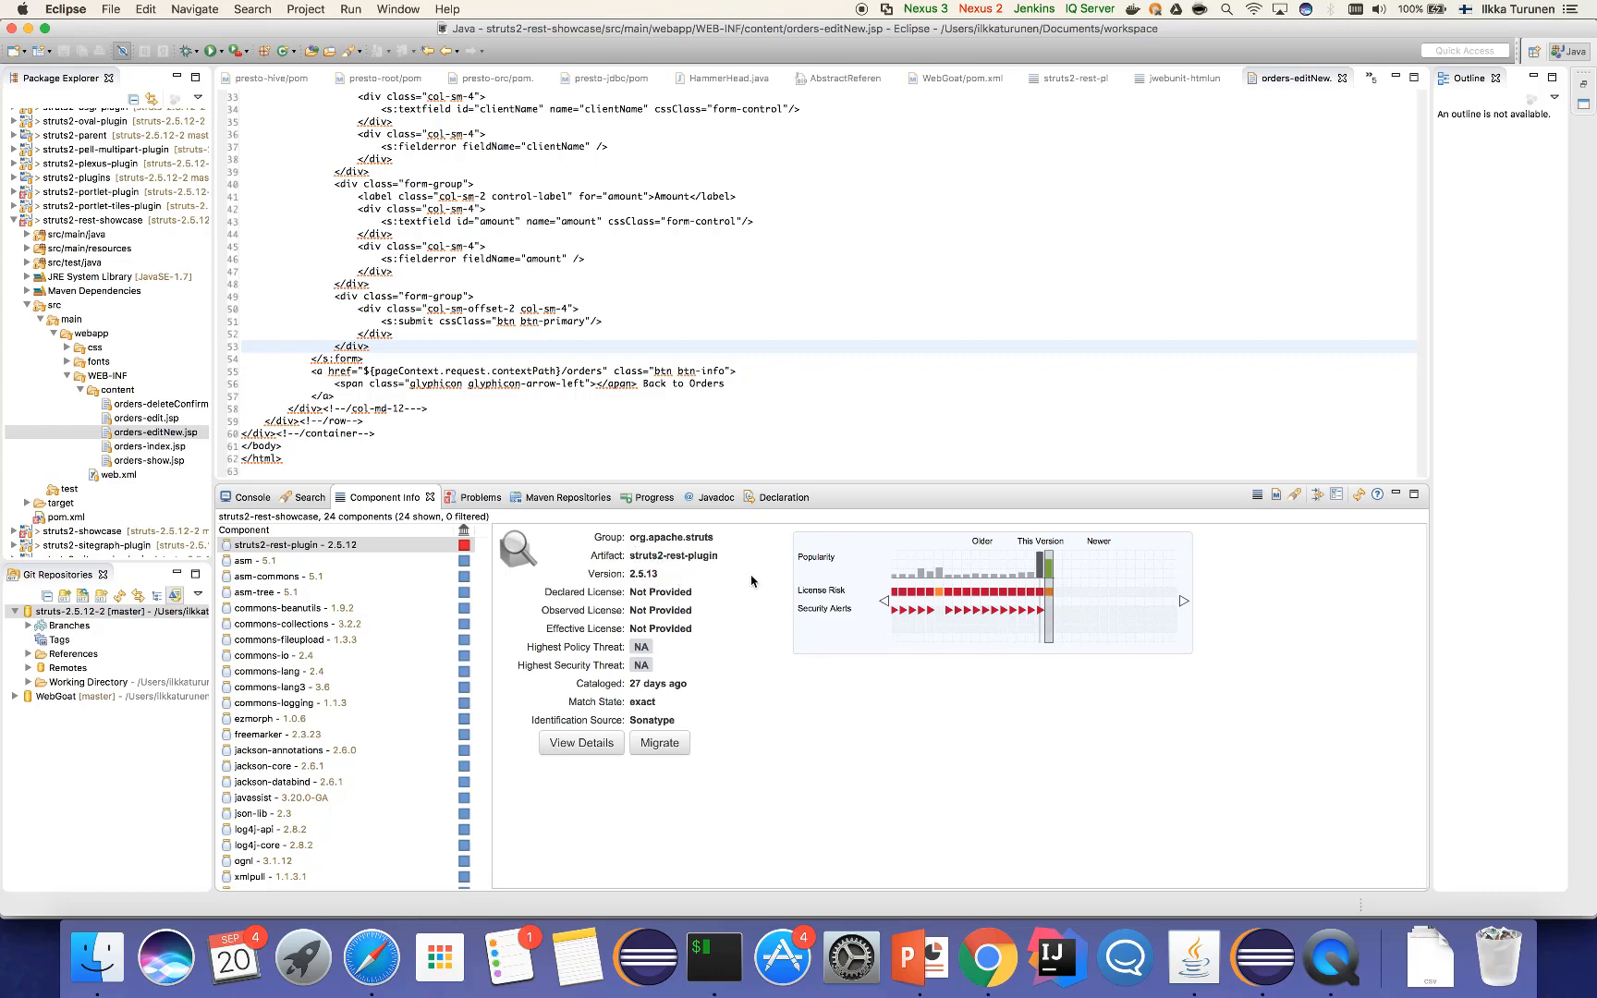
pyautogui.moveTo(713, 965)
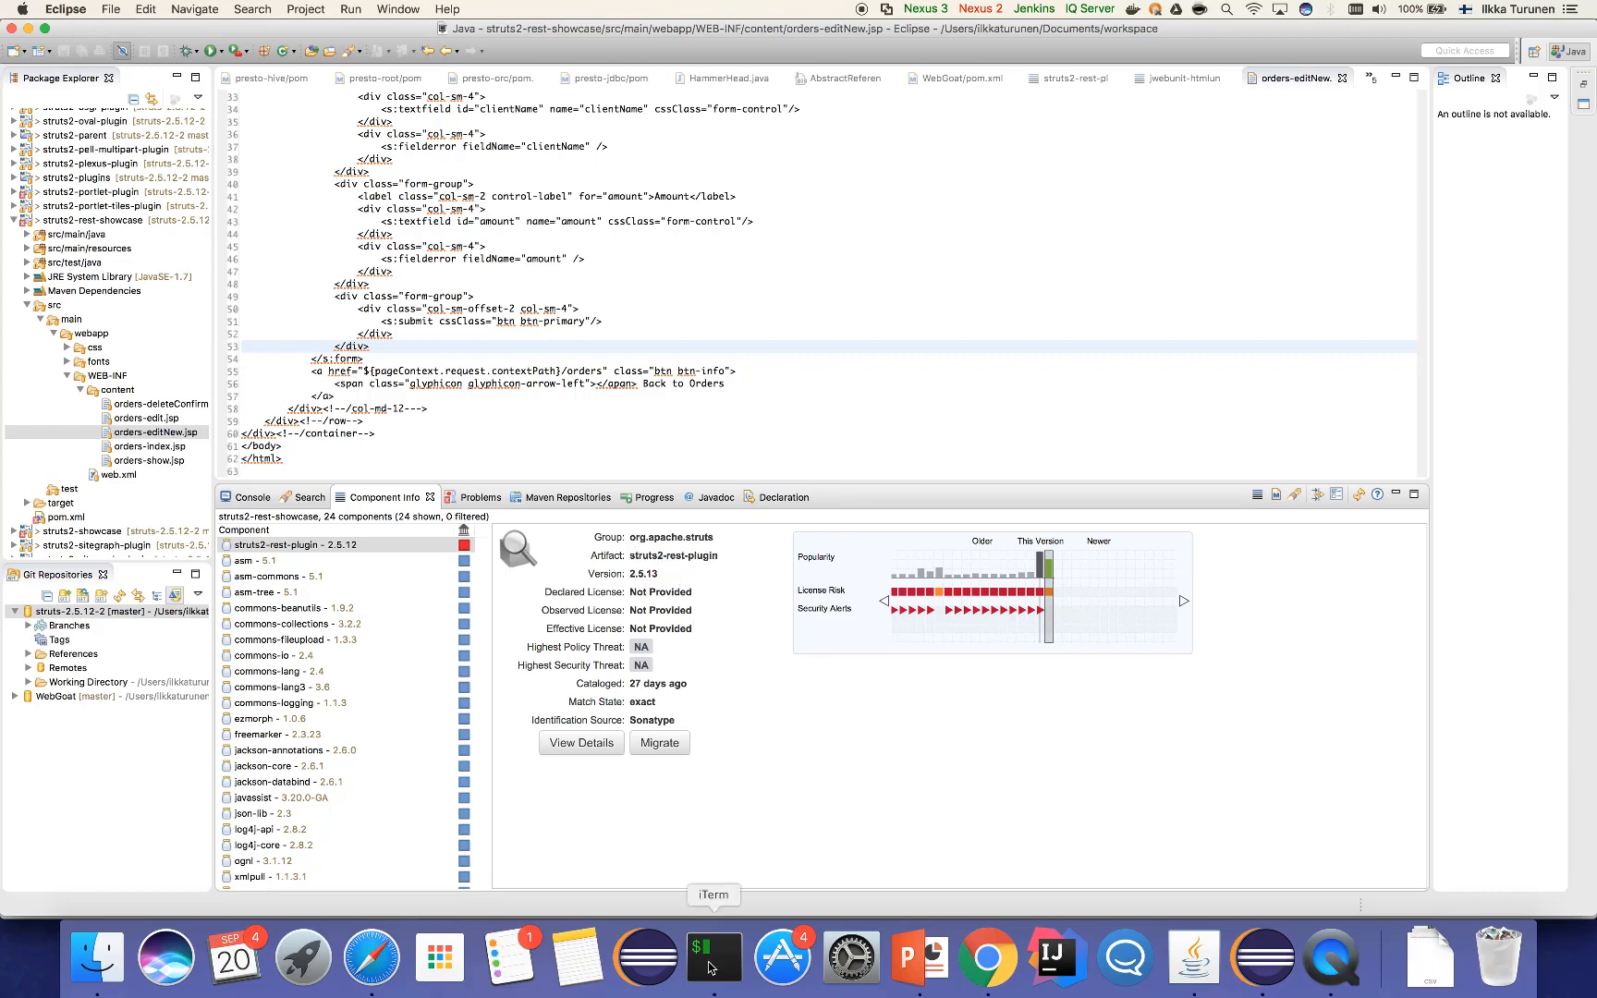
pyautogui.click(714, 958)
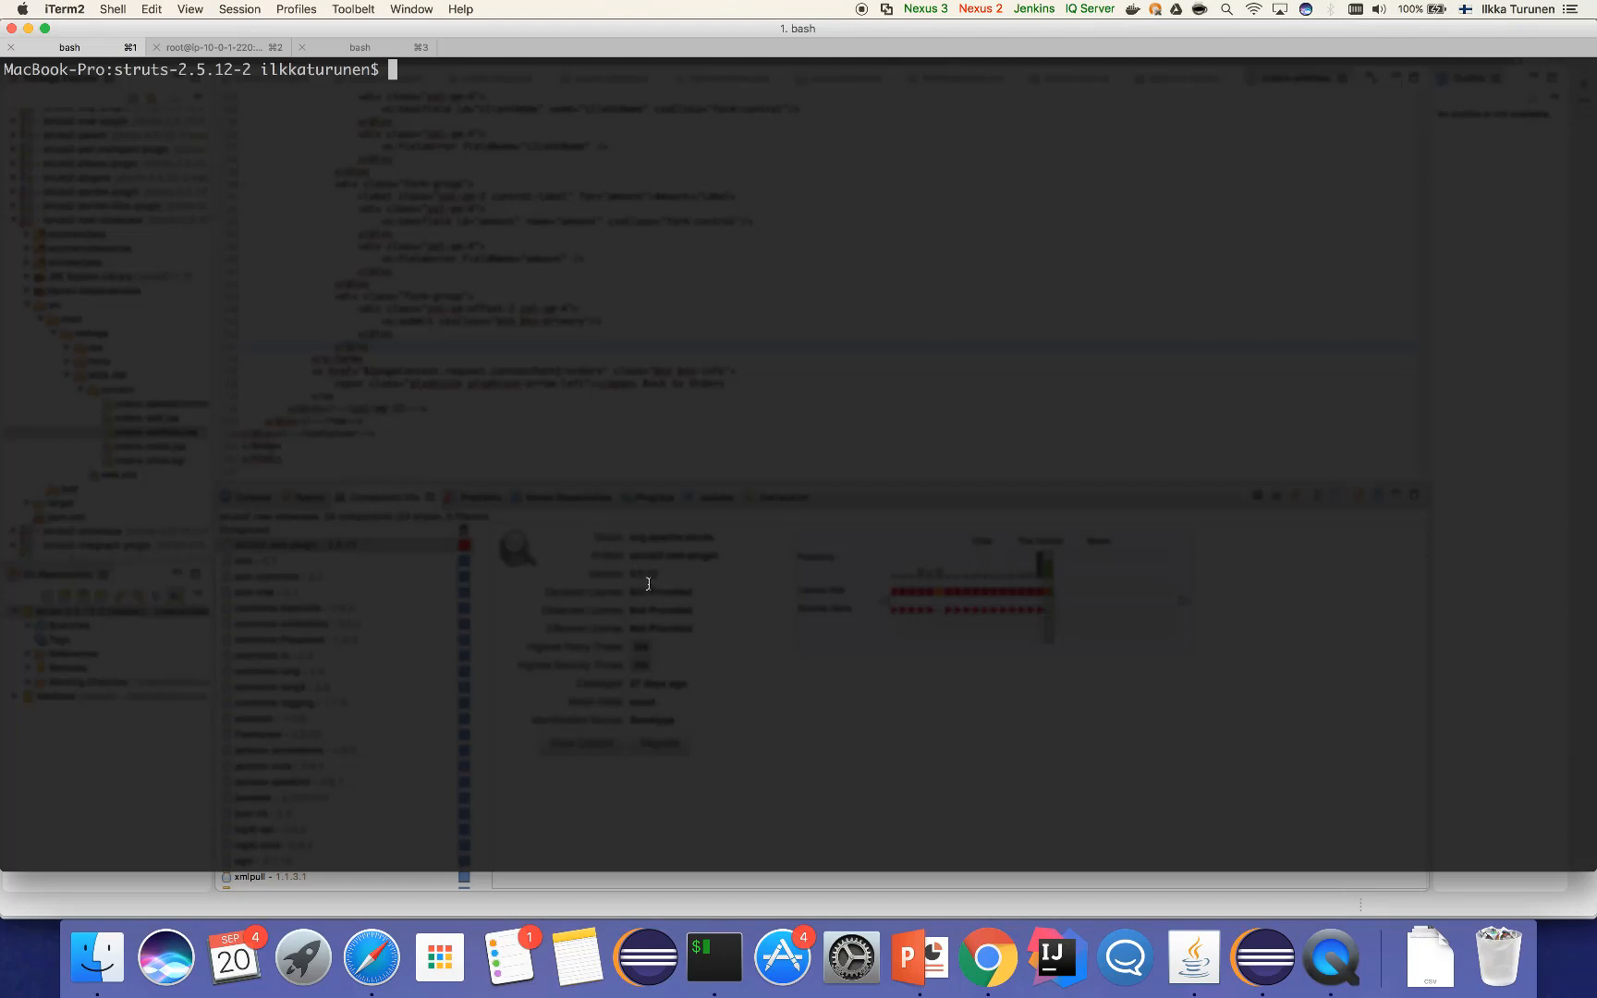
# Run git checkout -b hotfix-struts to create the hotfix branch
pyautogui.write('git')
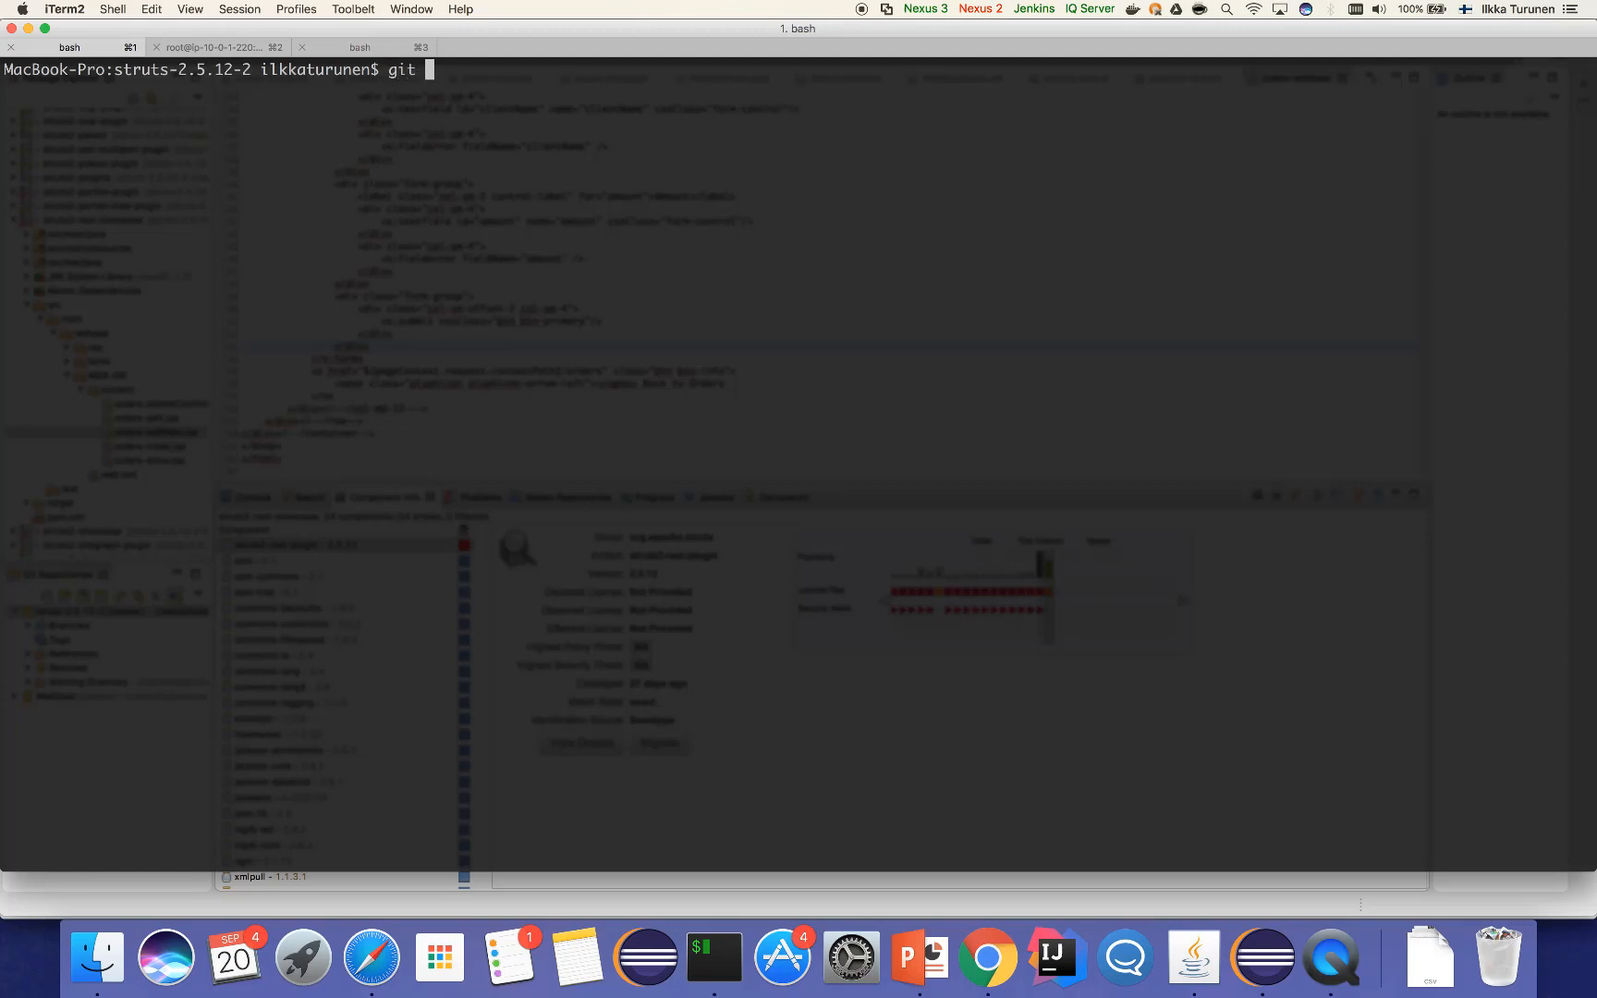
pyautogui.write('checkout -b')
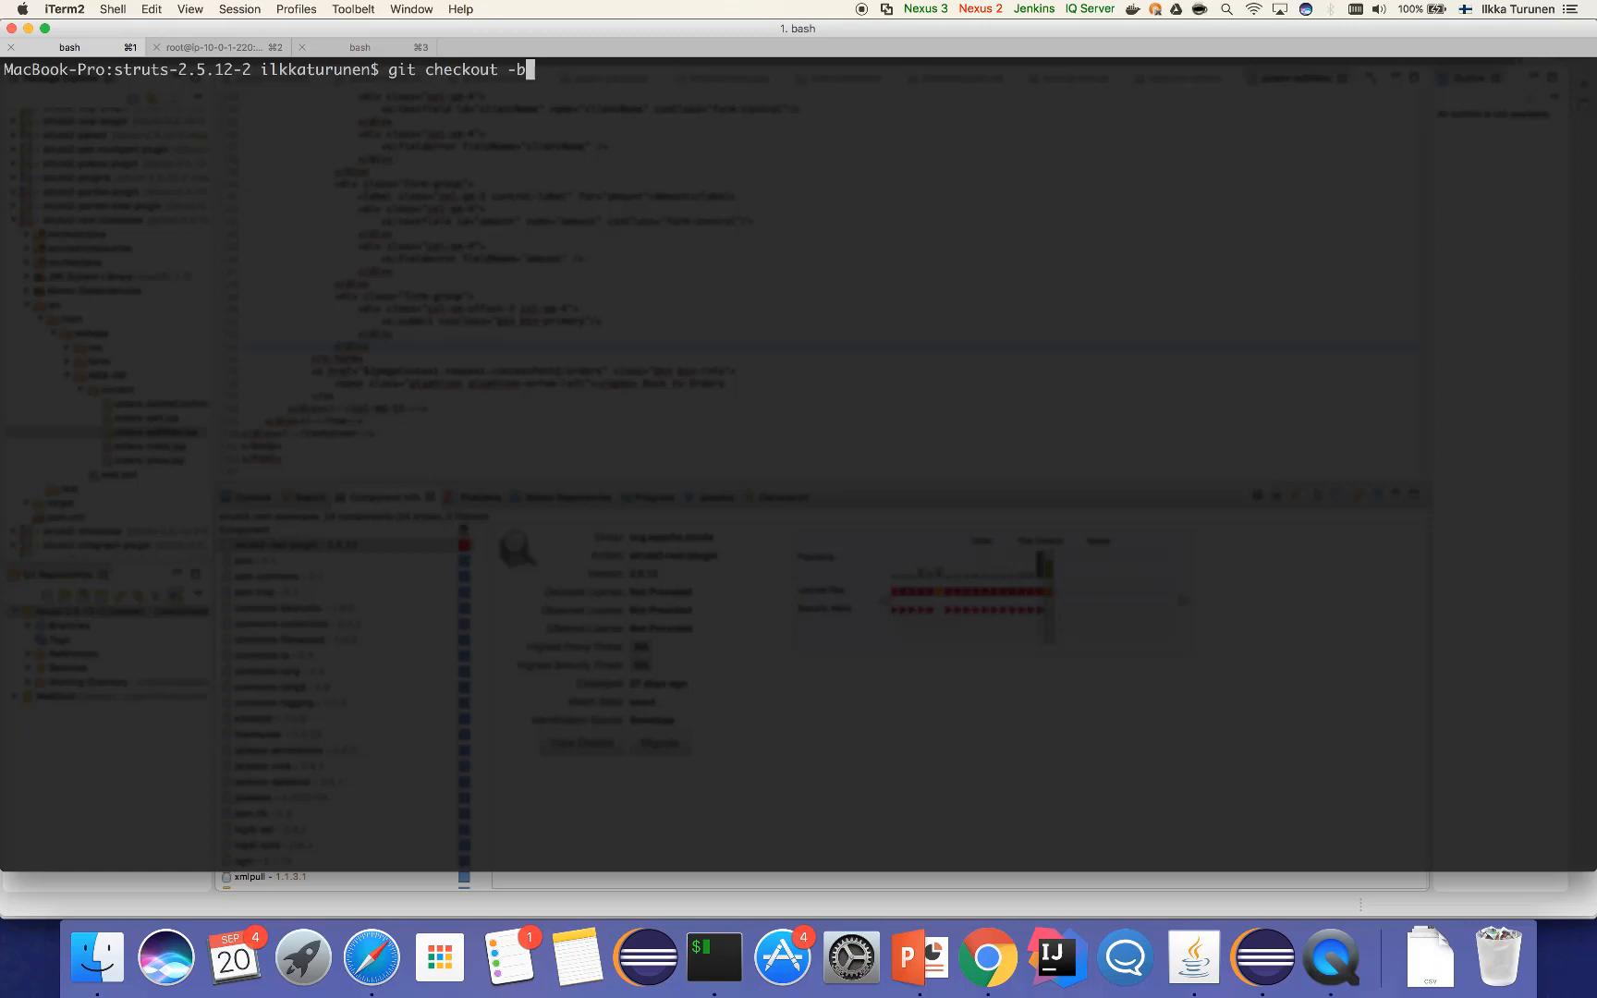
pyautogui.write('hotfix')
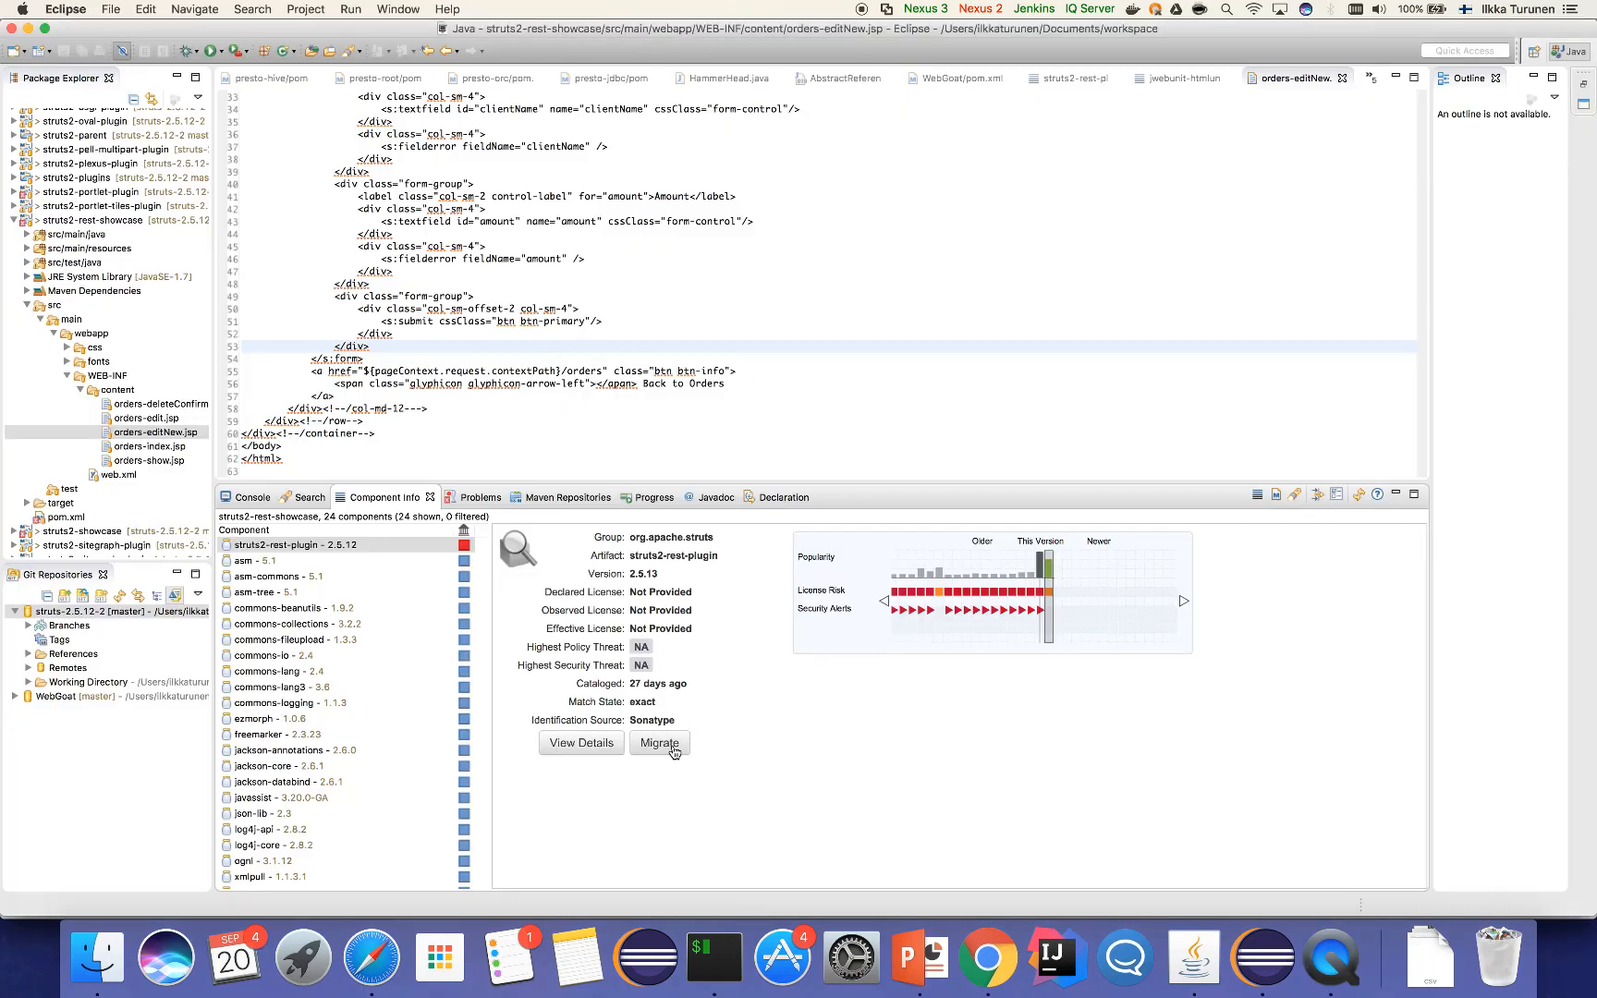
# Migrate the struts2-rest-plugin dependency to 2.5.13 via Update Dependency Versions
pyautogui.click(658, 743)
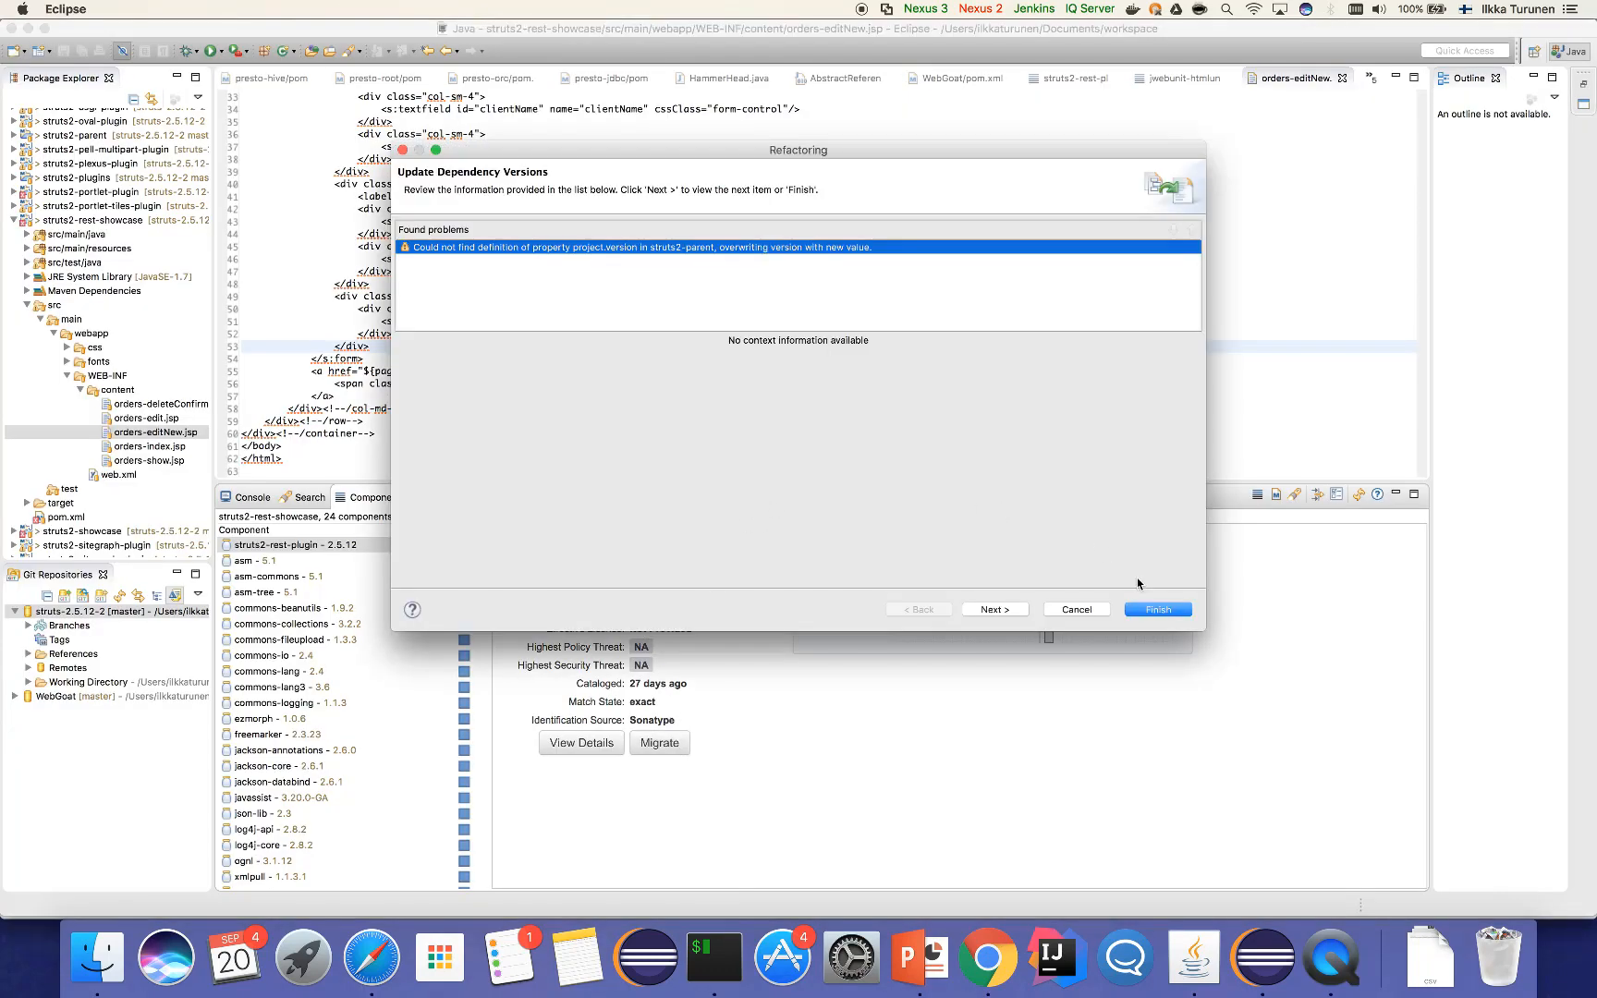
pyautogui.click(1157, 610)
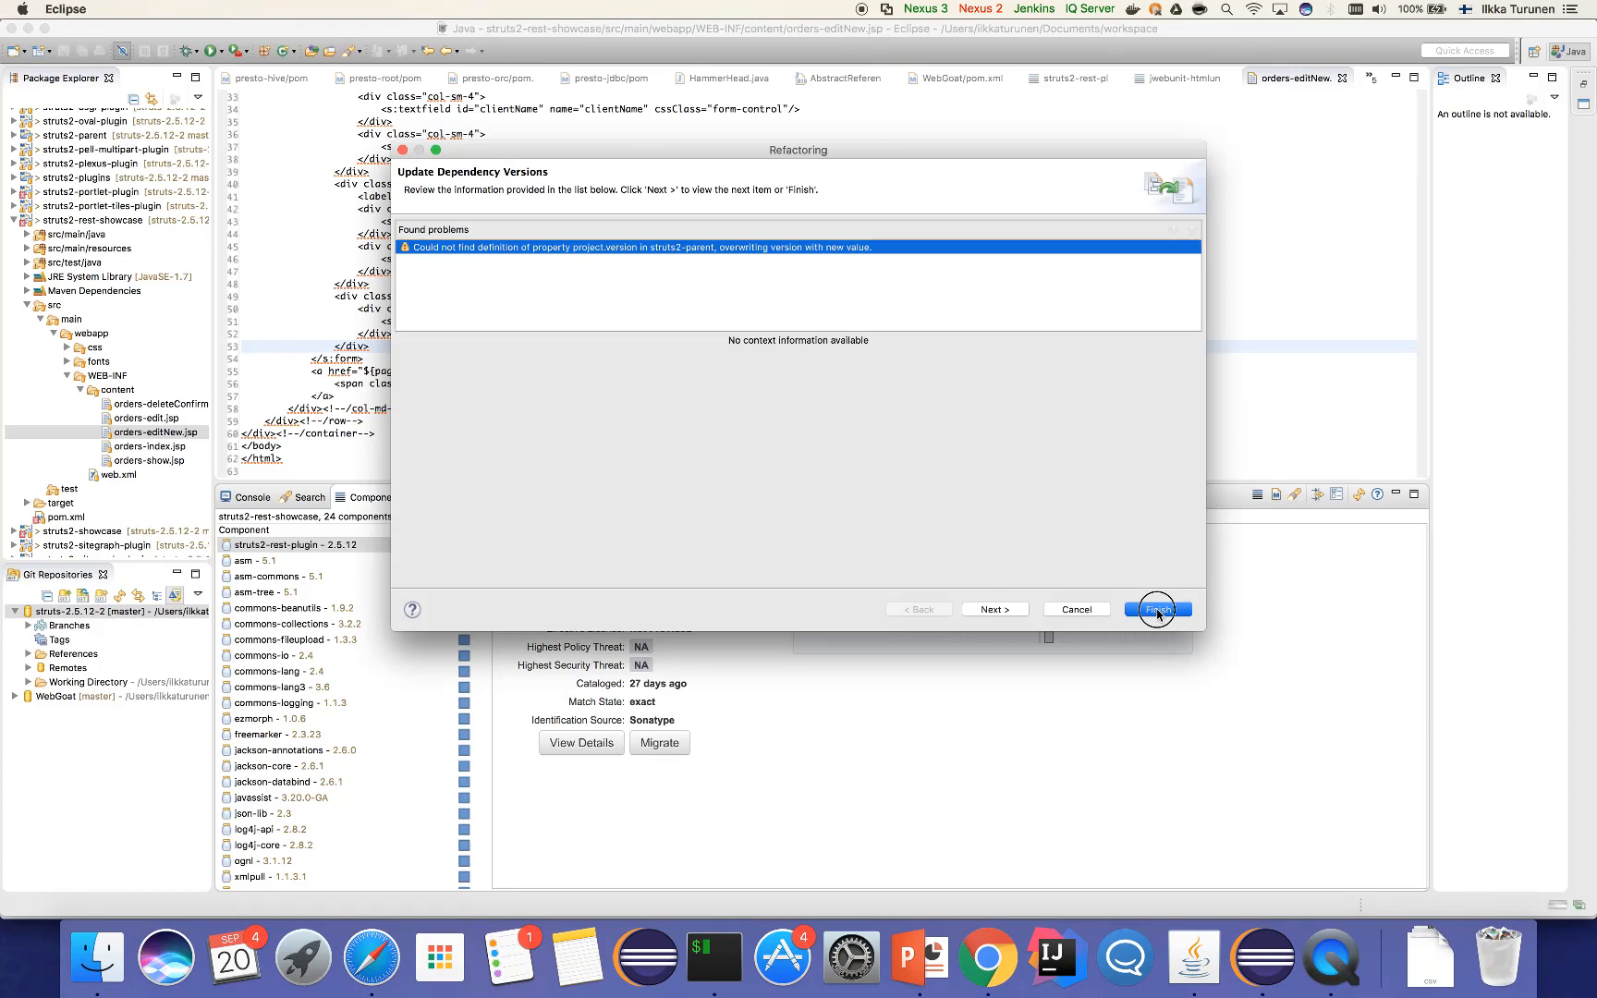
pyautogui.click(1157, 610)
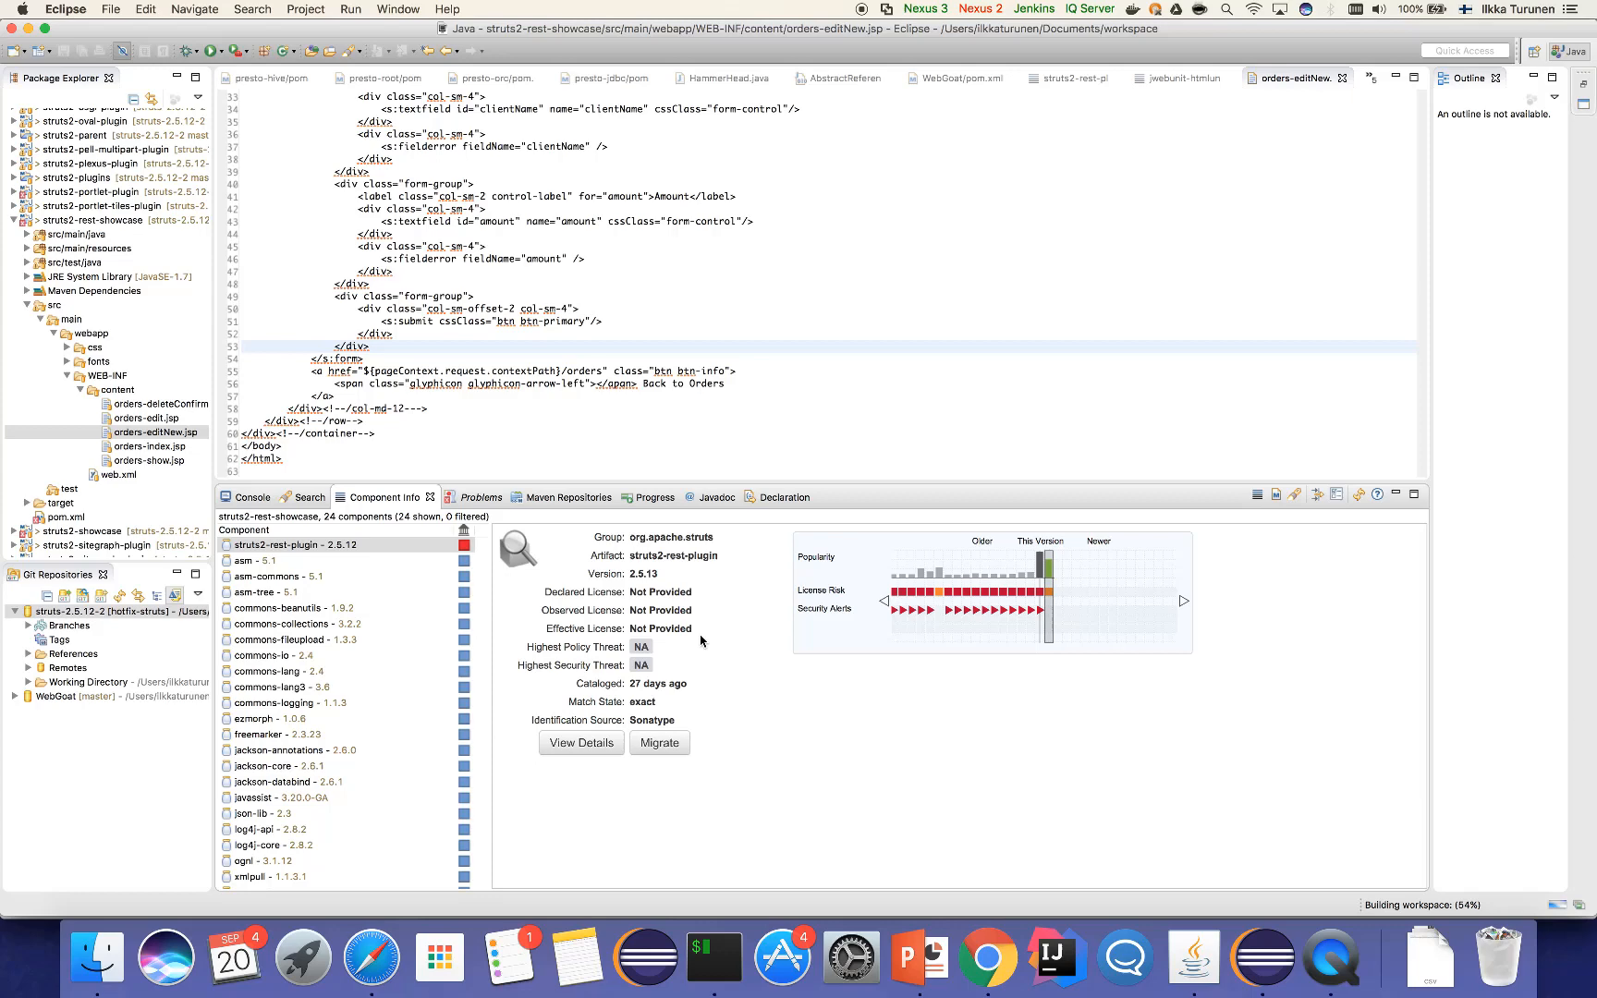
pyautogui.moveTo(529, 573)
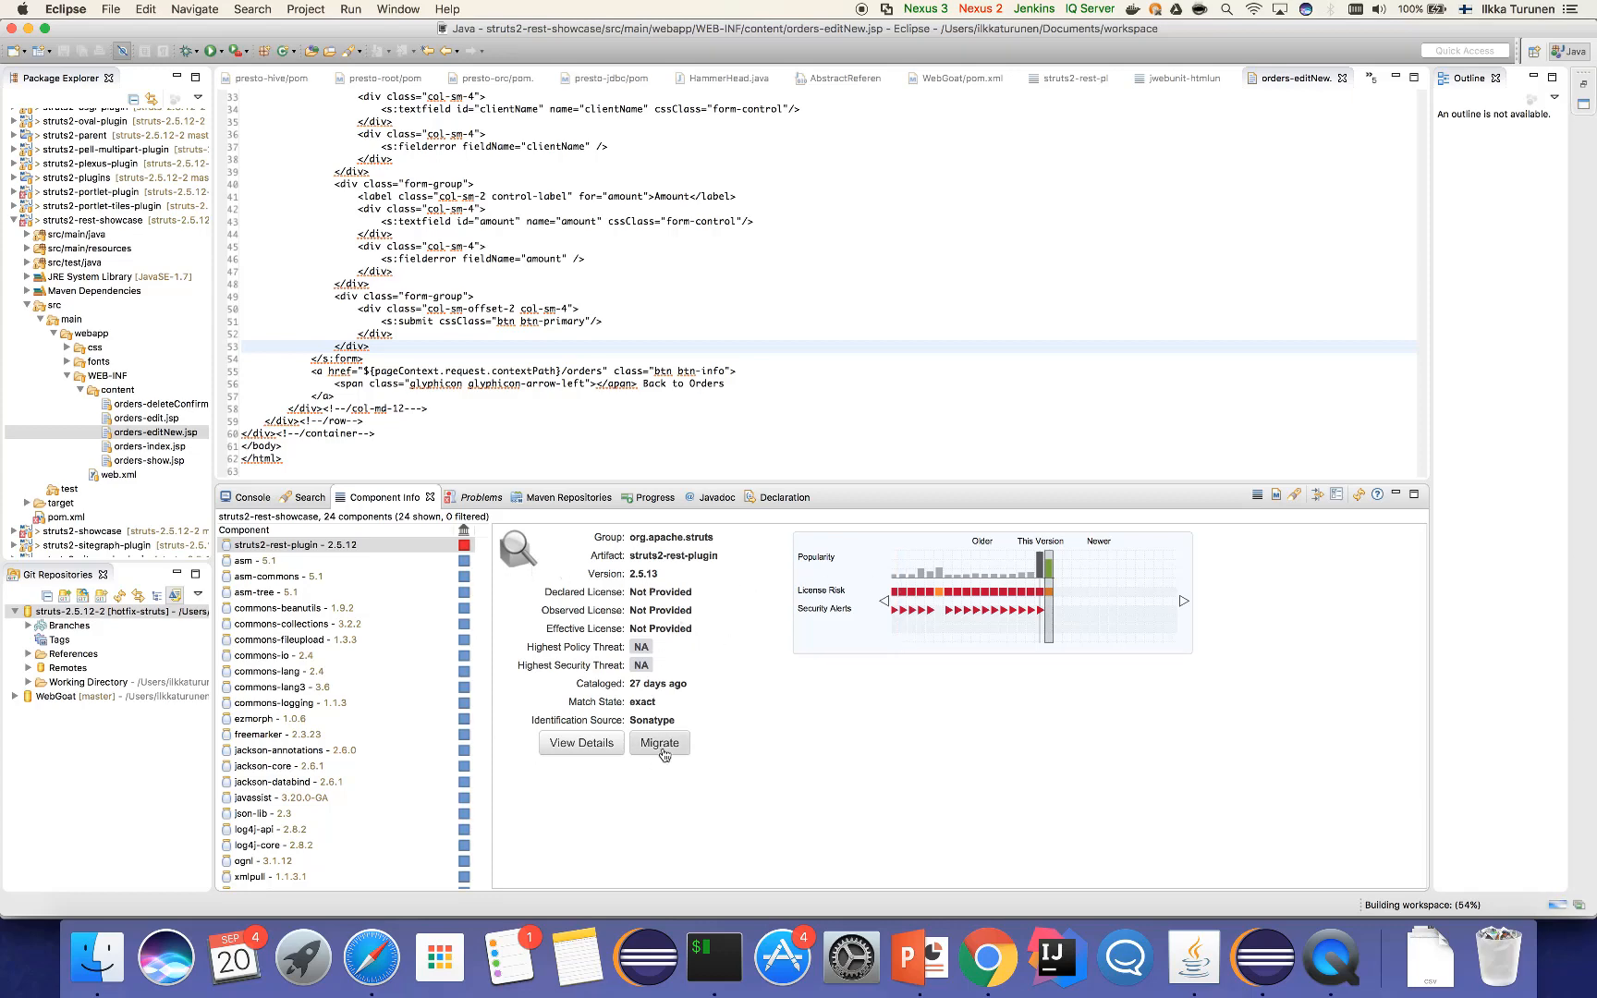
pyautogui.click(660, 743)
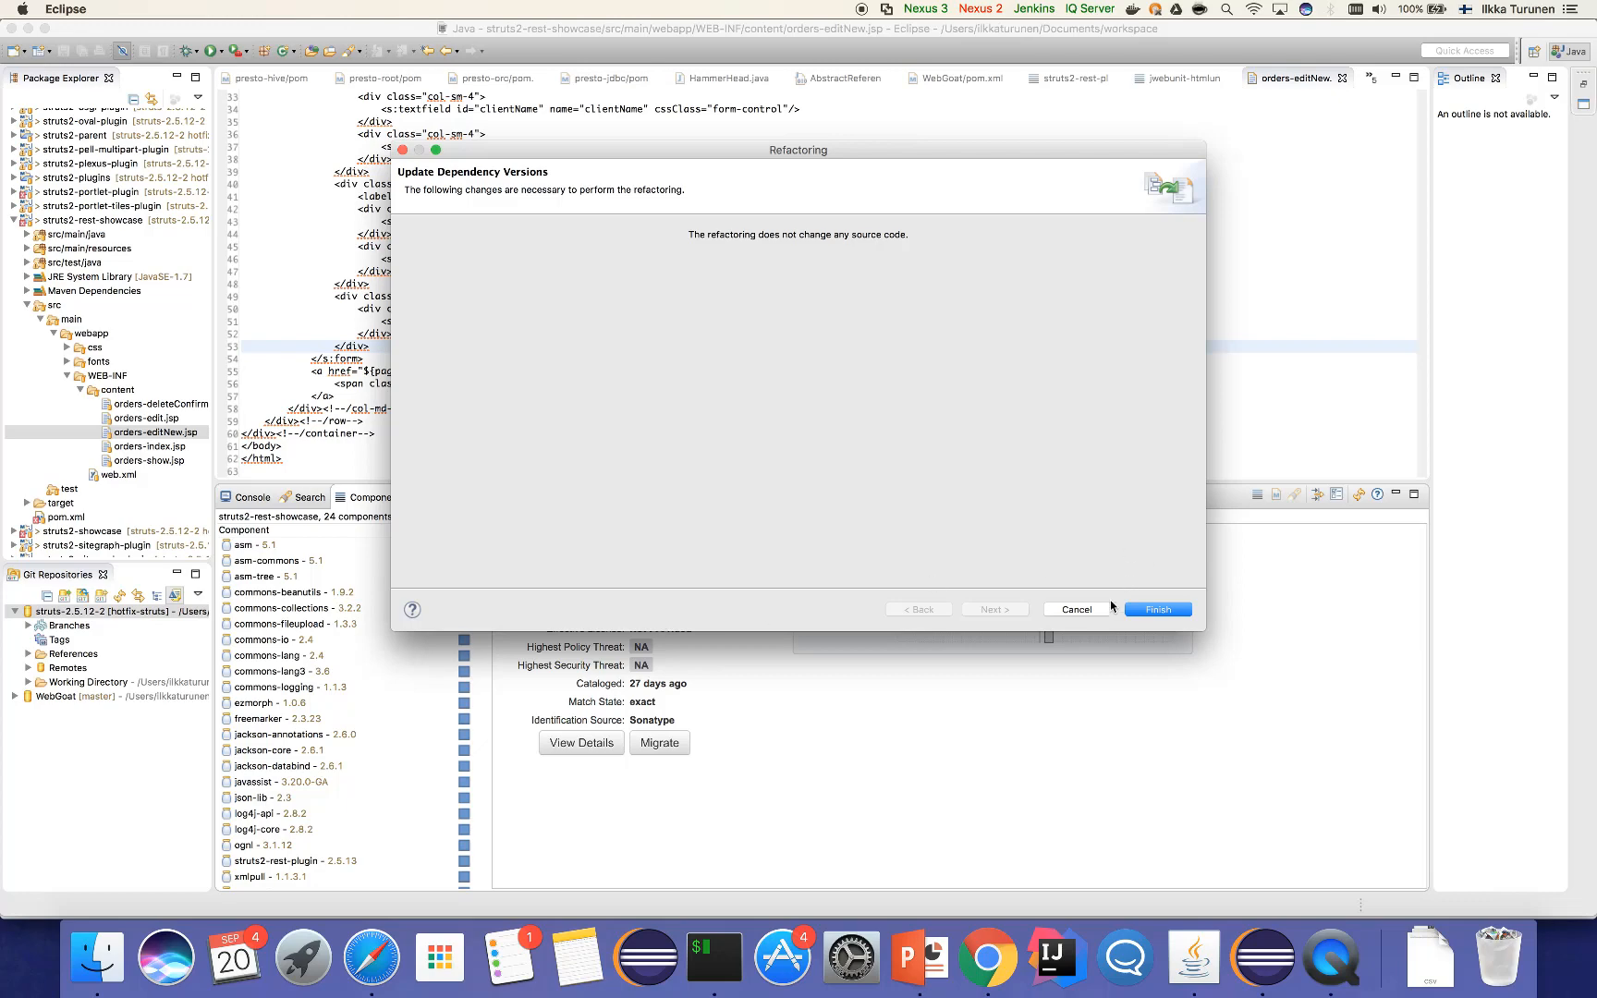
pyautogui.click(1157, 610)
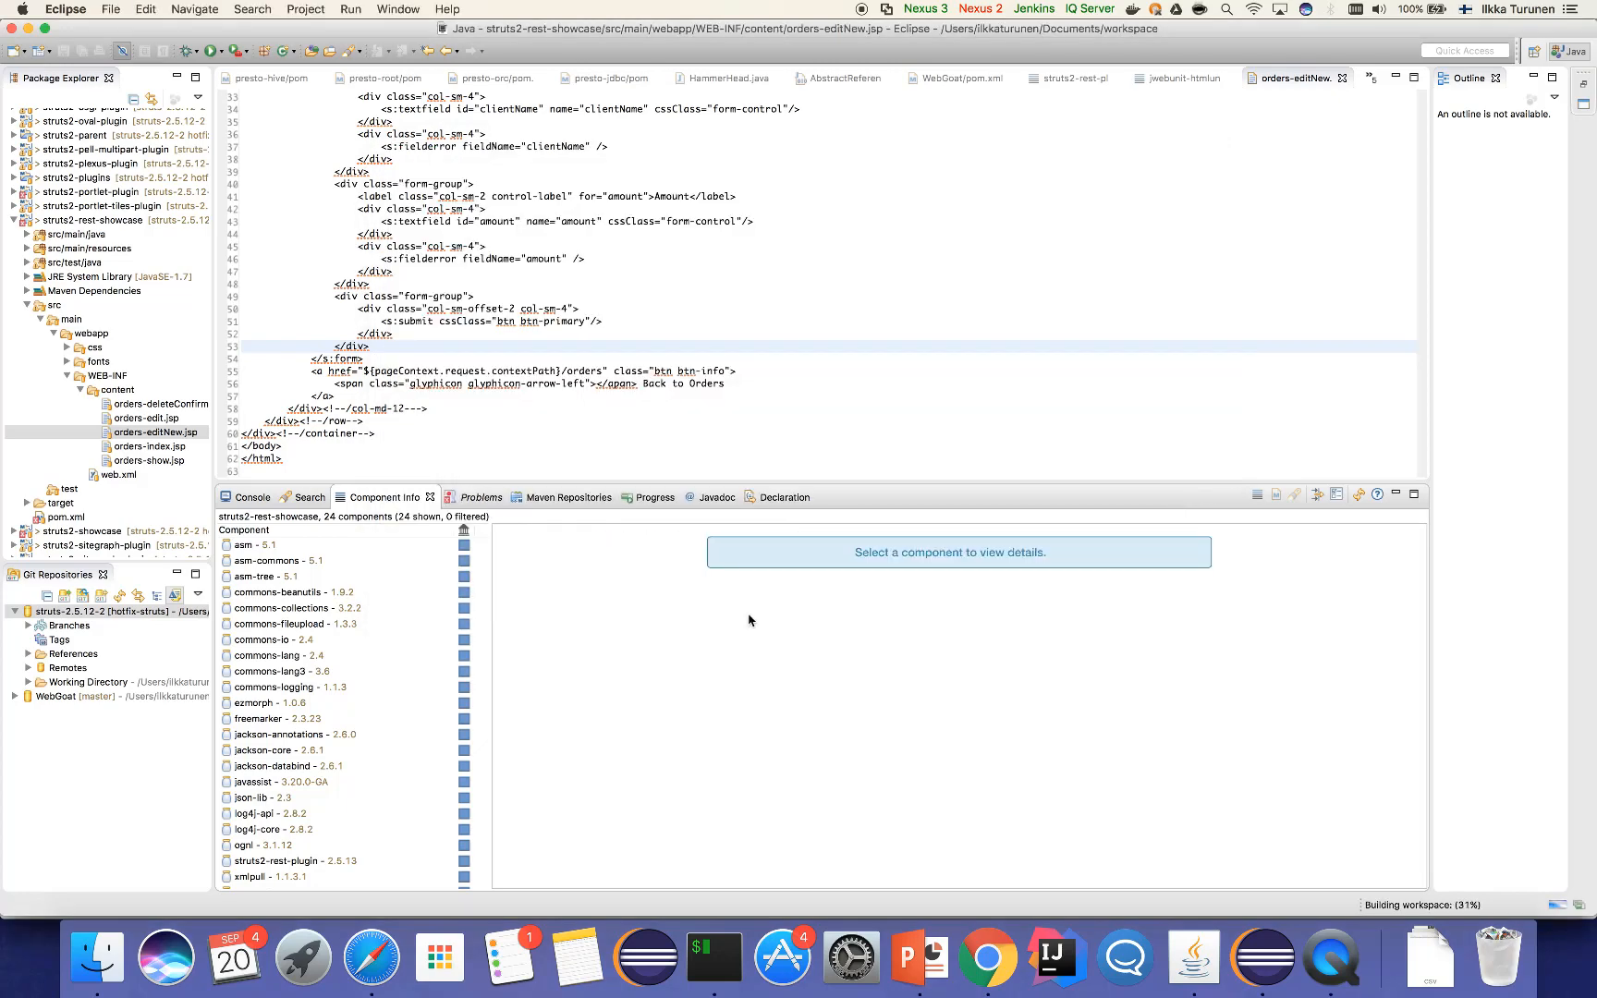
# Confirm struts2-rest-plugin 2.5.13 is listed, then return to the terminal
pyautogui.scroll(-3)
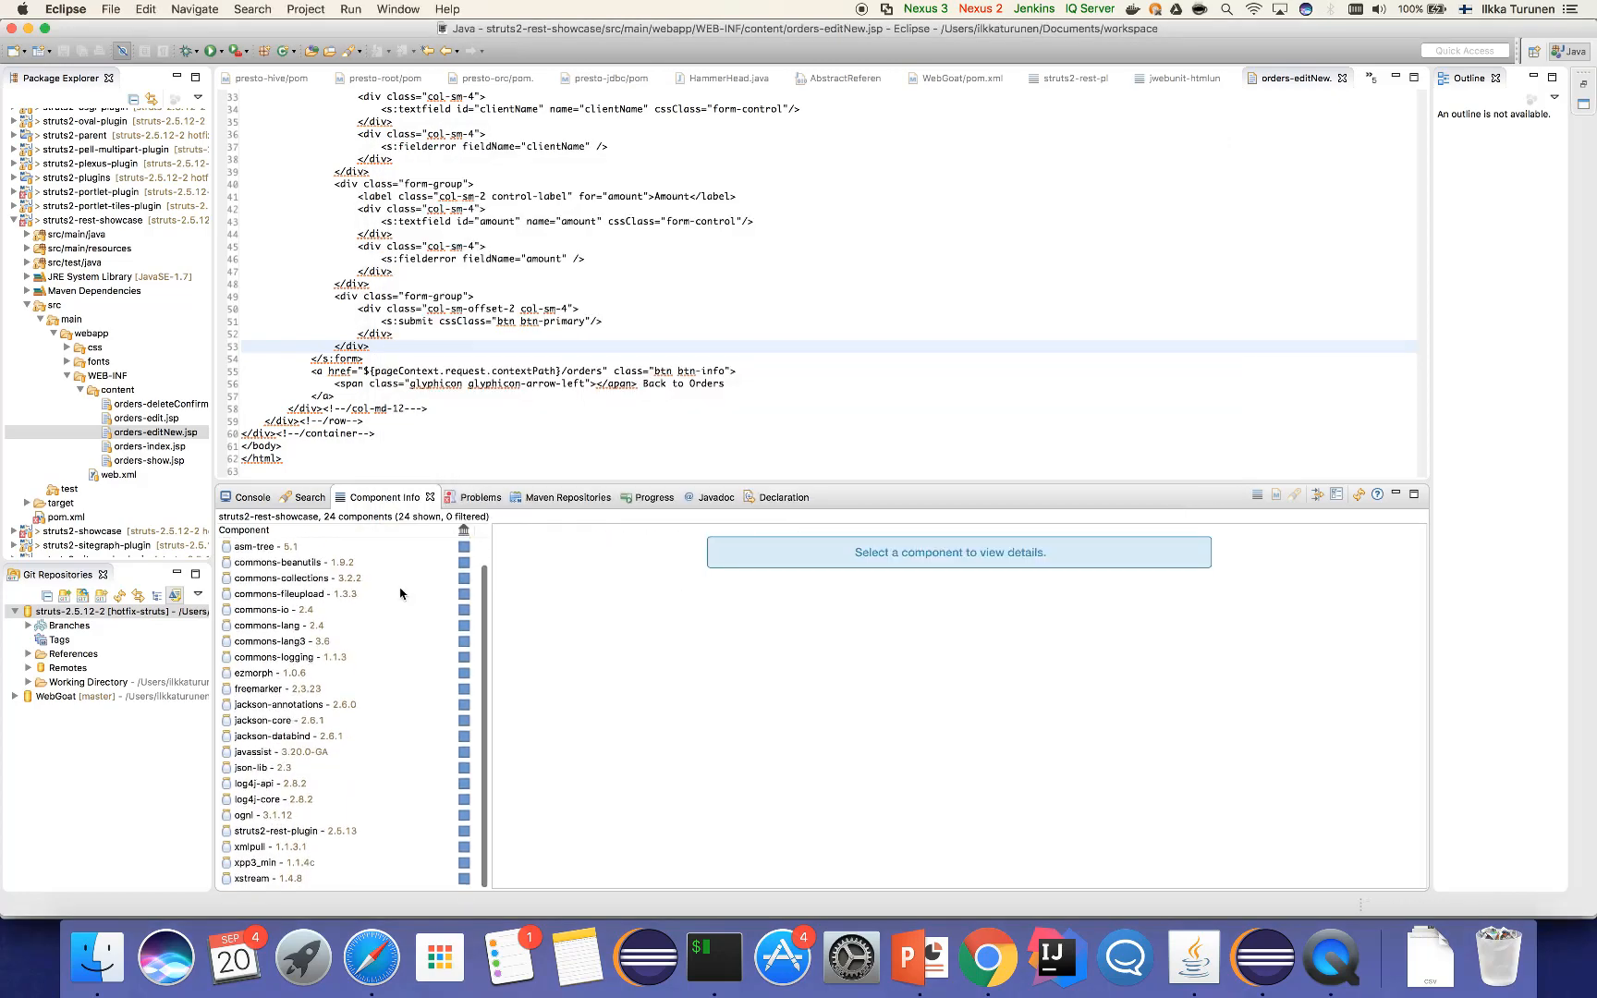
pyautogui.click(281, 834)
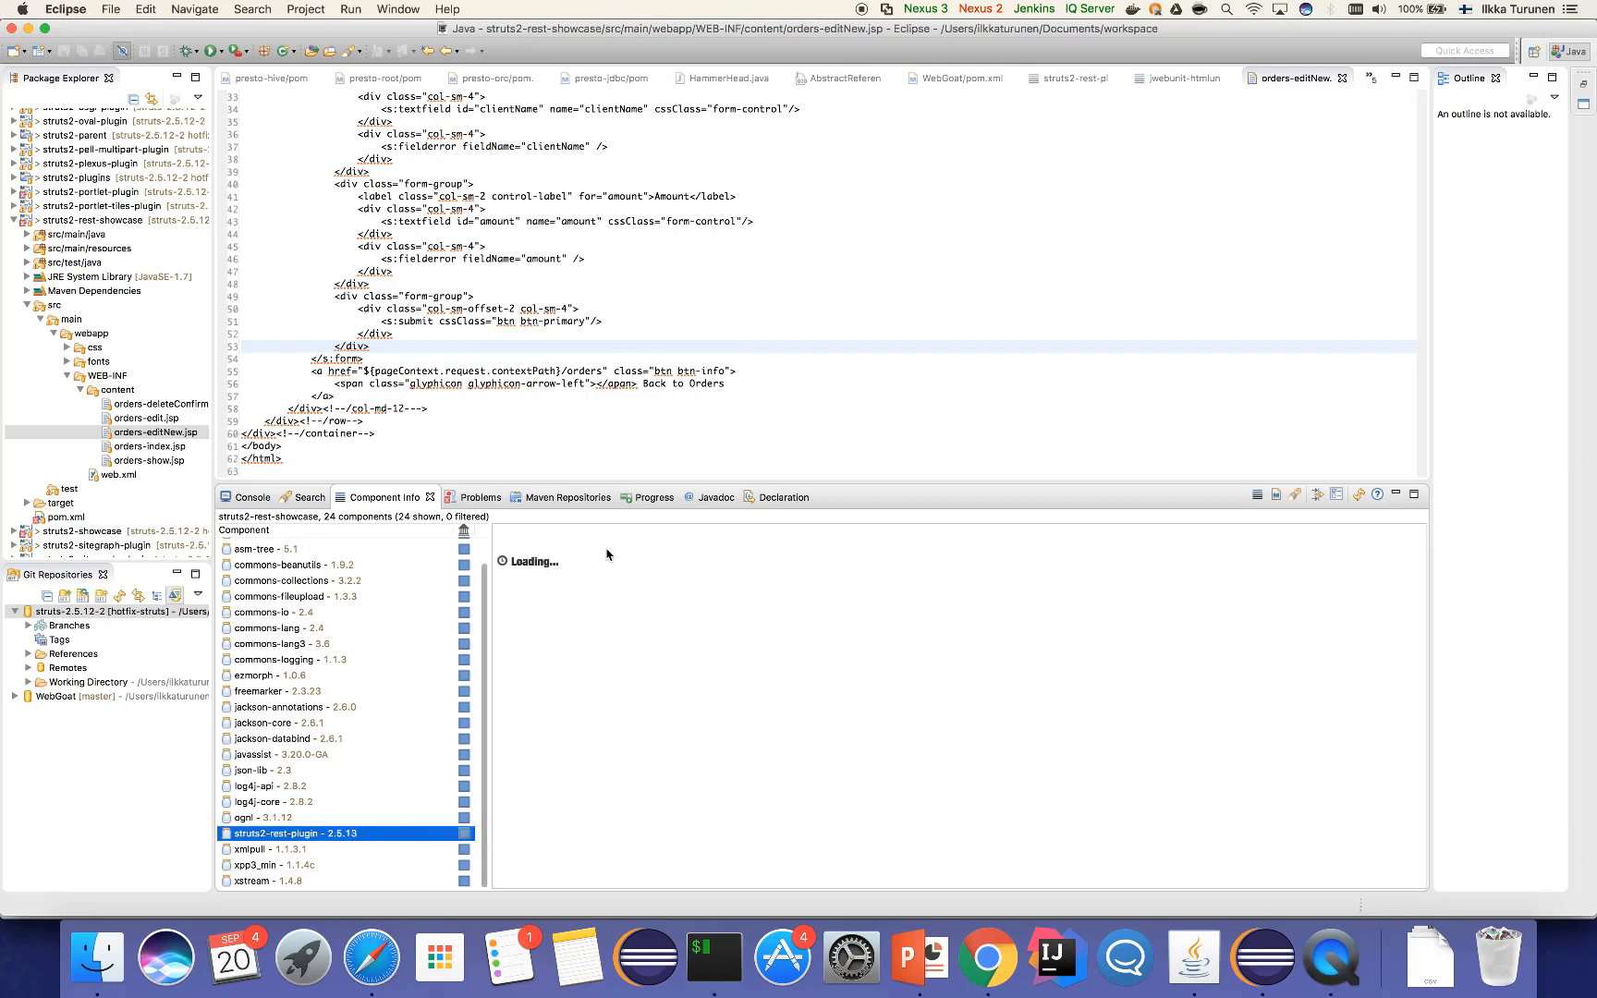
pyautogui.click(714, 957)
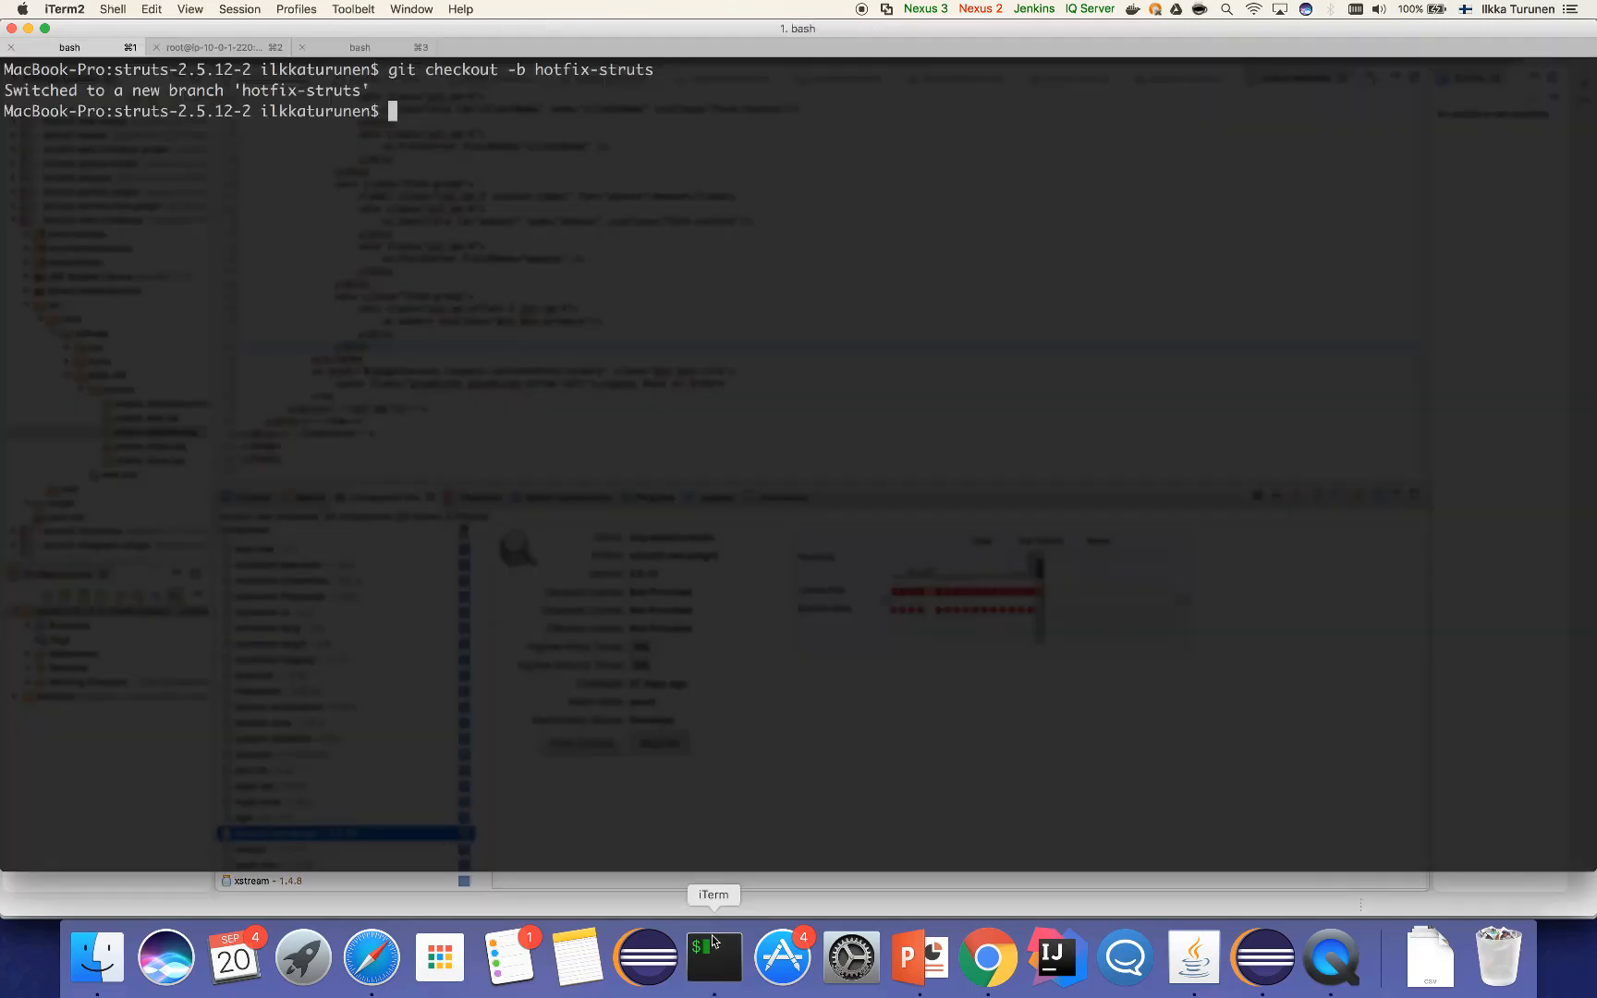
# Commit src/pom.xml as "Fix CVE-2017-5608" and push to origin hotfix-struts
pyautogui.write('git c')
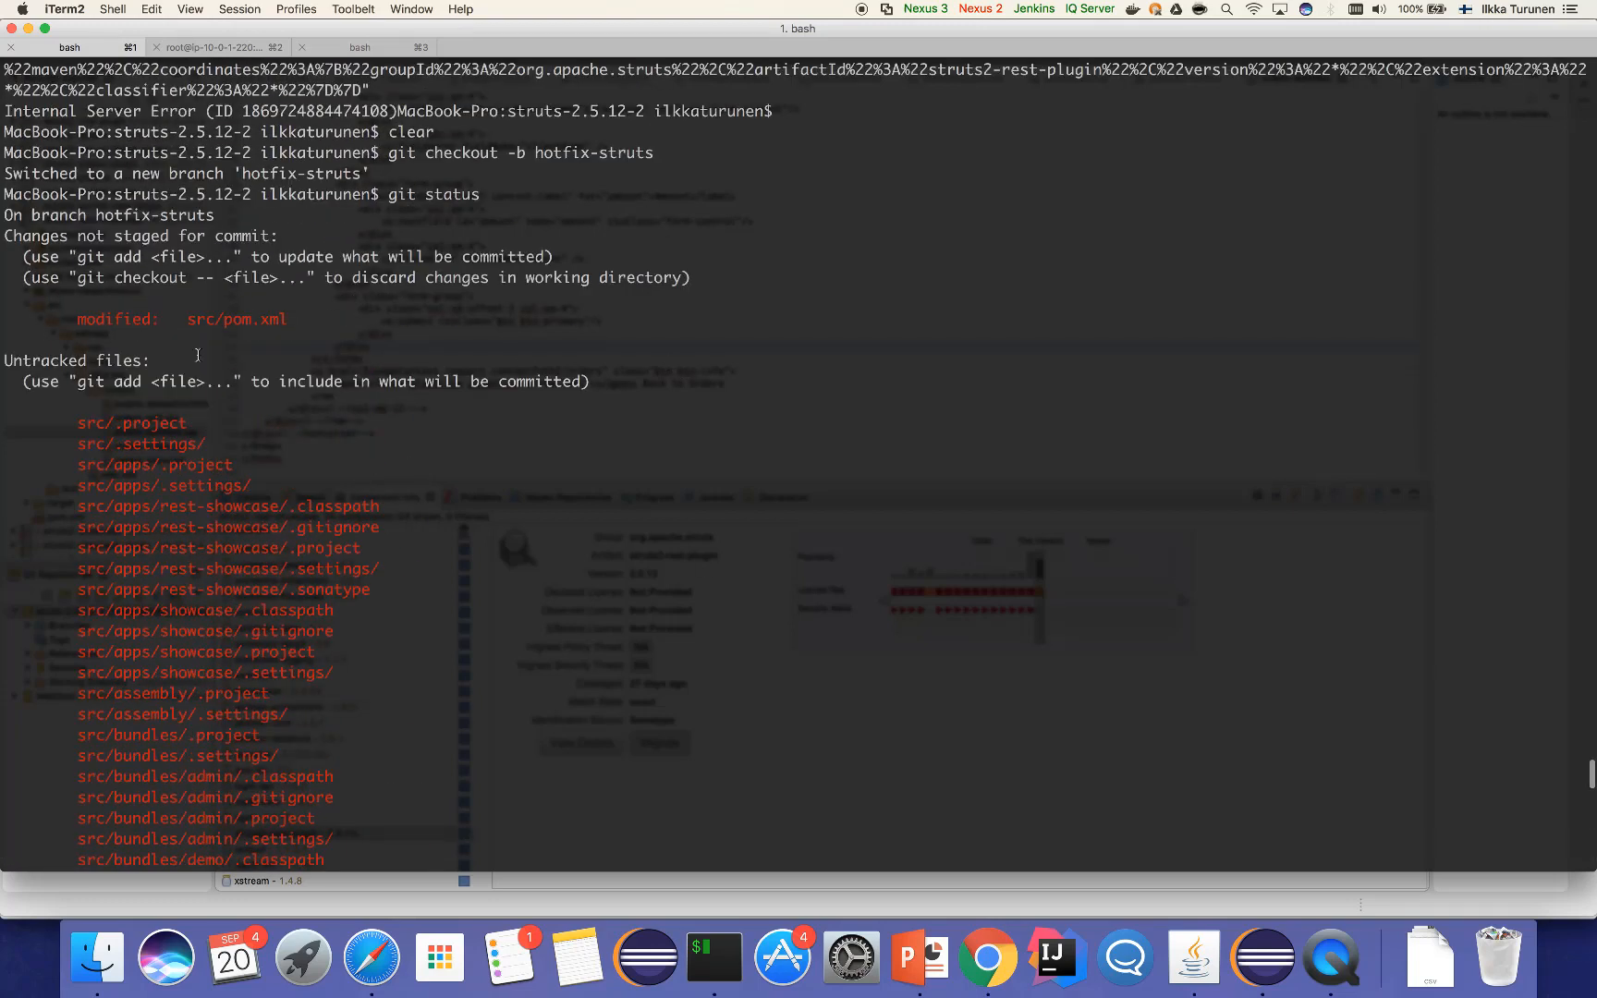
pyautogui.doubleClick(236, 319)
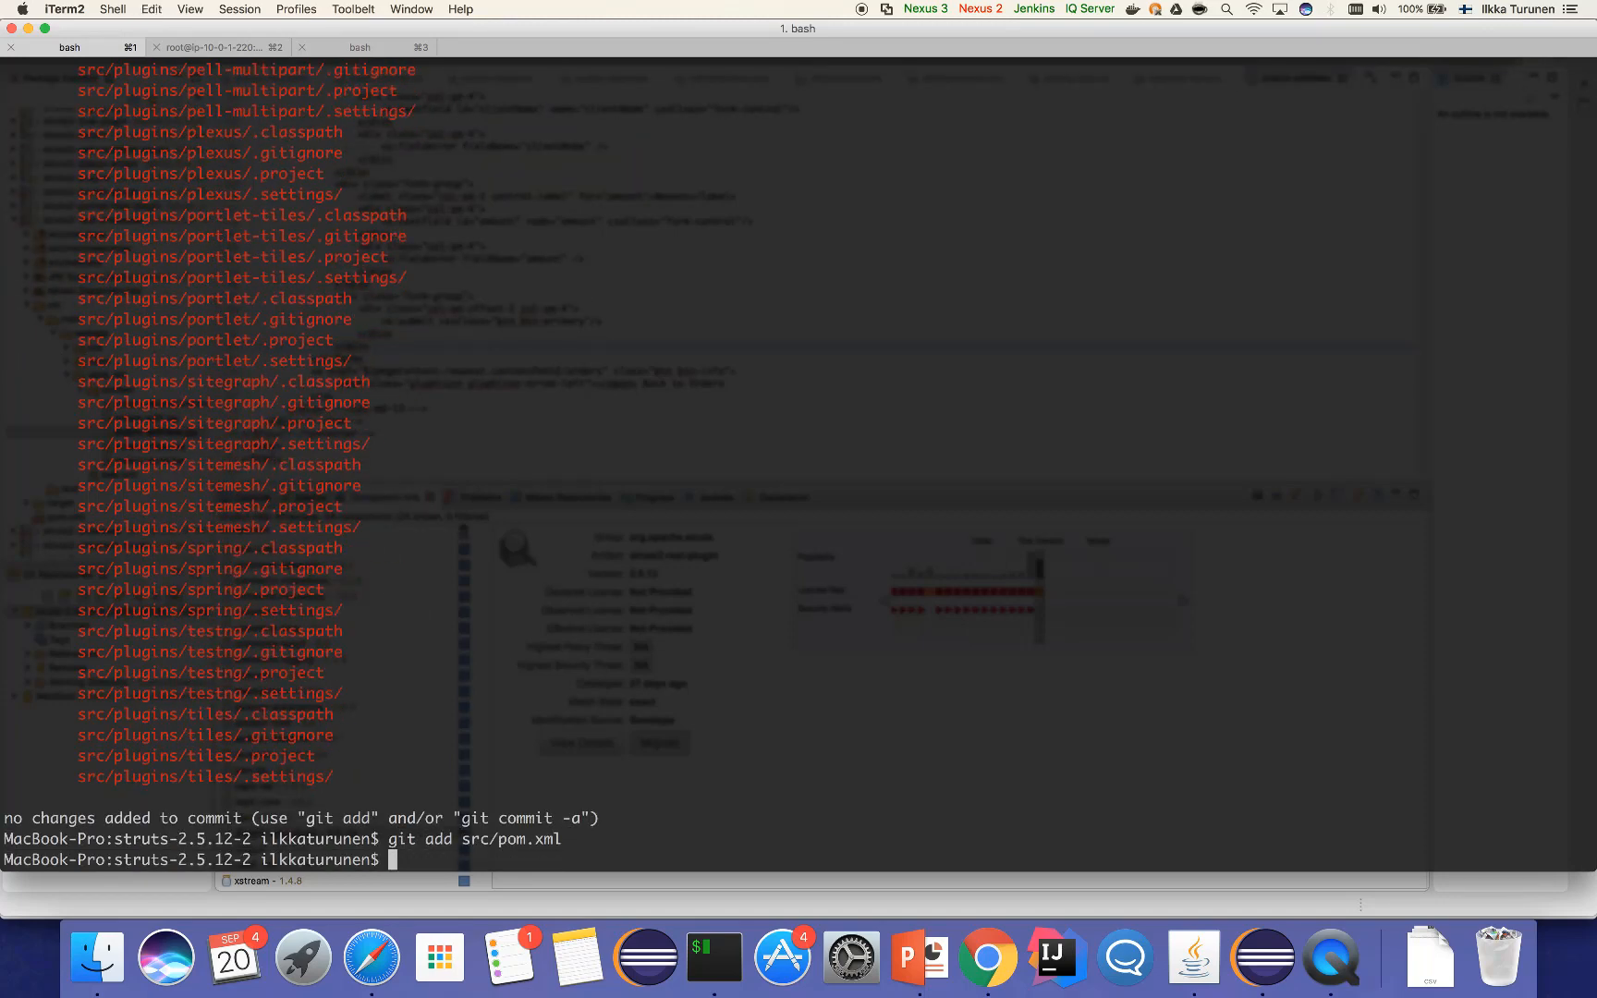
pyautogui.write('git comm')
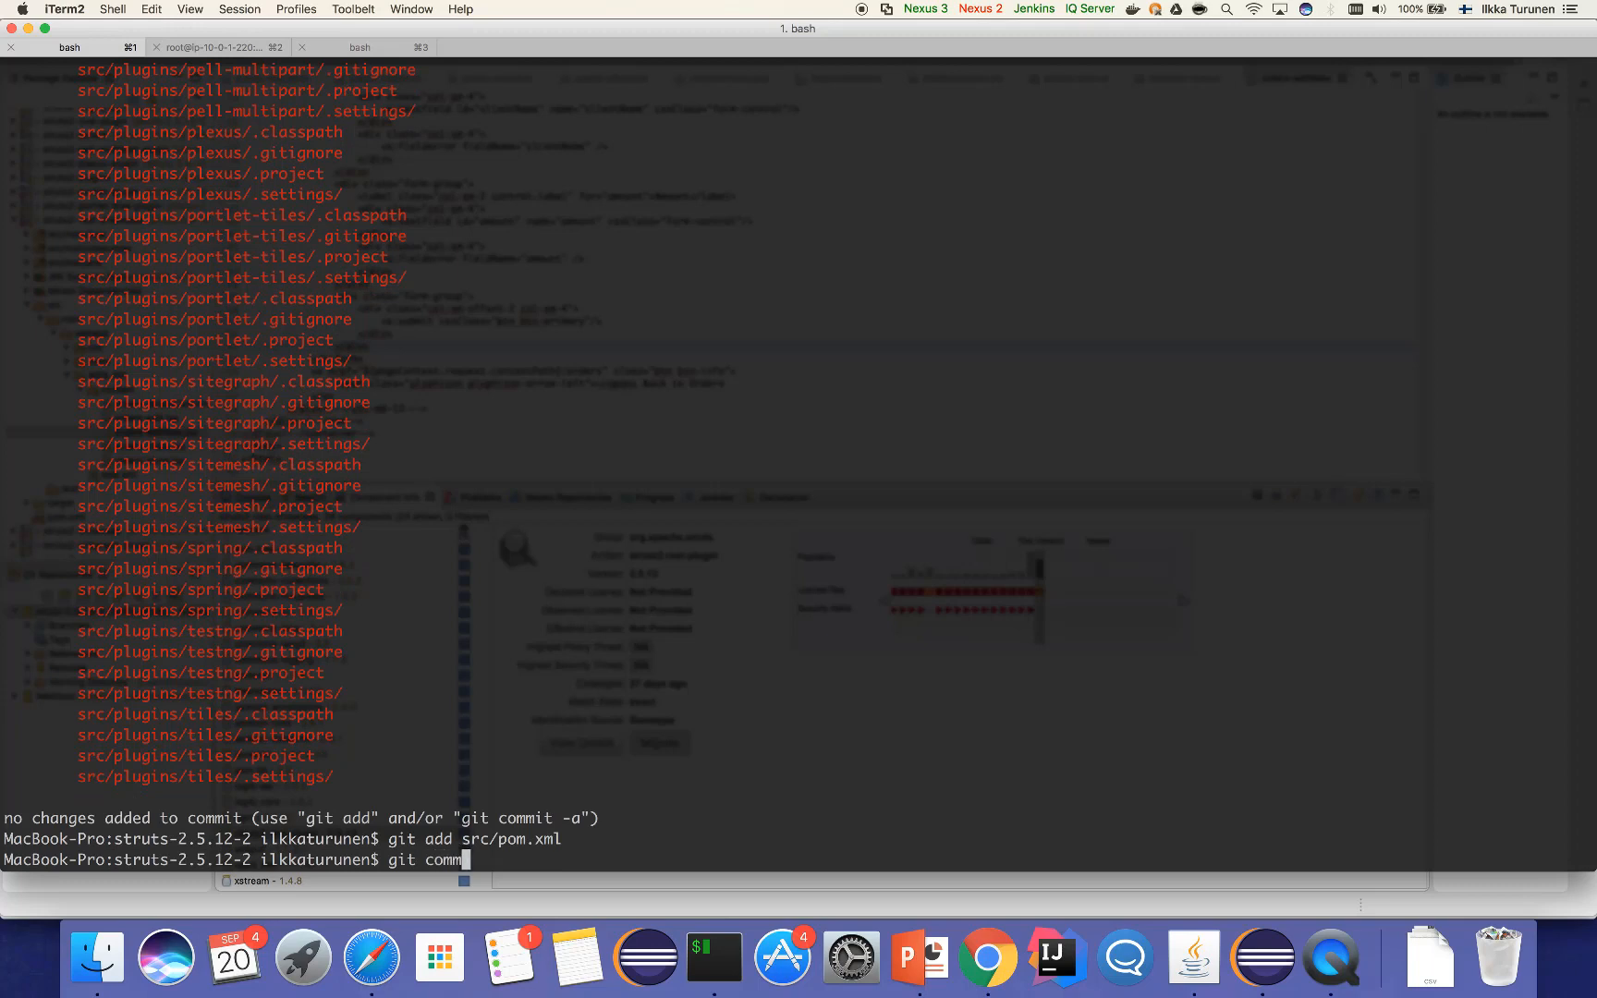
pyautogui.write('it -m')
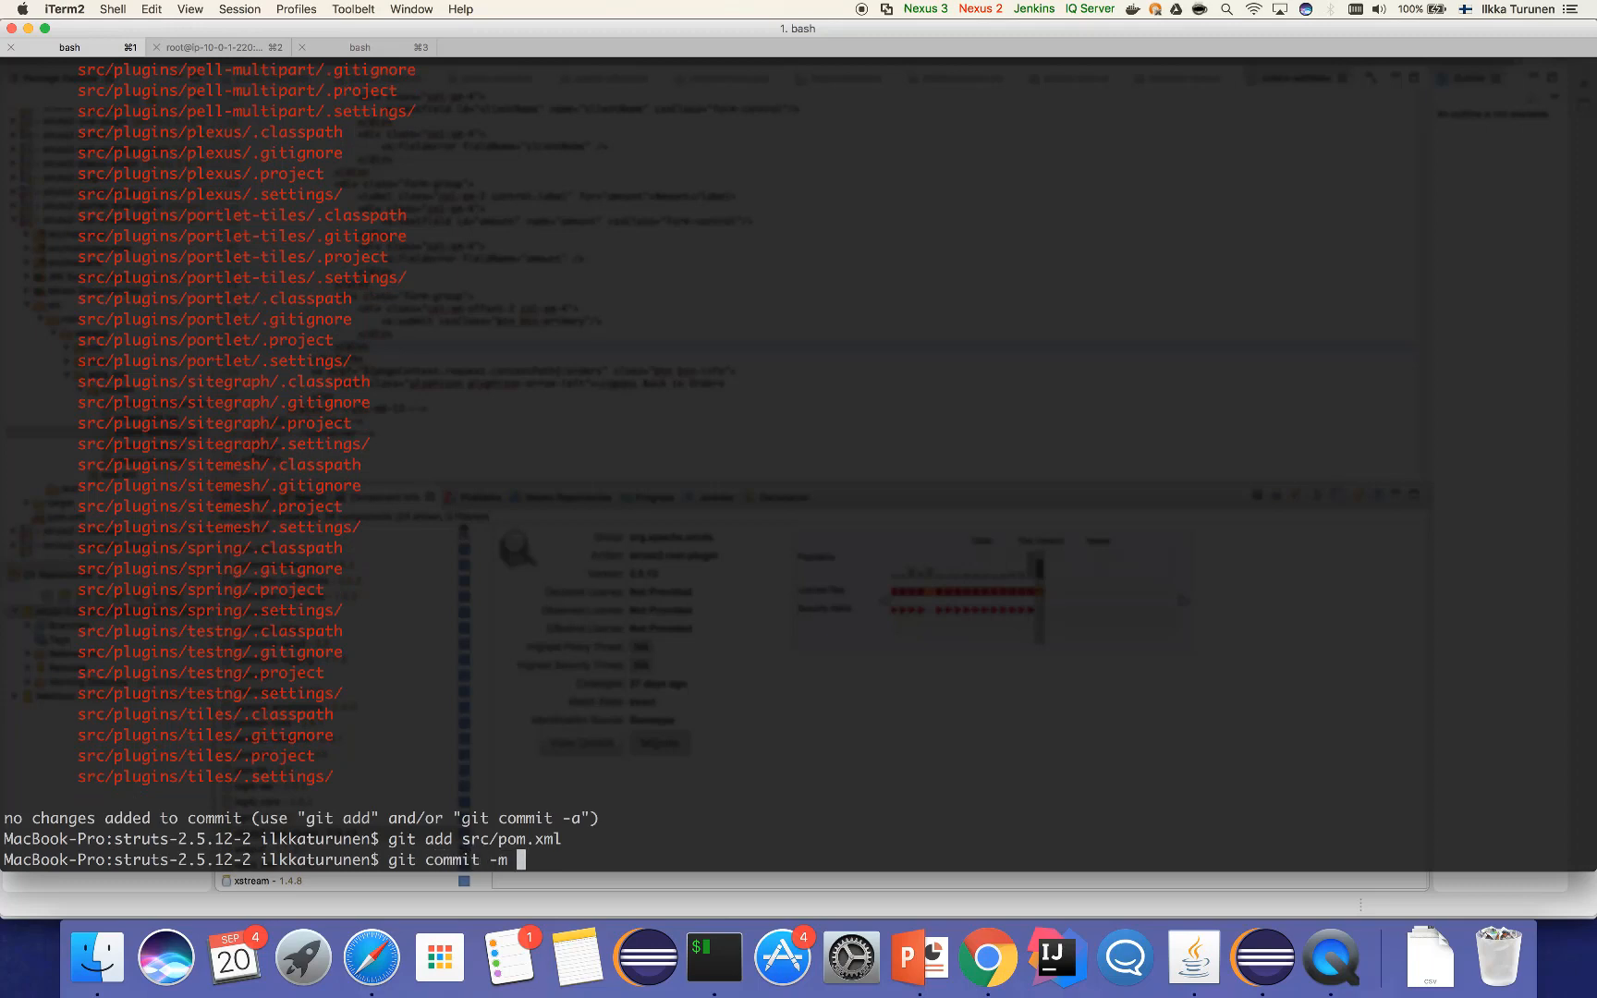
pyautogui.write('"Fix A')
pyautogui.write('git push origin hotfix-struts')
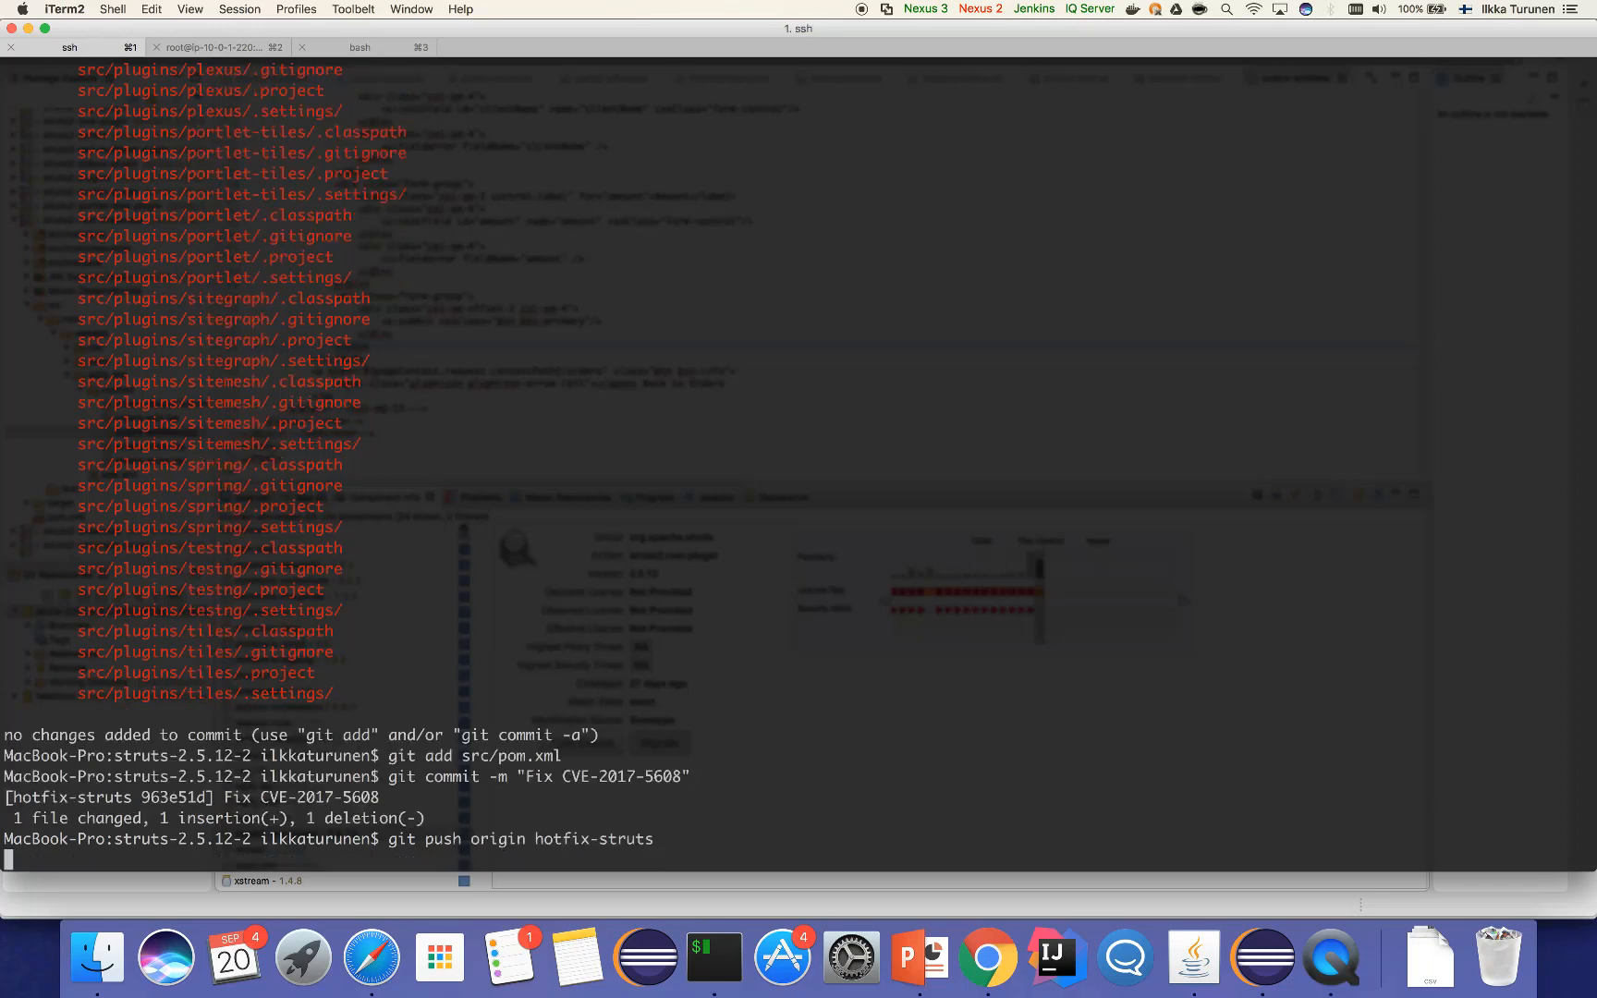
pyautogui.press('Return')
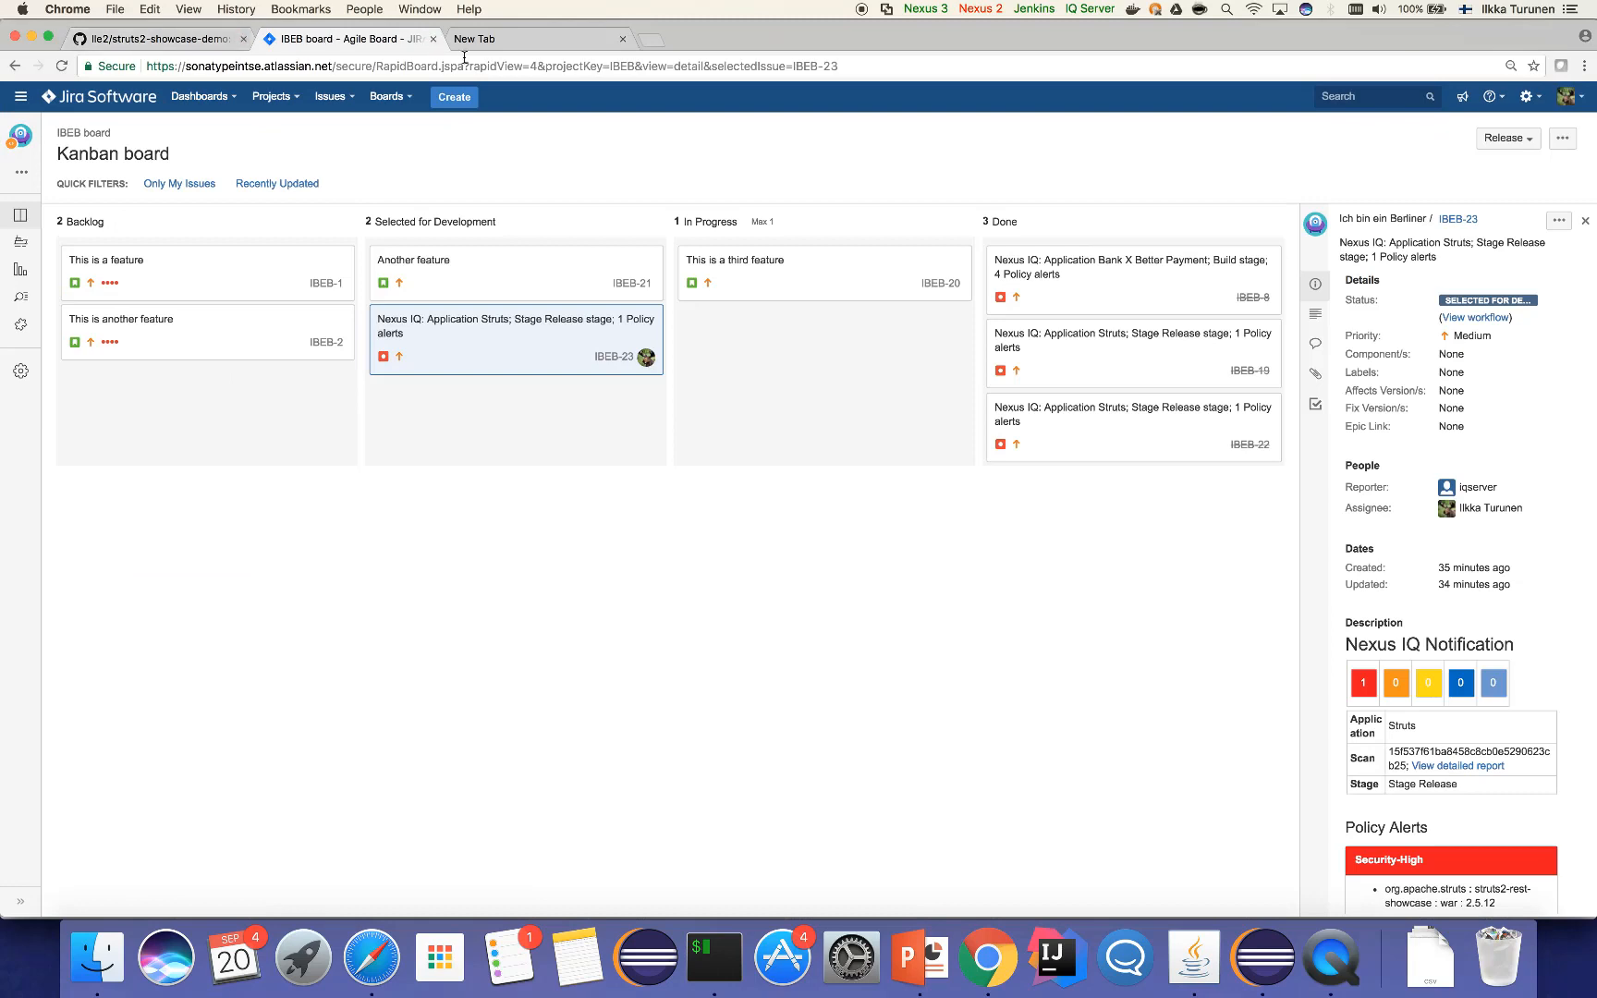
pyautogui.moveTo(505, 259)
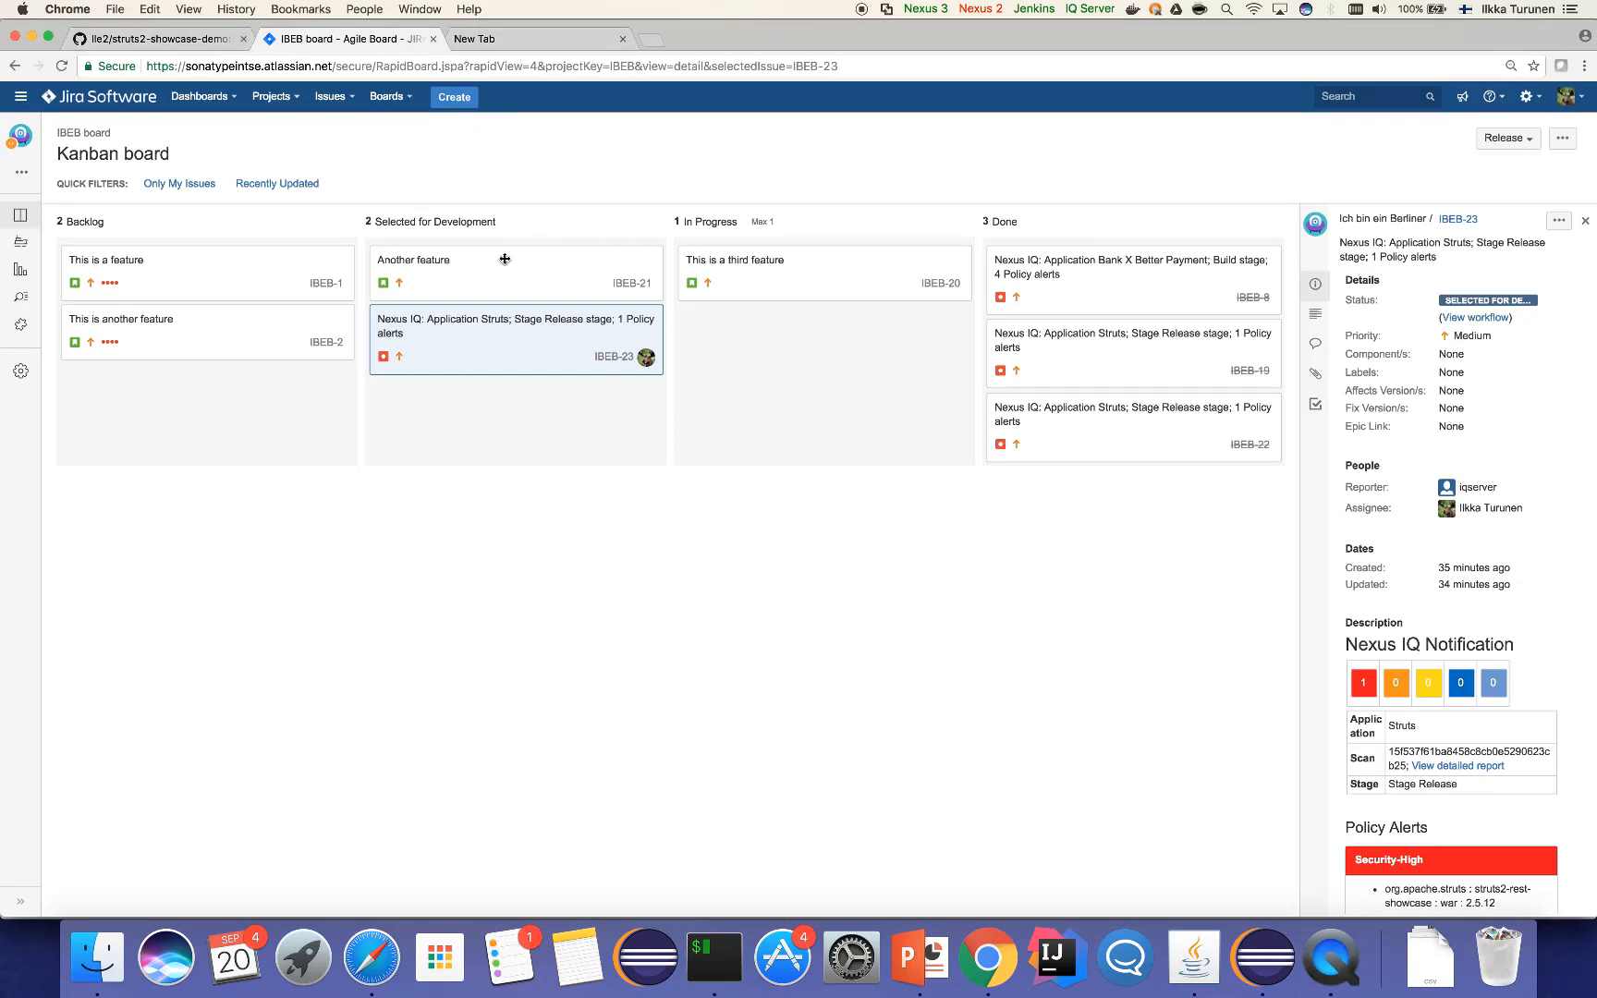
pyautogui.moveTo(386, 386)
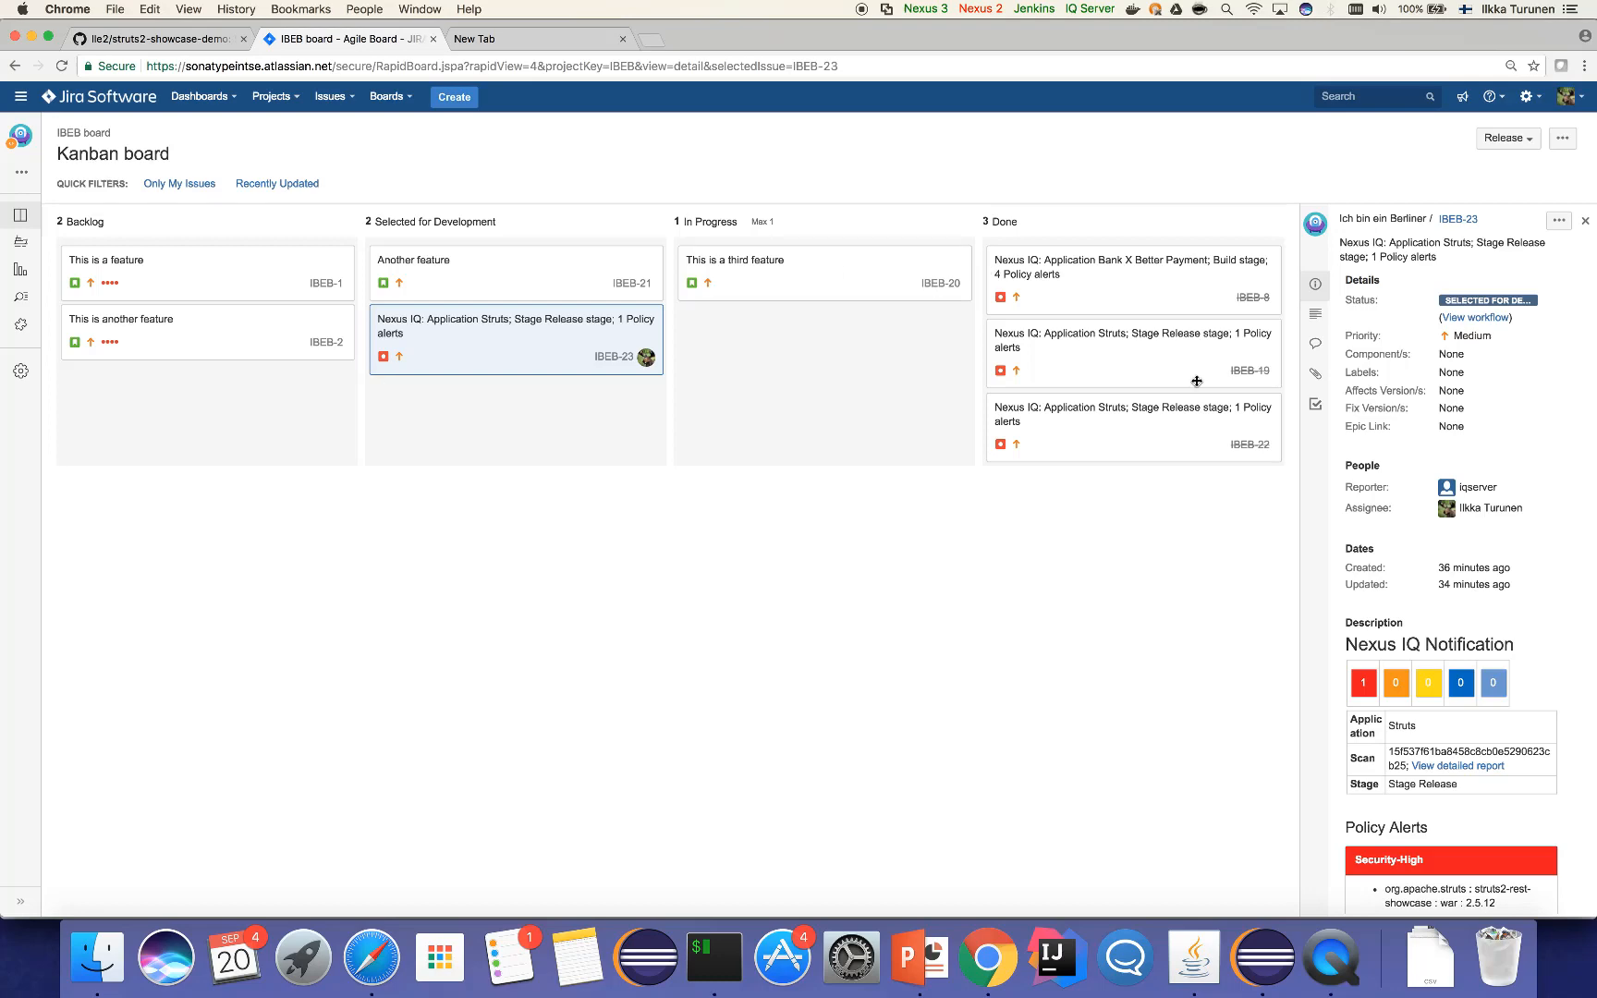
# Drag card IBEB-23 from Selected for Development into the In Progress column
pyautogui.scroll(-3)
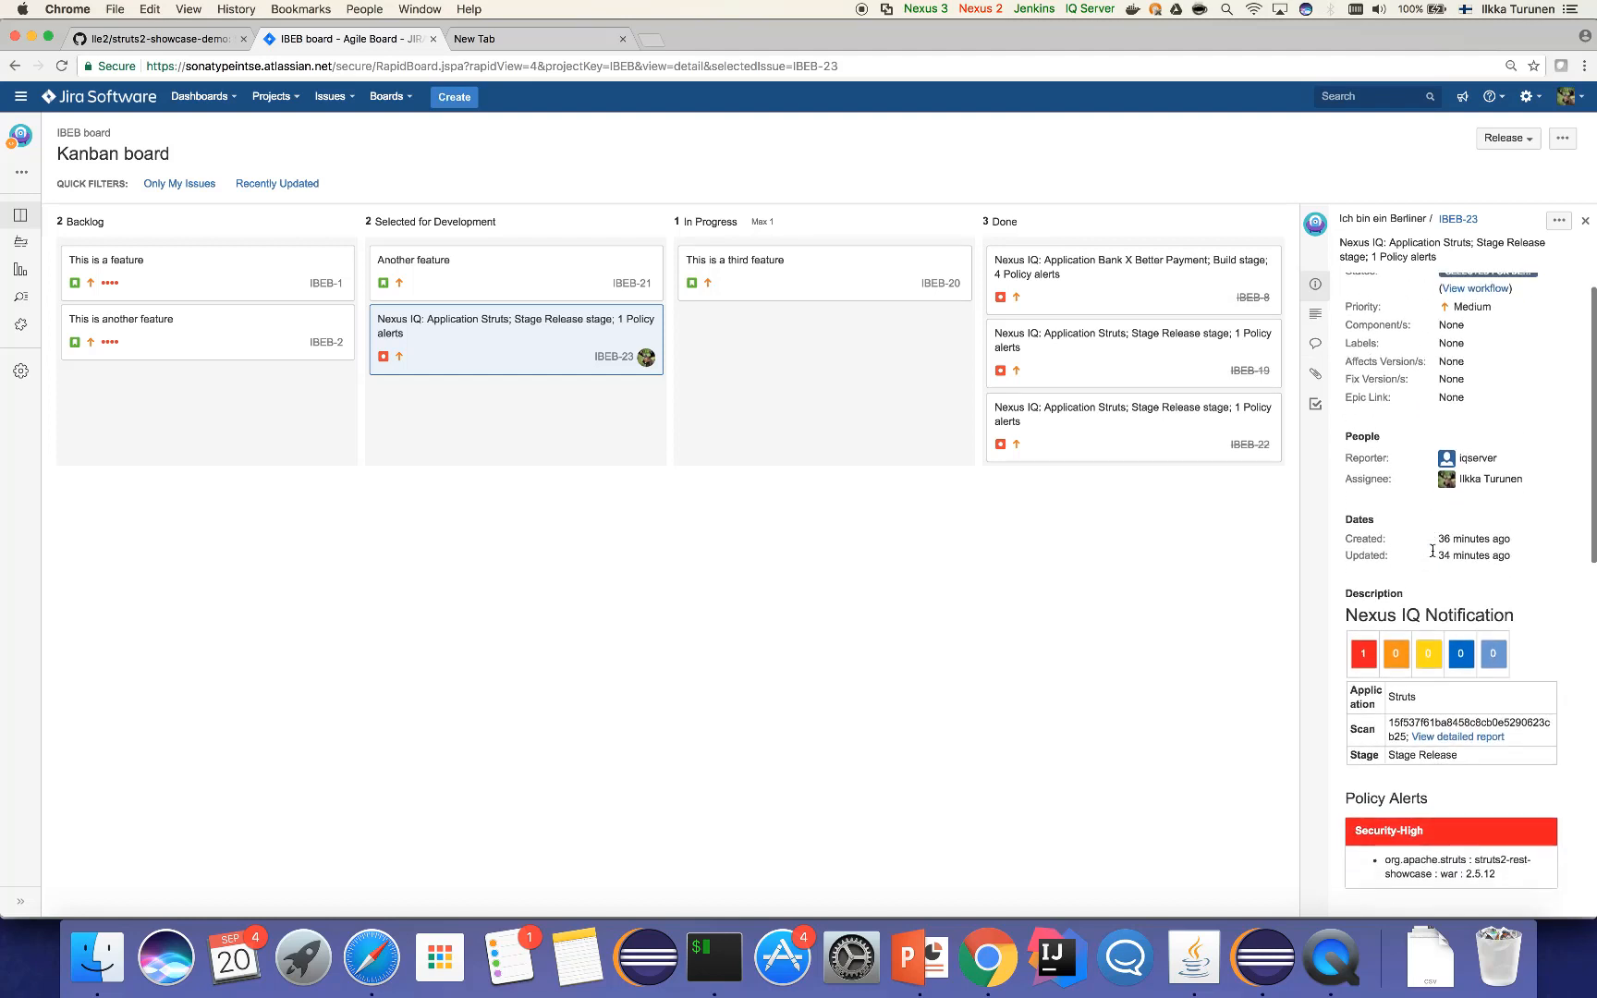
pyautogui.scroll(-3)
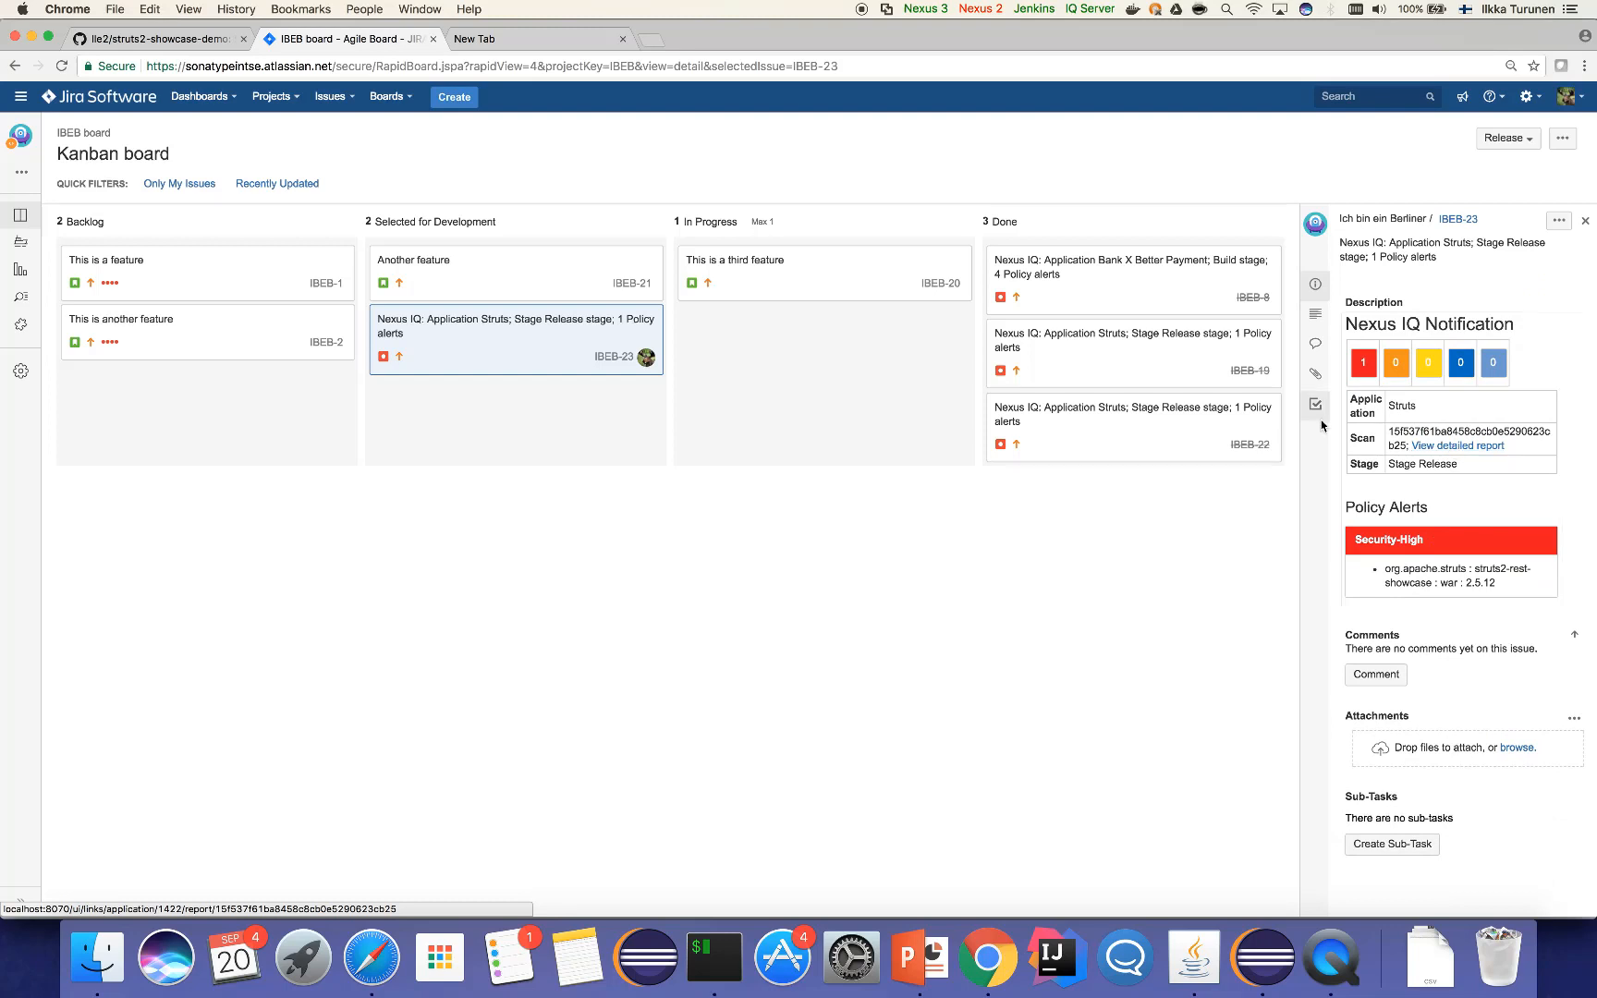
pyautogui.moveTo(514, 336); pyautogui.dragTo(823, 357)
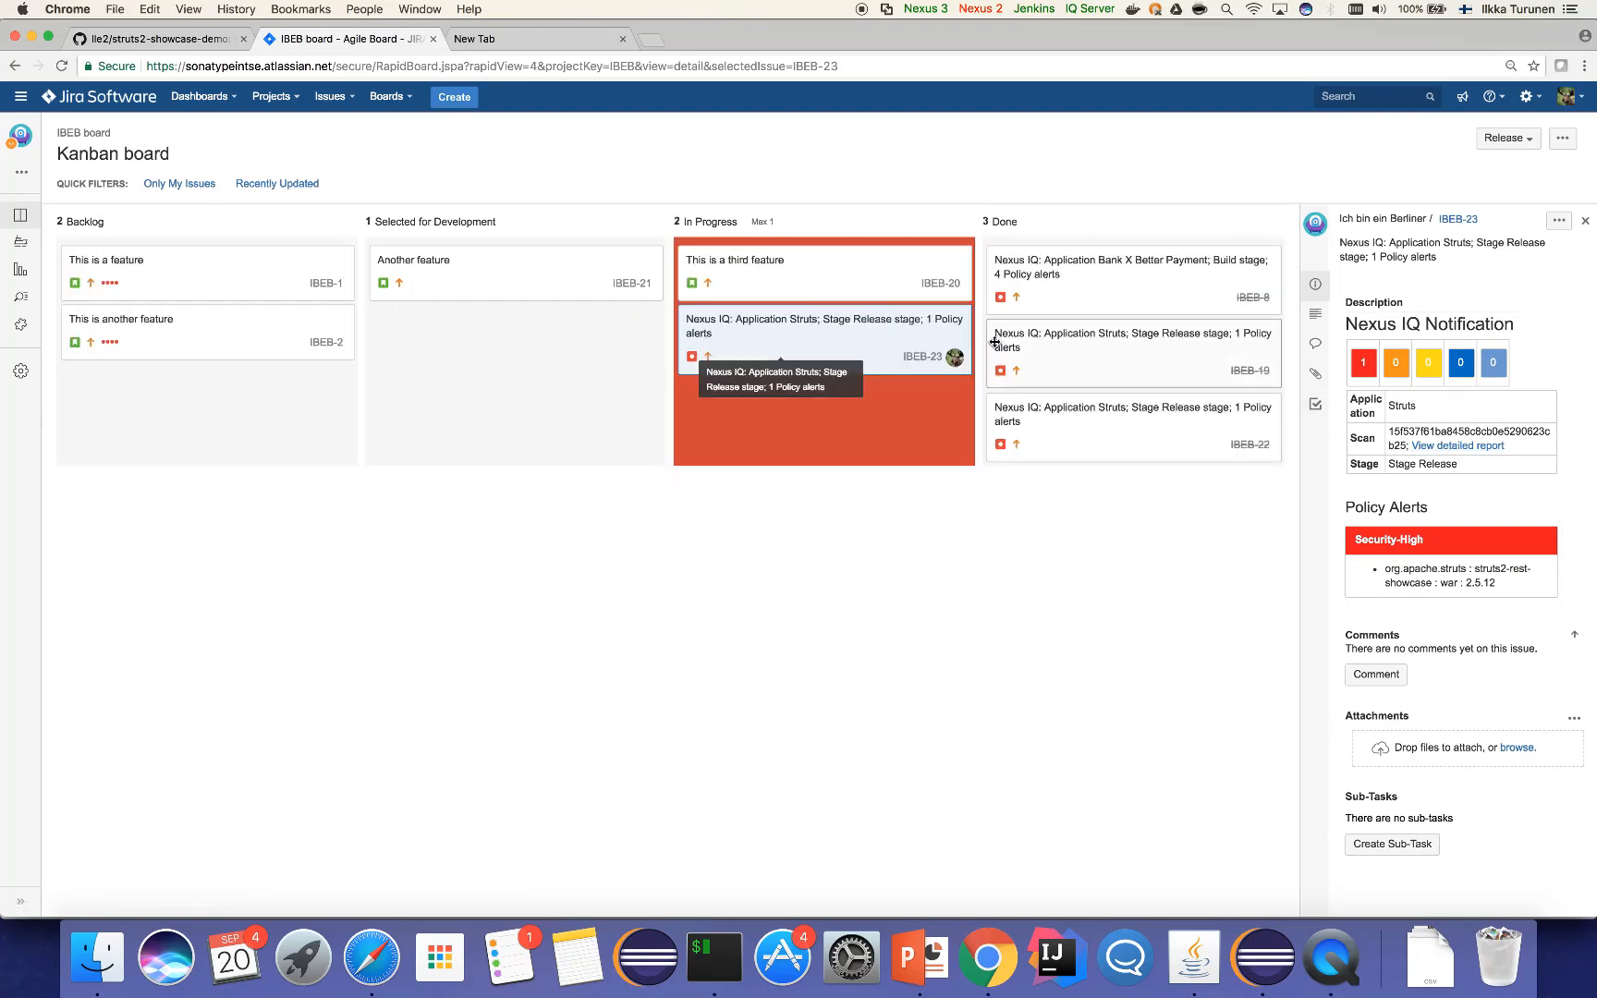
pyautogui.moveTo(741, 421)
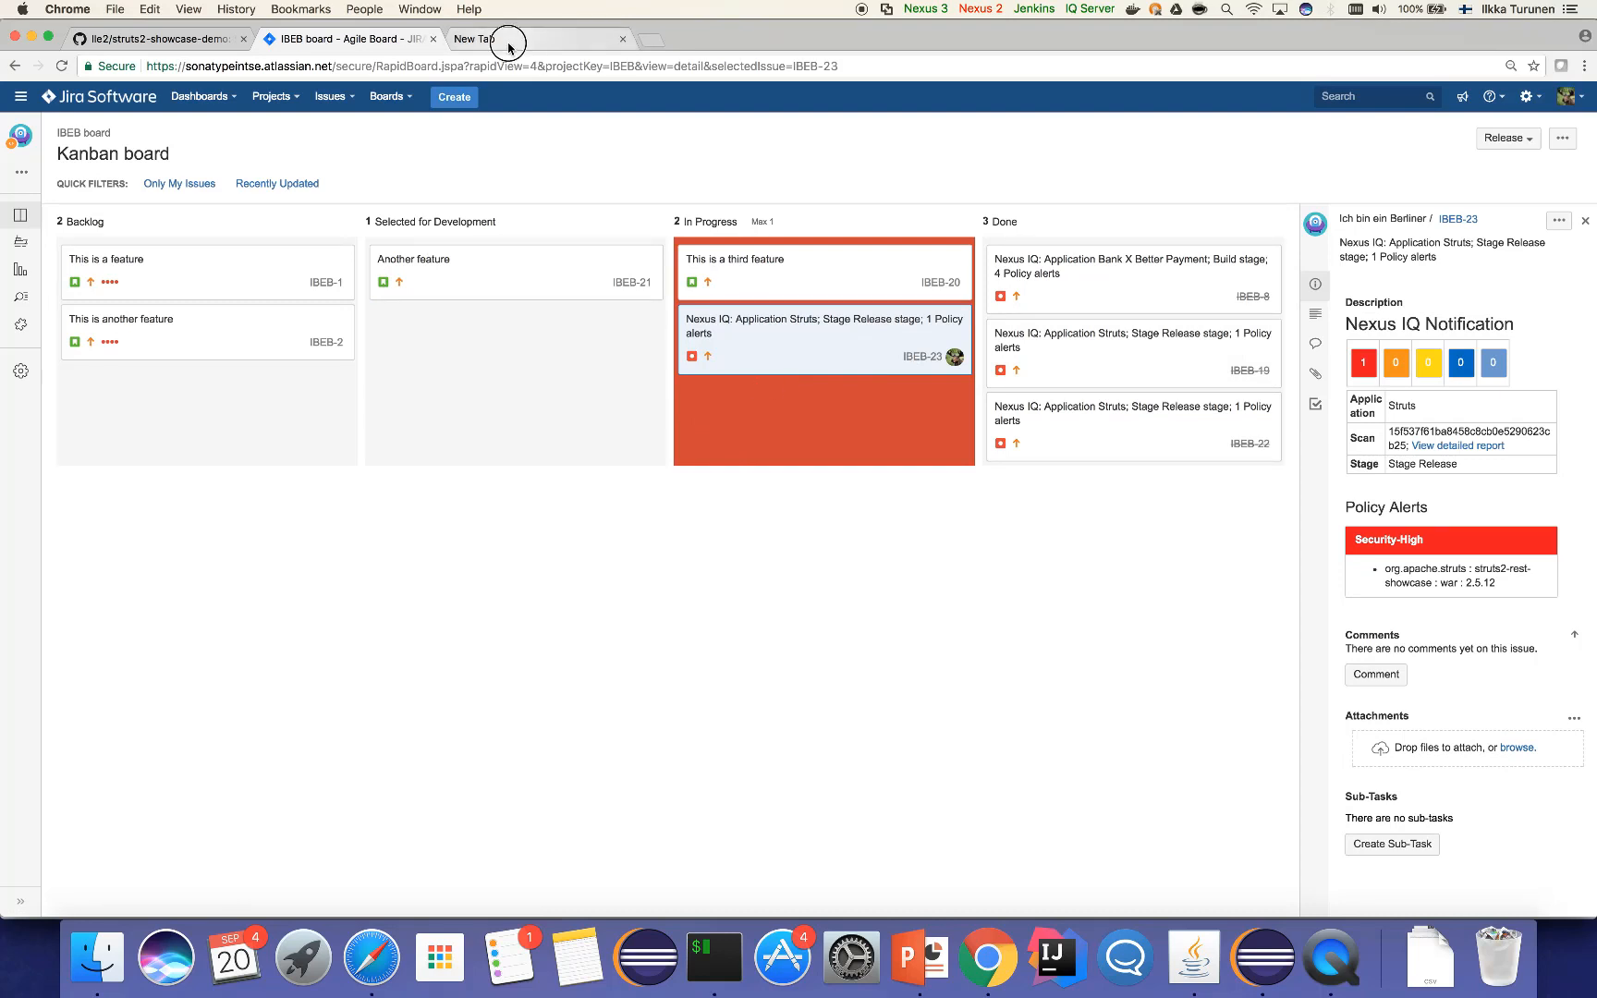
# Create pull request 'Fix CVE-2017-5608' from hotfix-struts into master
pyautogui.click(148, 42)
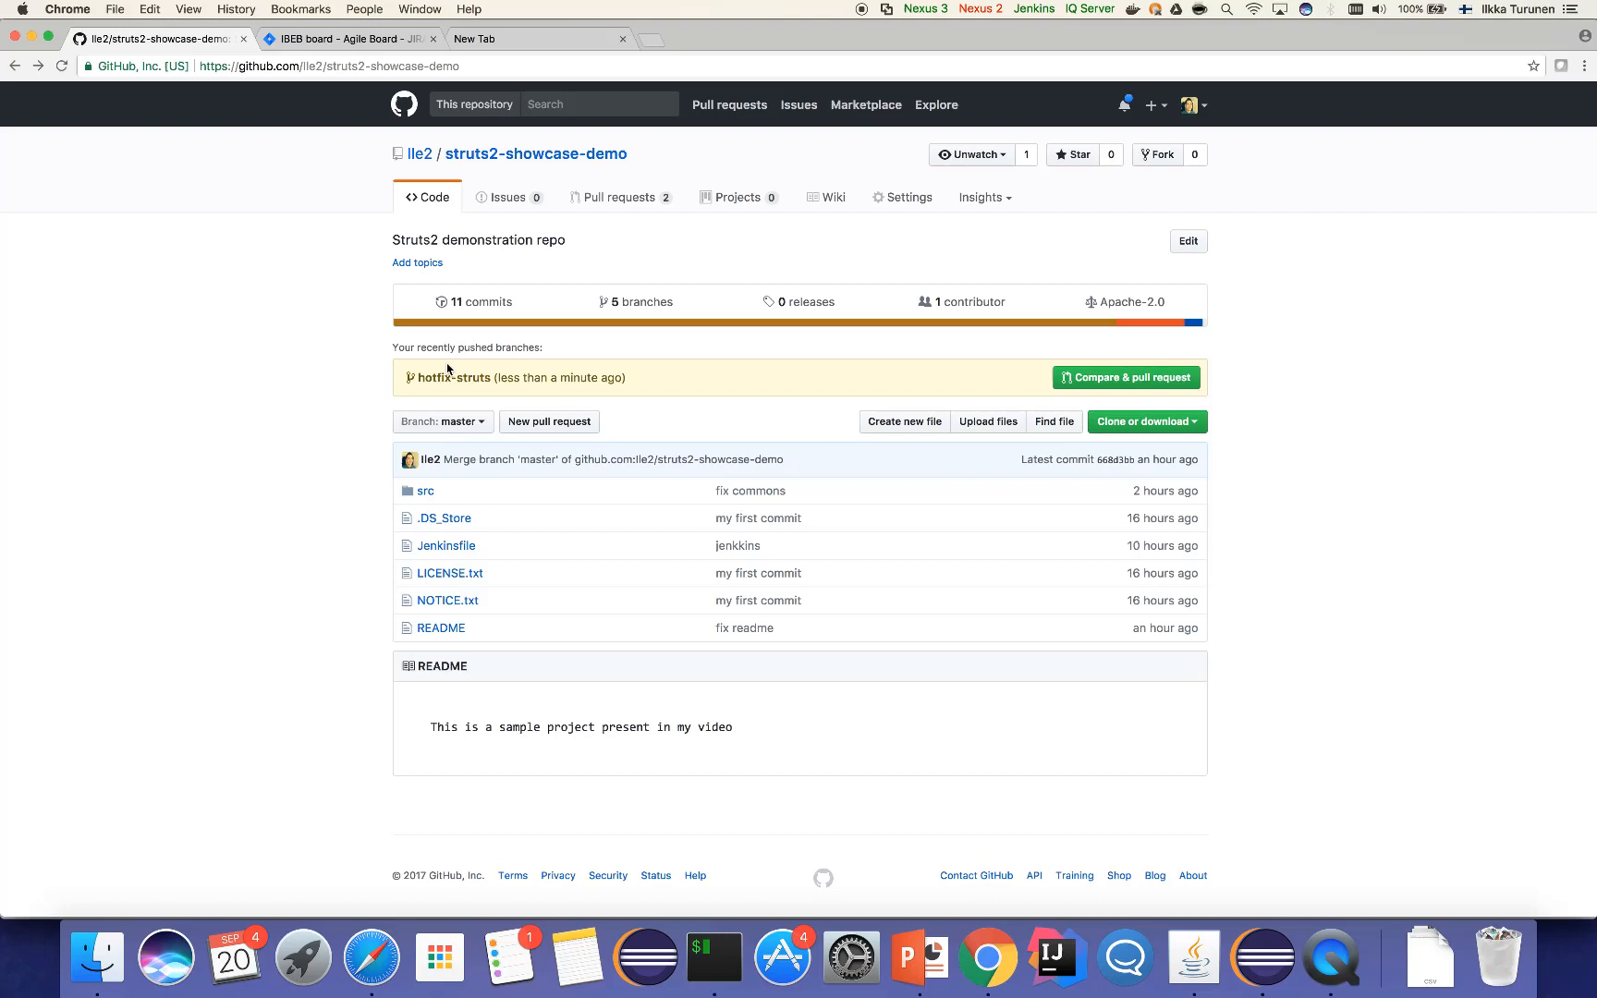
pyautogui.moveTo(1140, 377)
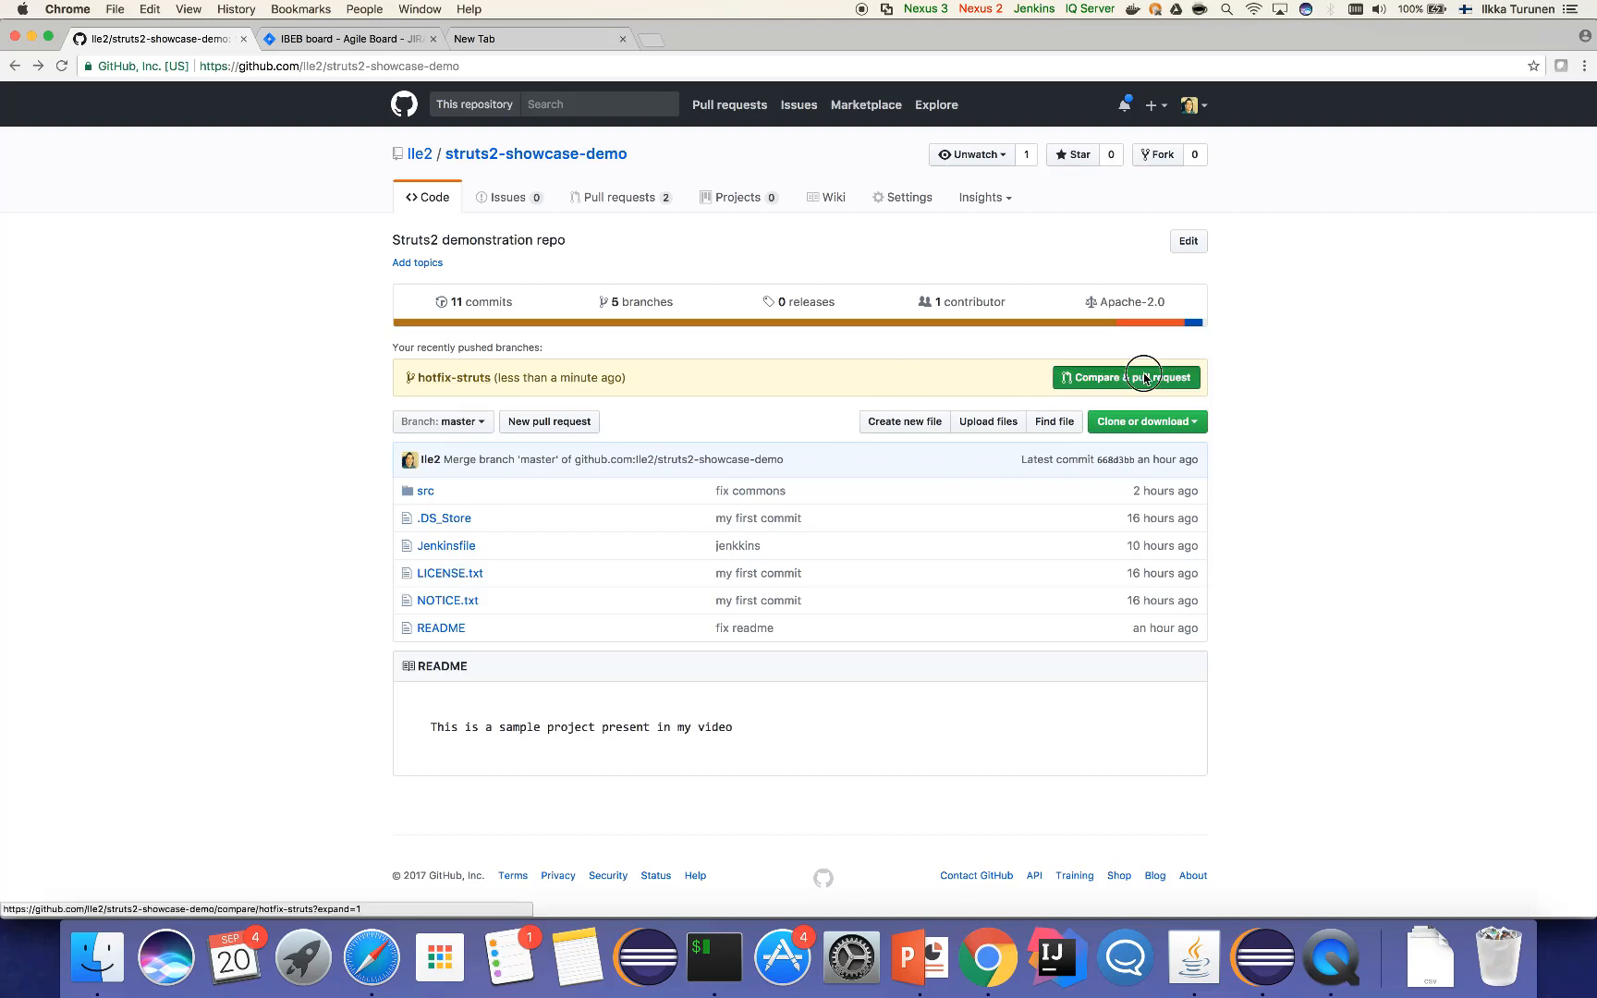
pyautogui.click(1143, 377)
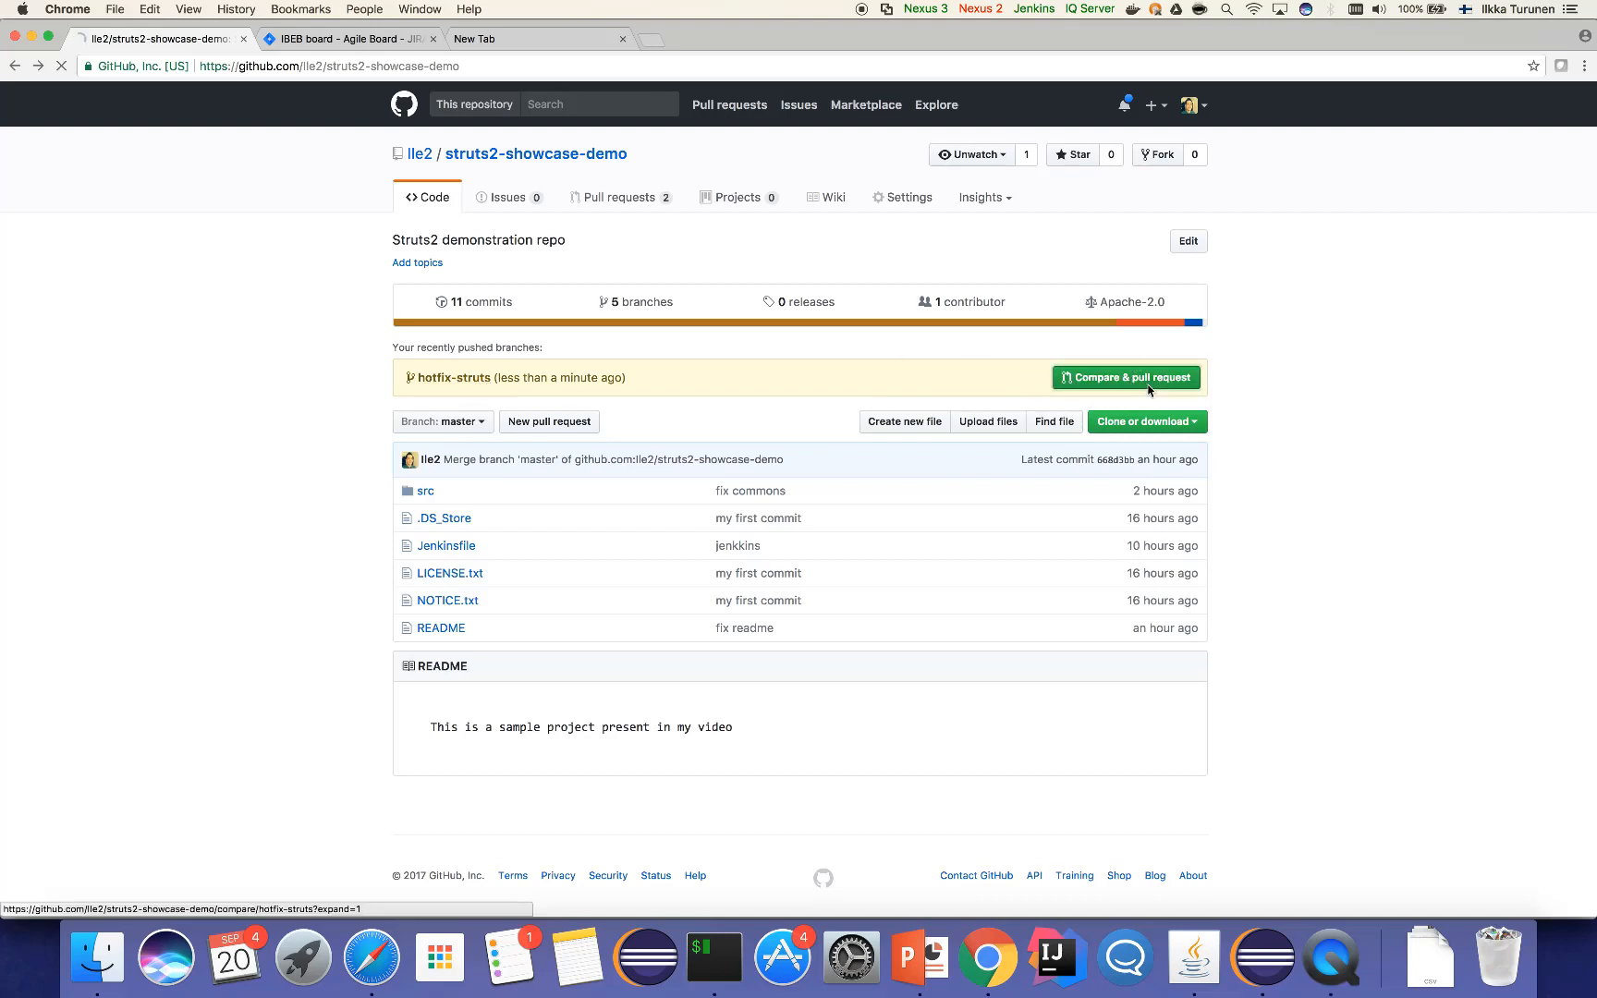
pyautogui.click(1127, 377)
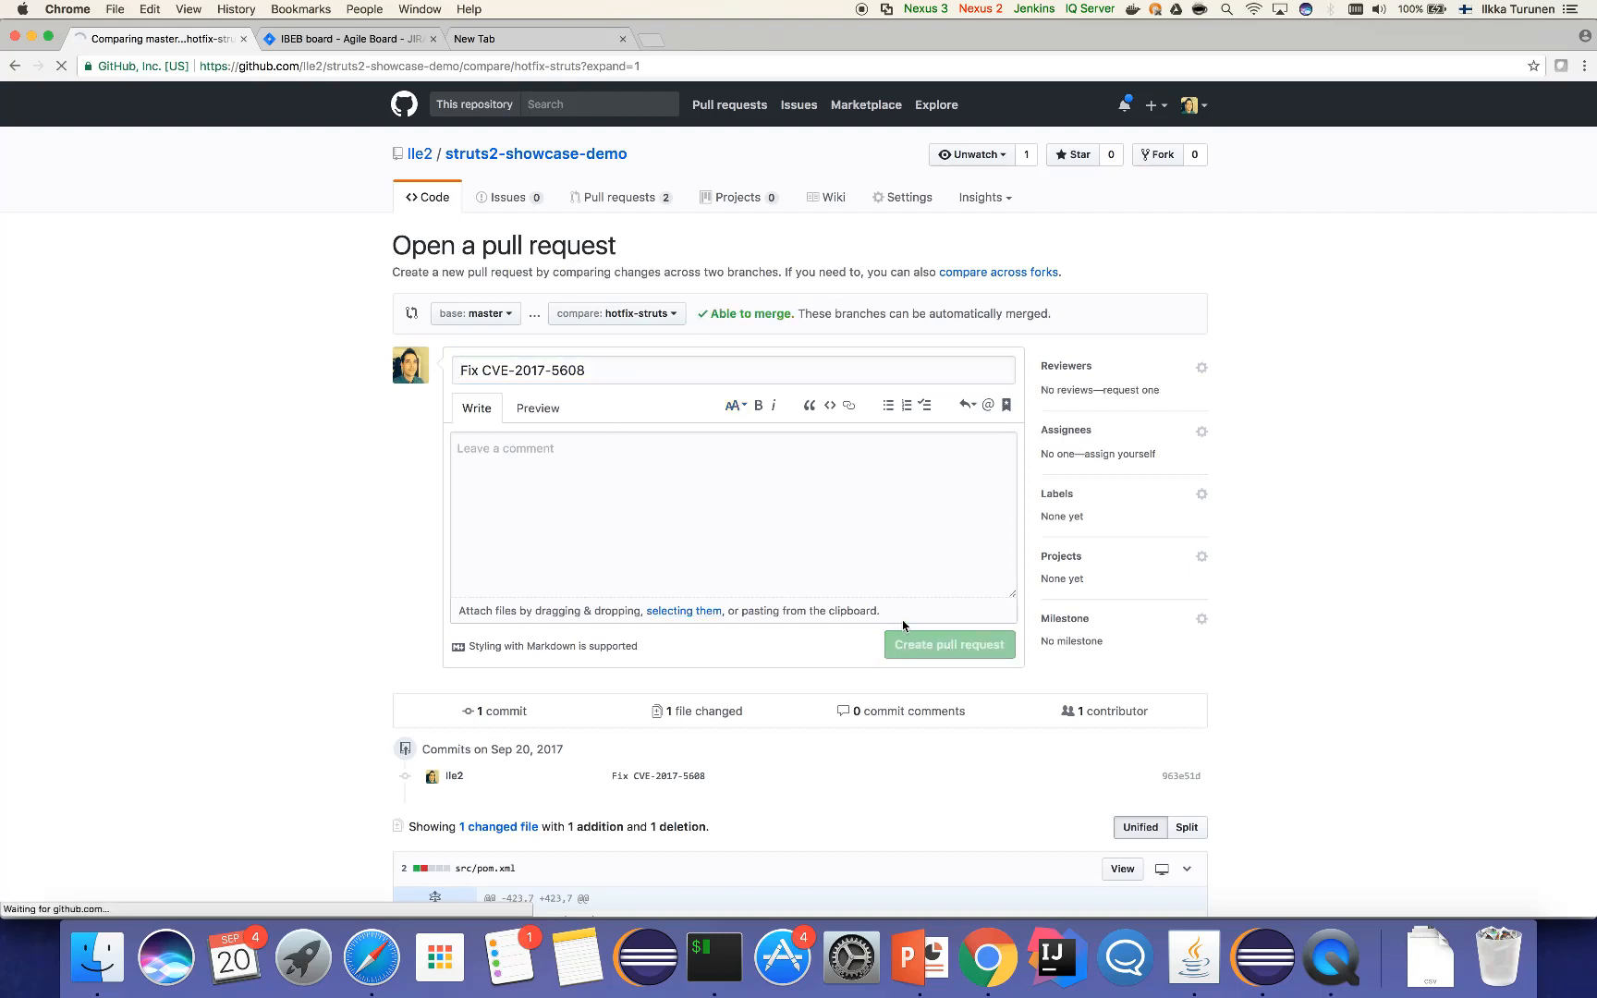
pyautogui.click(950, 645)
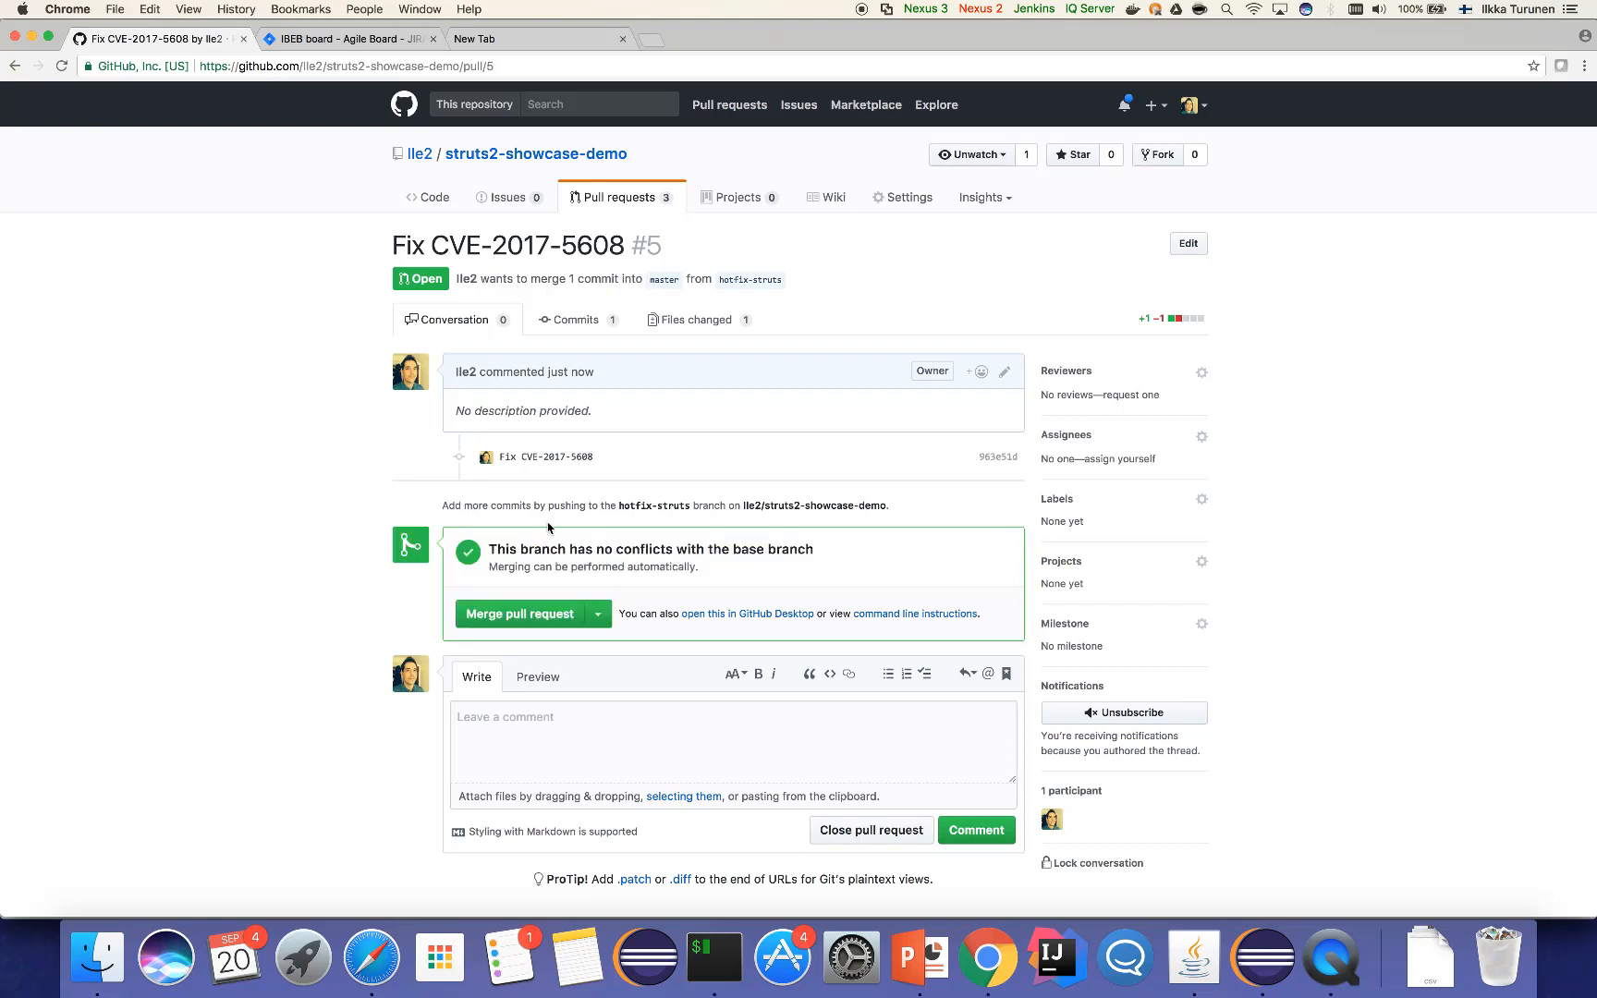
pyautogui.moveTo(562, 320)
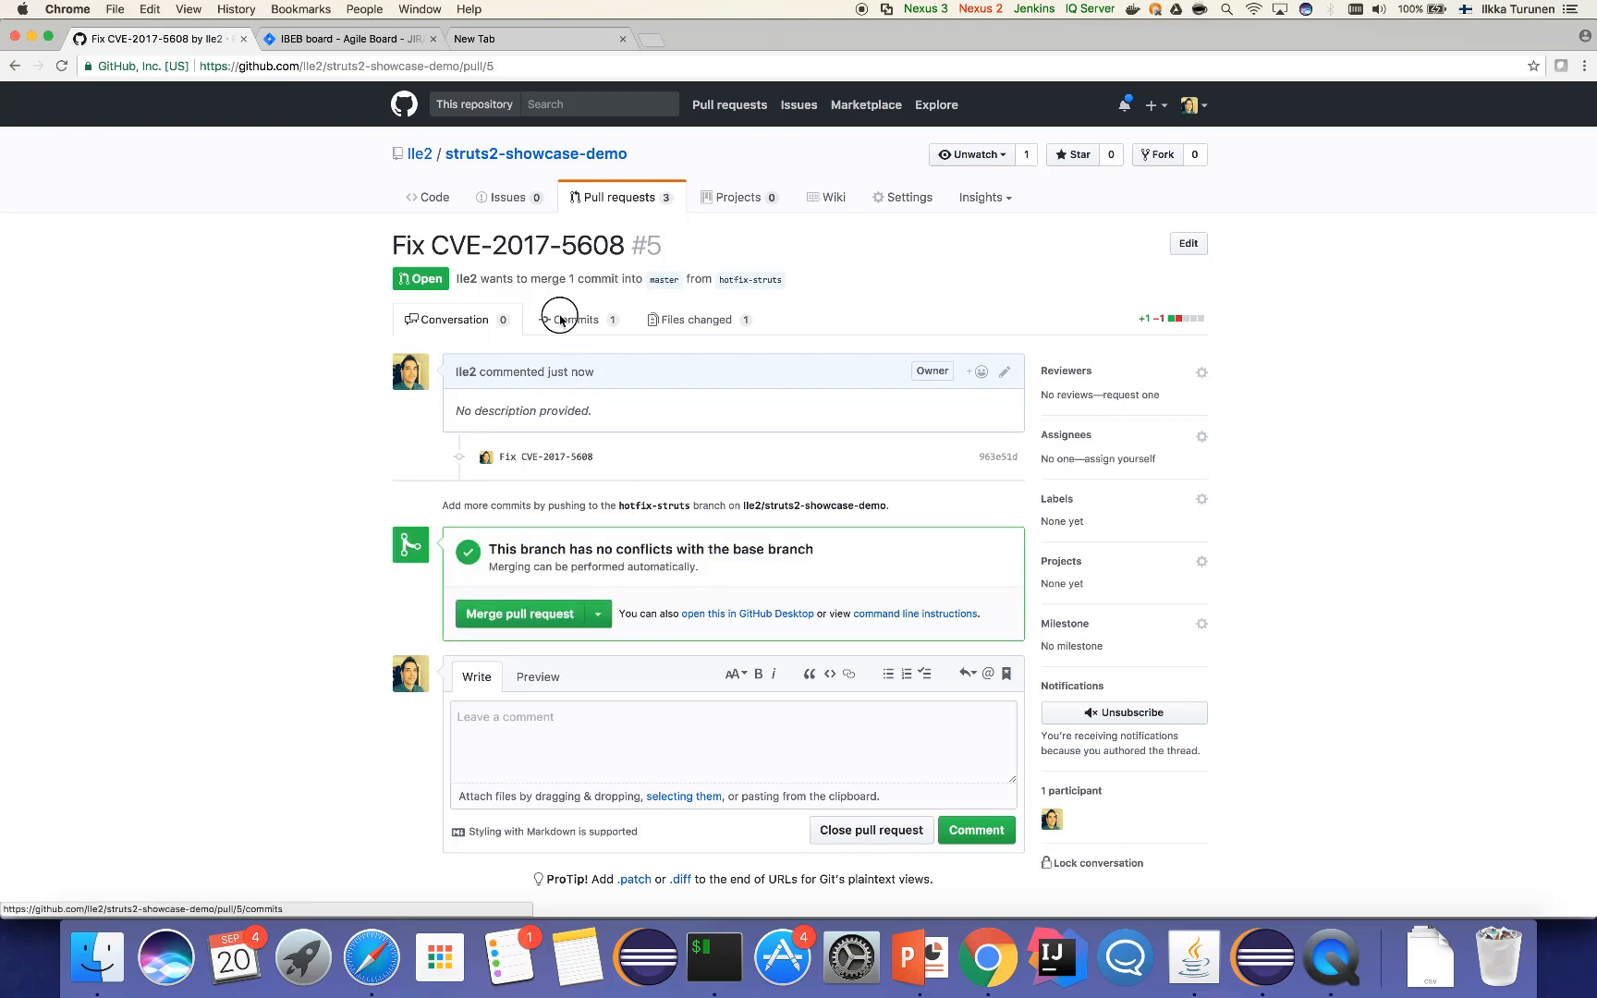
# Review the pull request's single commit and open its pending Jenkins build
pyautogui.click(565, 320)
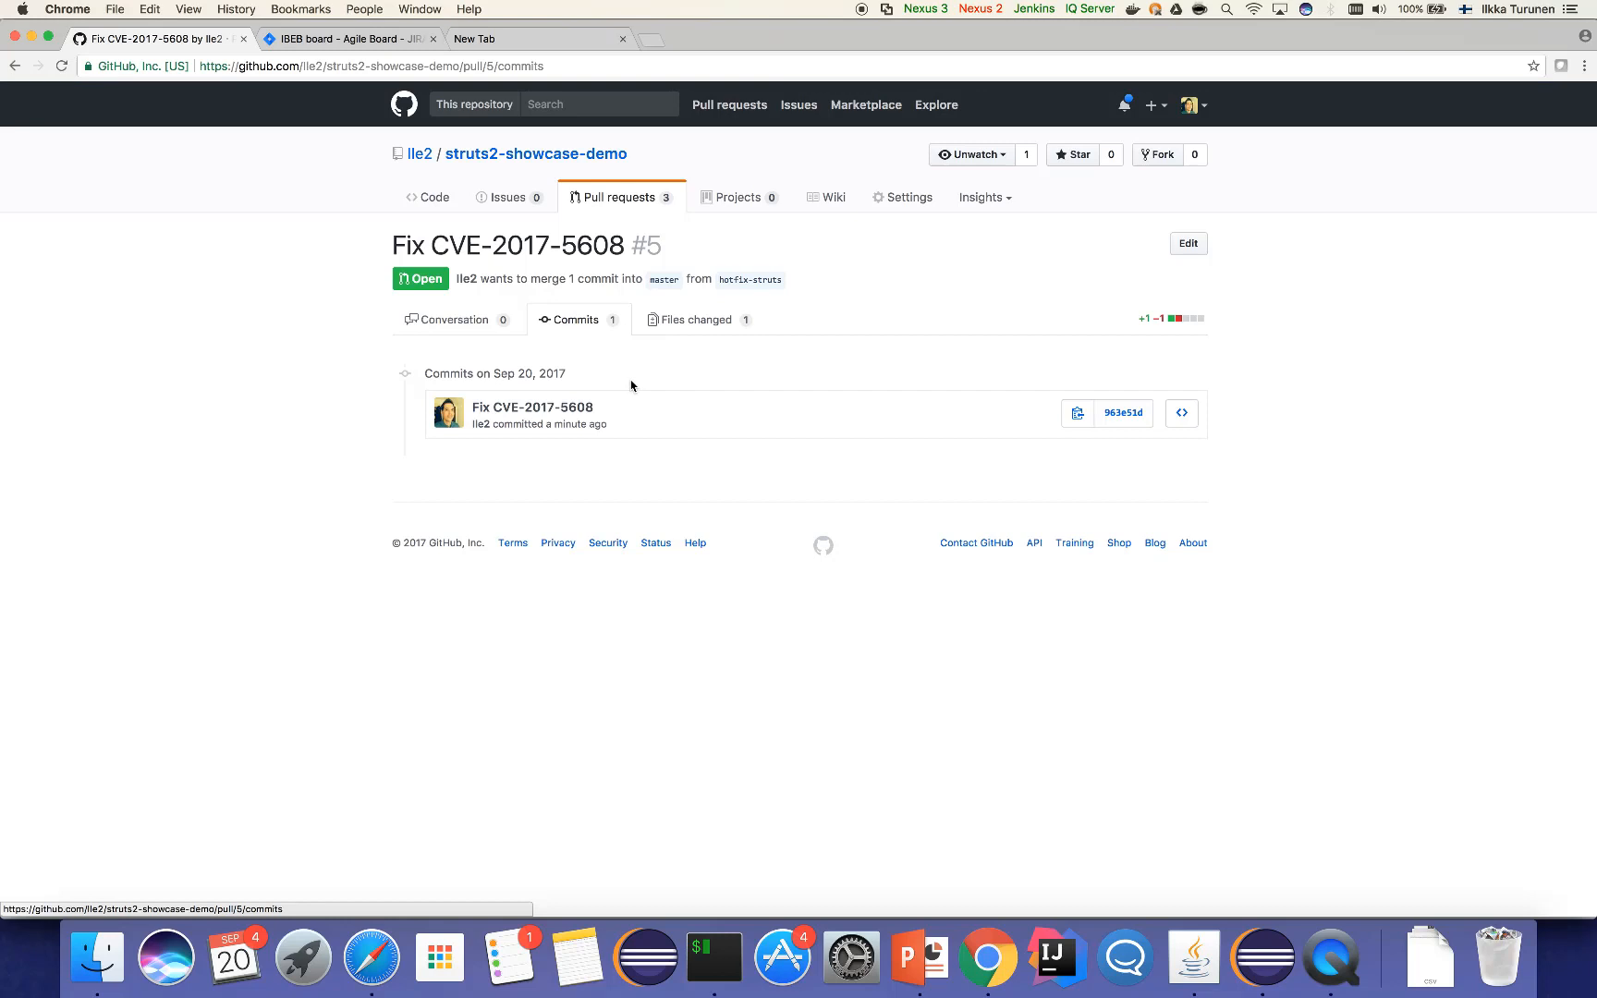
pyautogui.moveTo(482, 324)
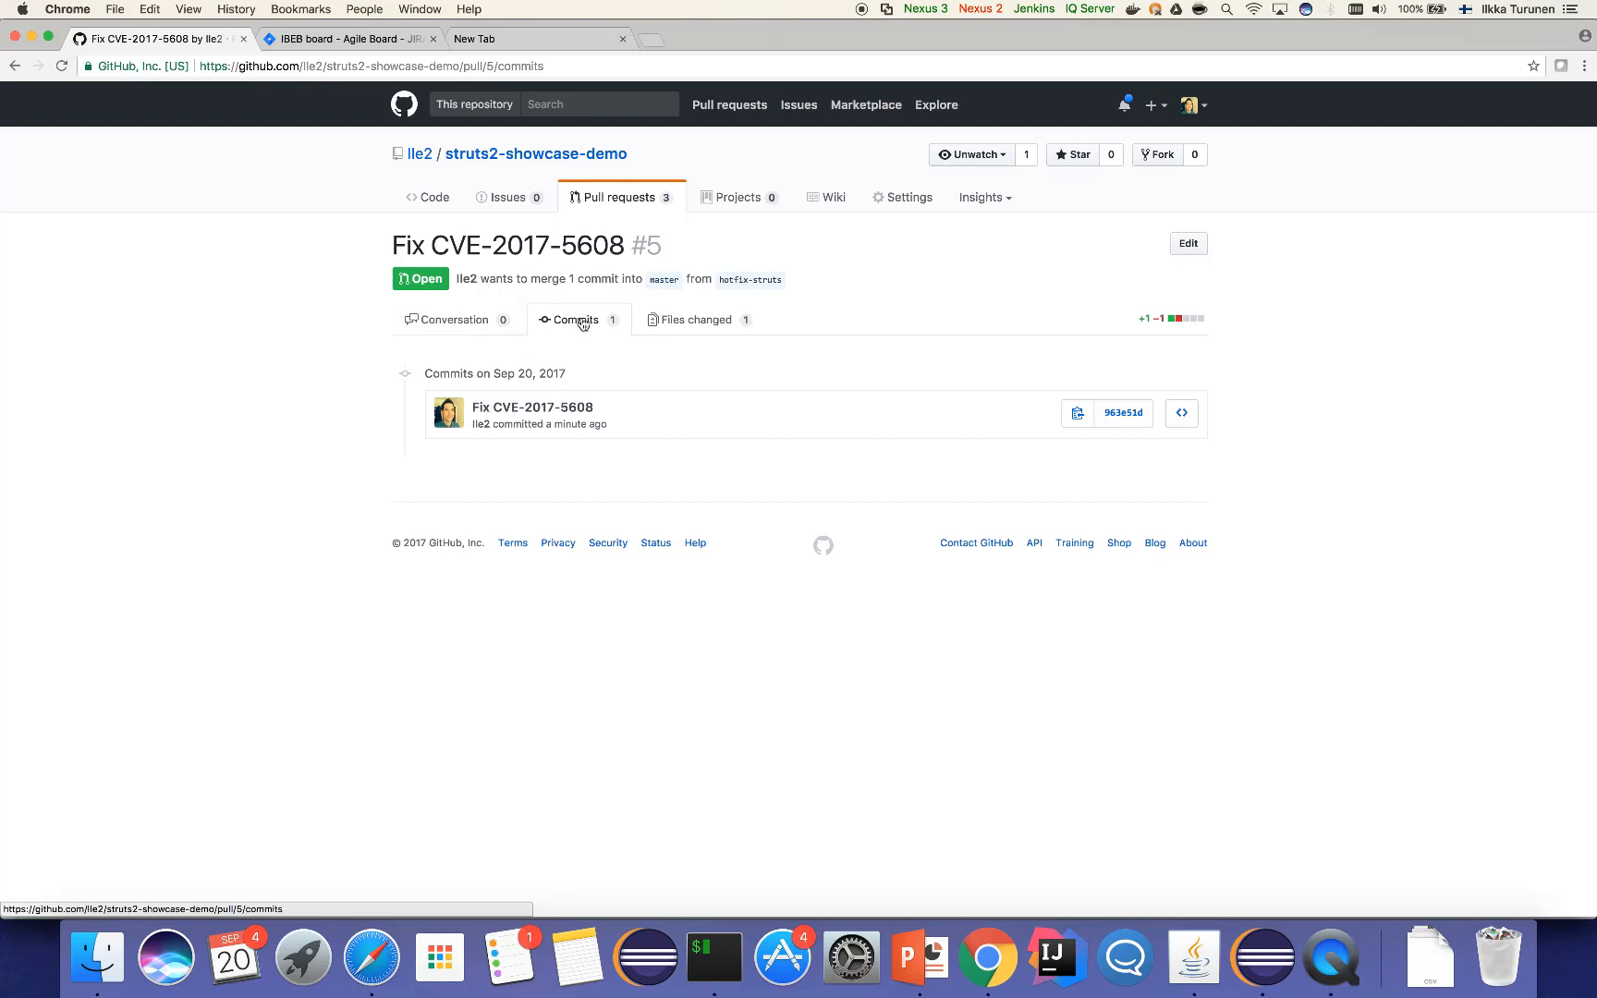
pyautogui.moveTo(462, 327)
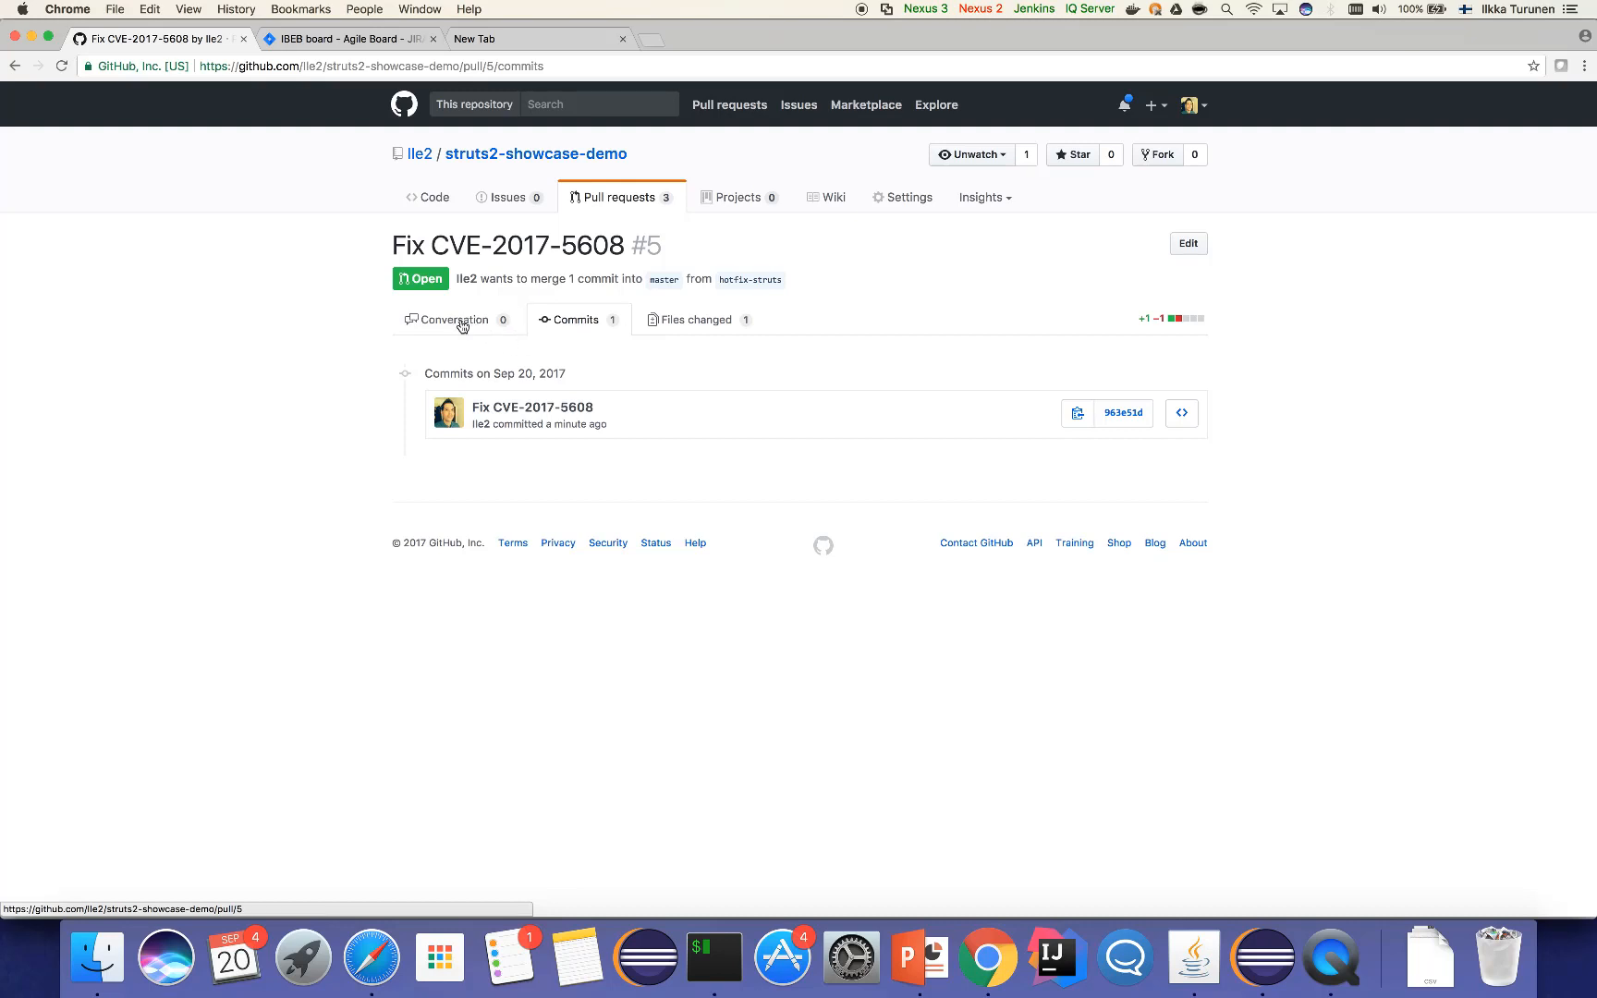
pyautogui.click(455, 319)
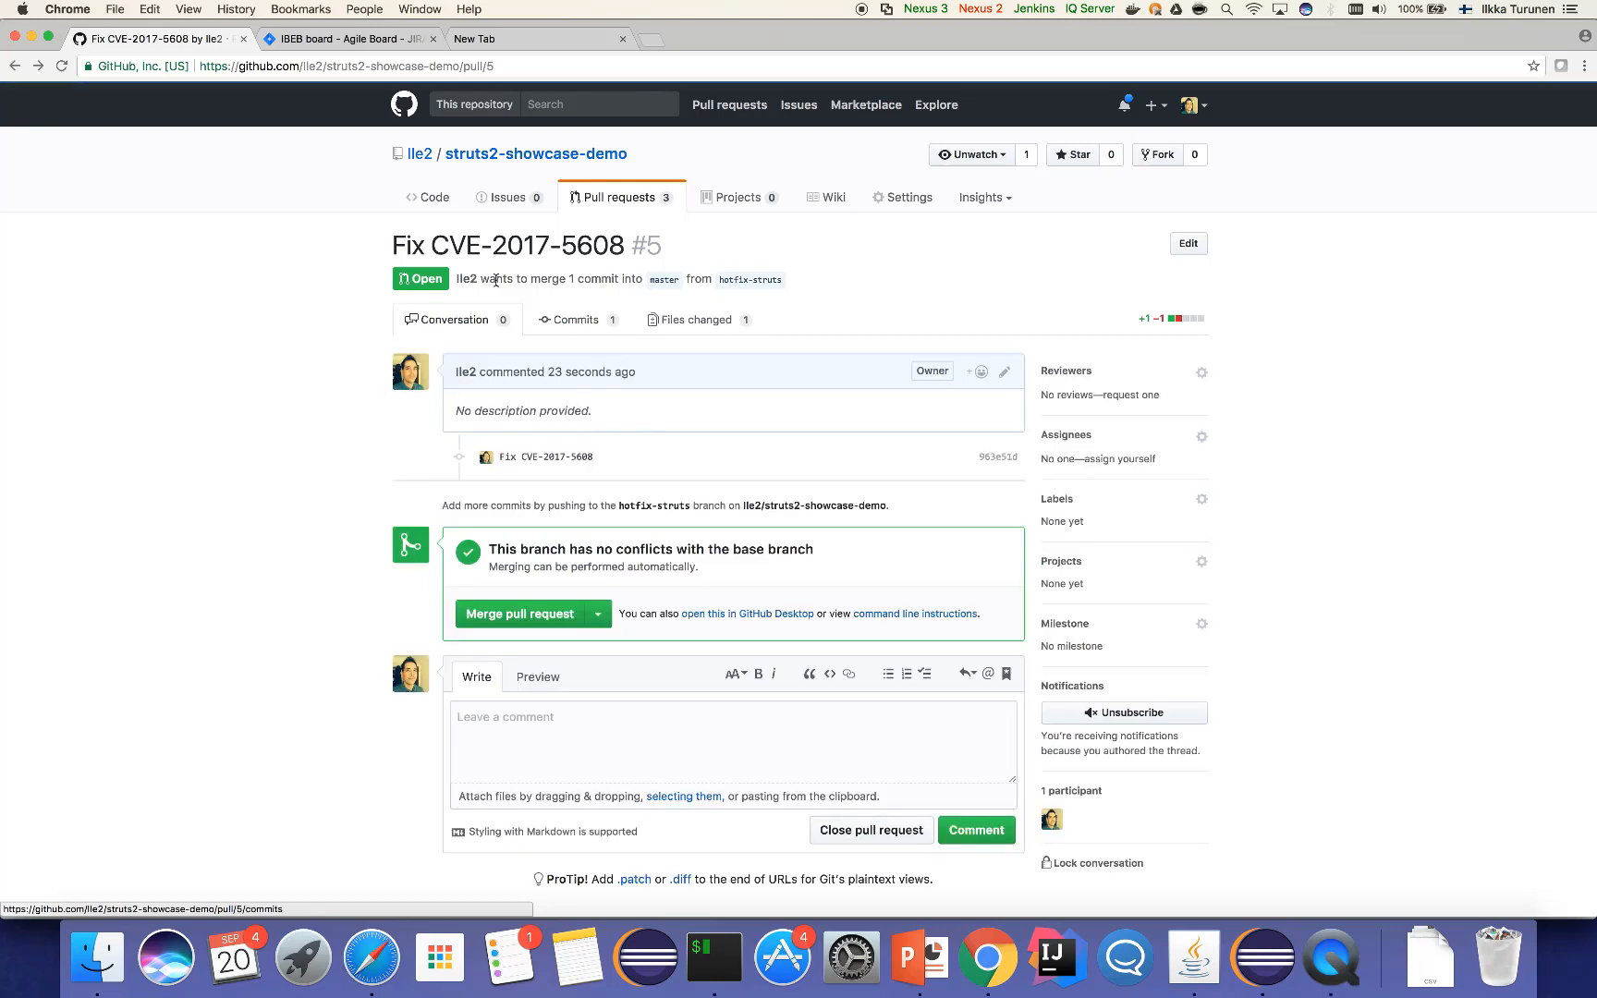
pyautogui.moveTo(491, 341)
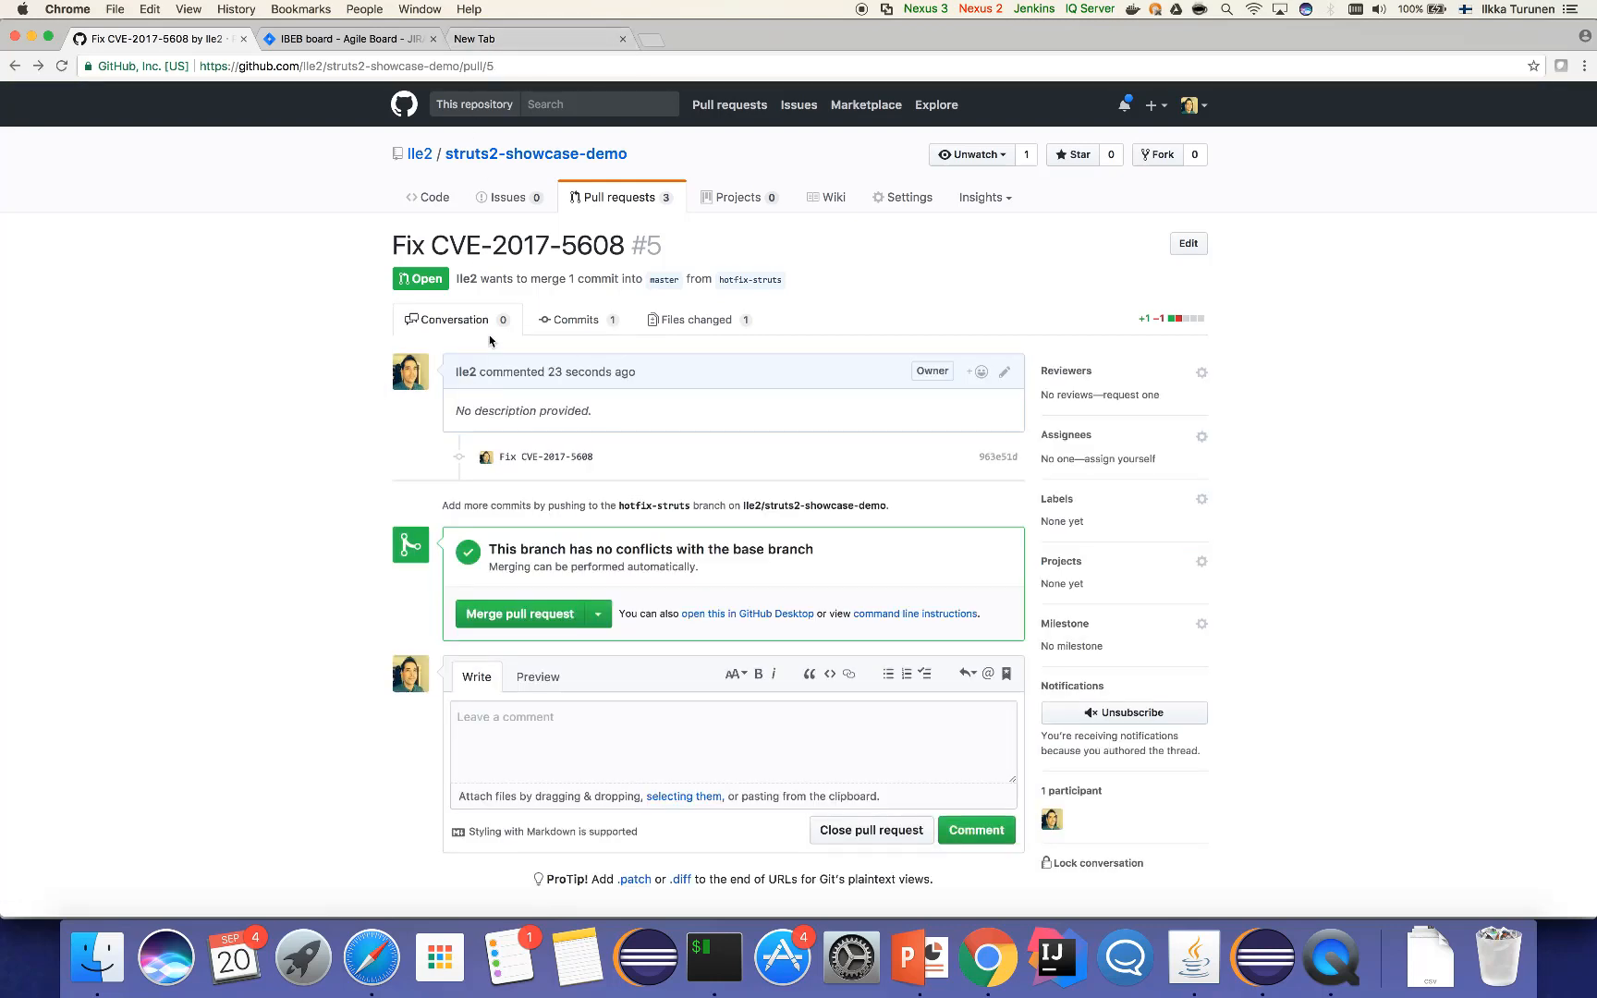
pyautogui.click(576, 320)
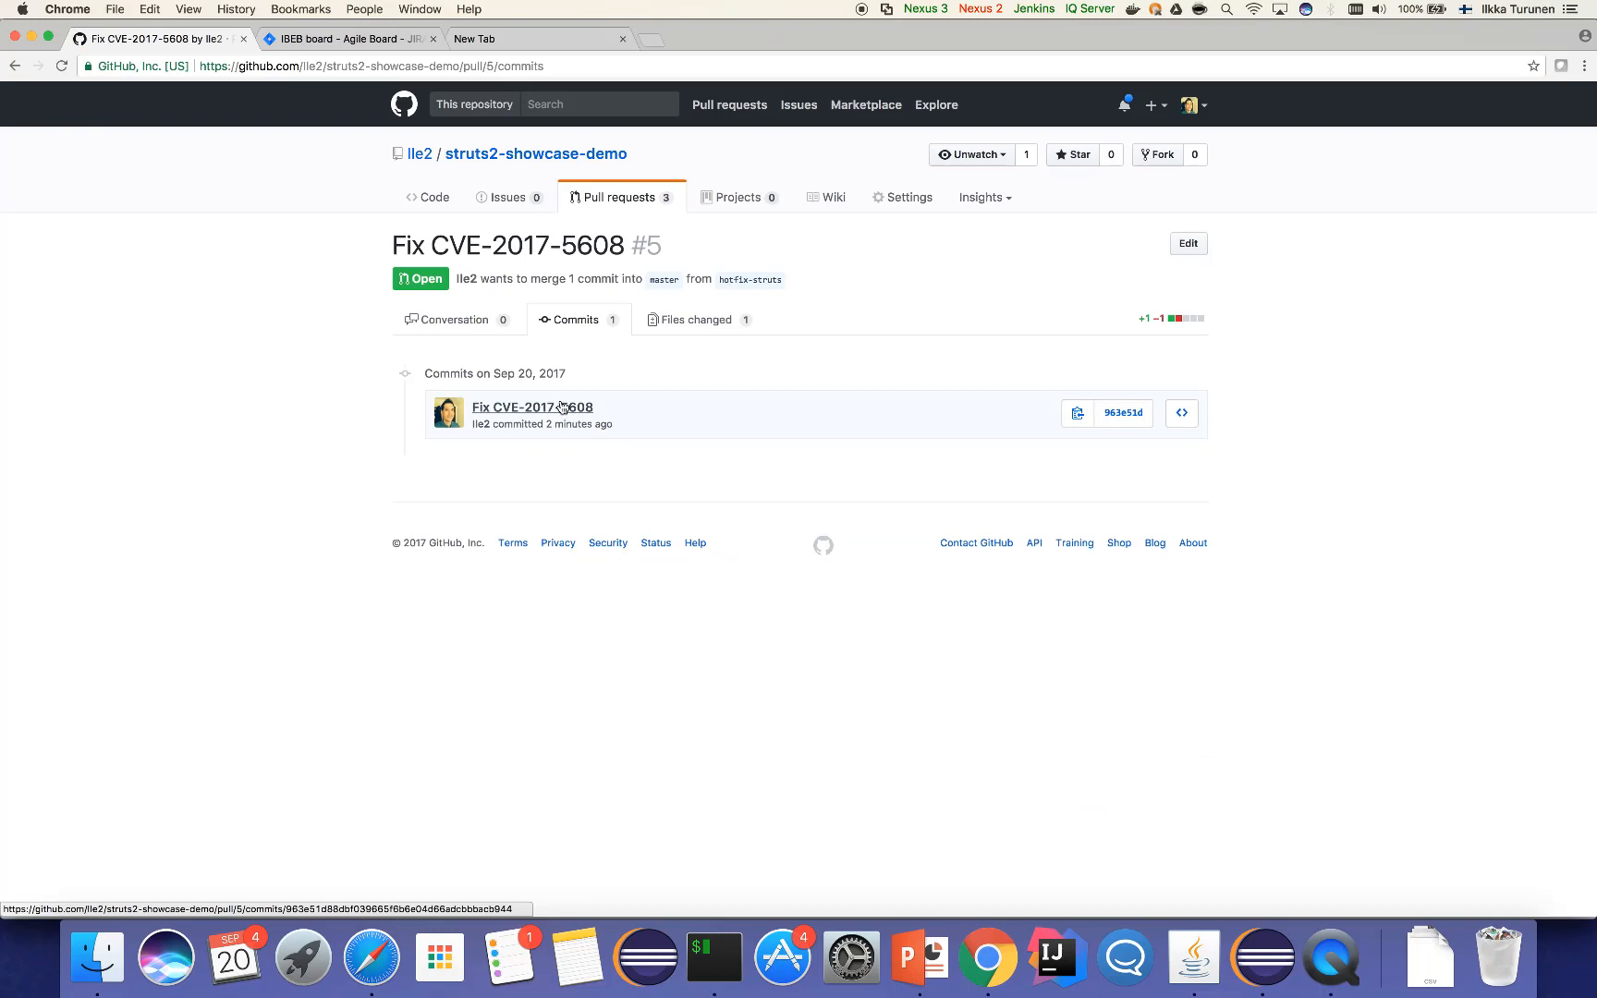
pyautogui.moveTo(621, 423)
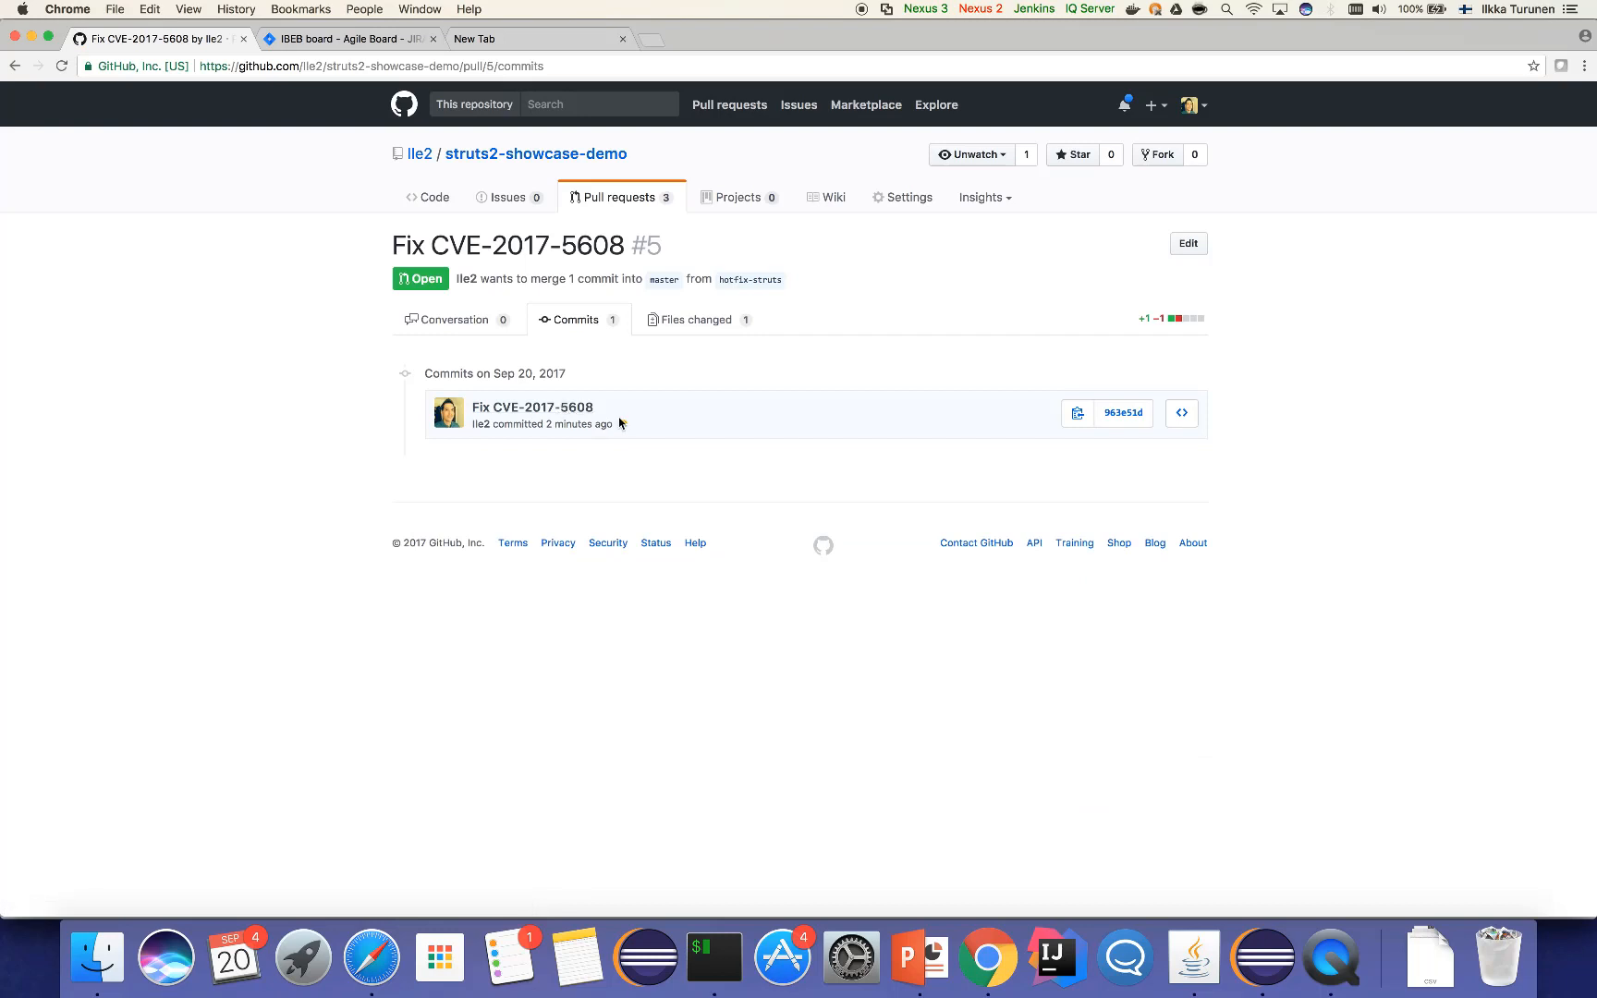
pyautogui.moveTo(625, 429)
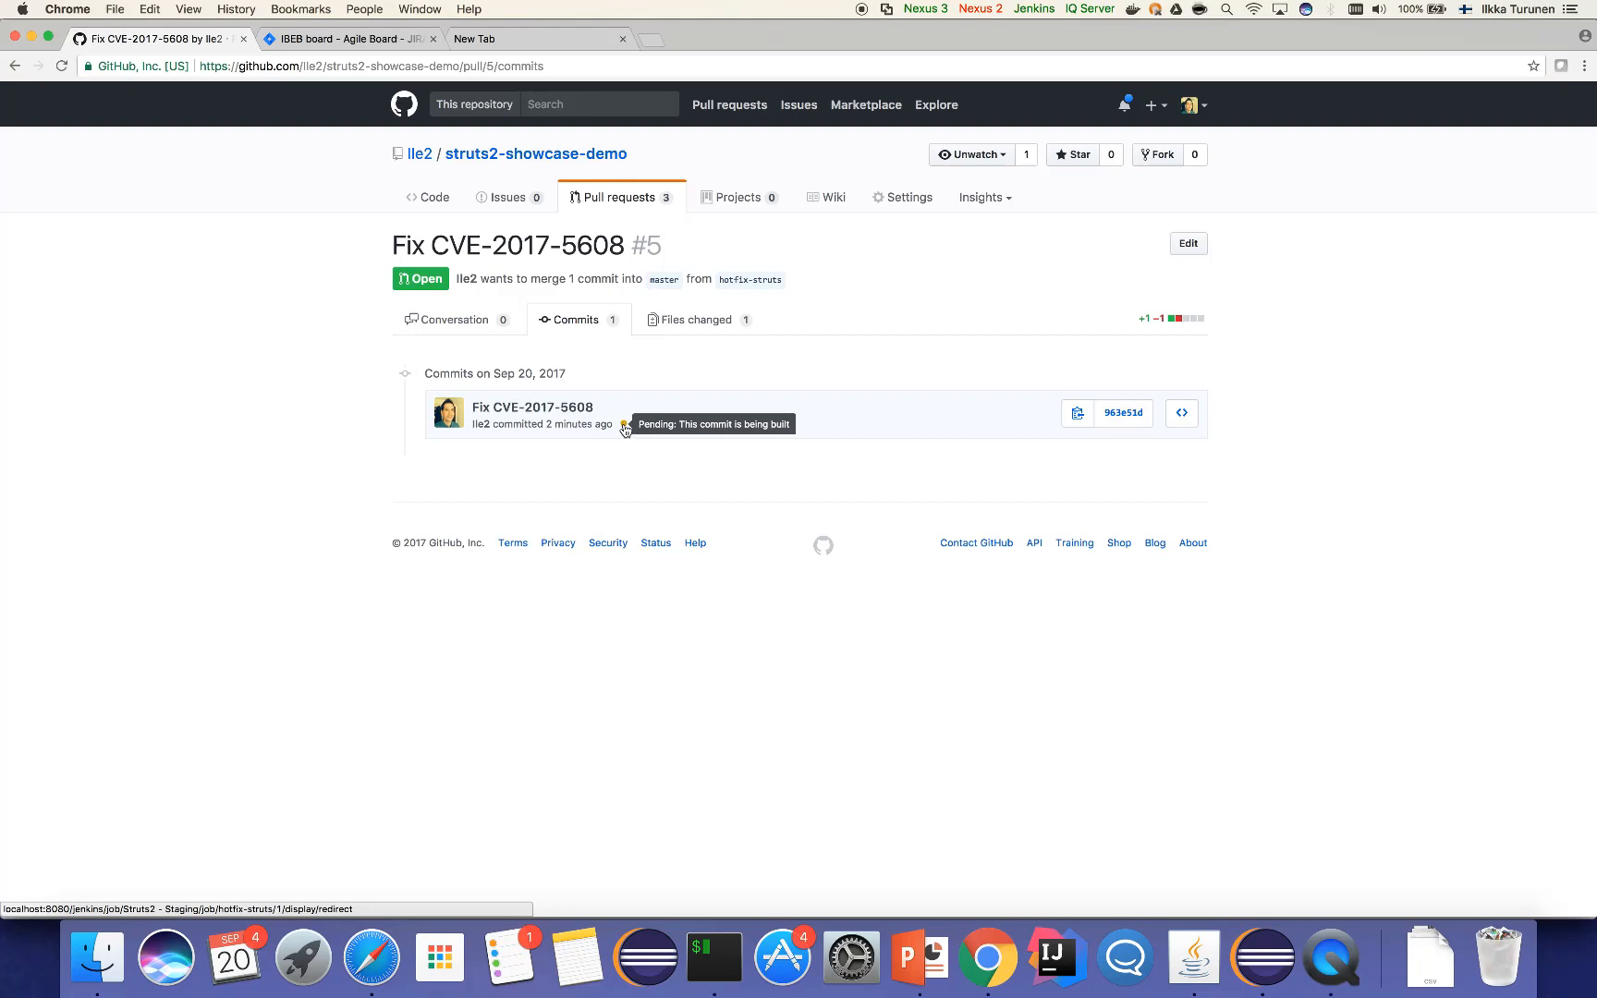
pyautogui.click(625, 423)
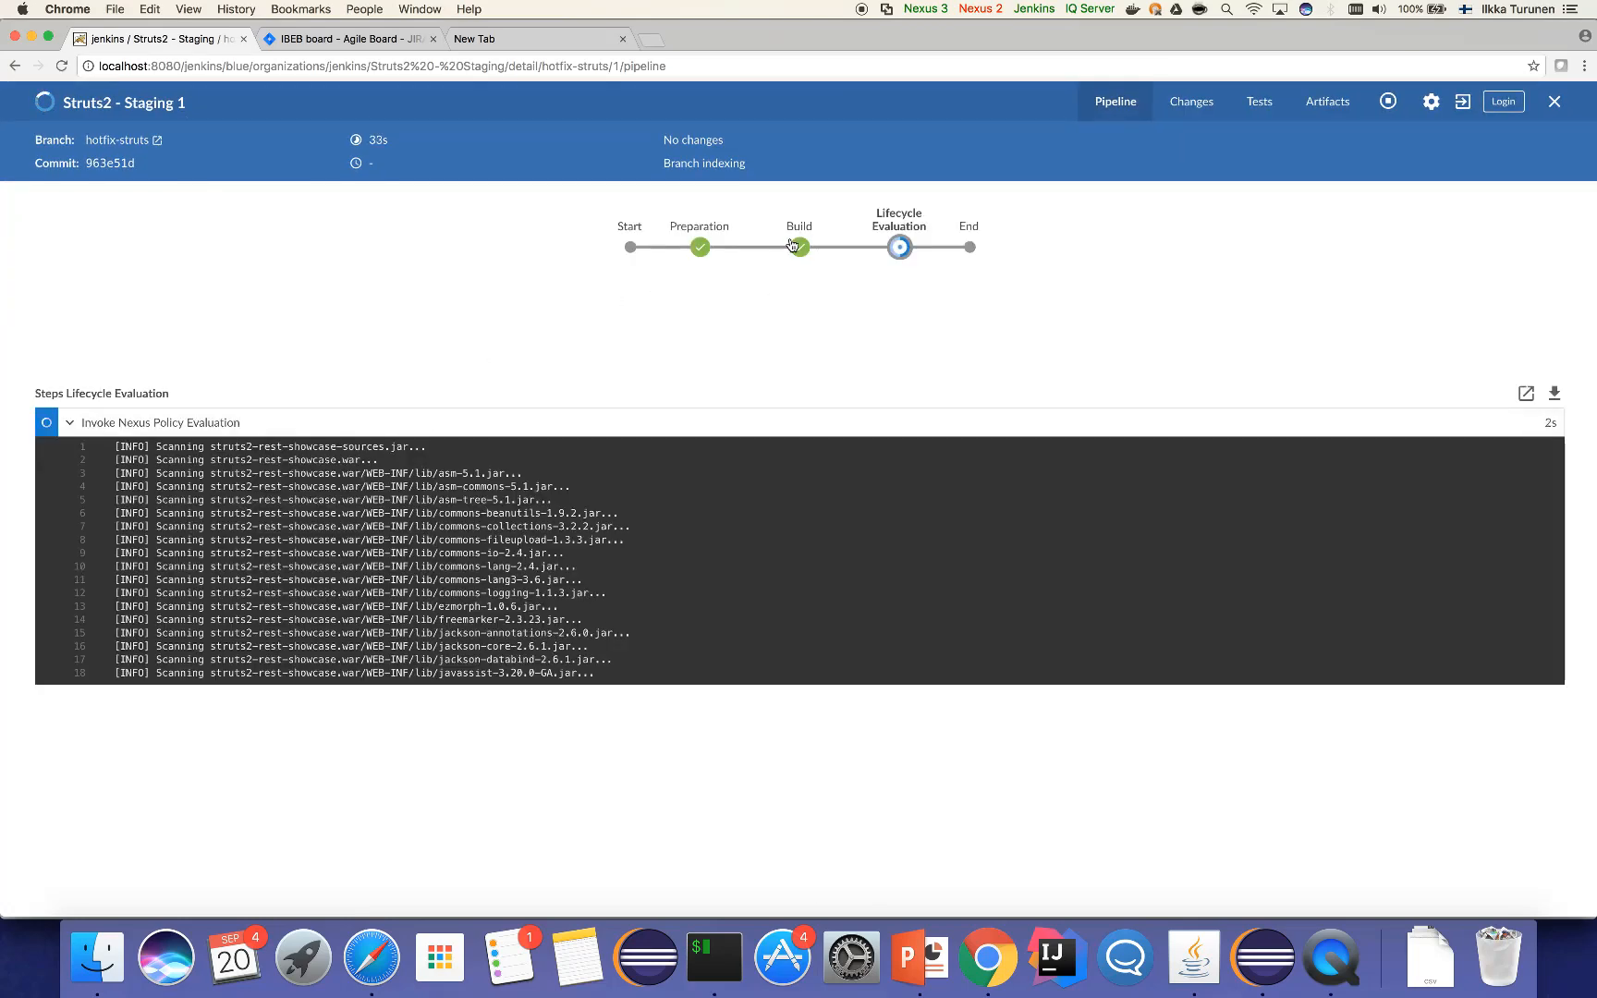
# Follow the Nexus policy evaluation log scanning the project jars in the Lifecycle Evaluation stage
pyautogui.click(799, 247)
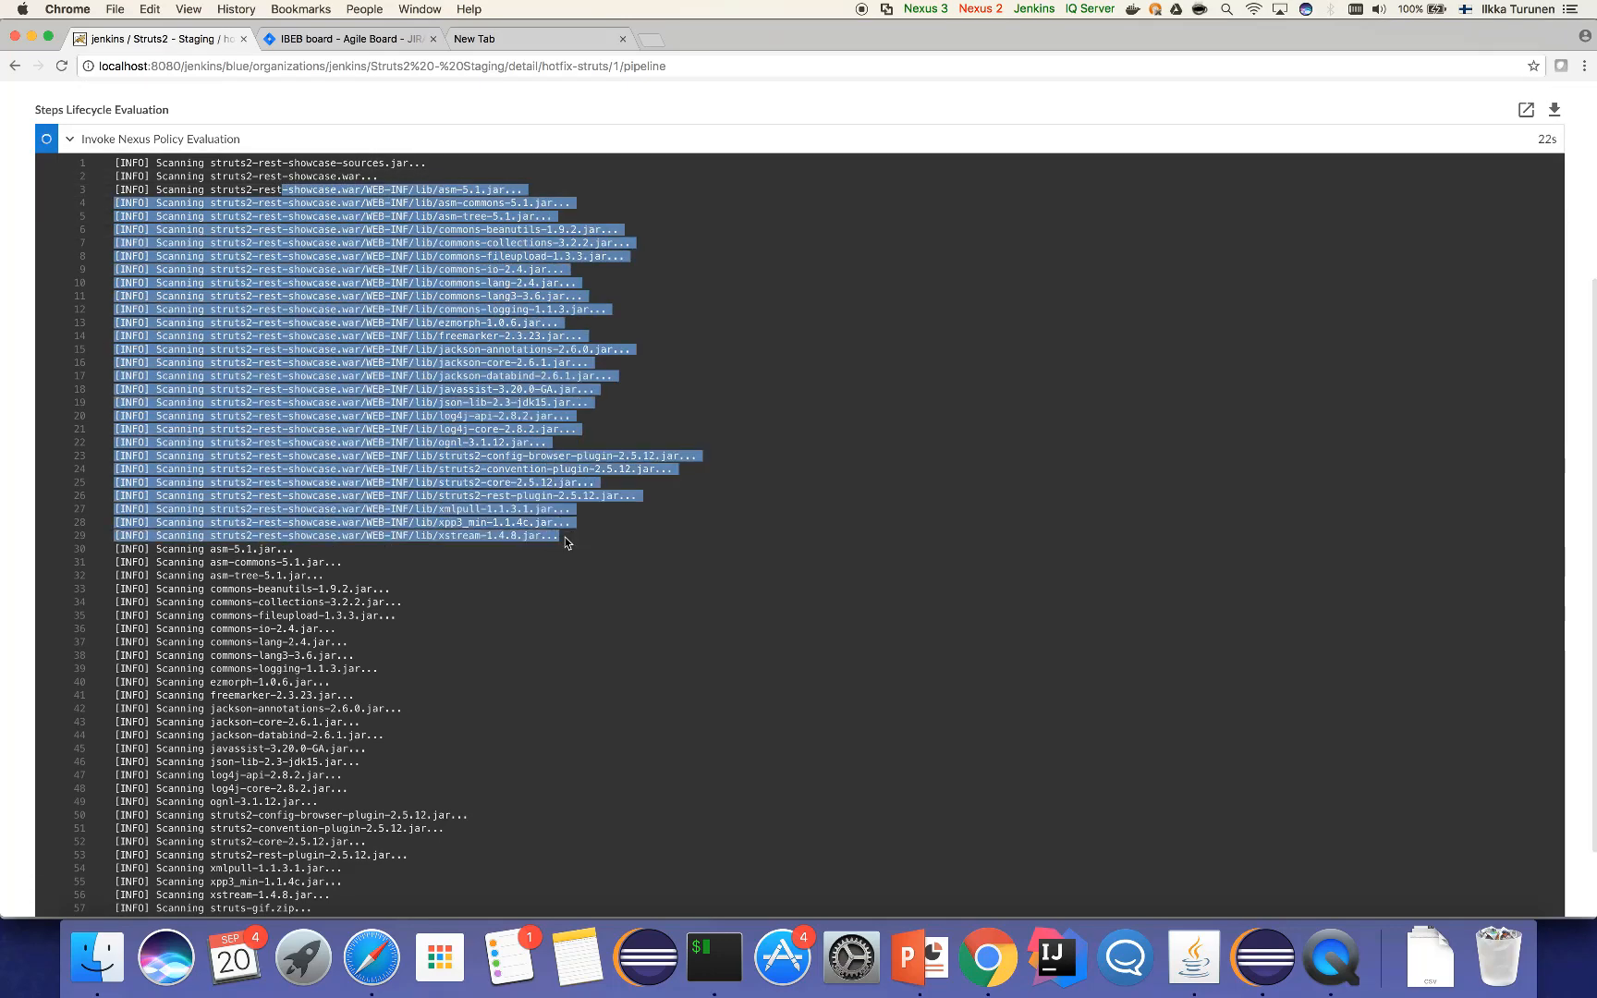
pyautogui.scroll(-3)
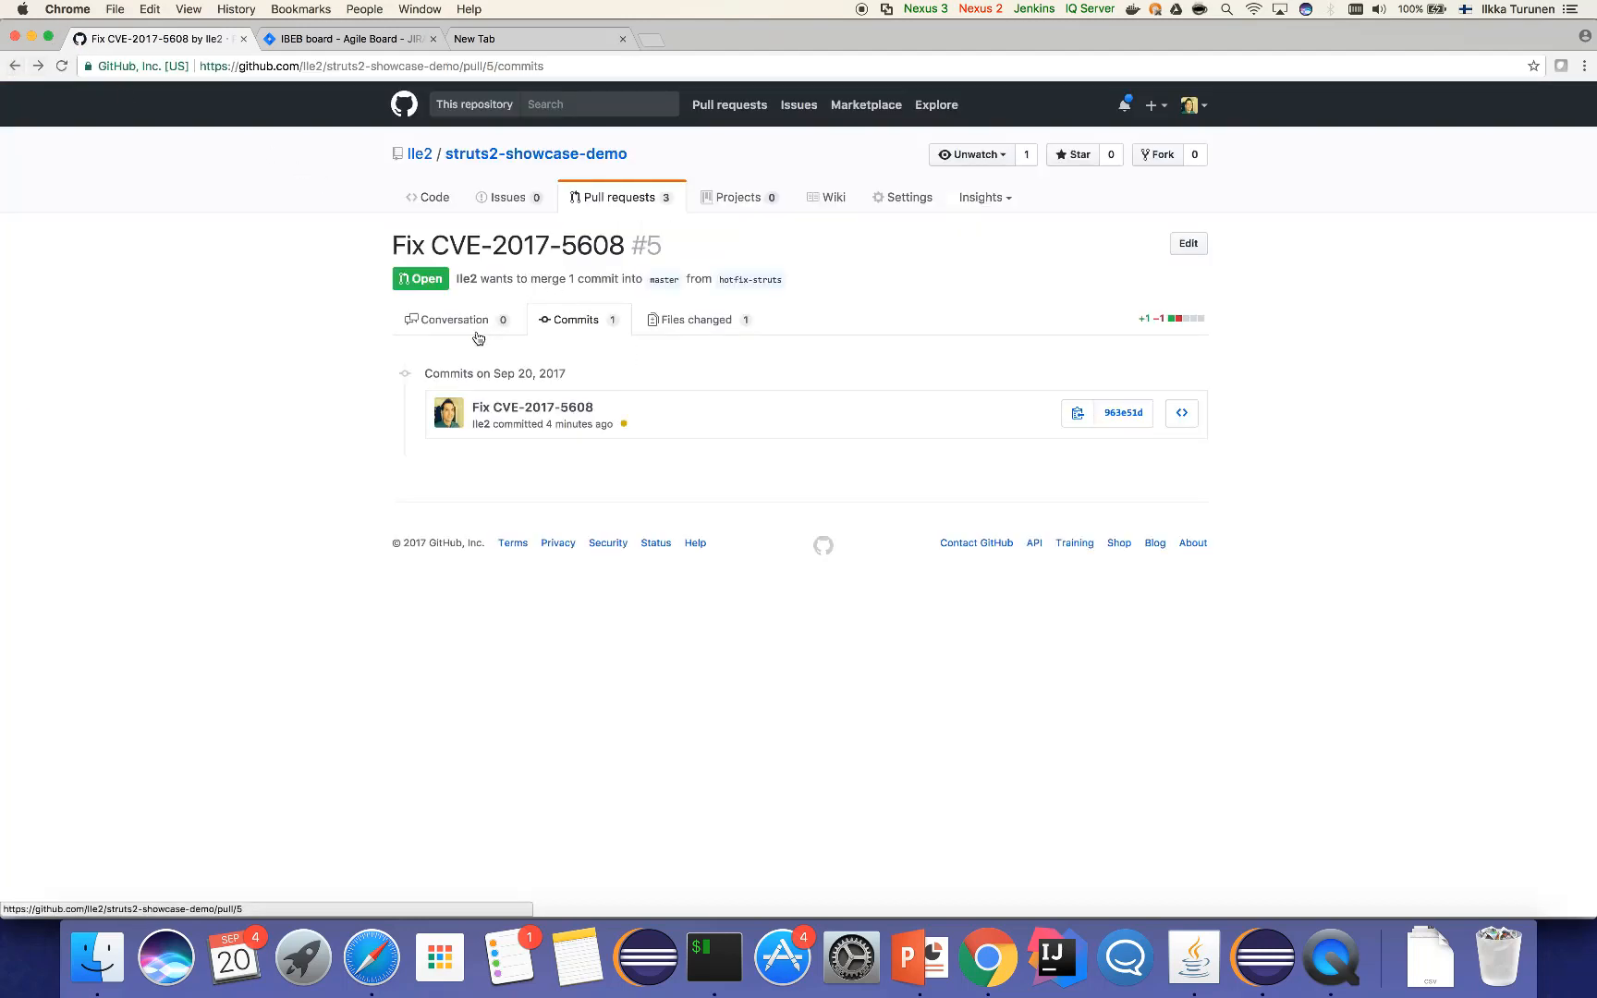
# Review pull request #5's commits and passing checks, then start 'Merge pull request'
pyautogui.click(453, 320)
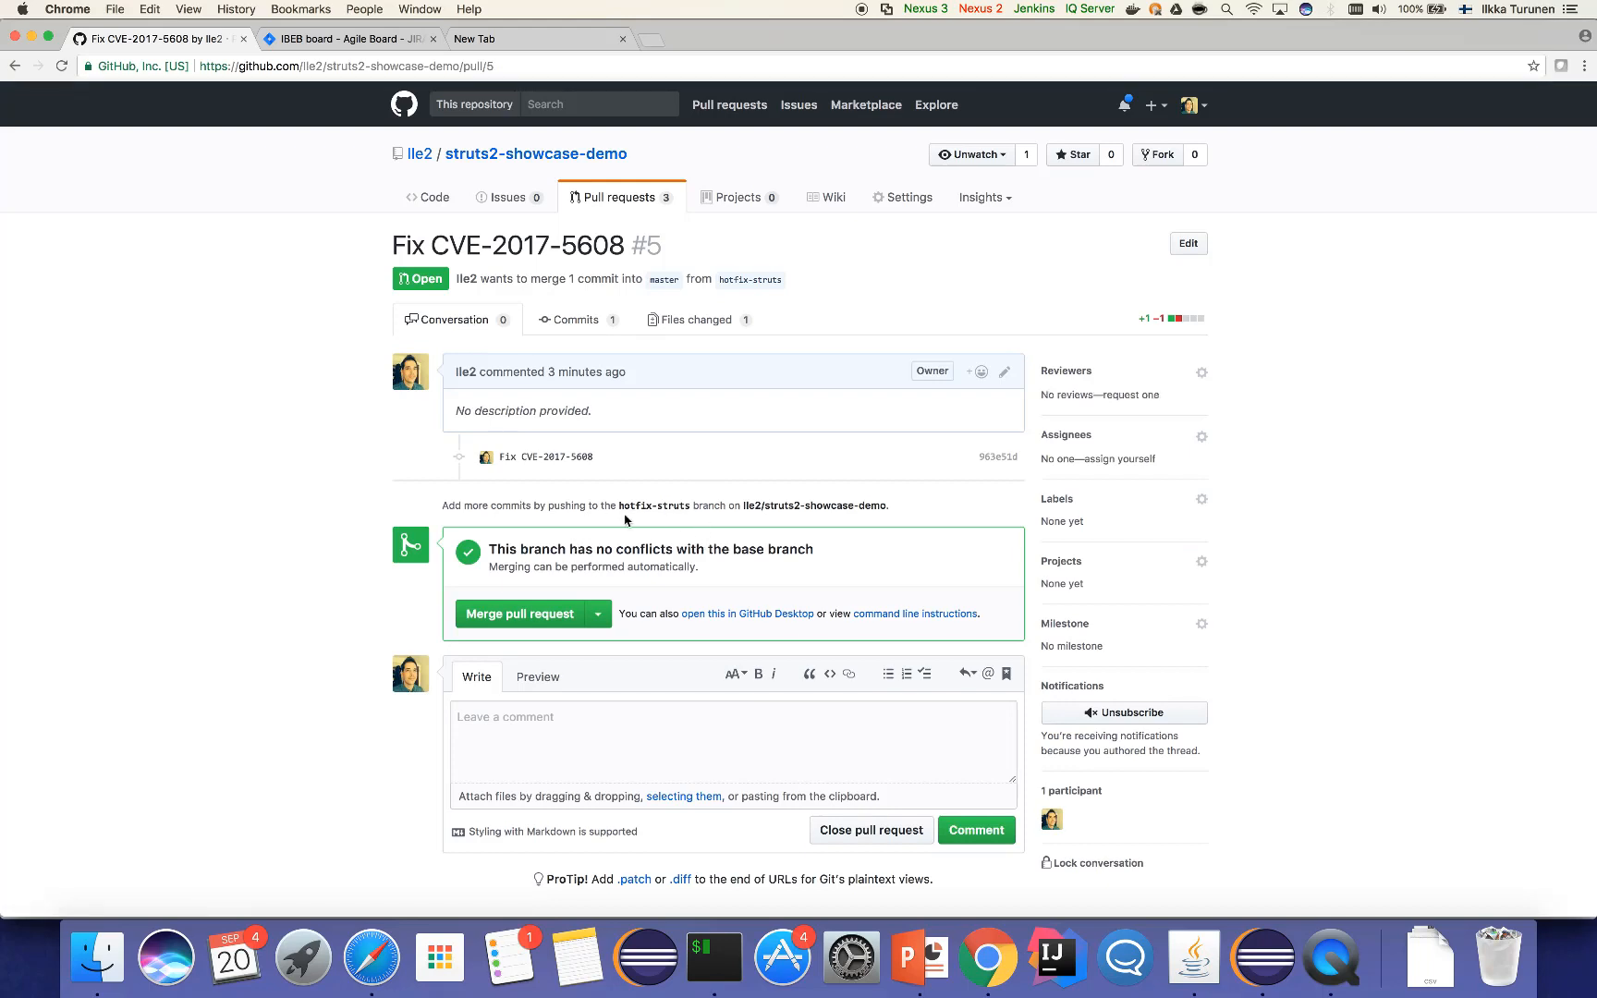
pyautogui.moveTo(592, 342)
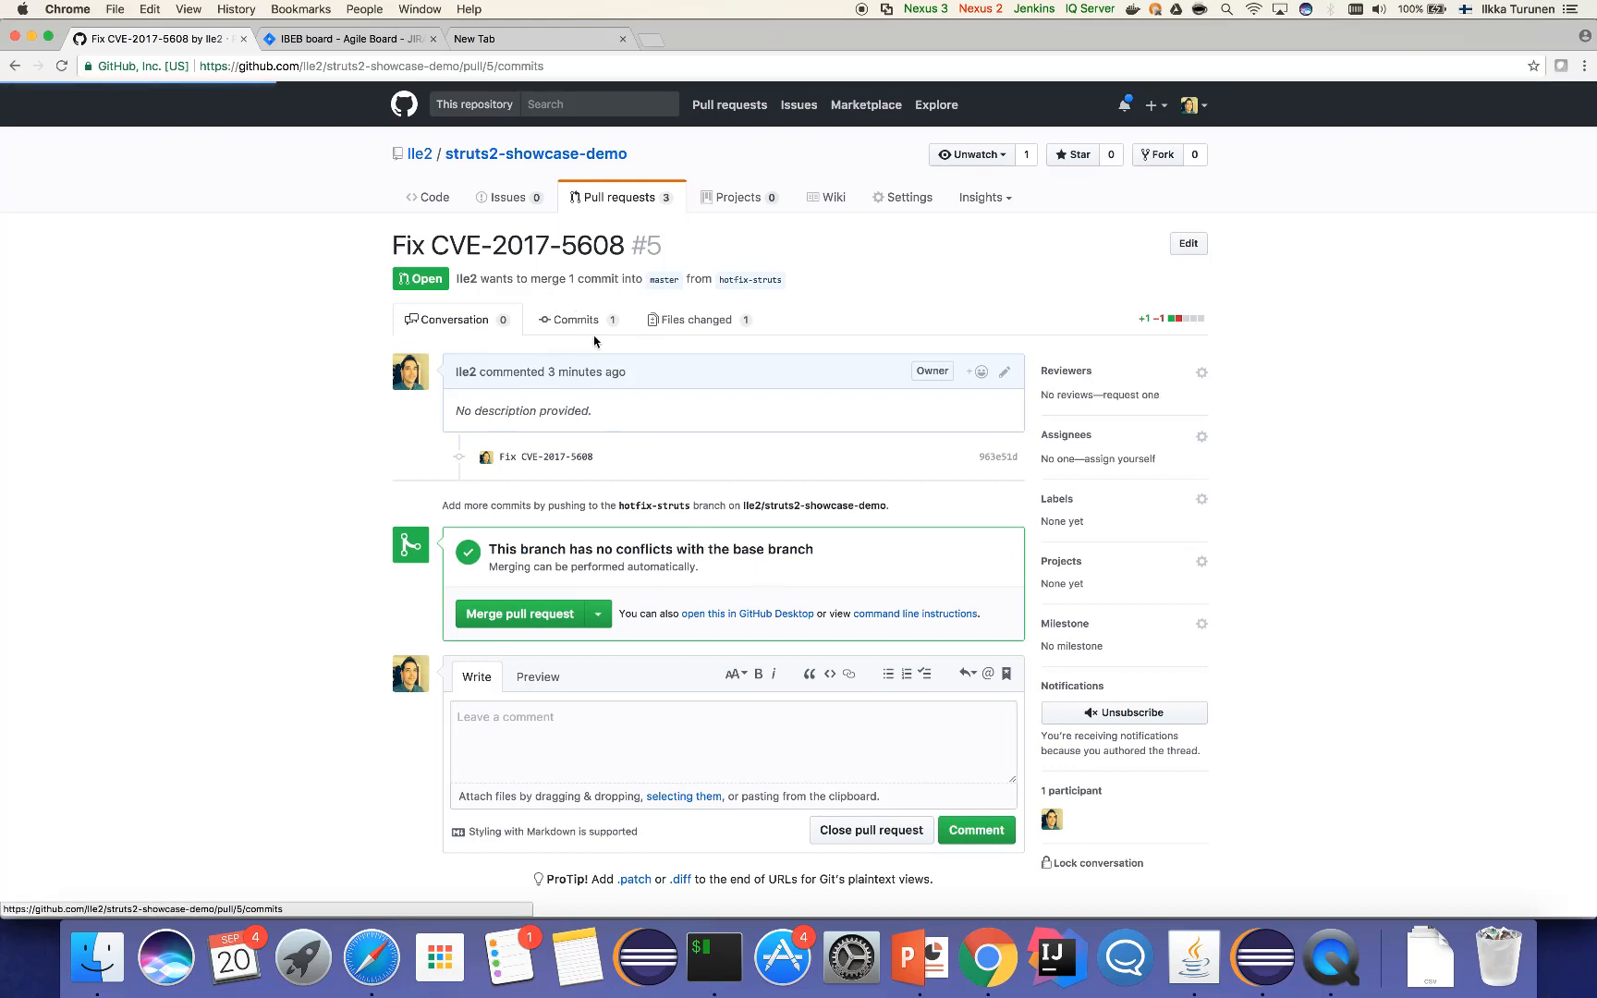
pyautogui.click(577, 320)
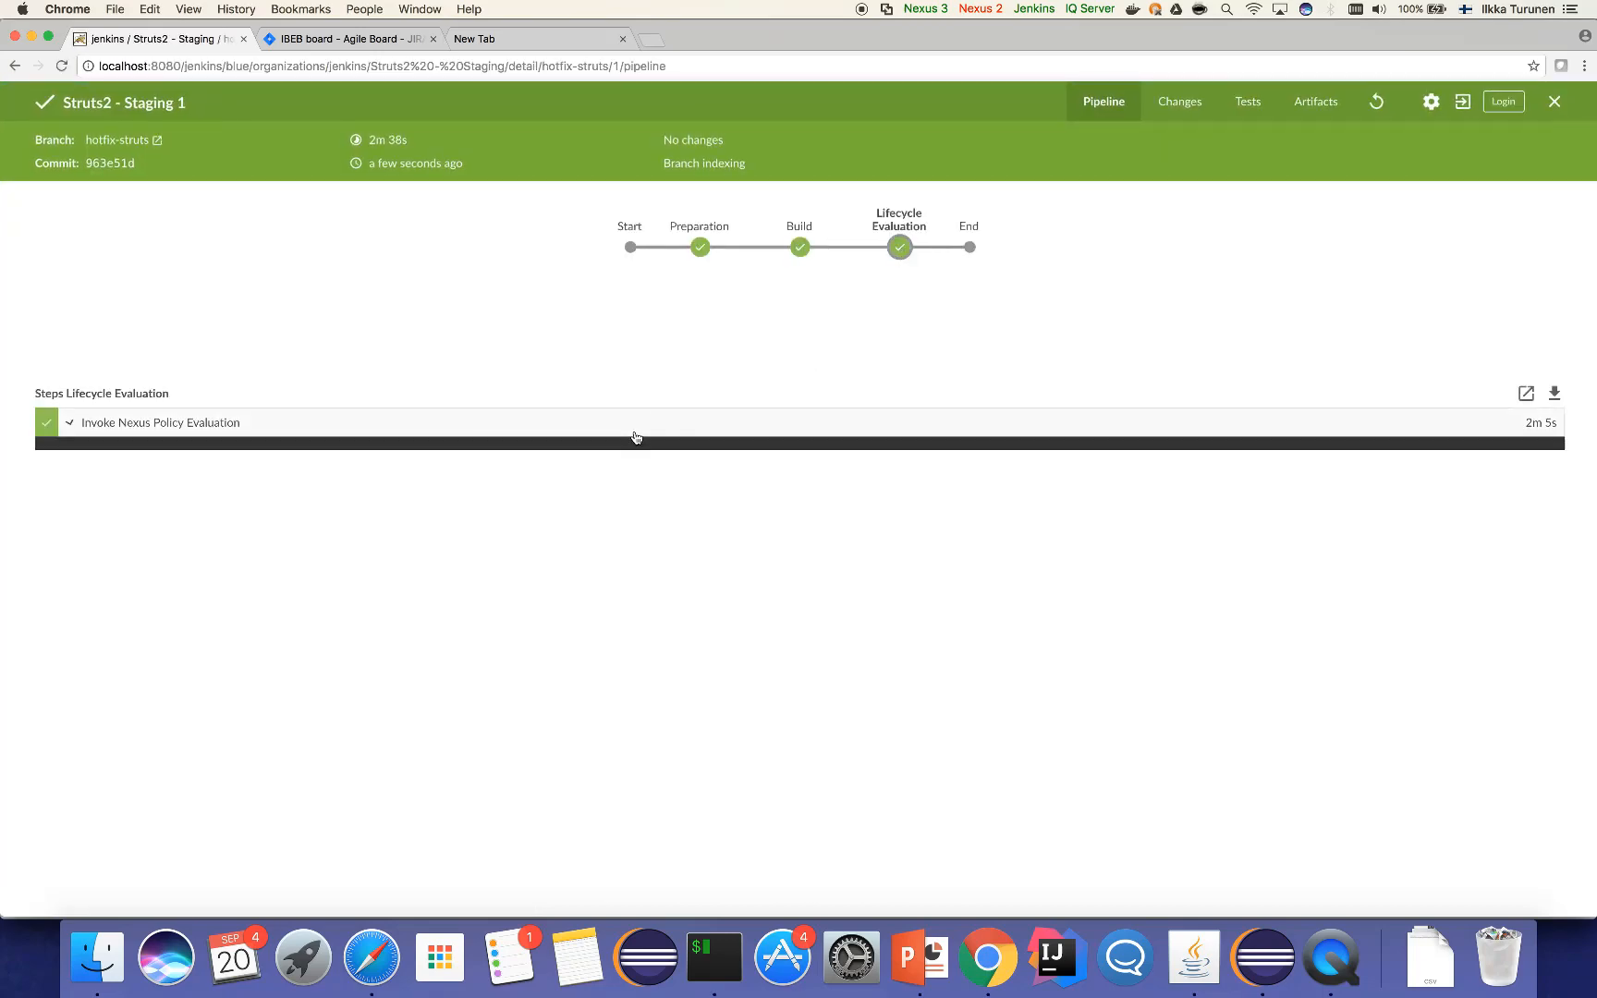
pyautogui.click(161, 421)
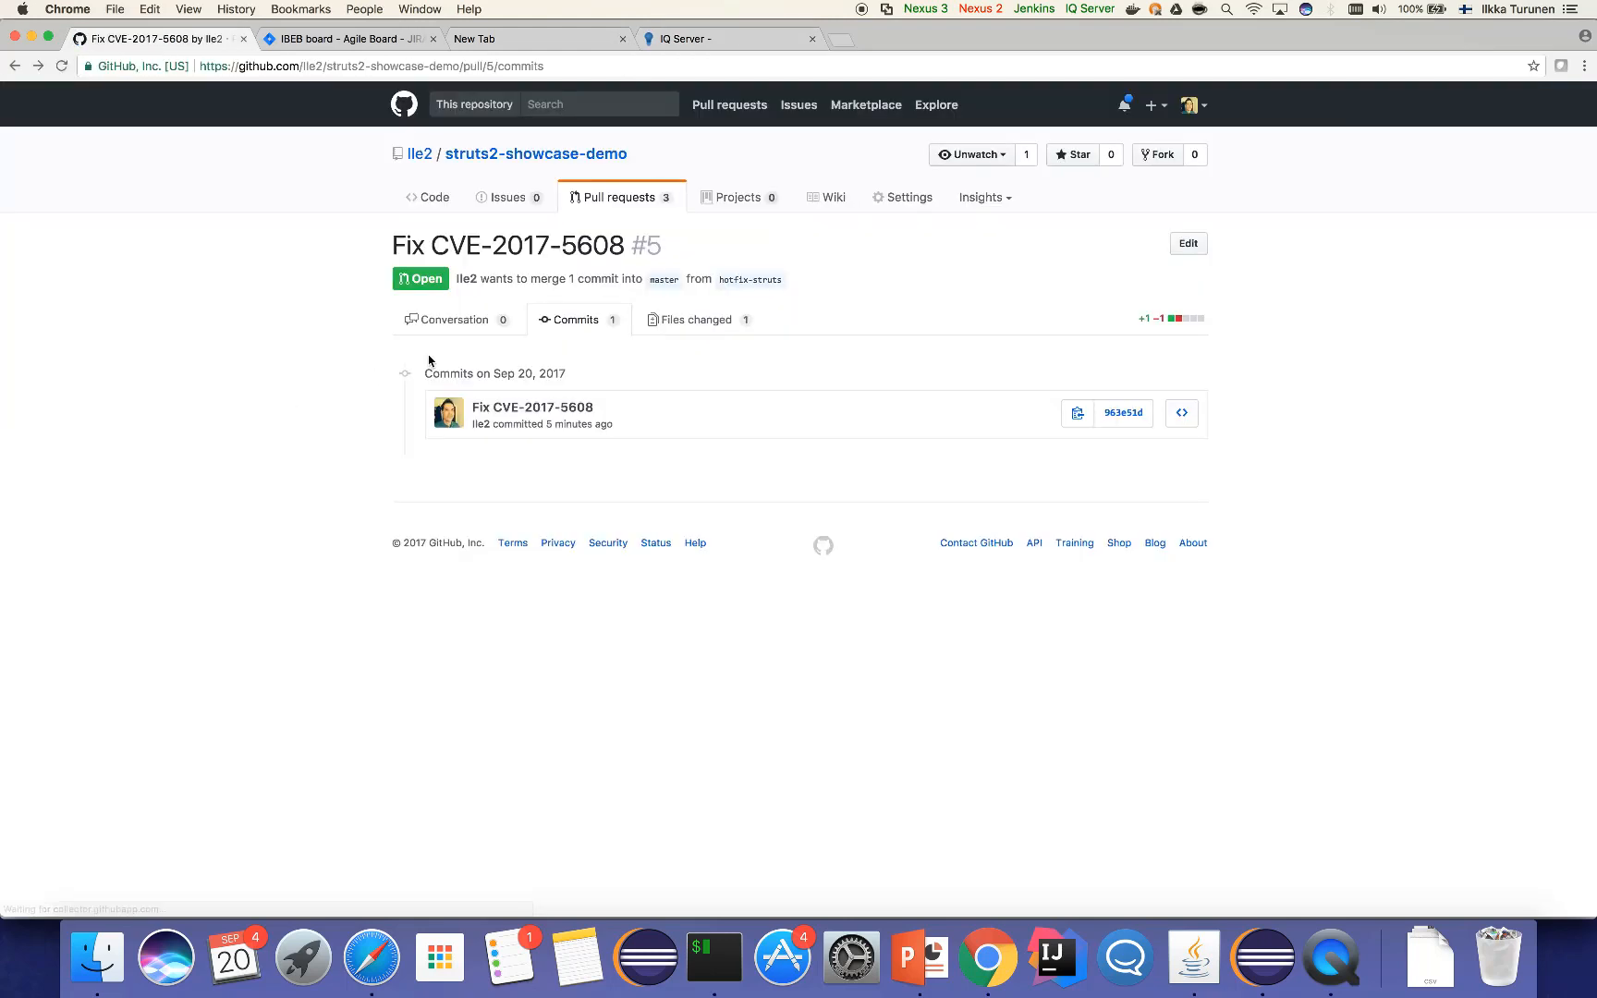
pyautogui.moveTo(544, 336)
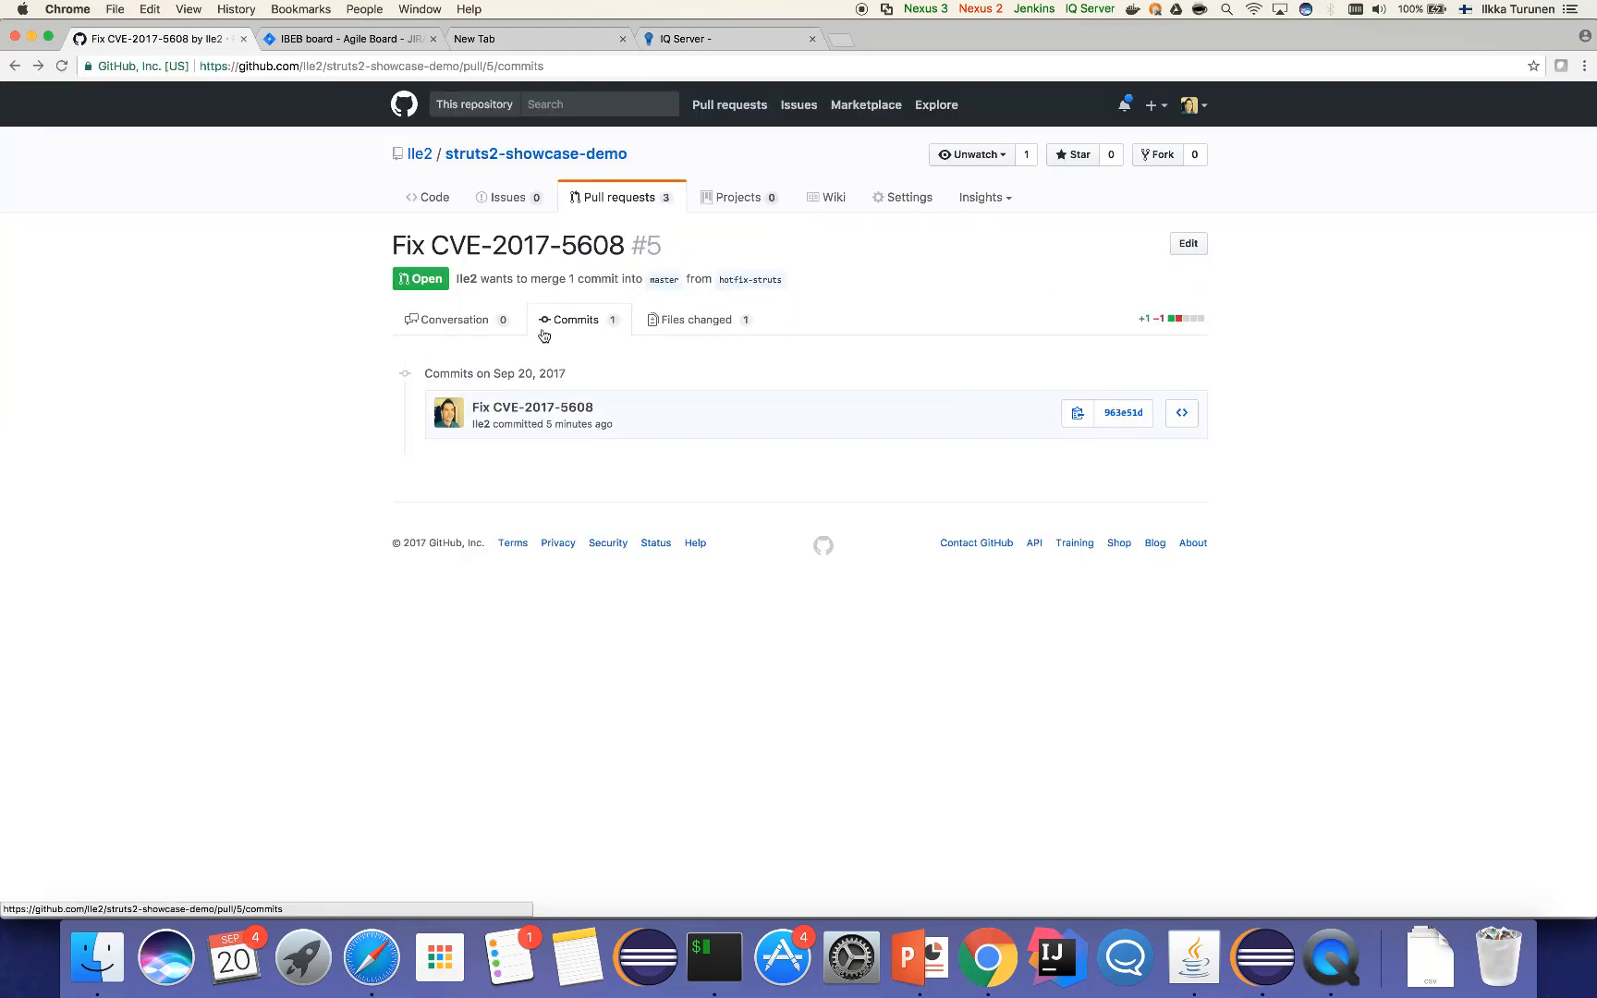
pyautogui.click(453, 320)
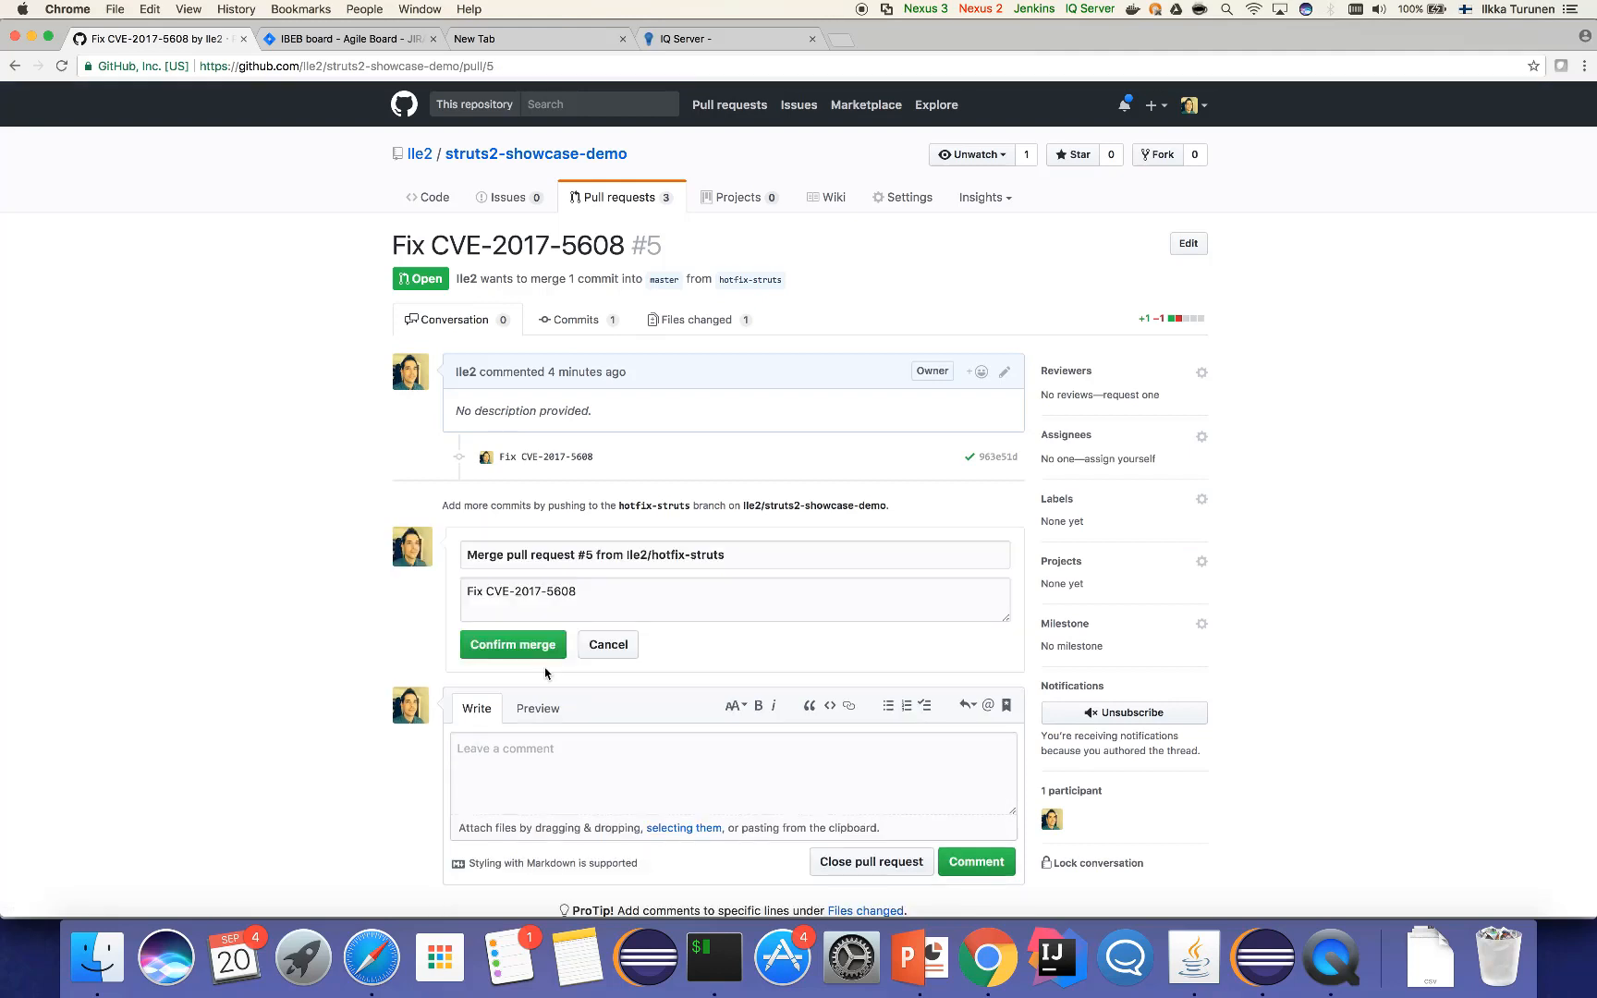
# Confirm the merge of hotfix-struts into master and view the merge commit on the repository page
pyautogui.click(512, 645)
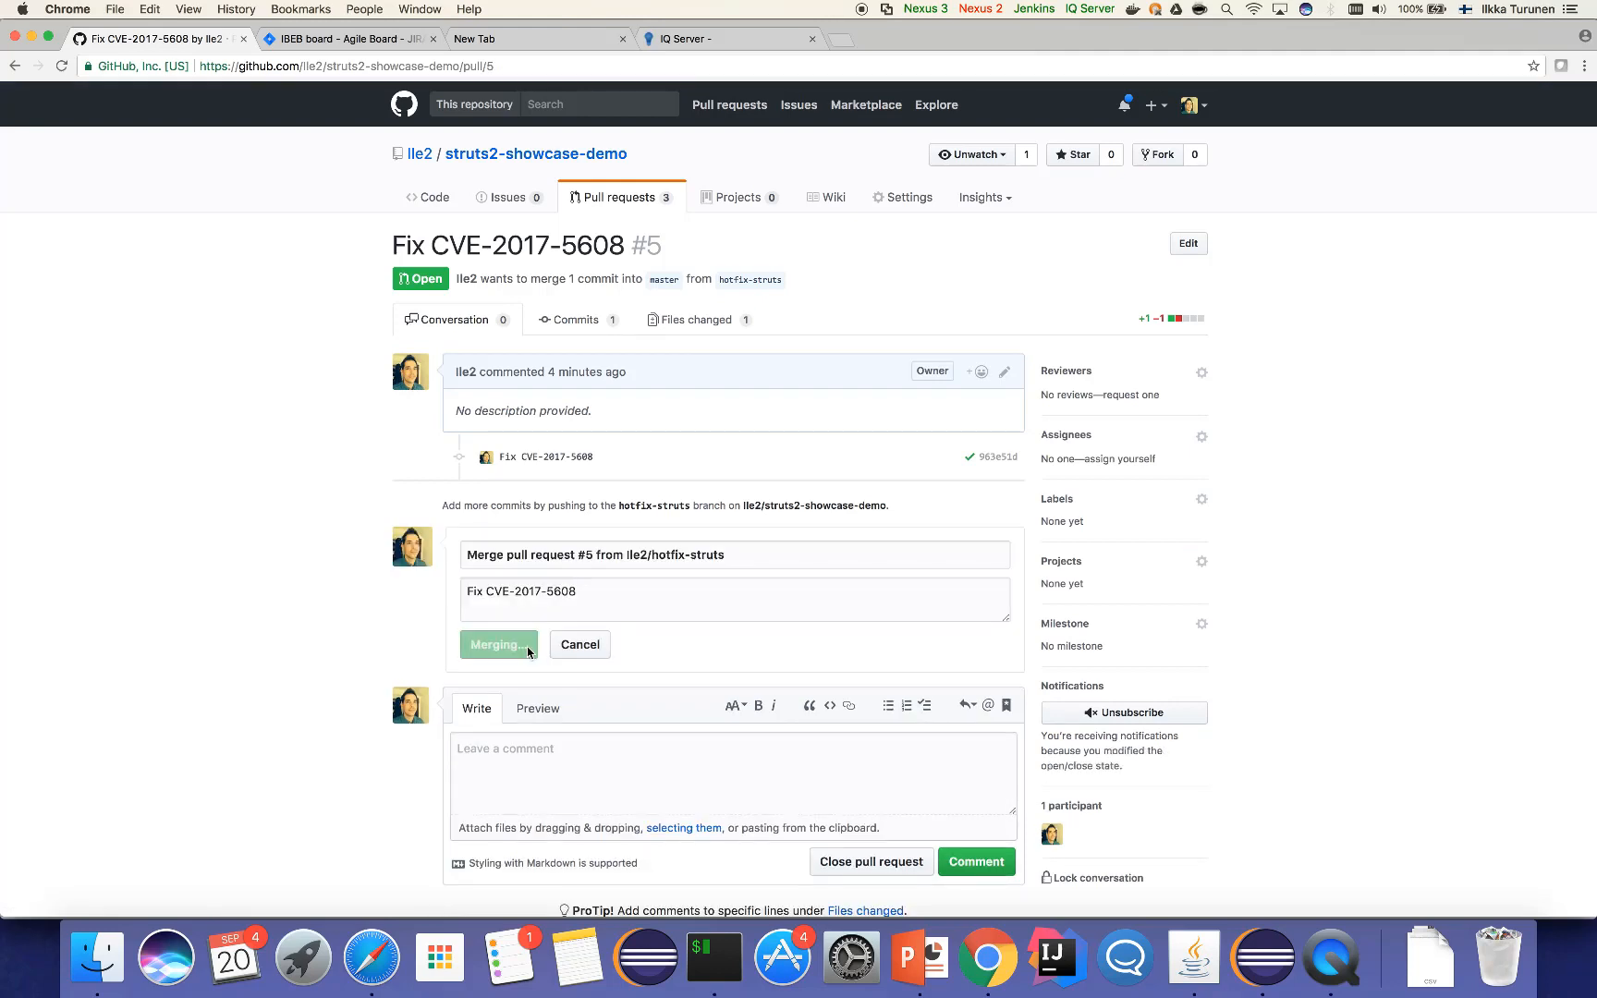
pyautogui.click(499, 646)
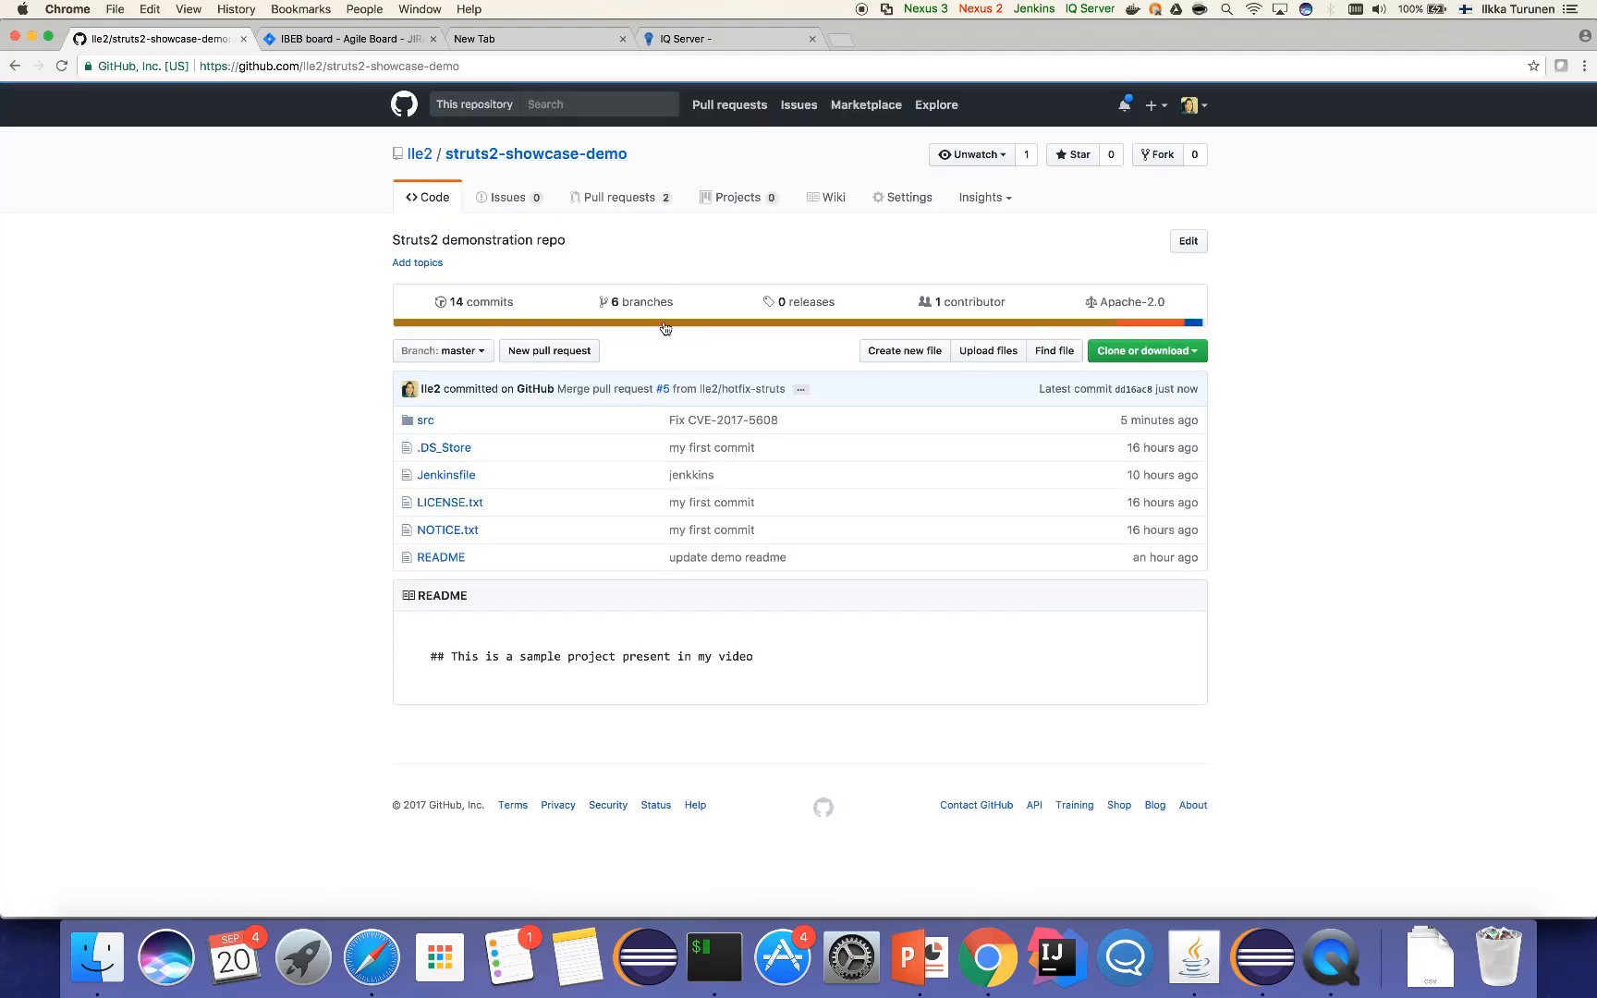
pyautogui.moveTo(702, 453)
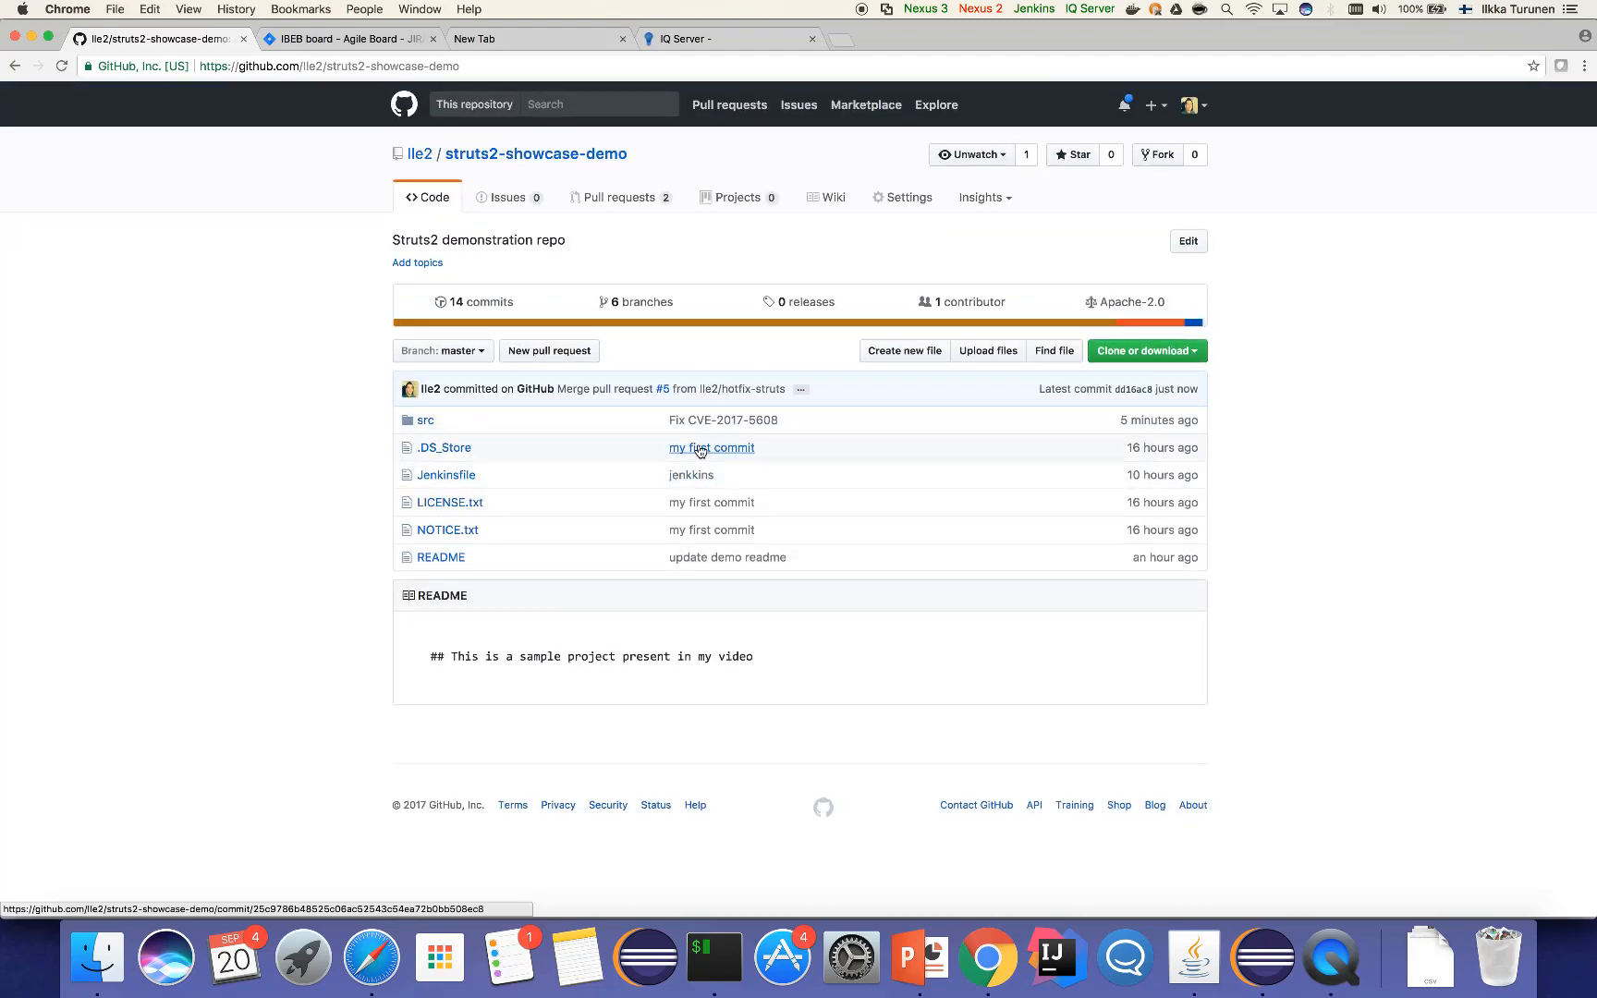
pyautogui.moveTo(700, 453)
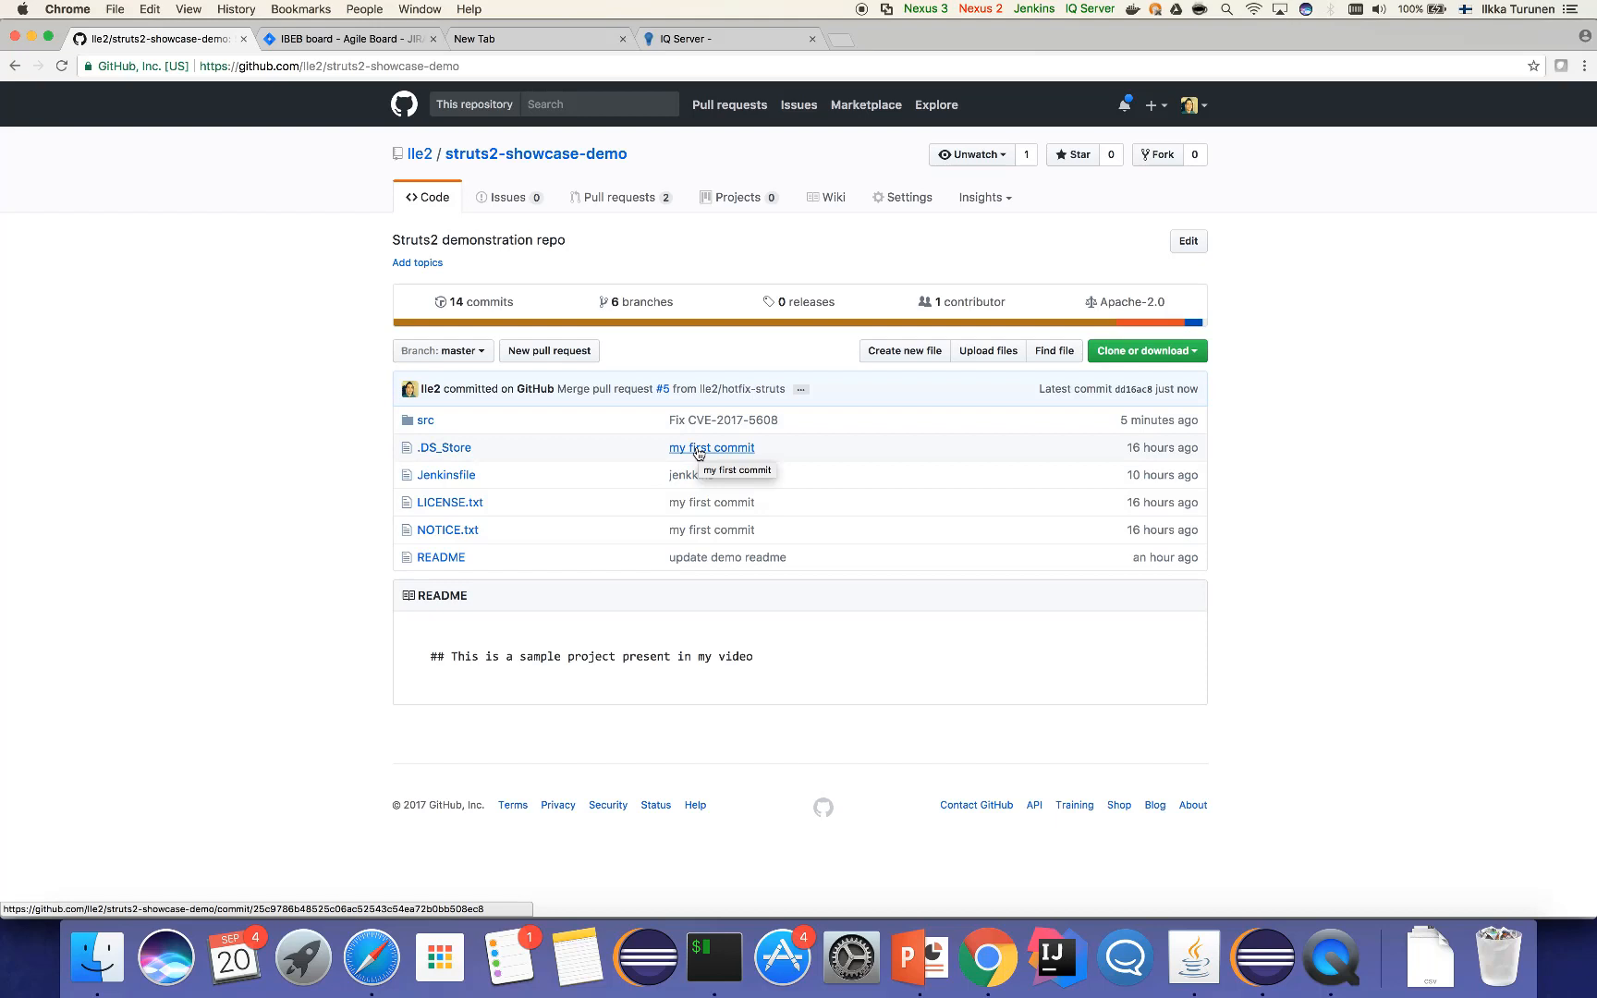
pyautogui.moveTo(584, 408)
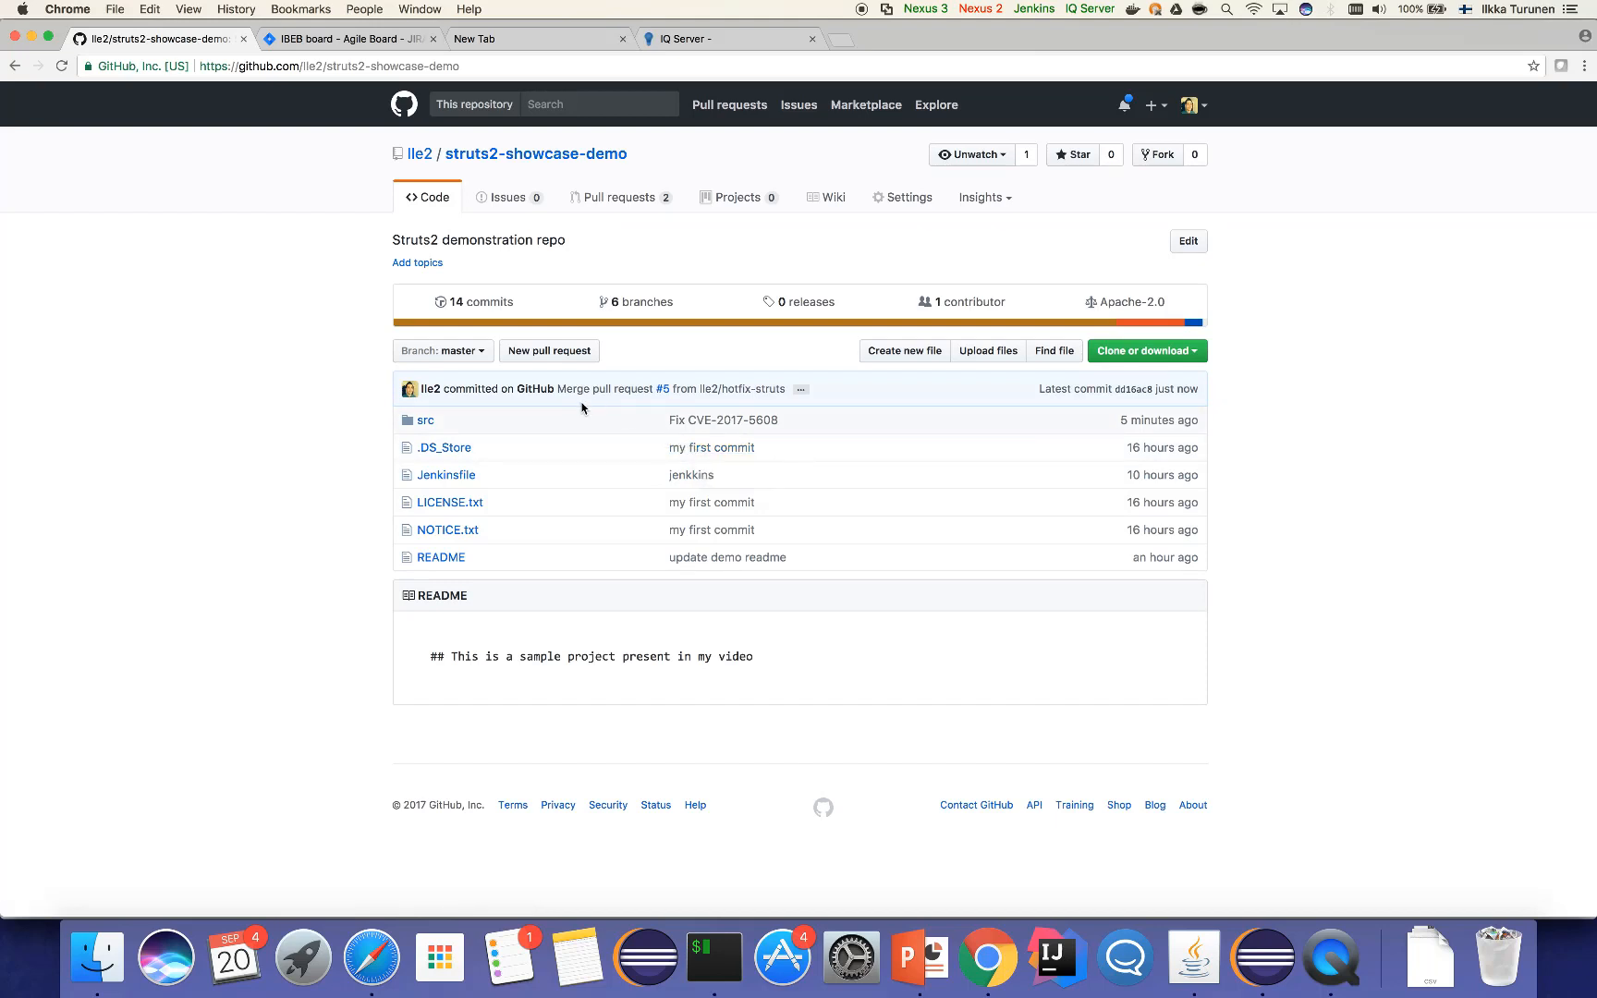
pyautogui.moveTo(360, 370)
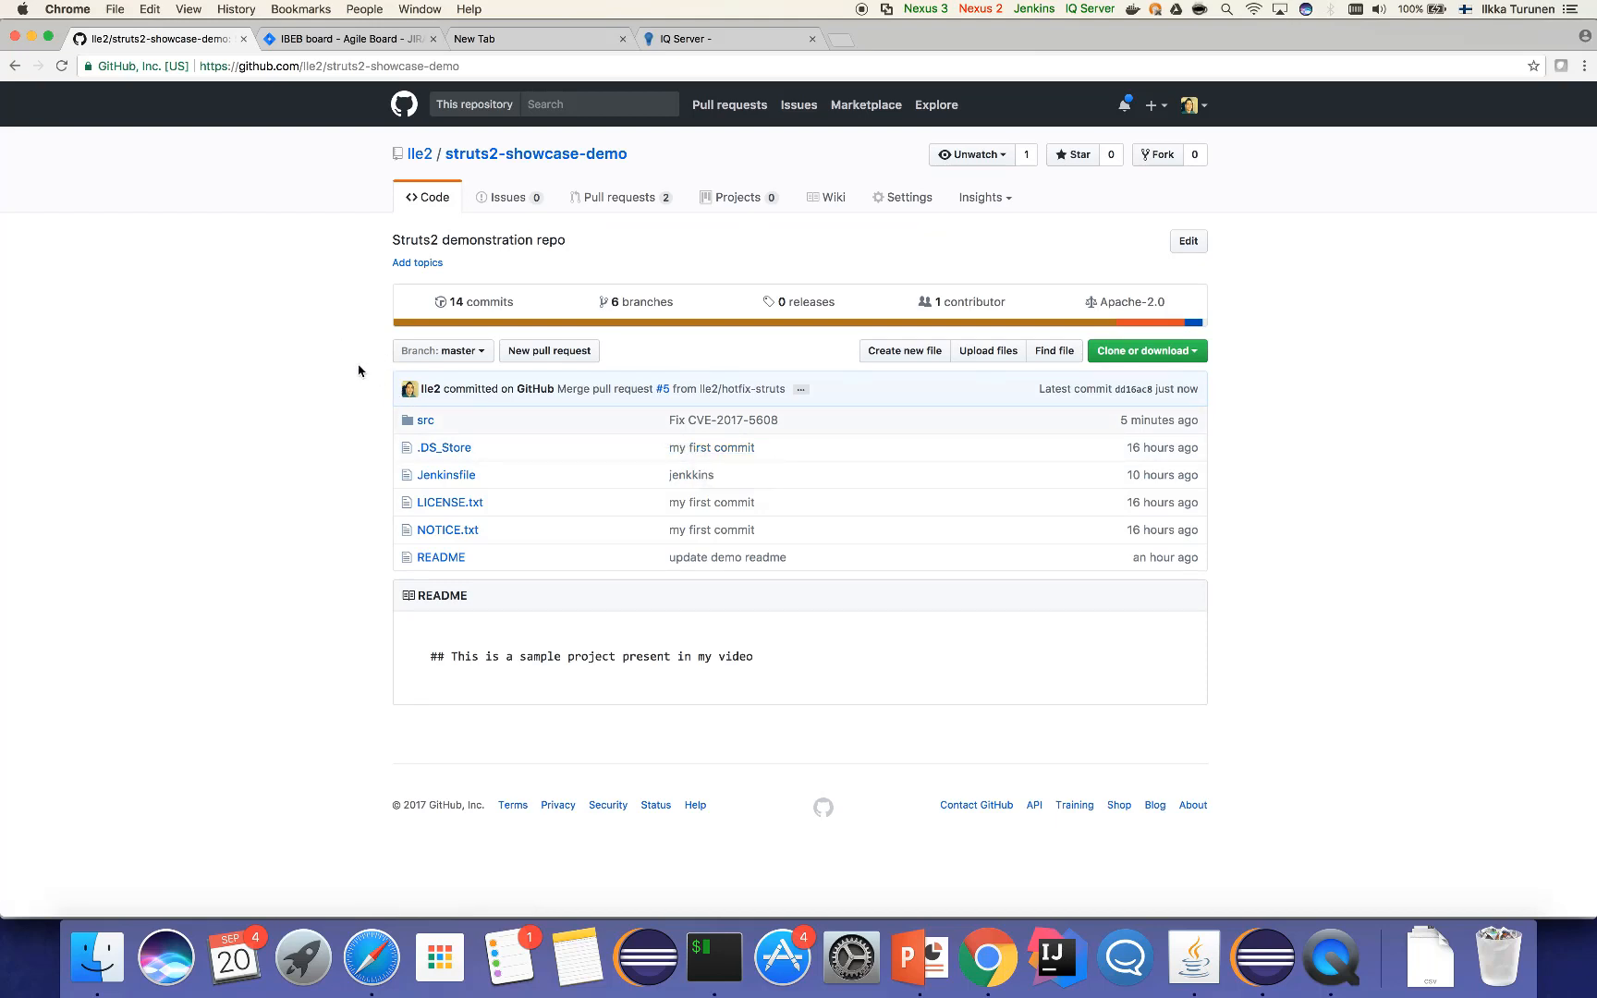